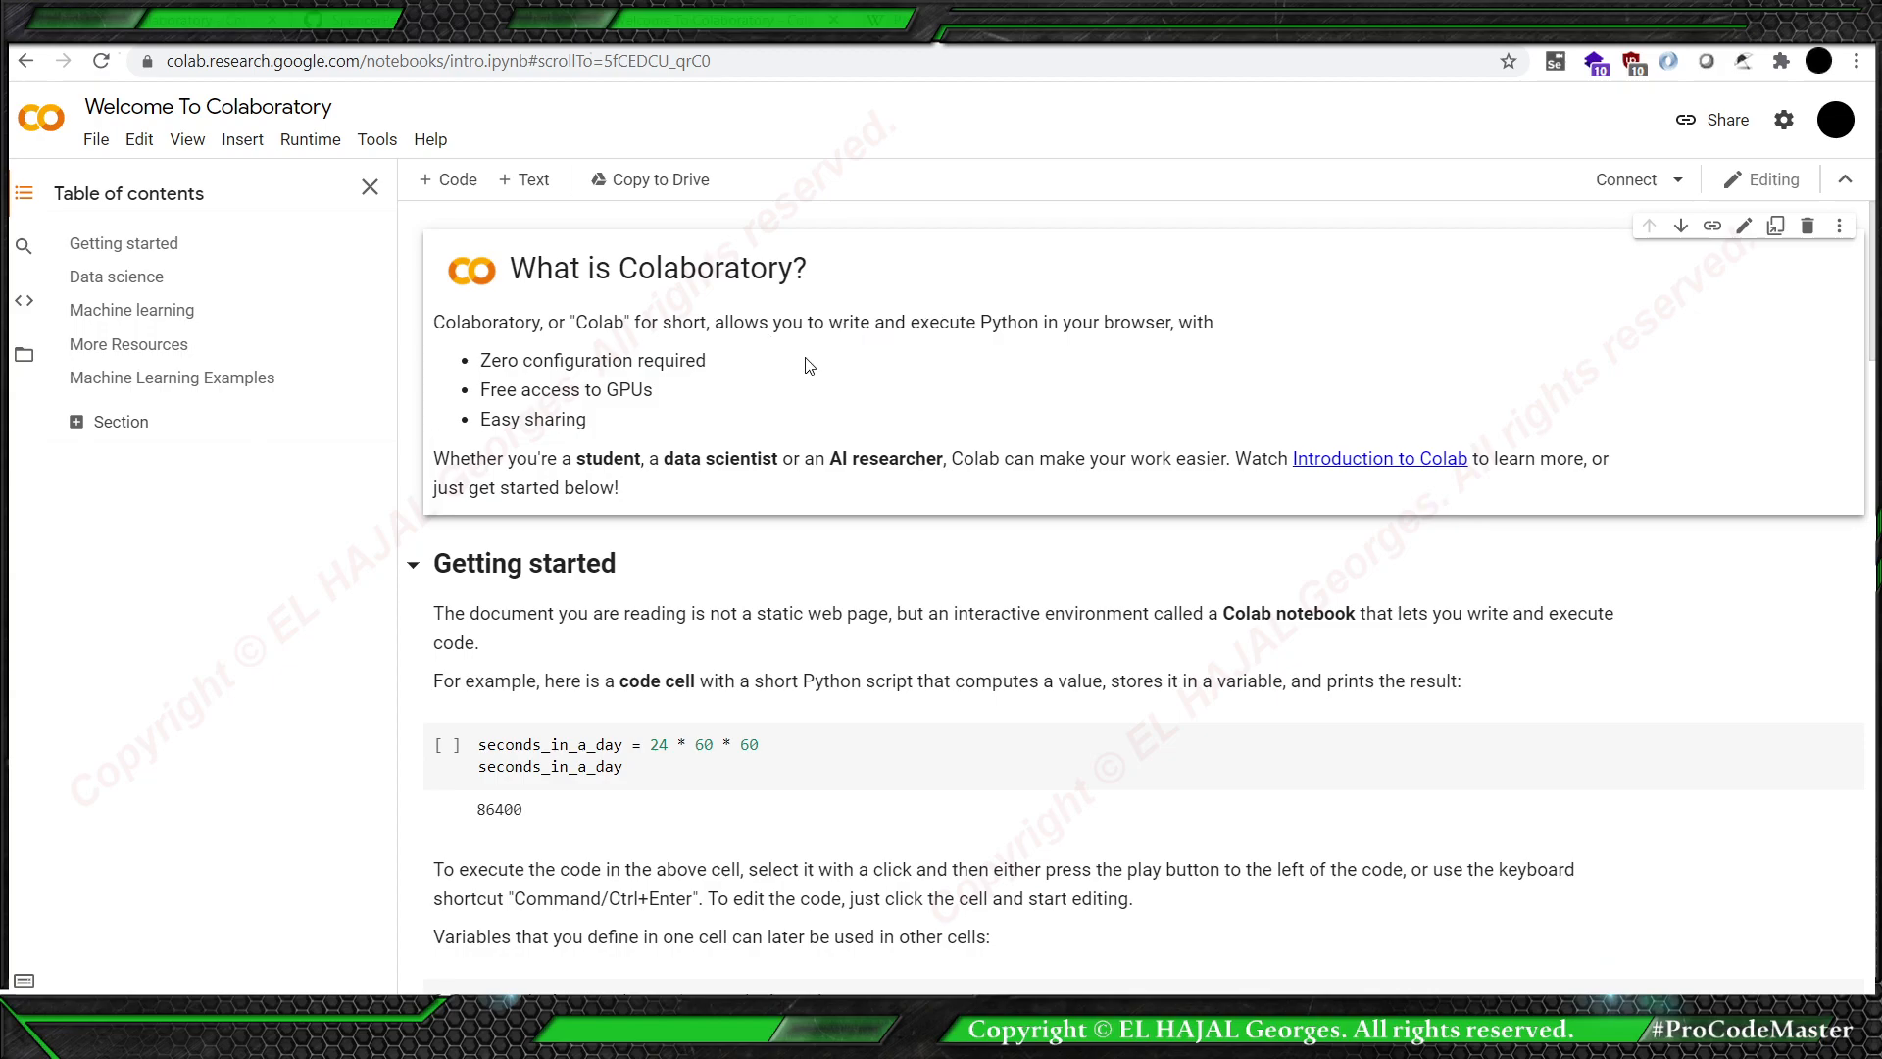
mouse_move(1171, 344)
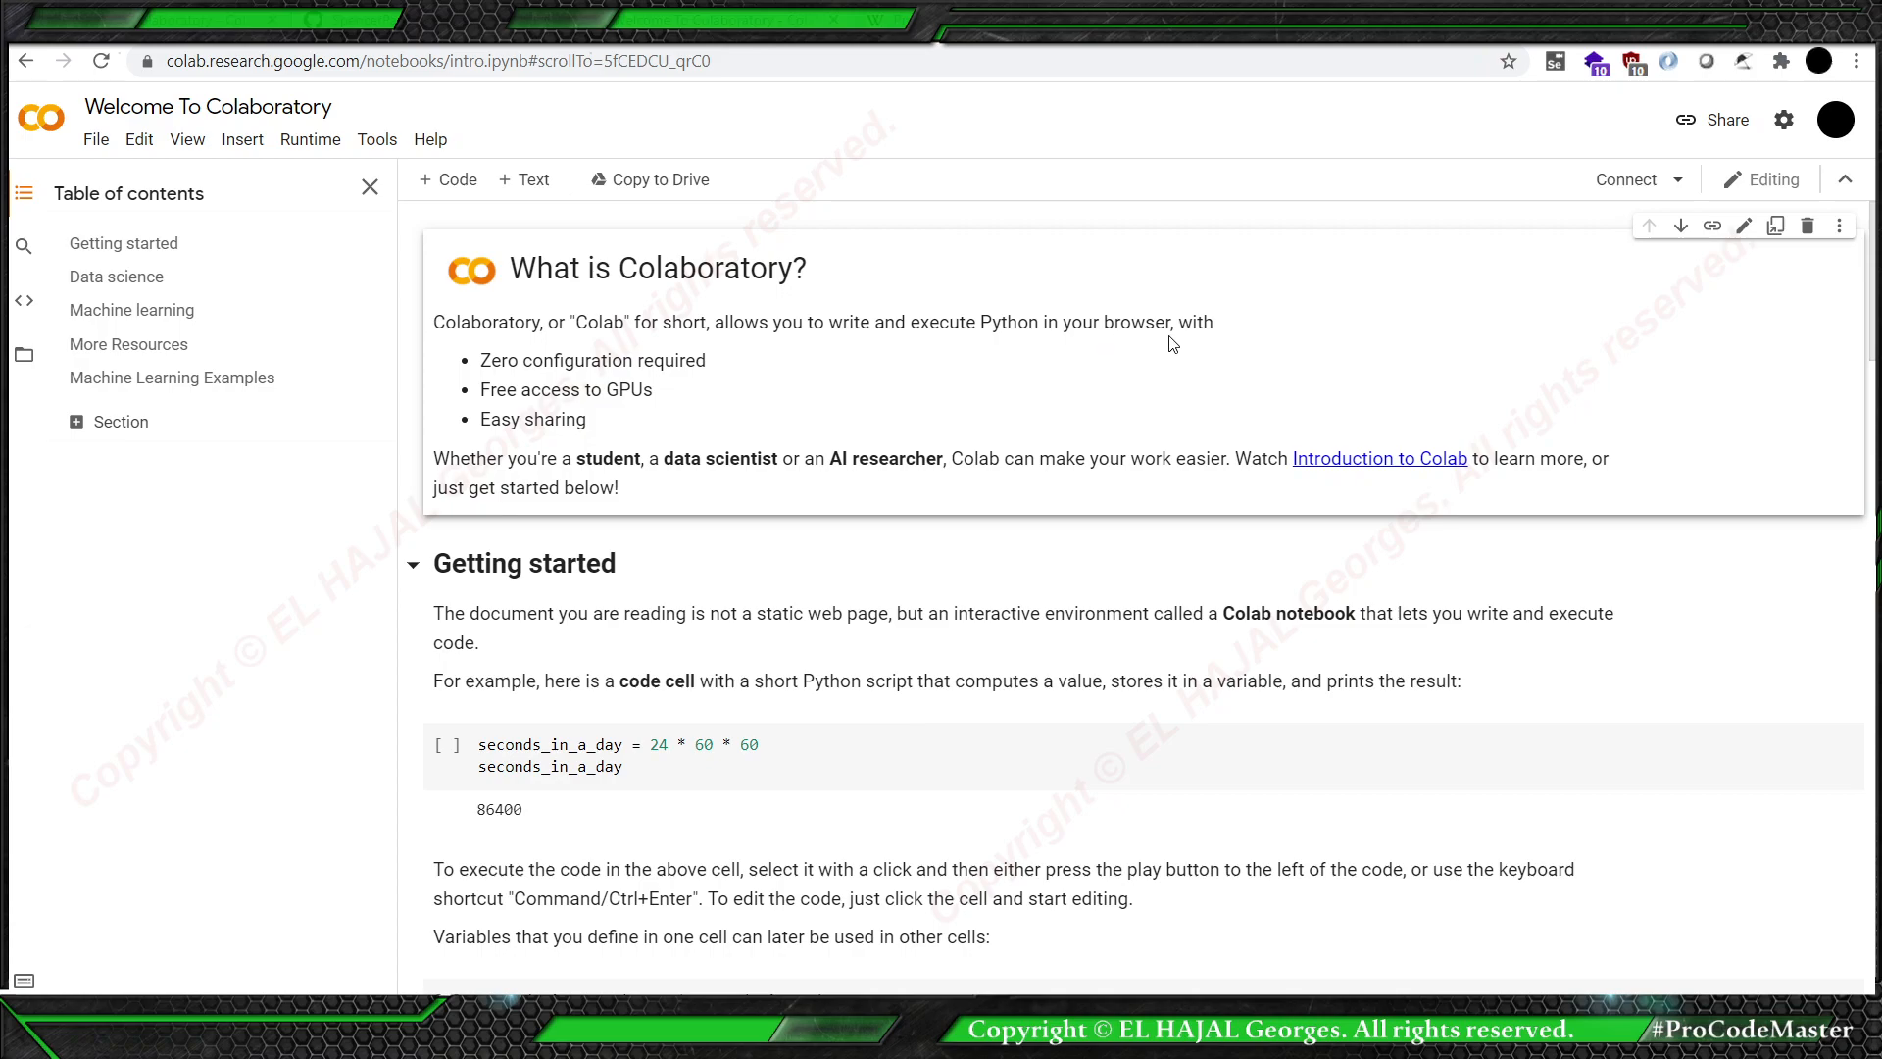
mouse_move(754, 349)
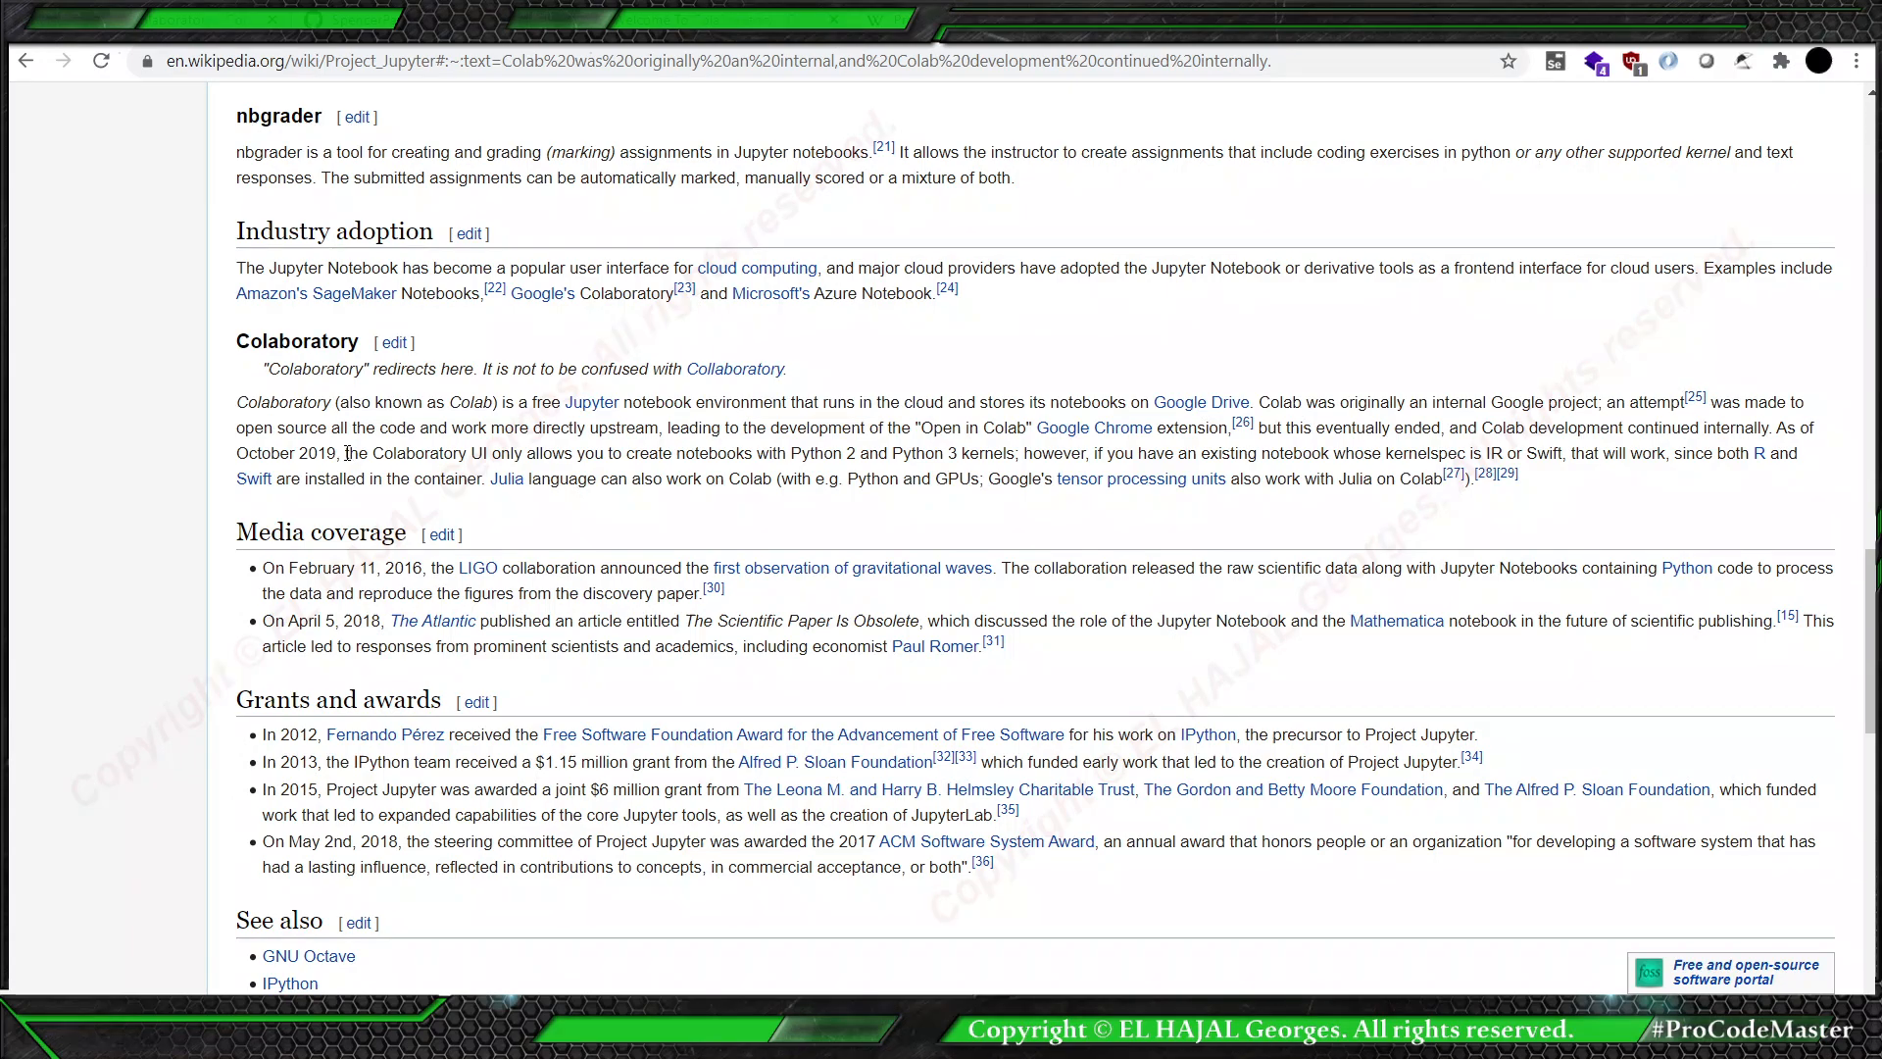
Highlight the article's kernelspec and Java kernel passages, then download Untitled0 as .ipynb.
left_click_drag(343, 452, 546, 453)
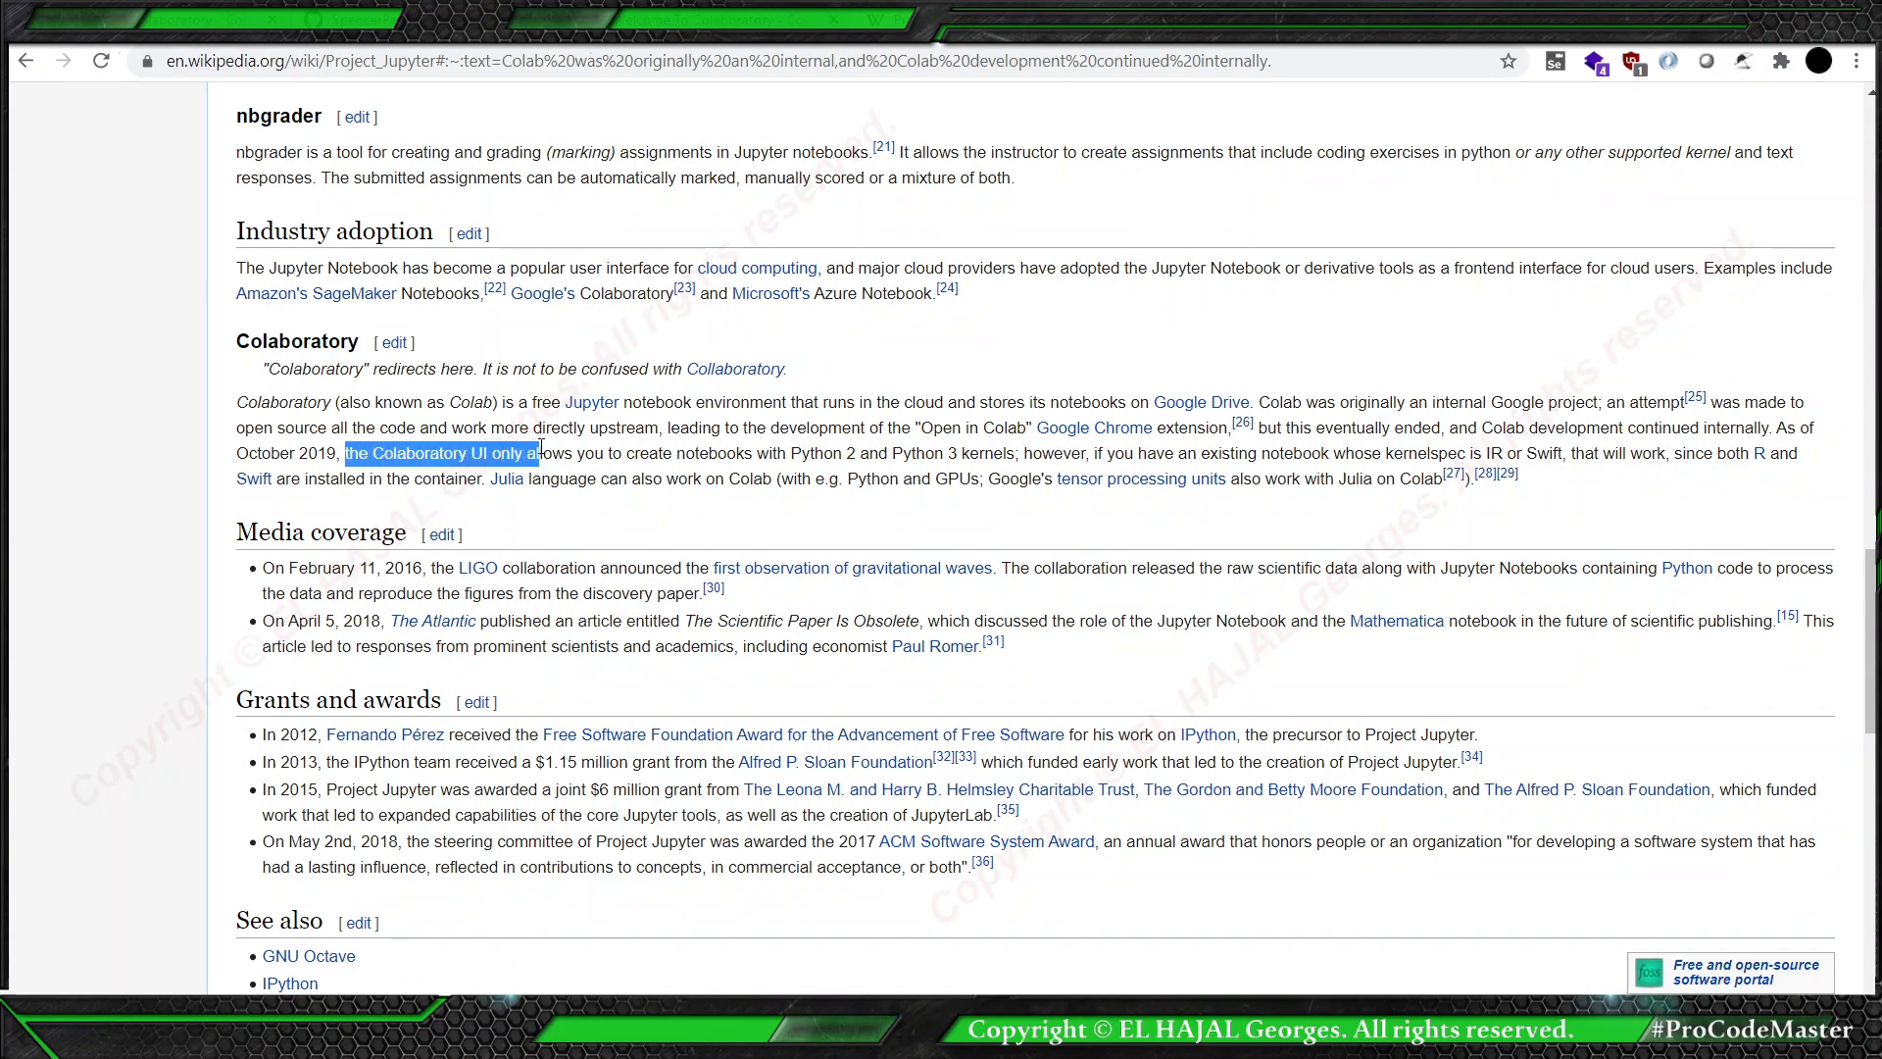
left_click_drag(542, 453, 843, 452)
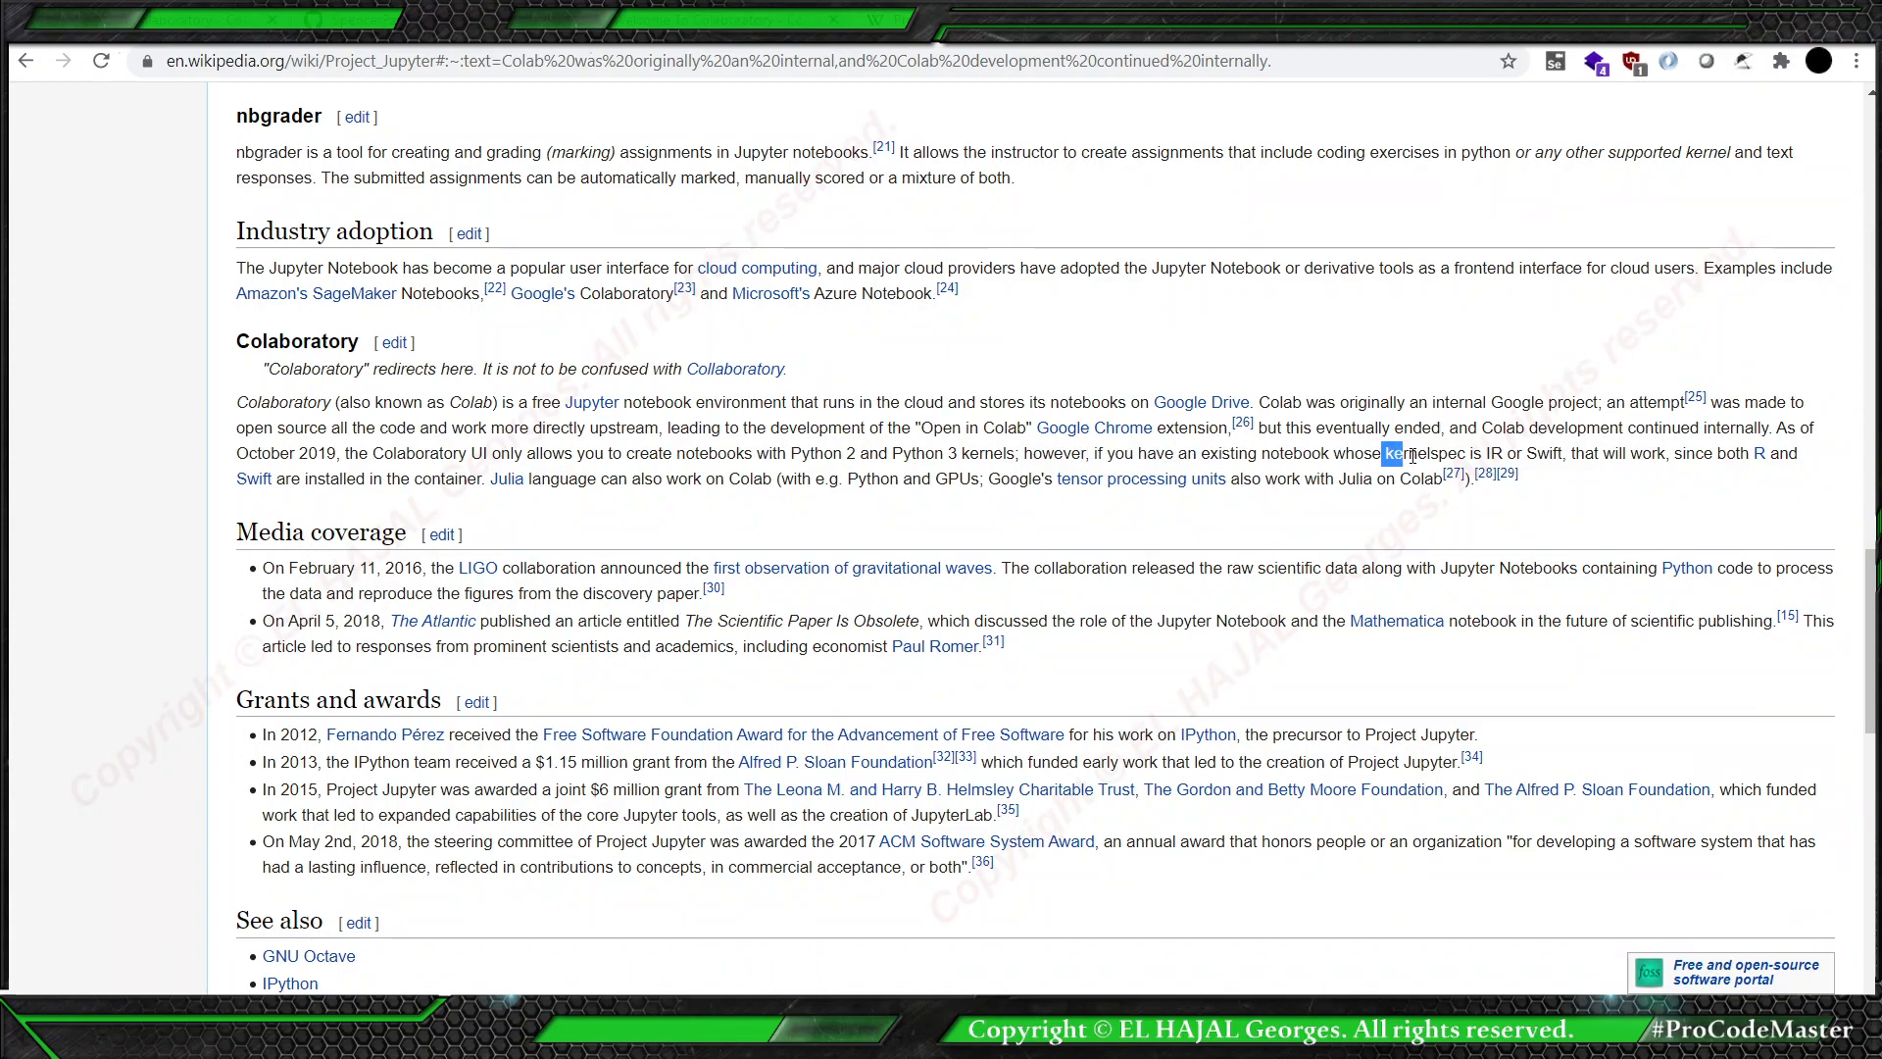
double_click(1420, 454)
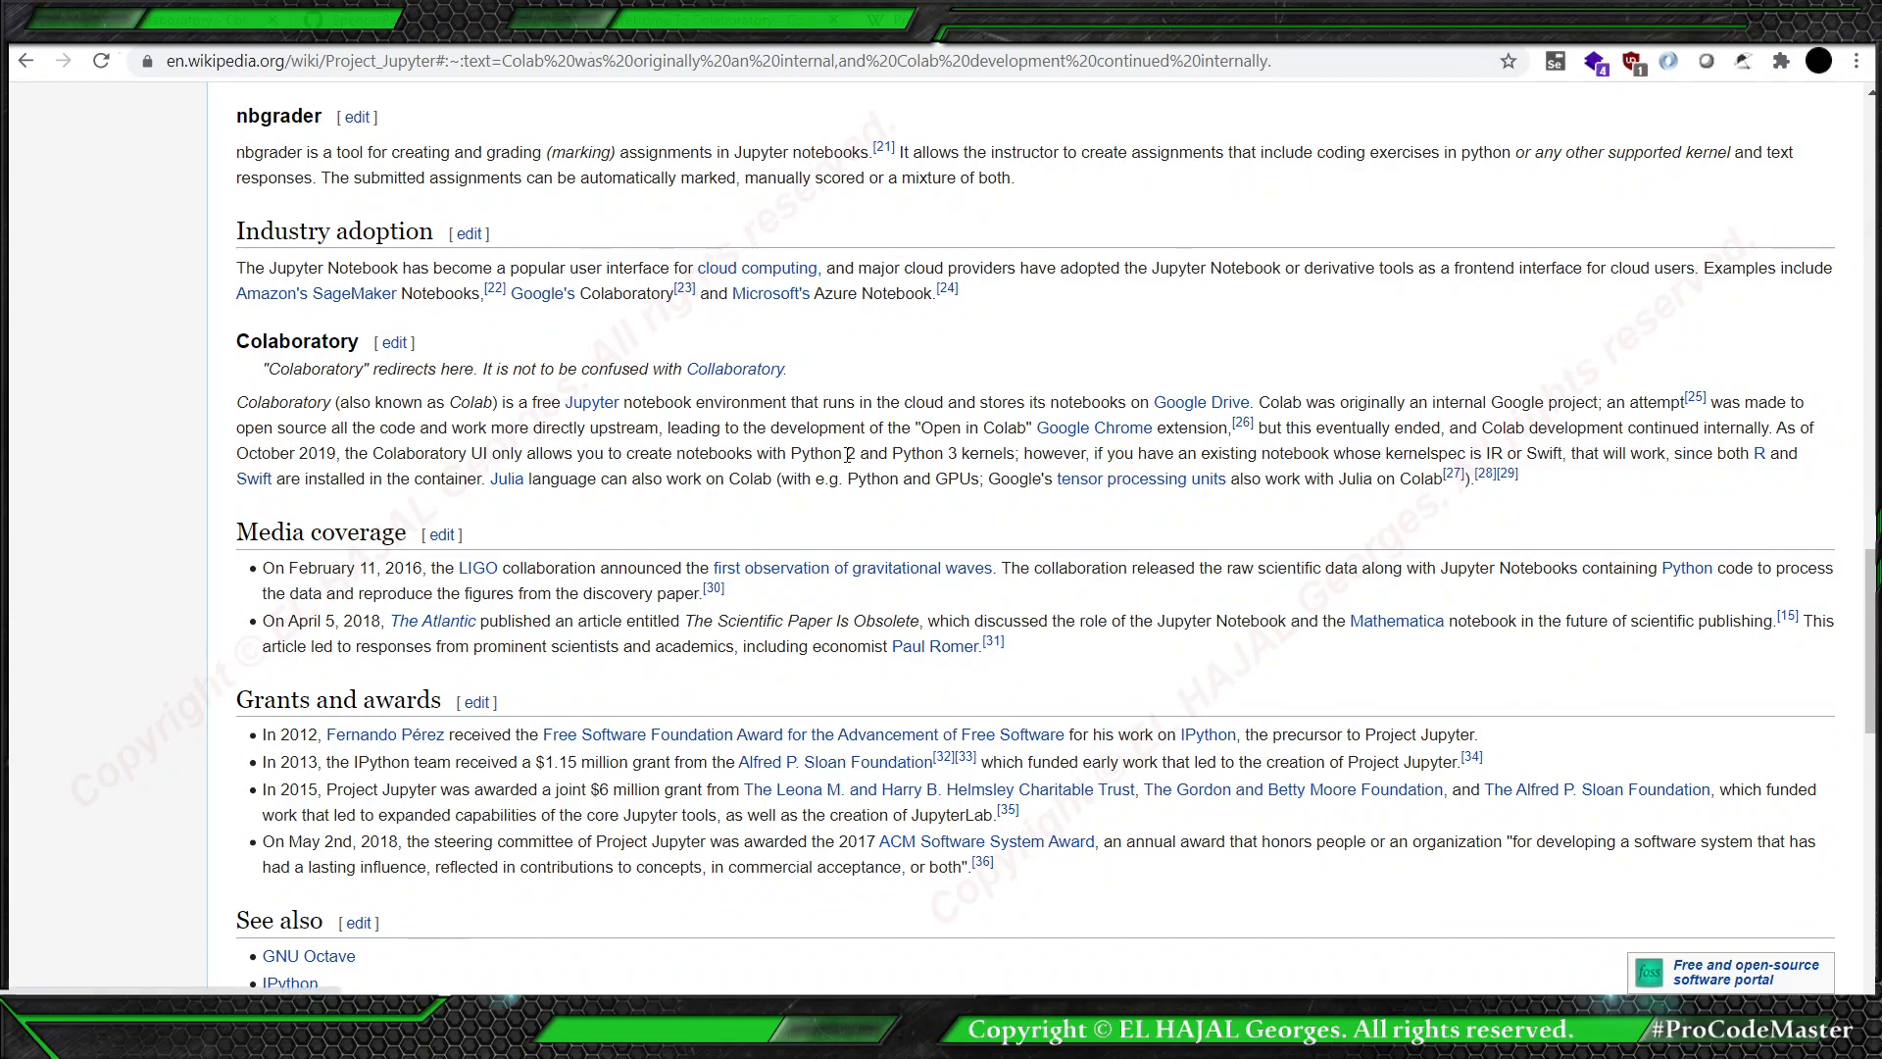
mouse_move(662, 475)
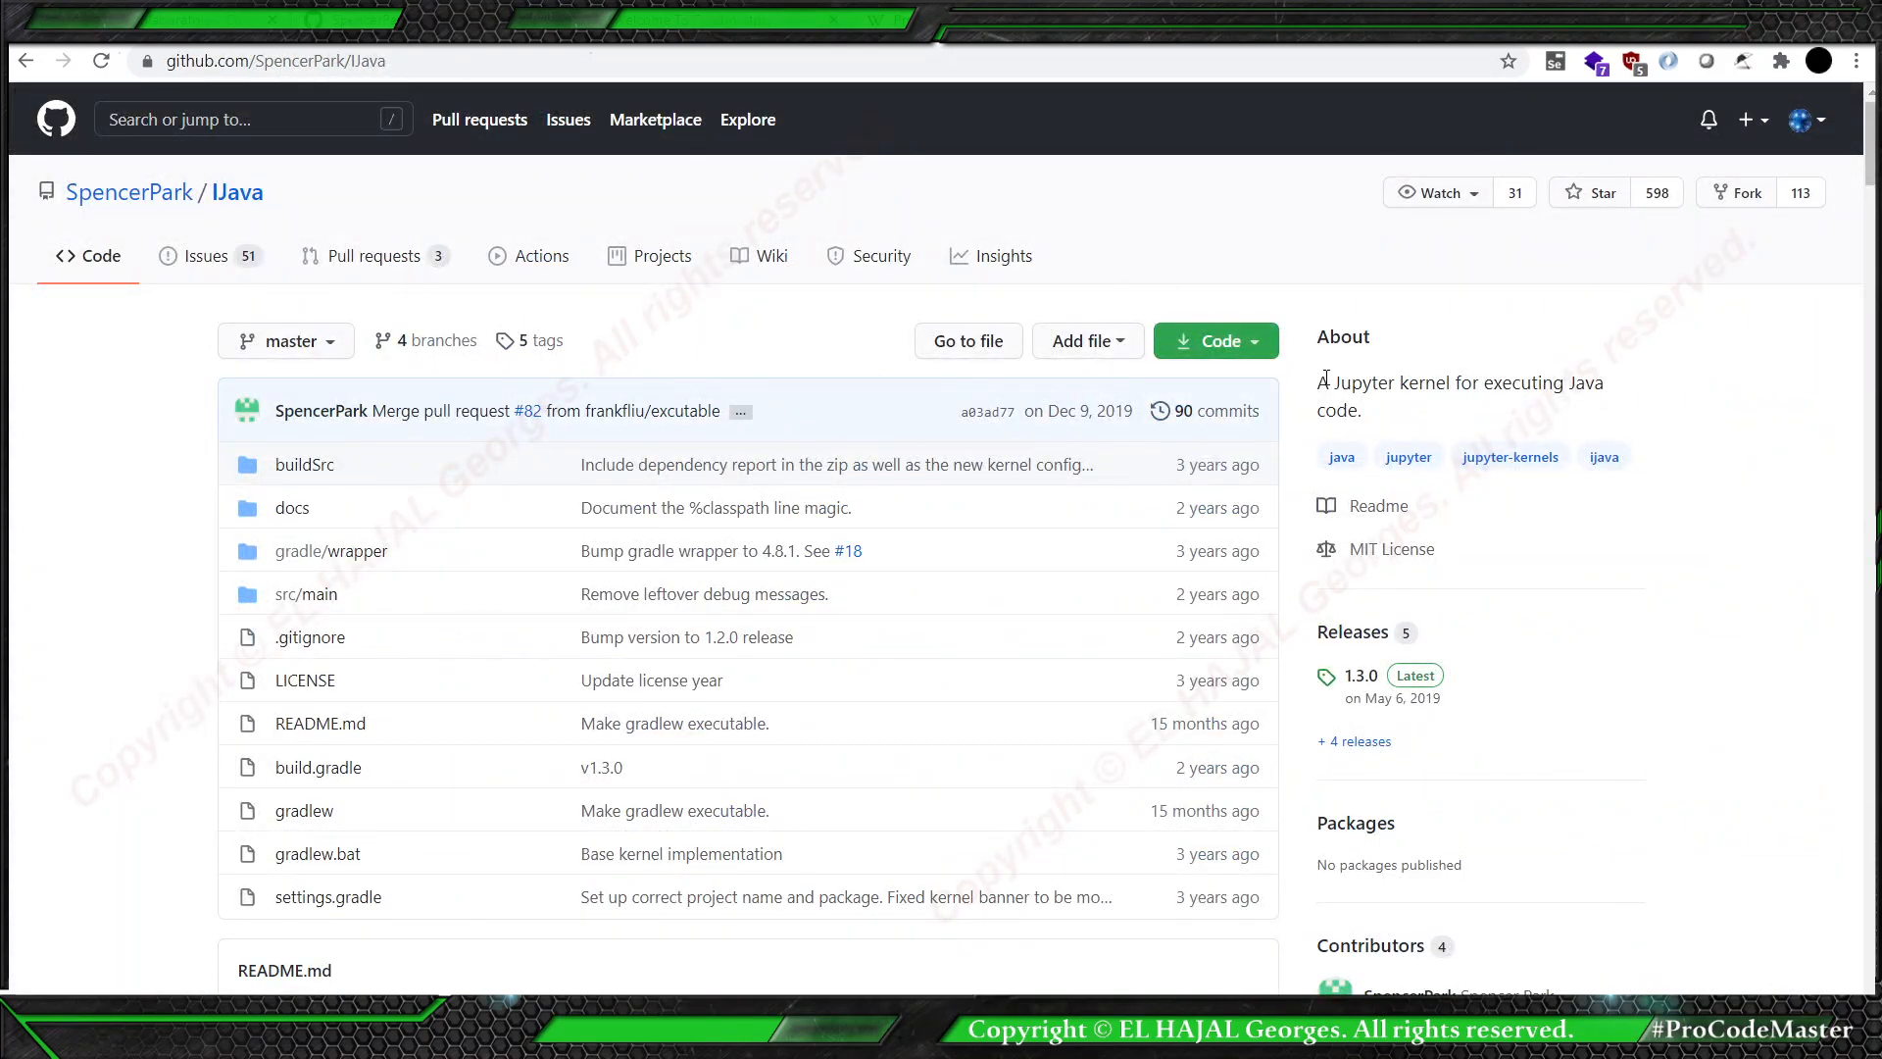
left_click_drag(1320, 381, 1363, 412)
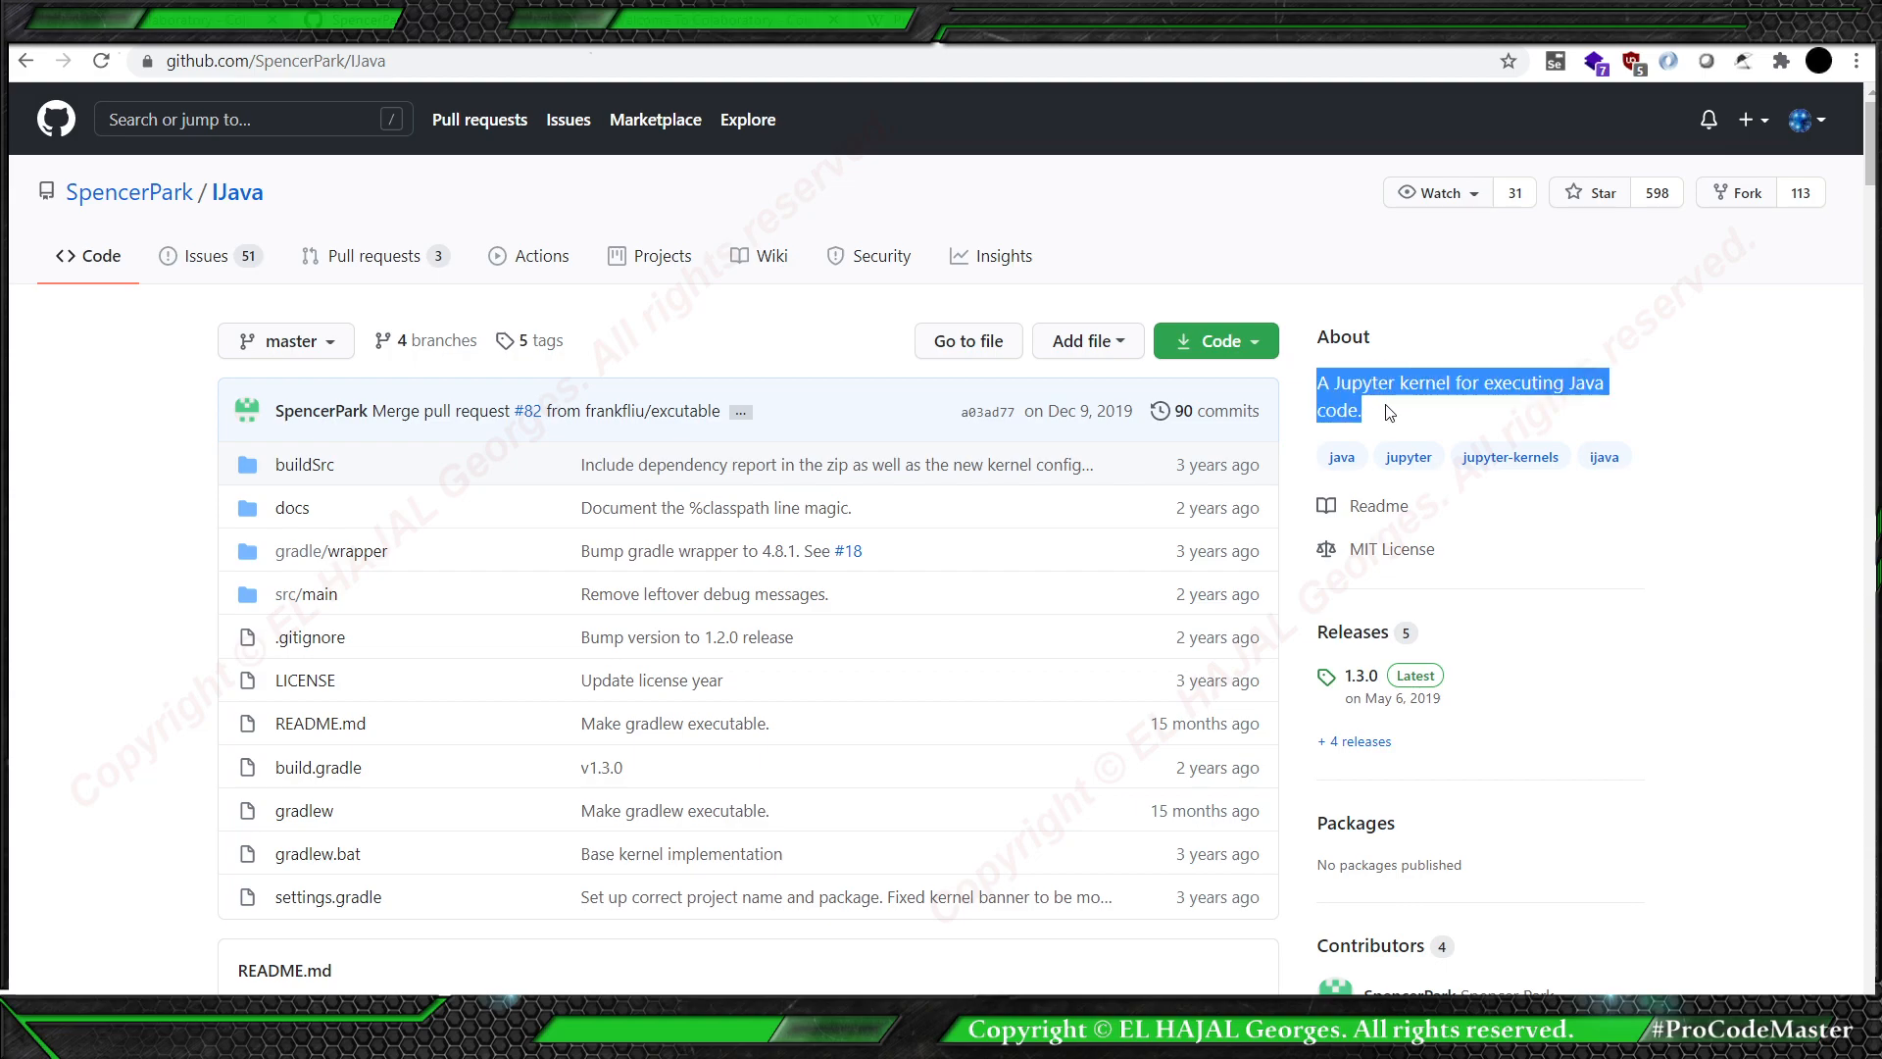
left_click(1386, 412)
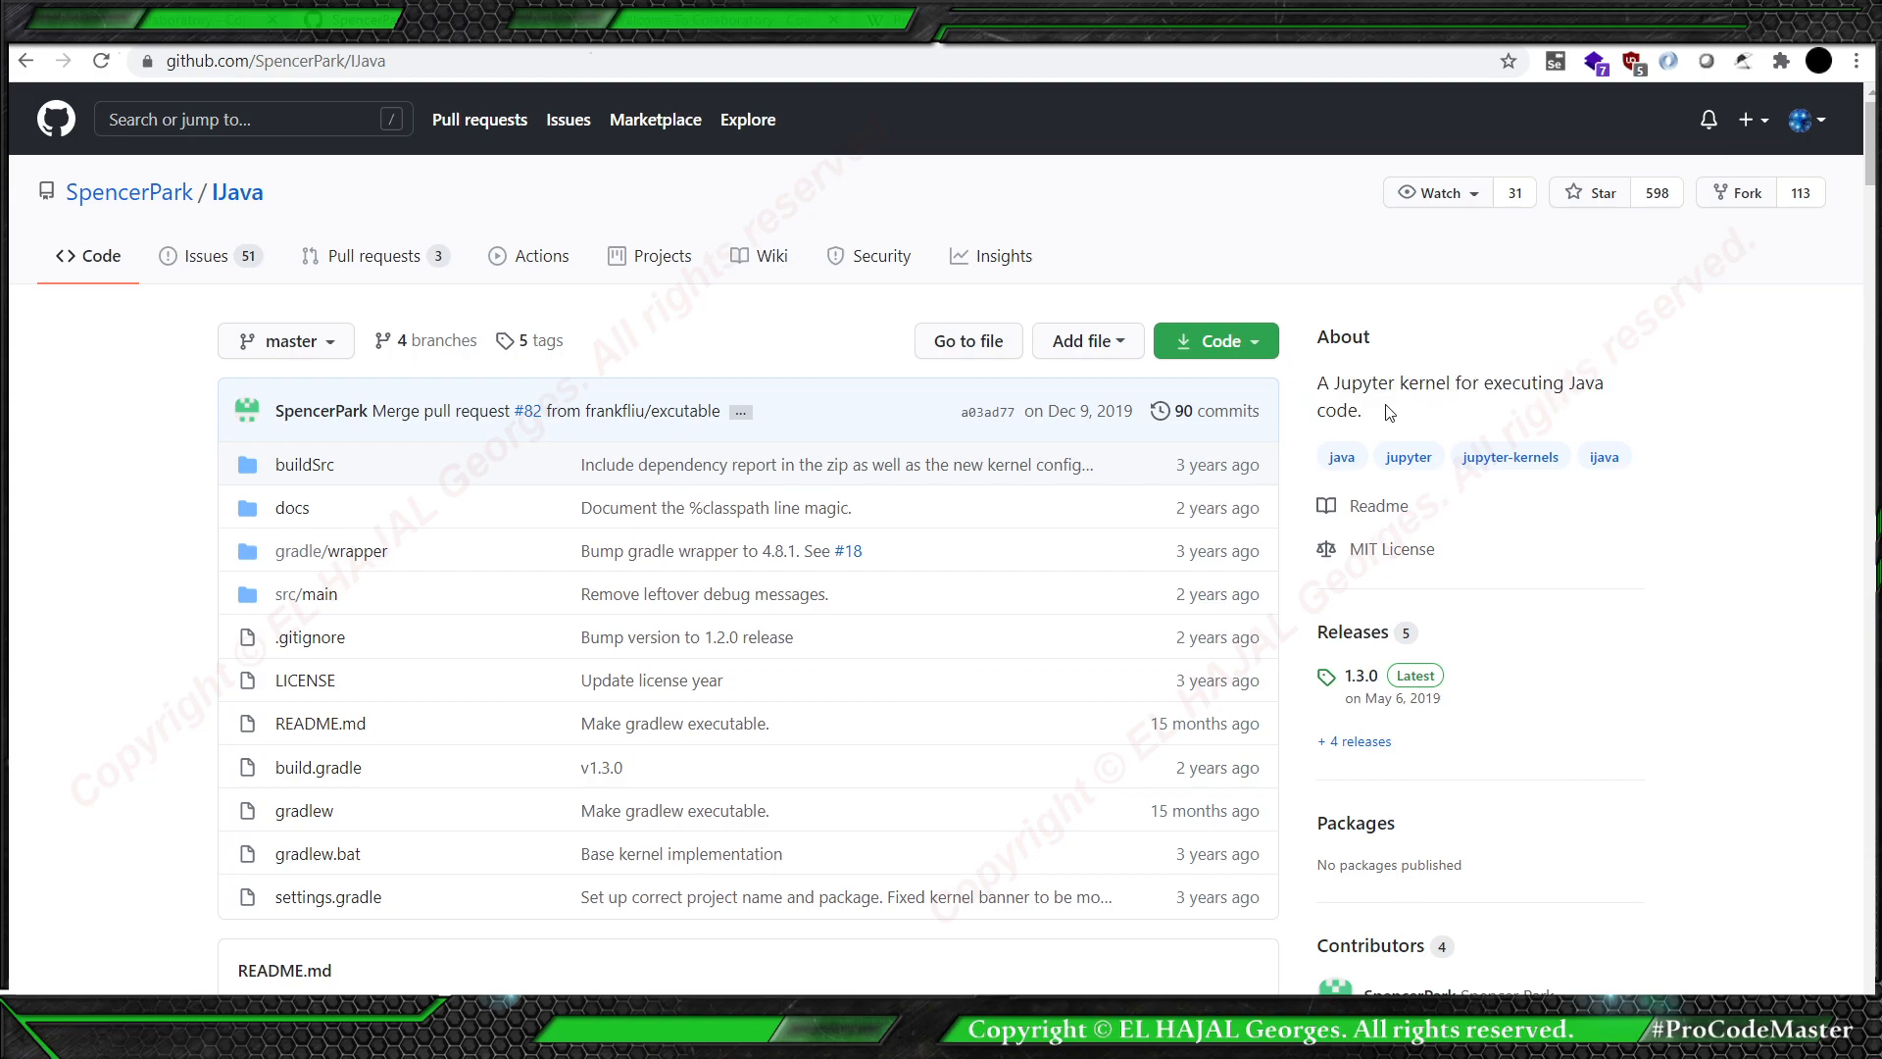
mouse_move(924, 520)
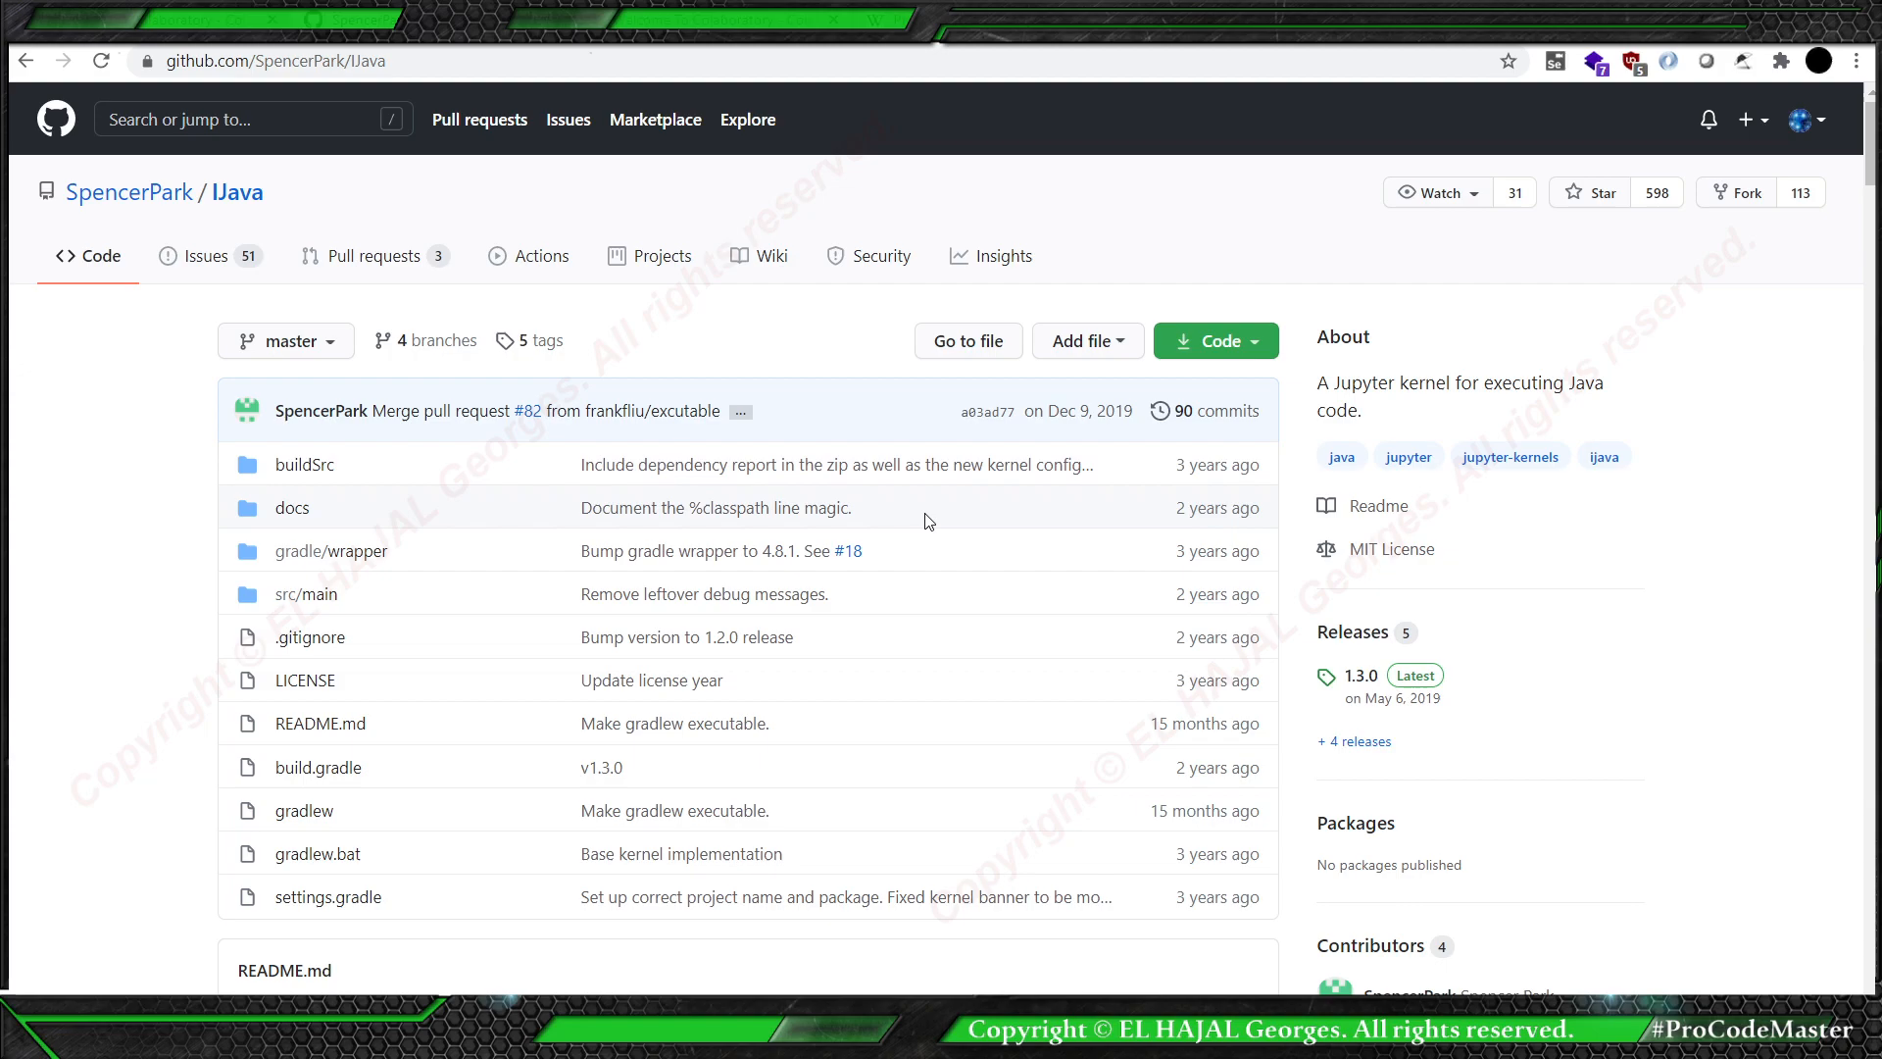
mouse_move(330, 214)
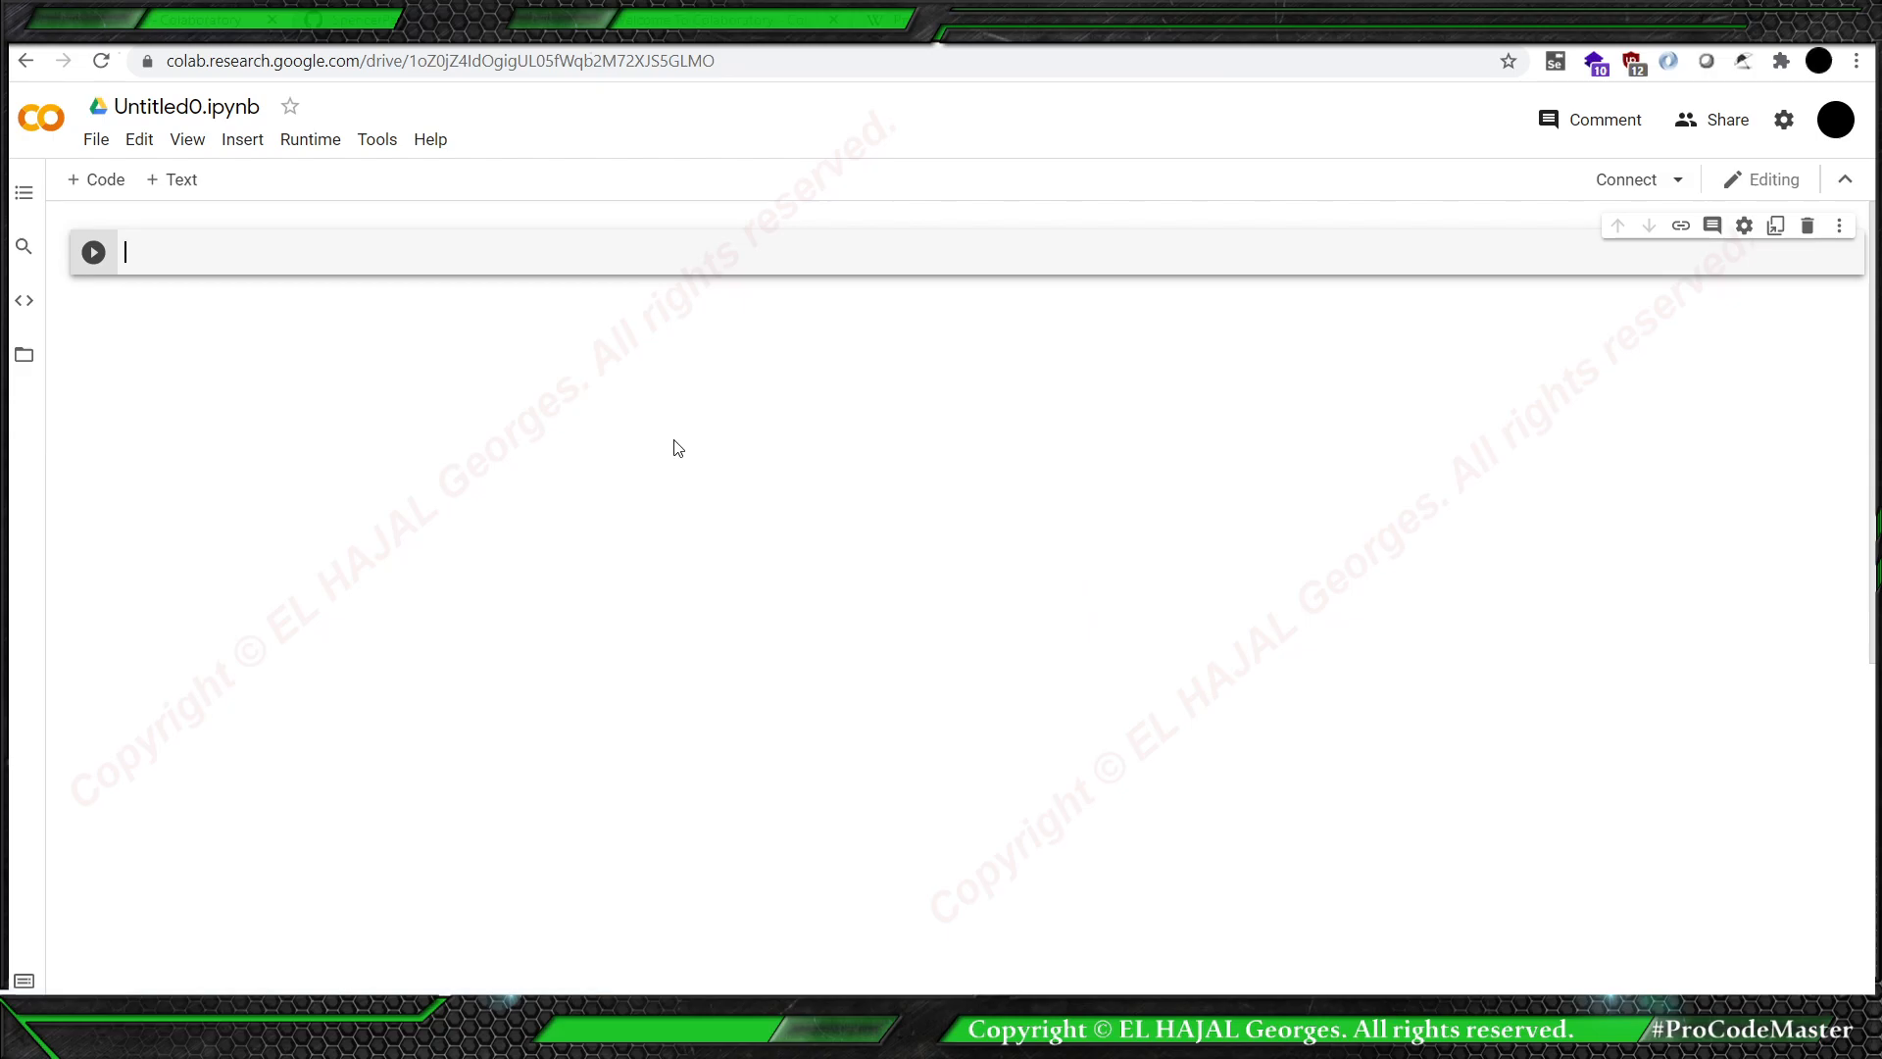
mouse_move(312, 304)
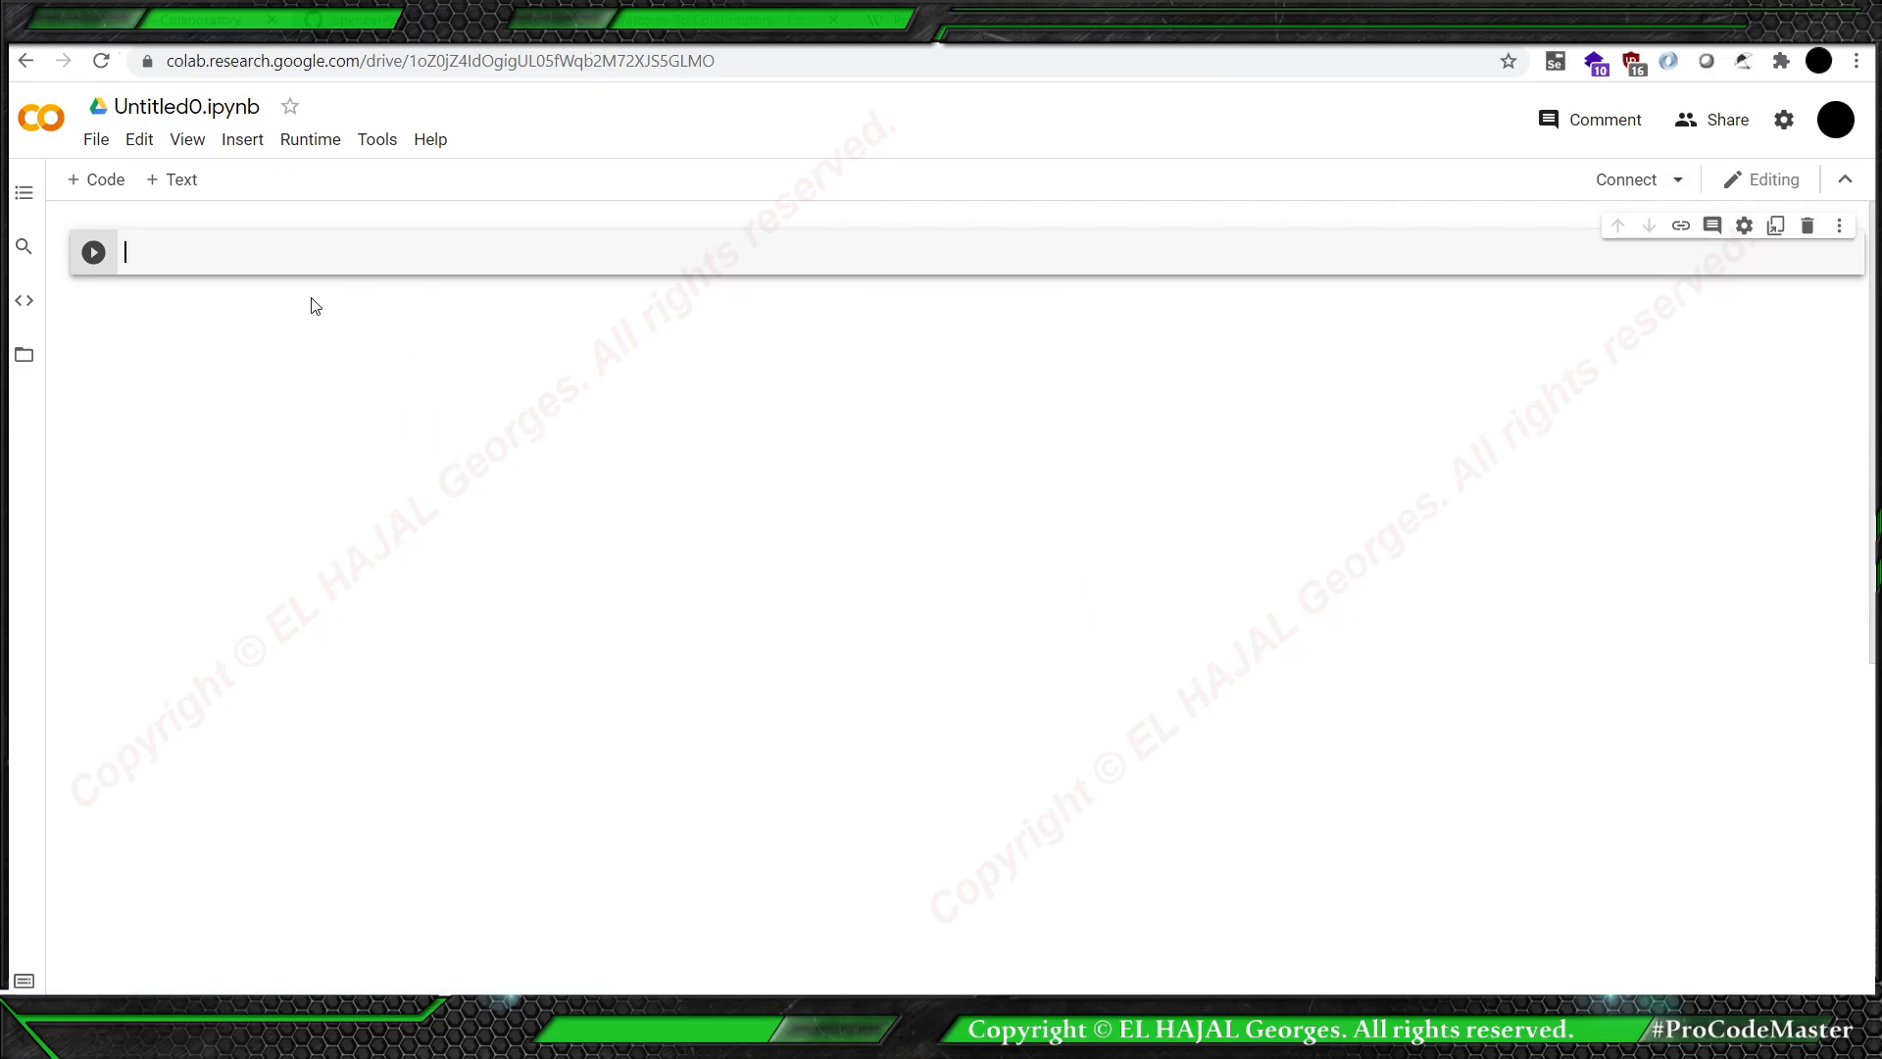
left_click(95, 140)
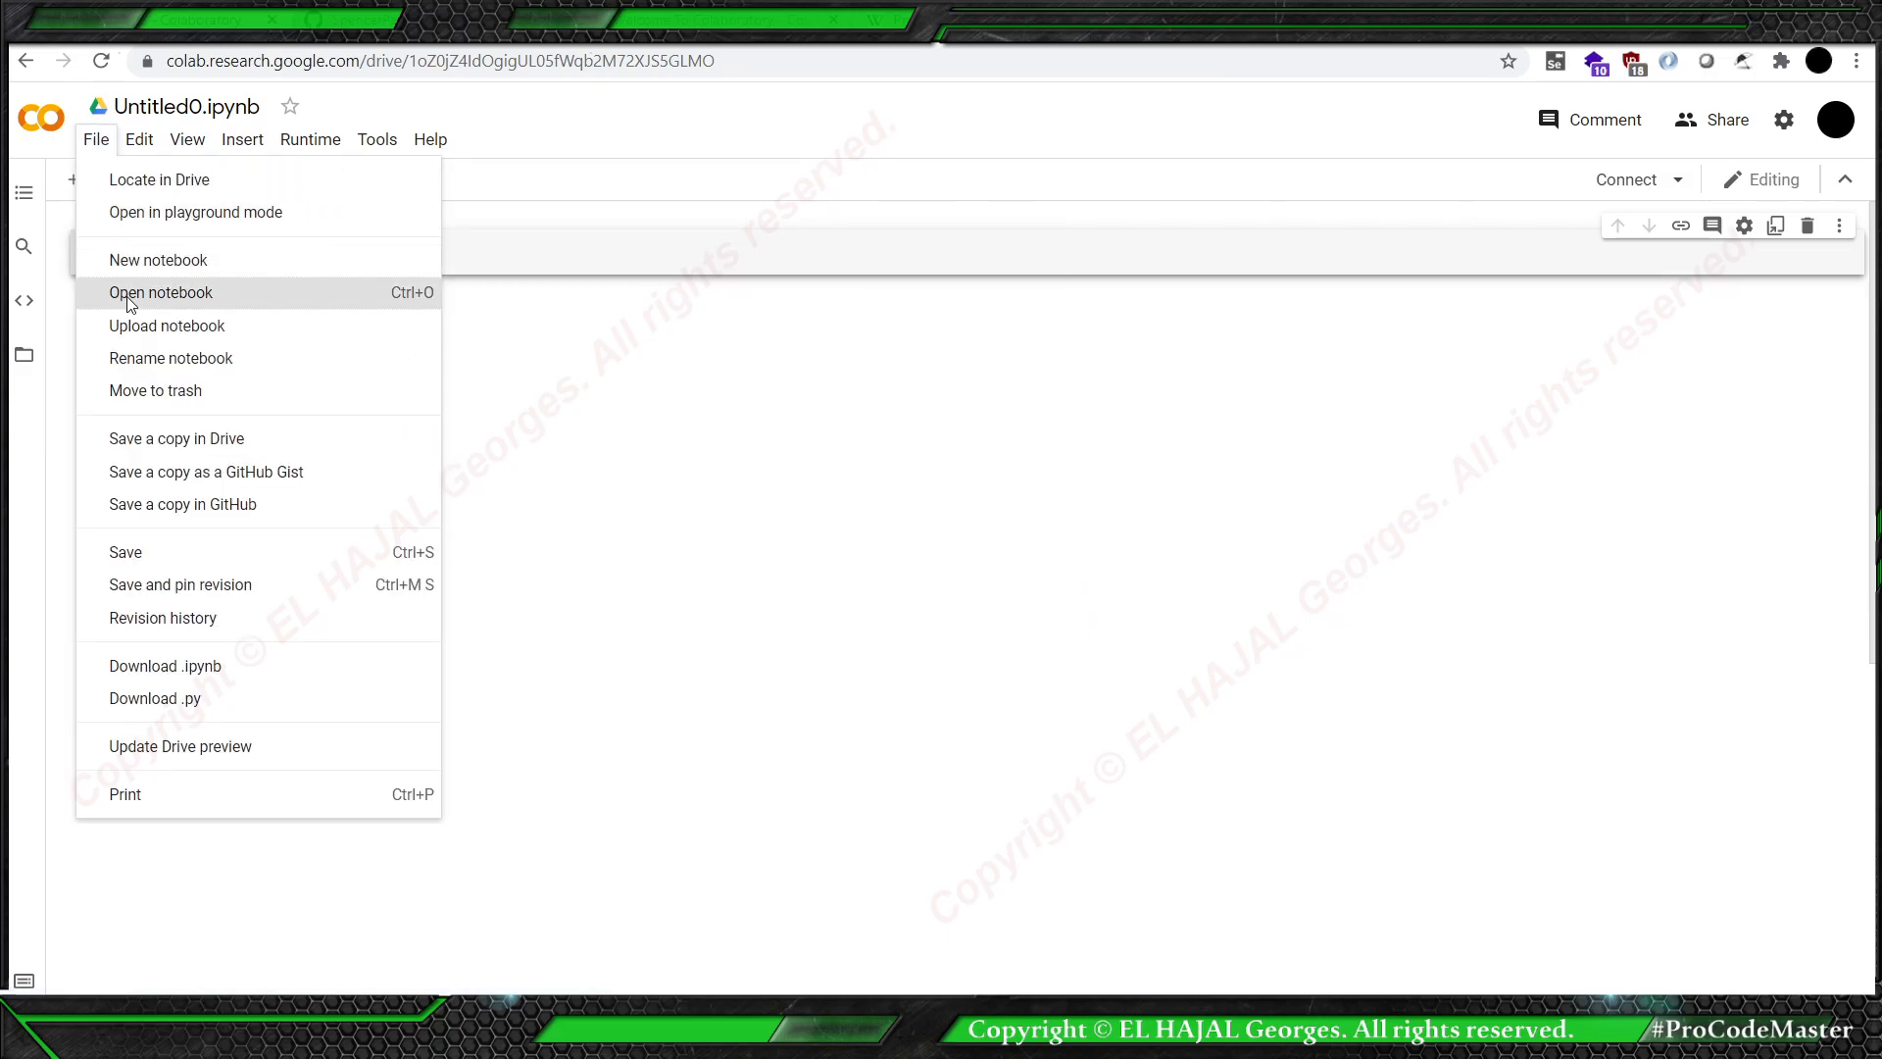
mouse_move(165, 665)
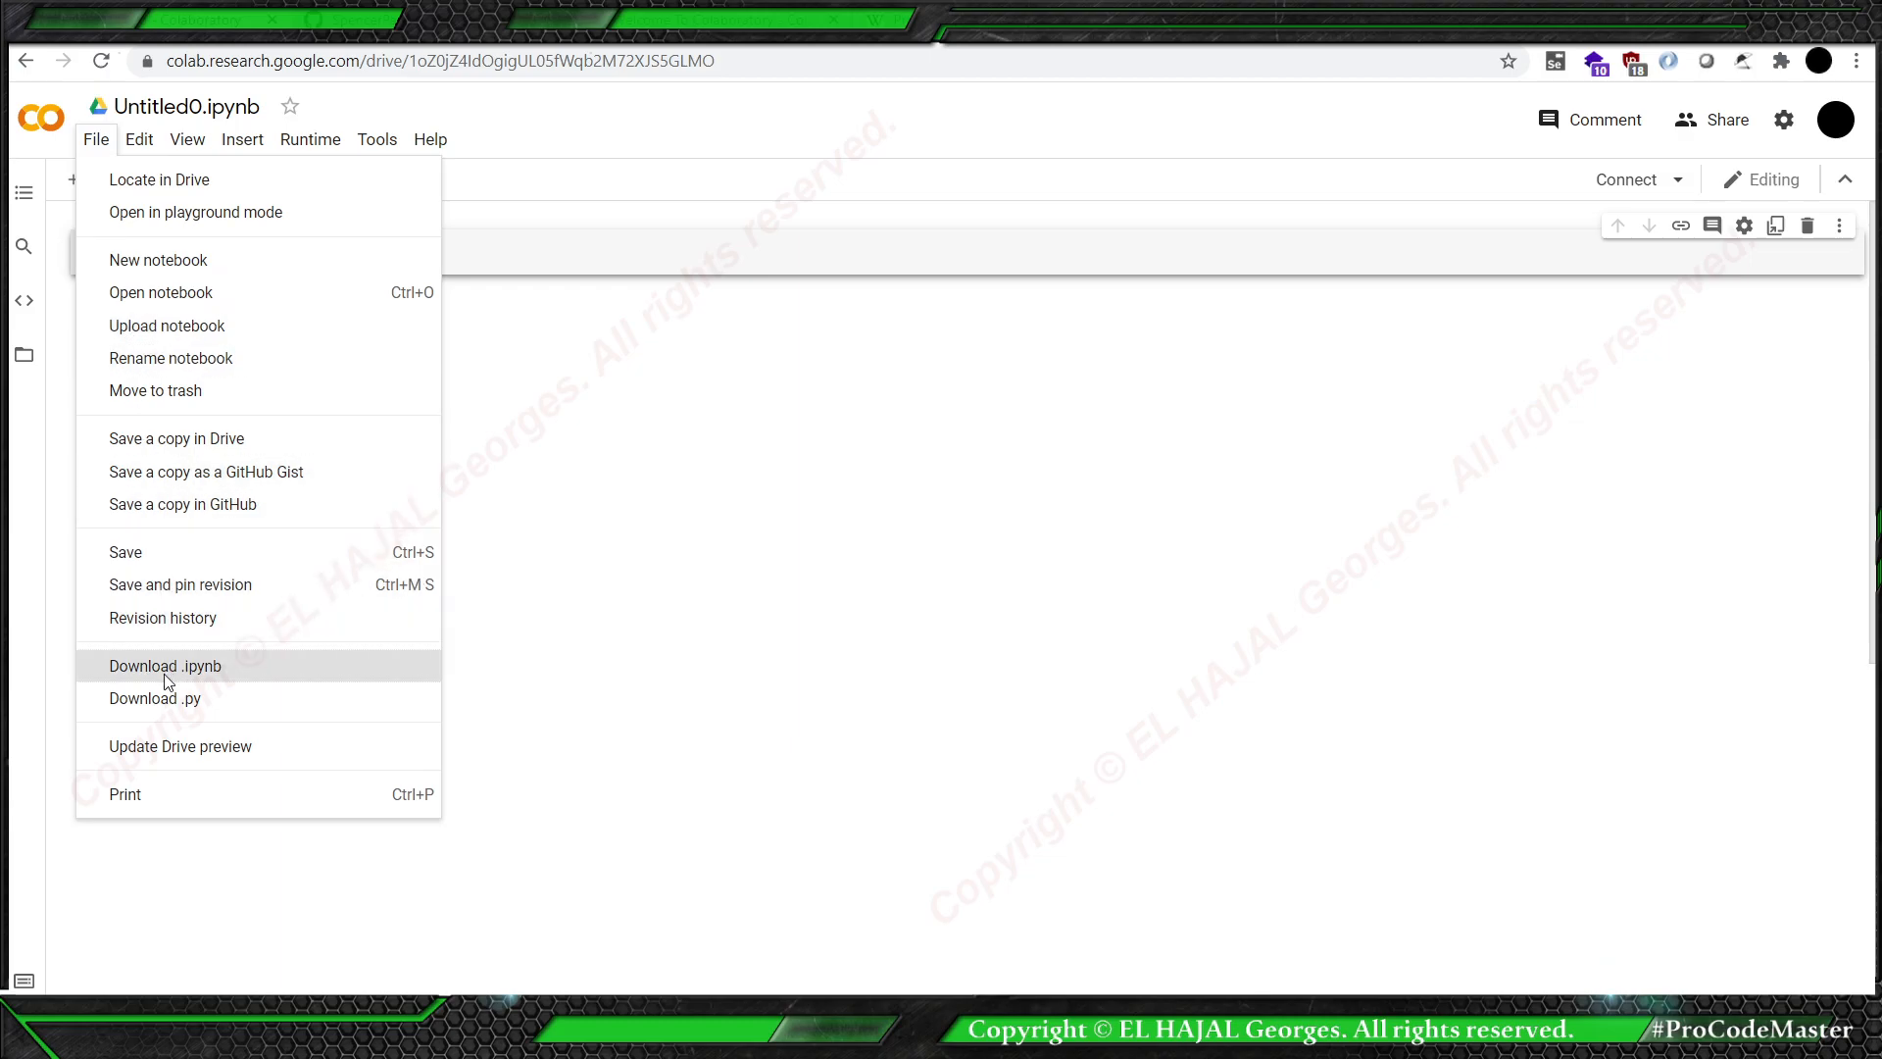
left_click(163, 664)
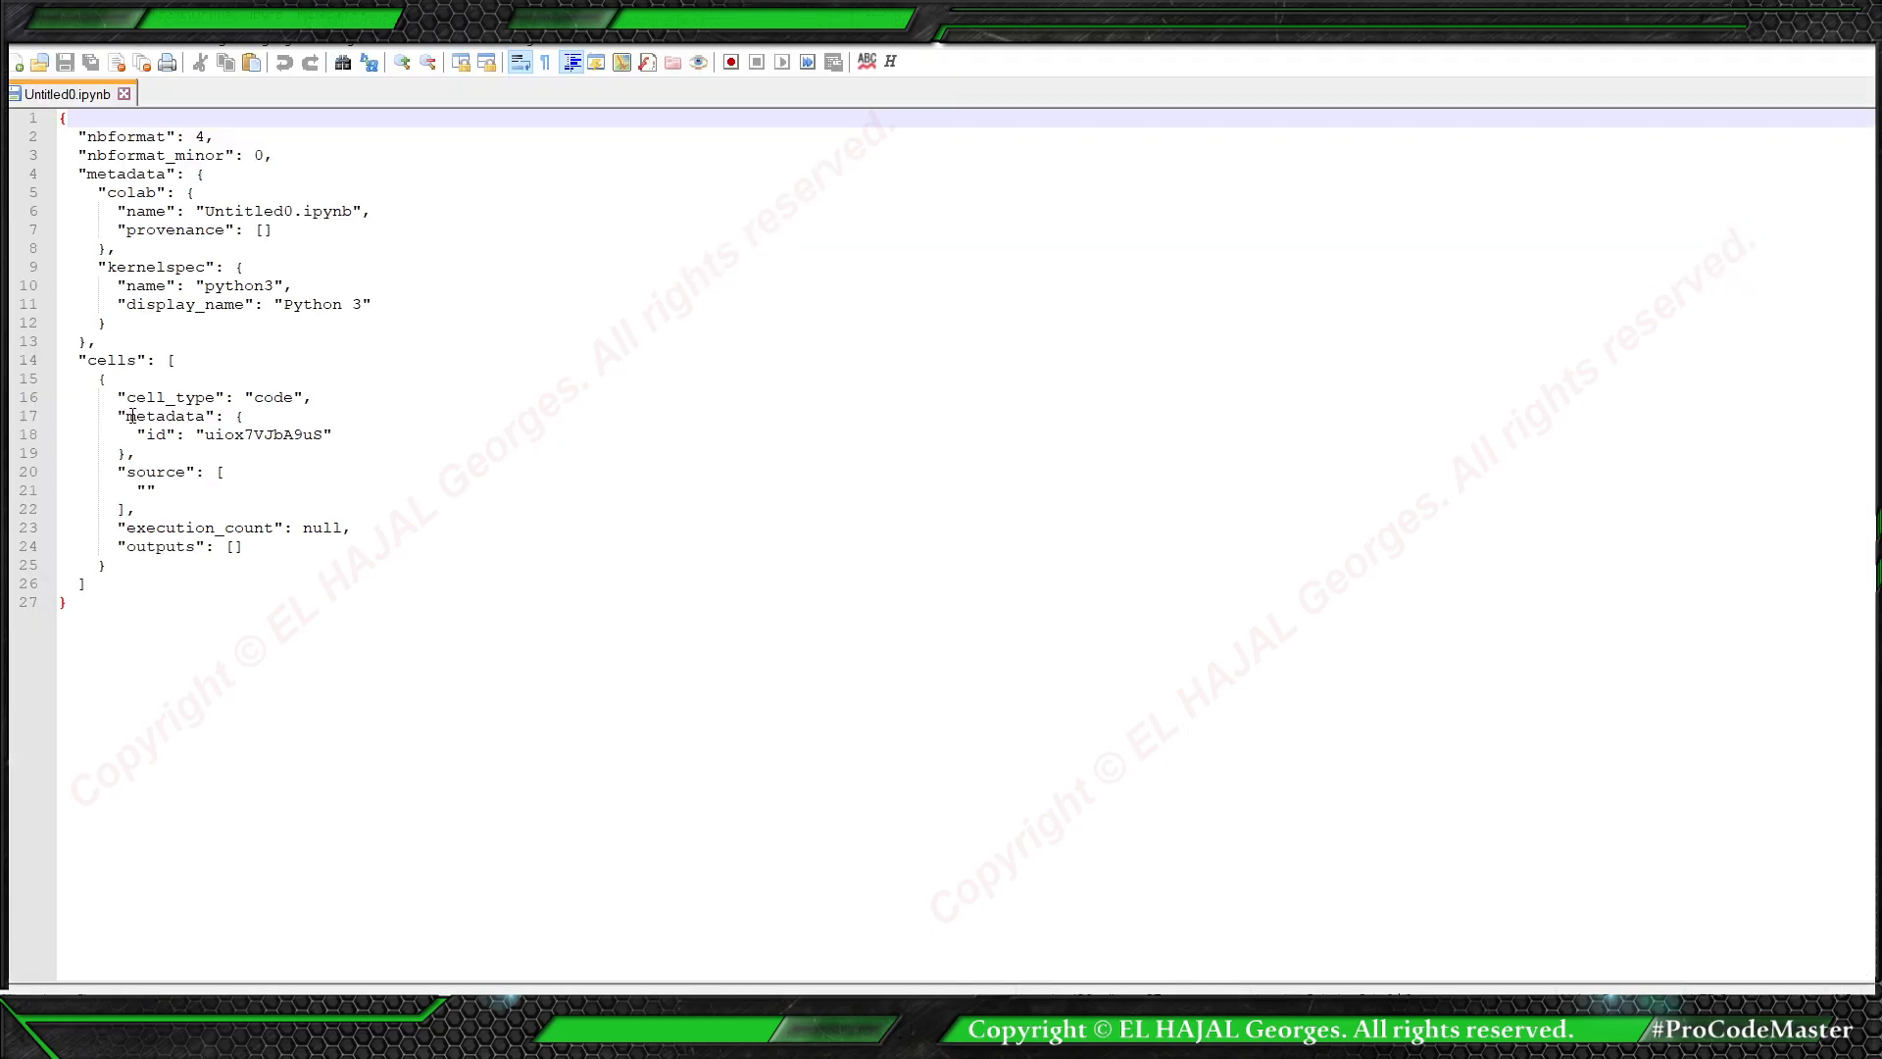
mouse_move(515, 346)
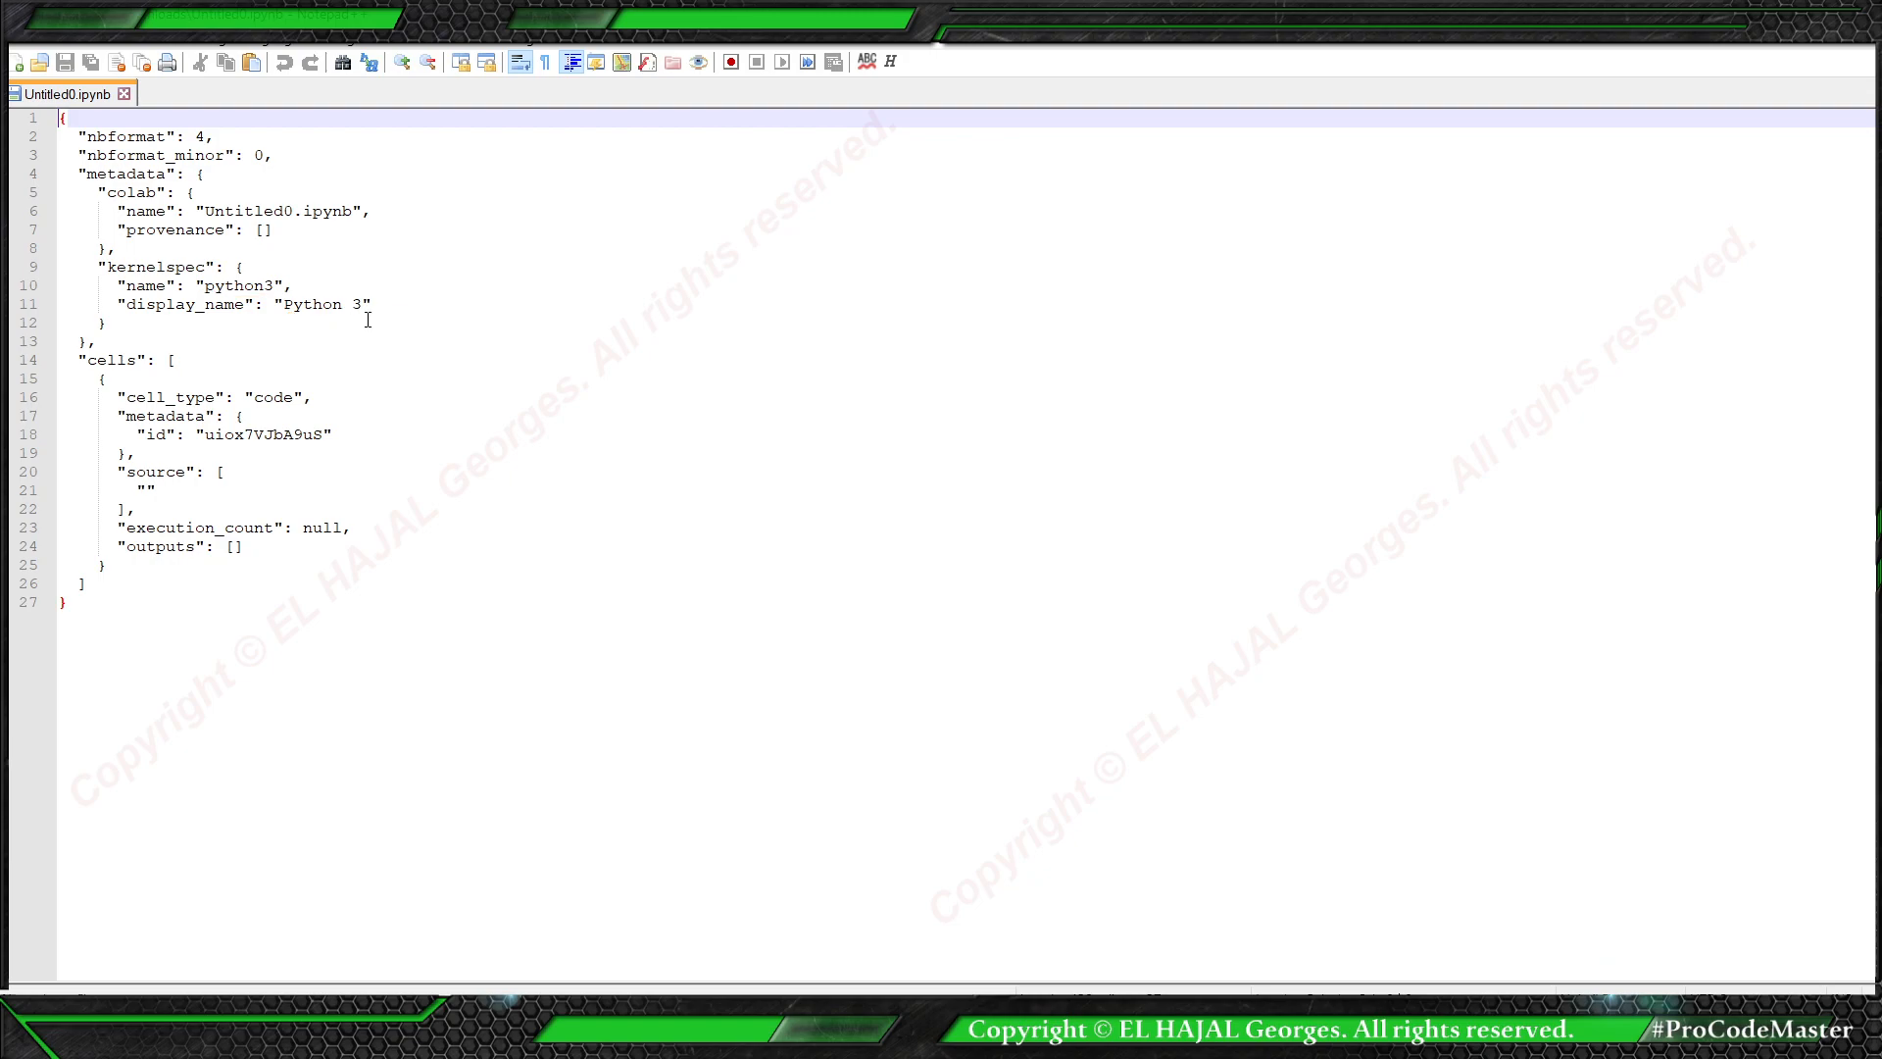
Replace kernelspec name 'python3' and display name 'Python 3' with 'java'.
double_click(236, 286)
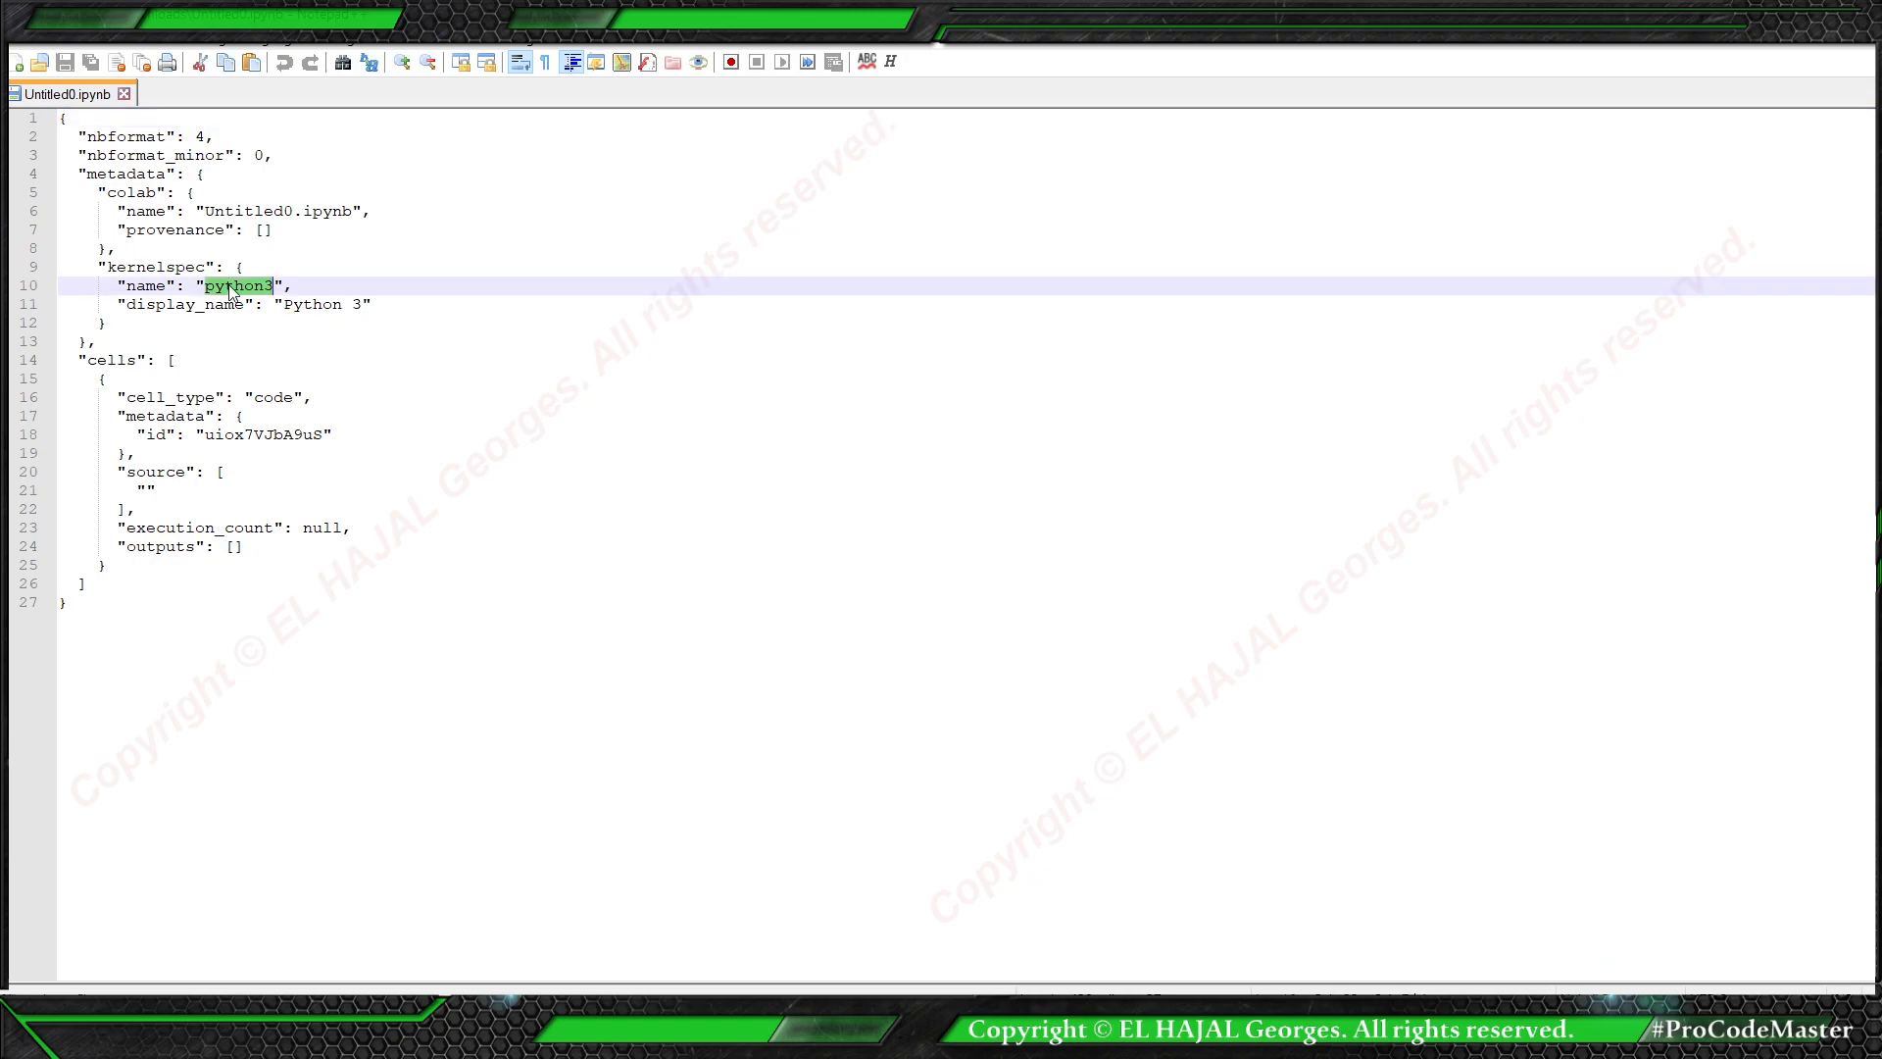
type("java")
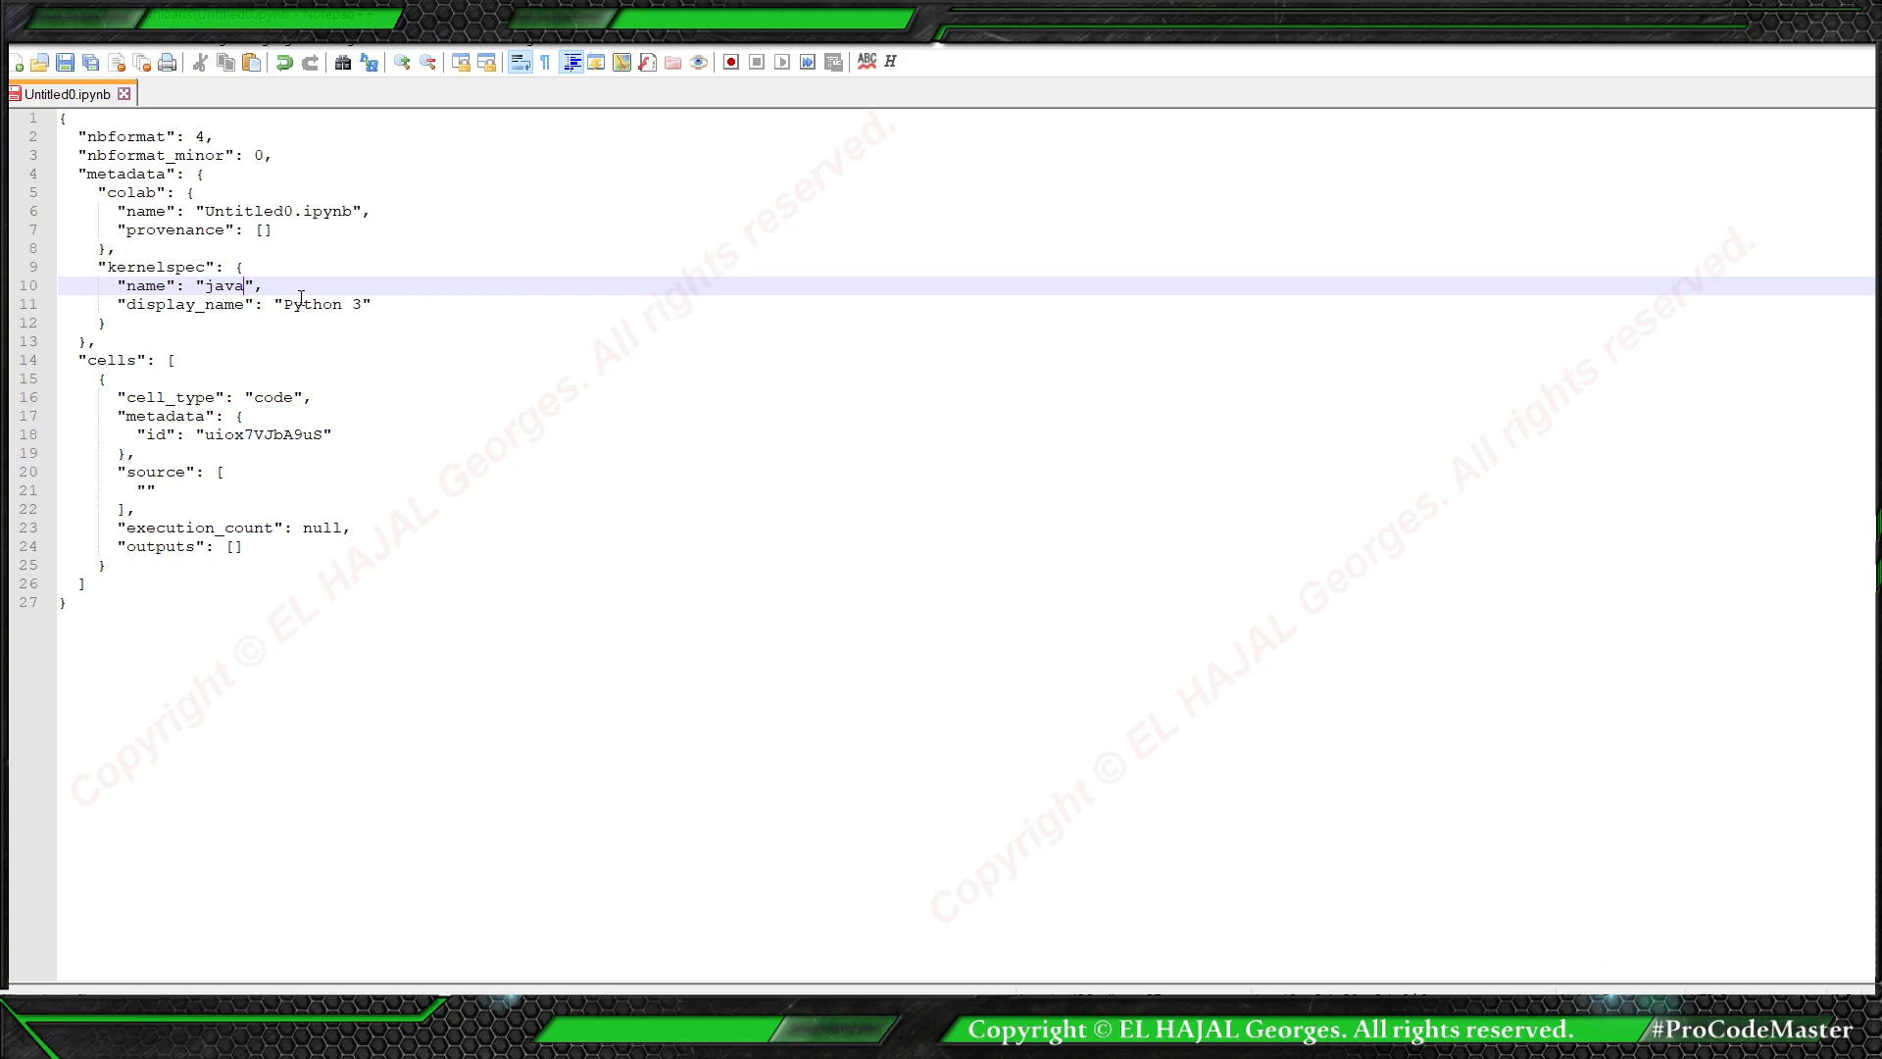
double_click(312, 304)
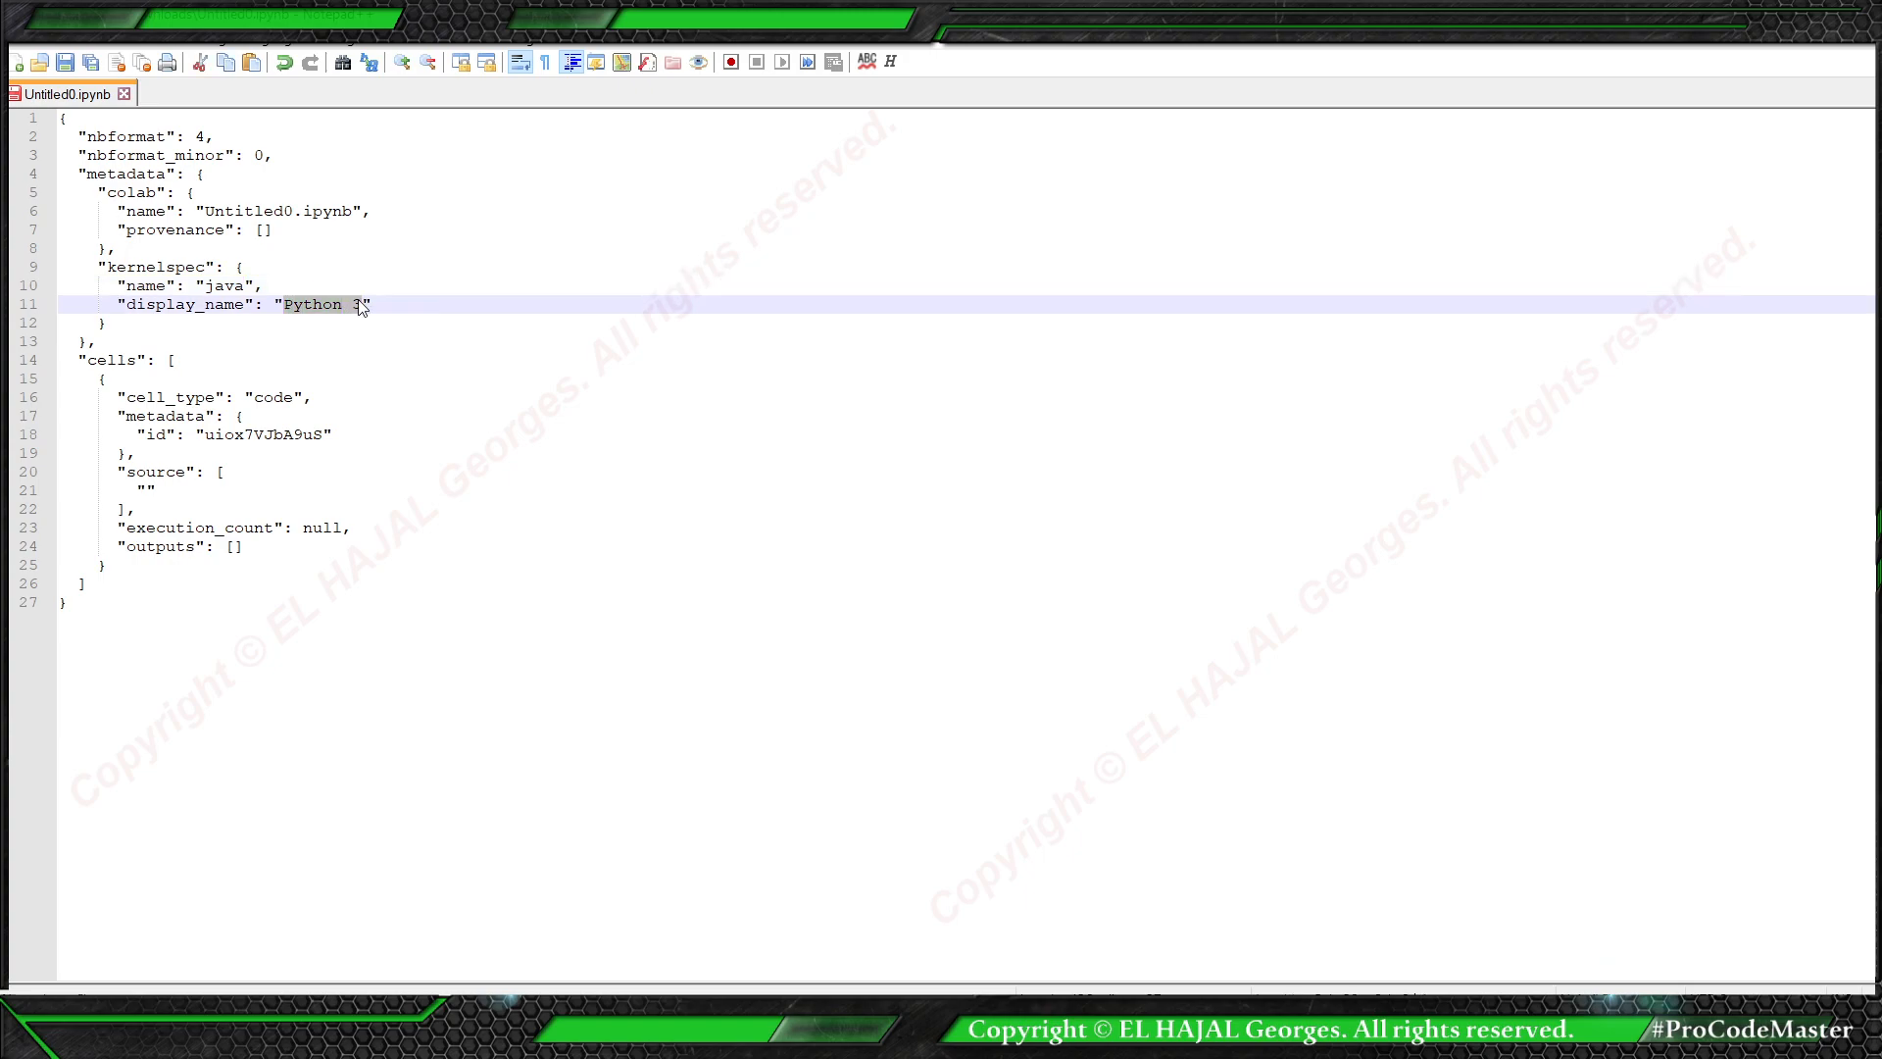
type("java")
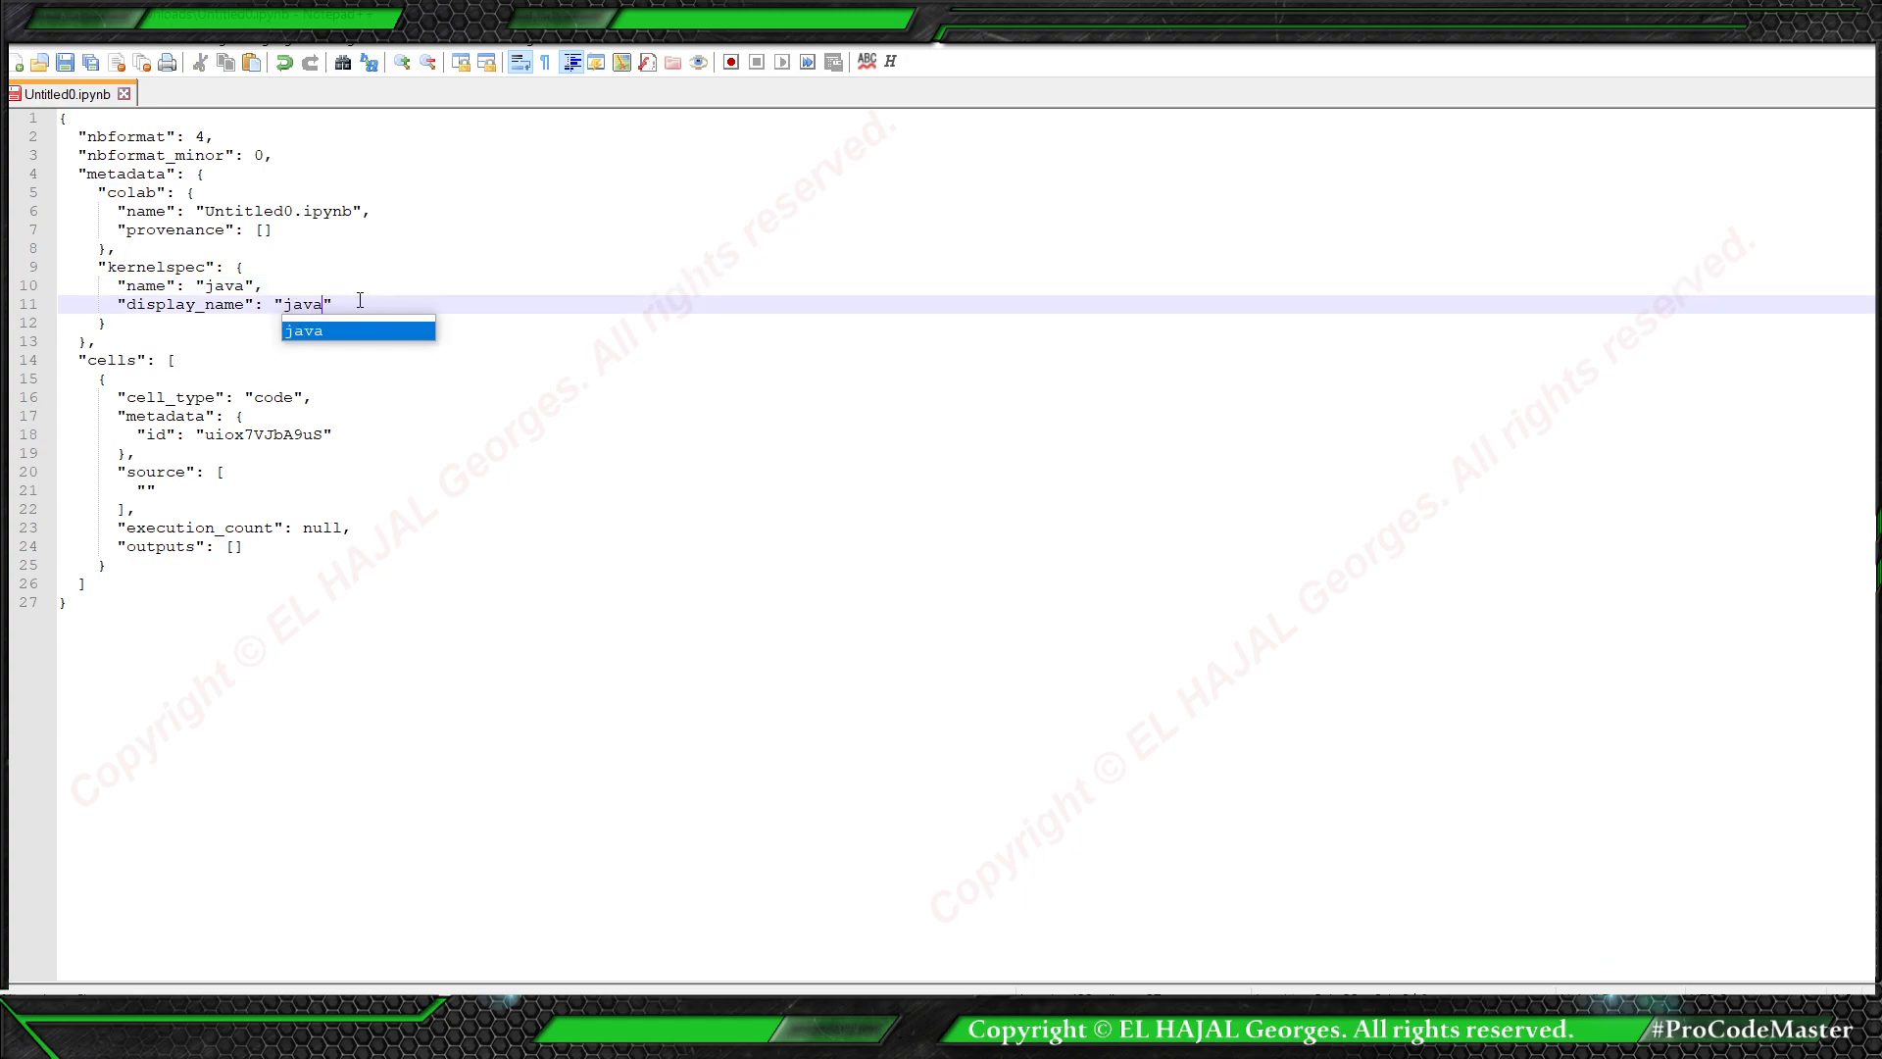
mouse_move(381, 182)
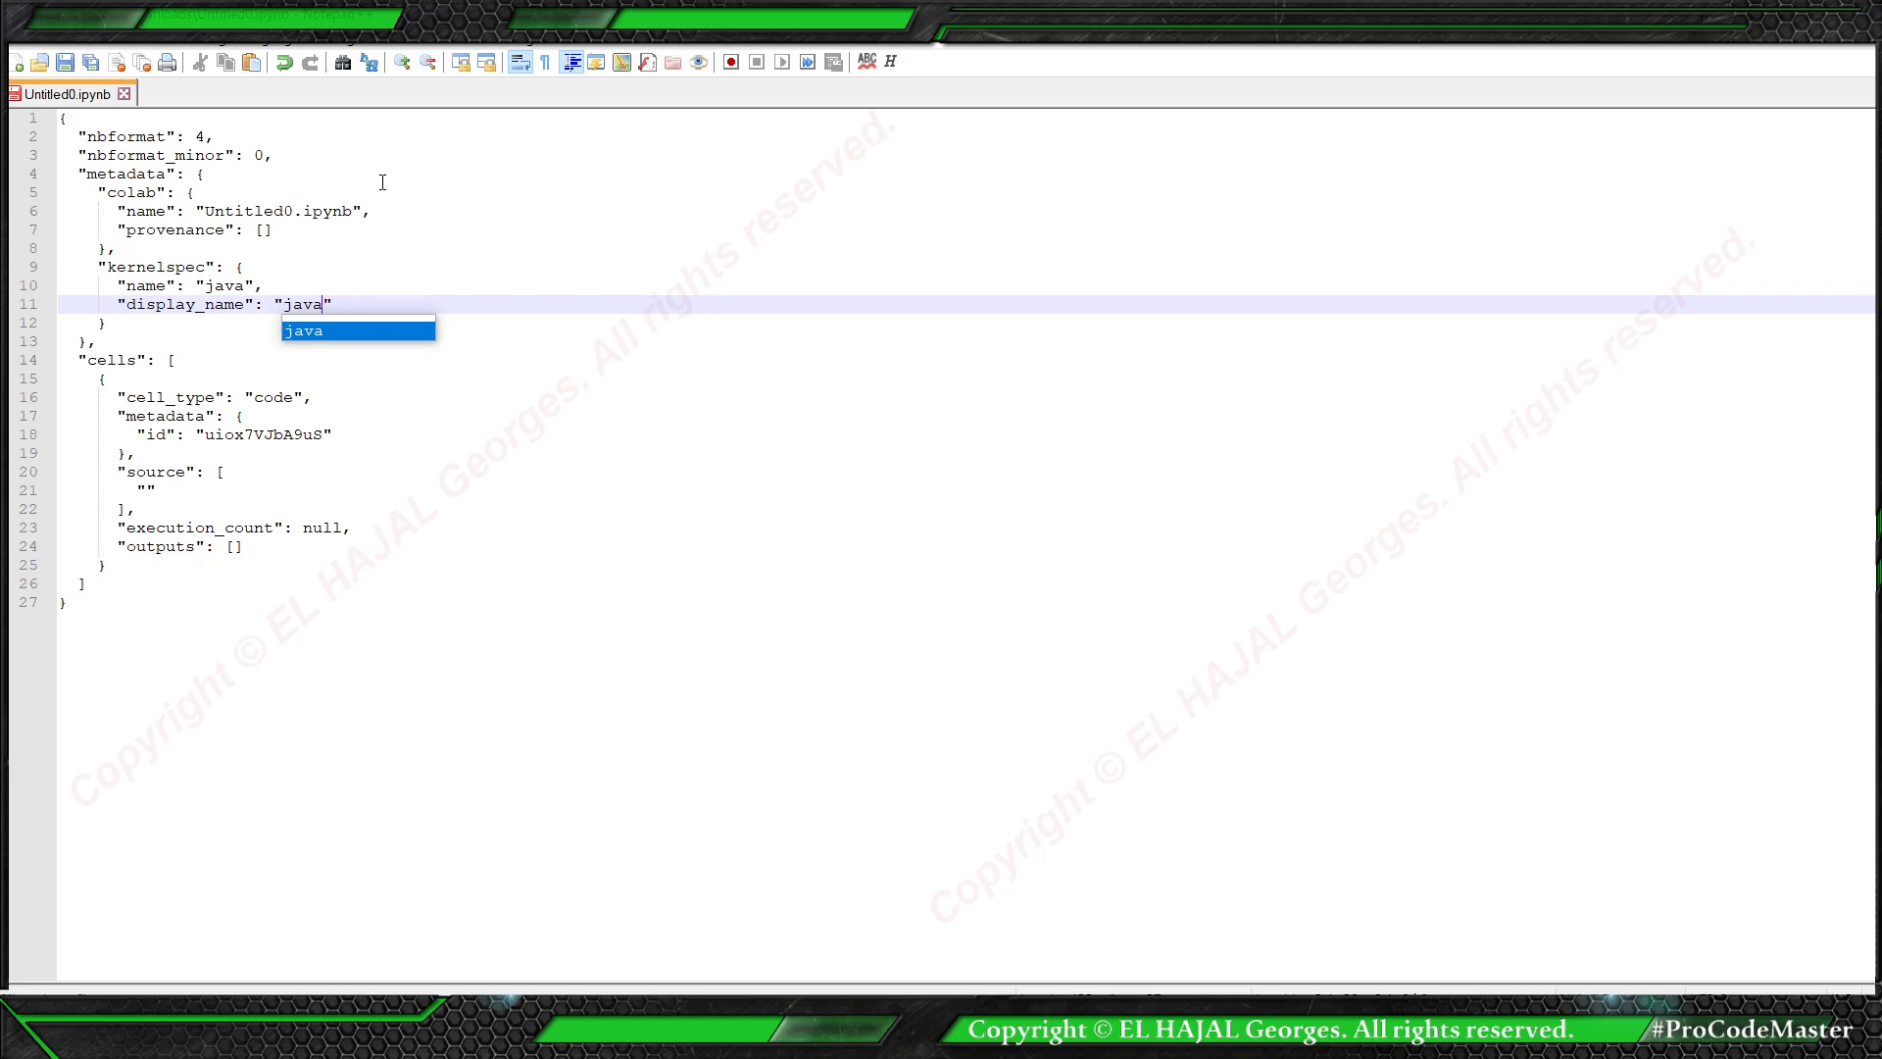
mouse_move(1259, 144)
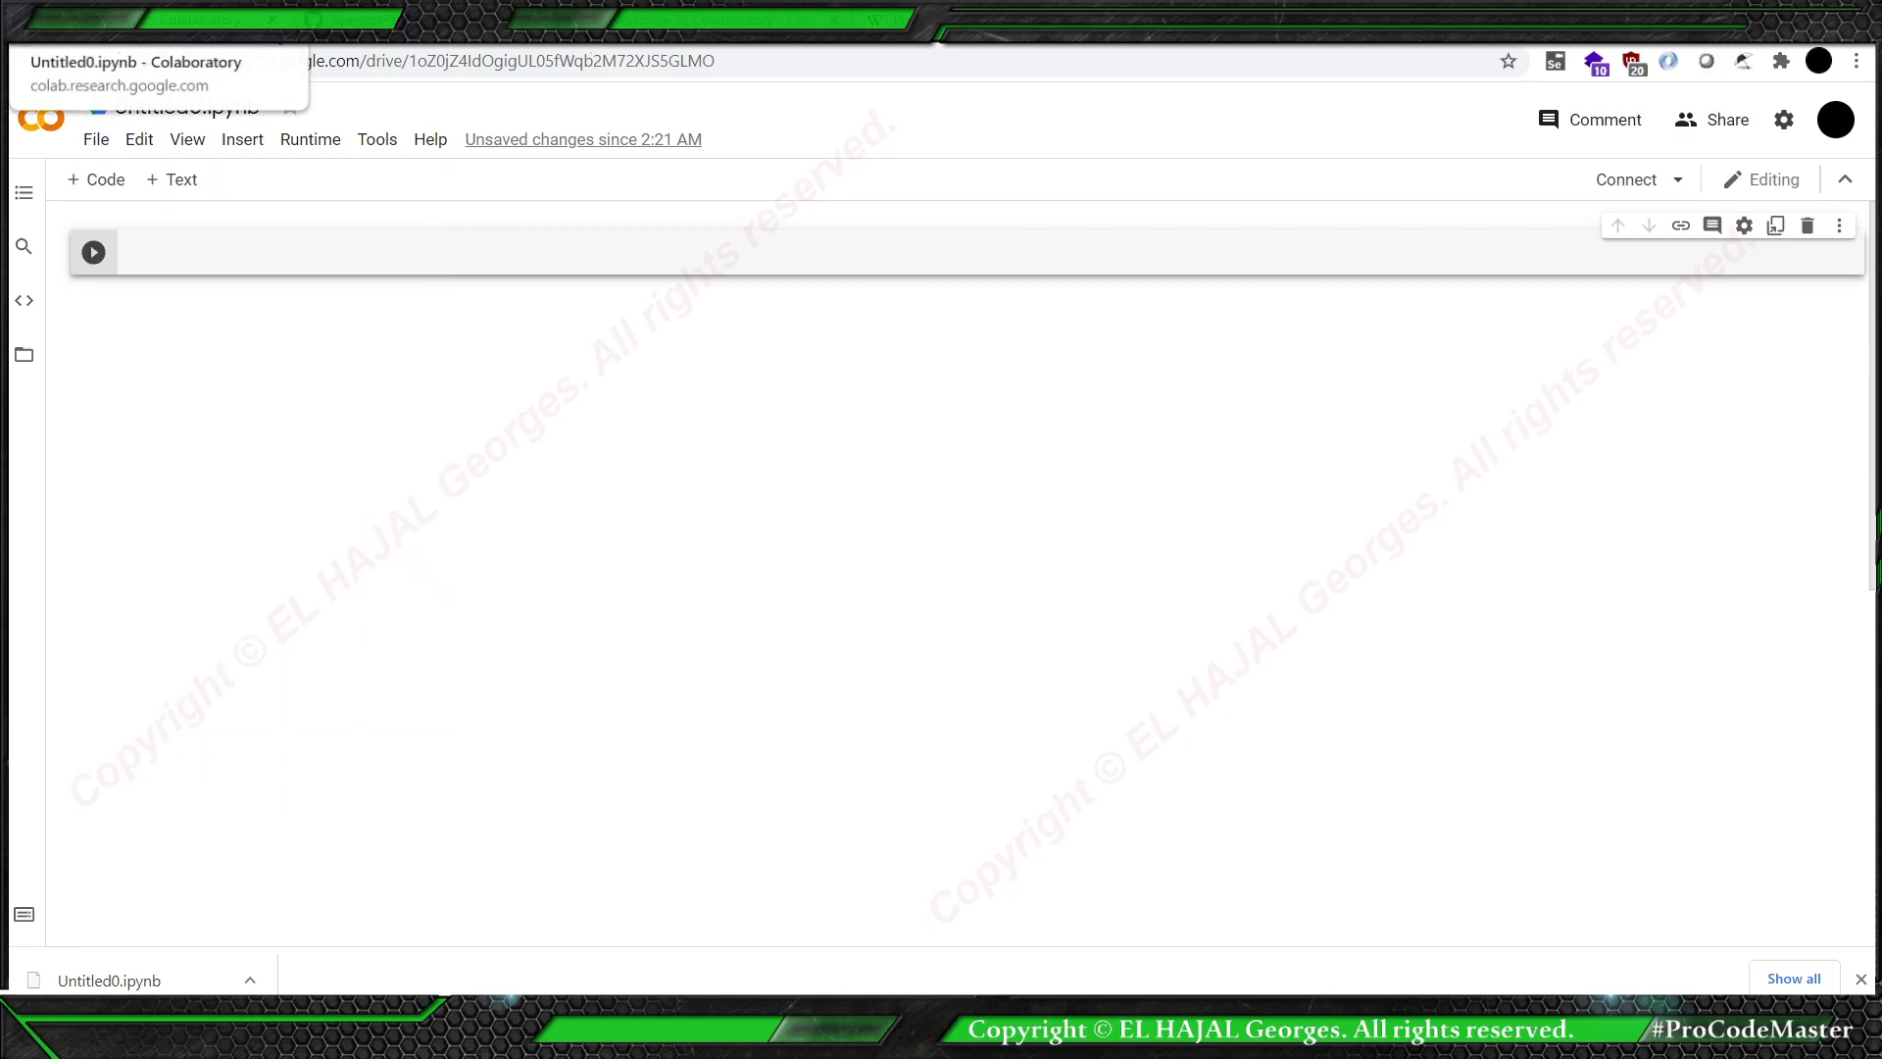
Leave the unsaved notebook and upload the edited Untitled0.ipynb through Upload notebook.
left_click(27, 60)
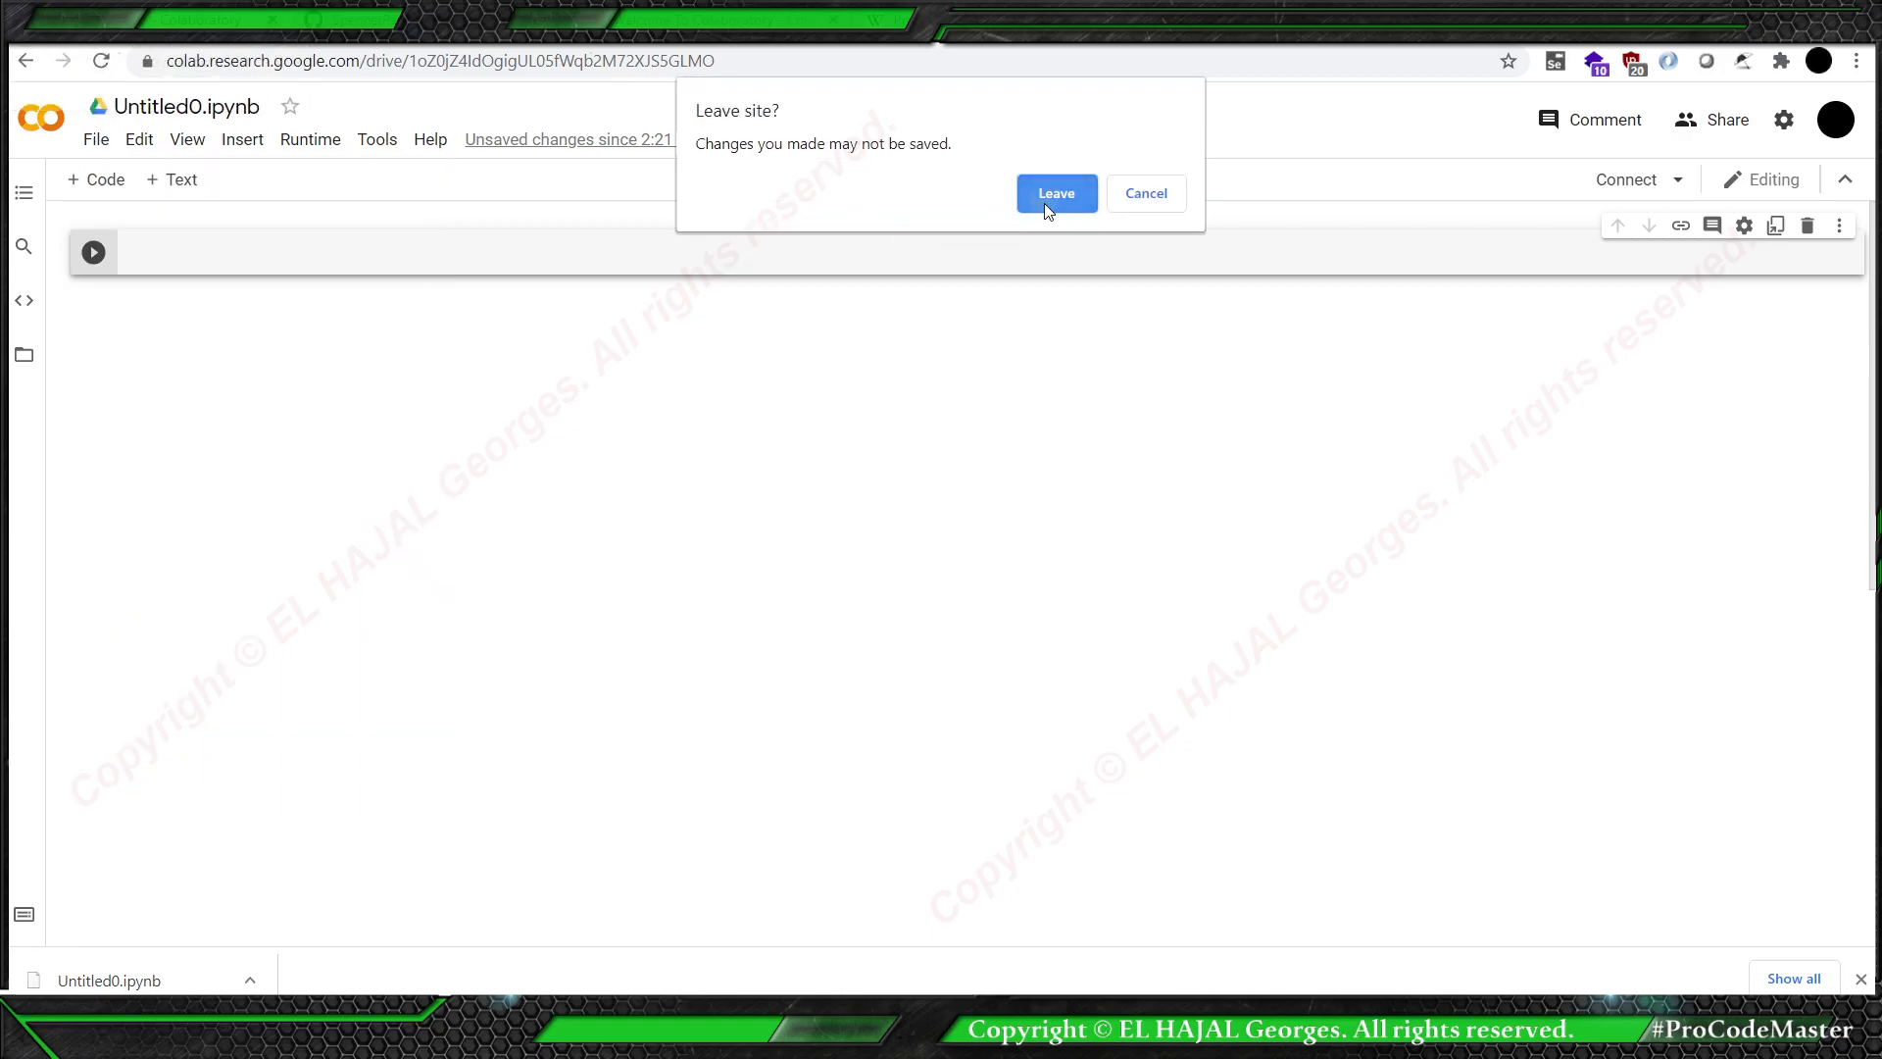
left_click(1054, 193)
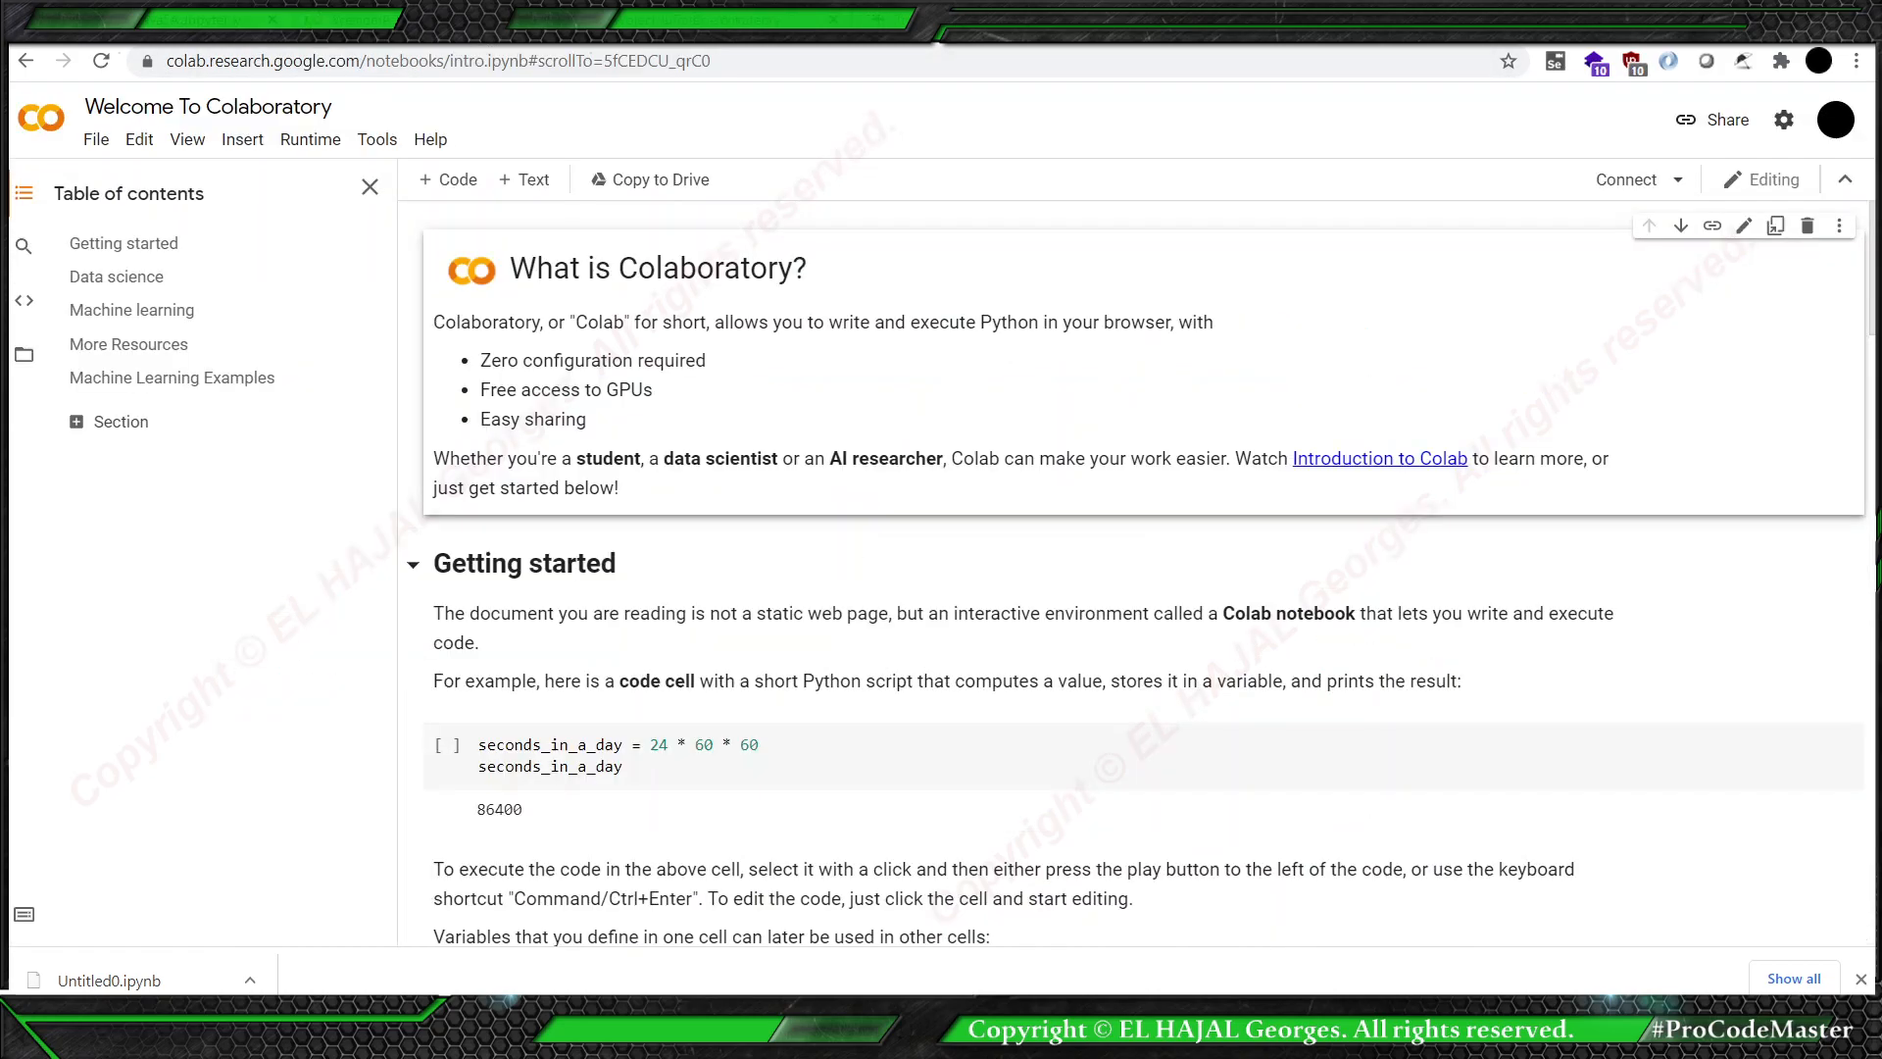
left_click(95, 139)
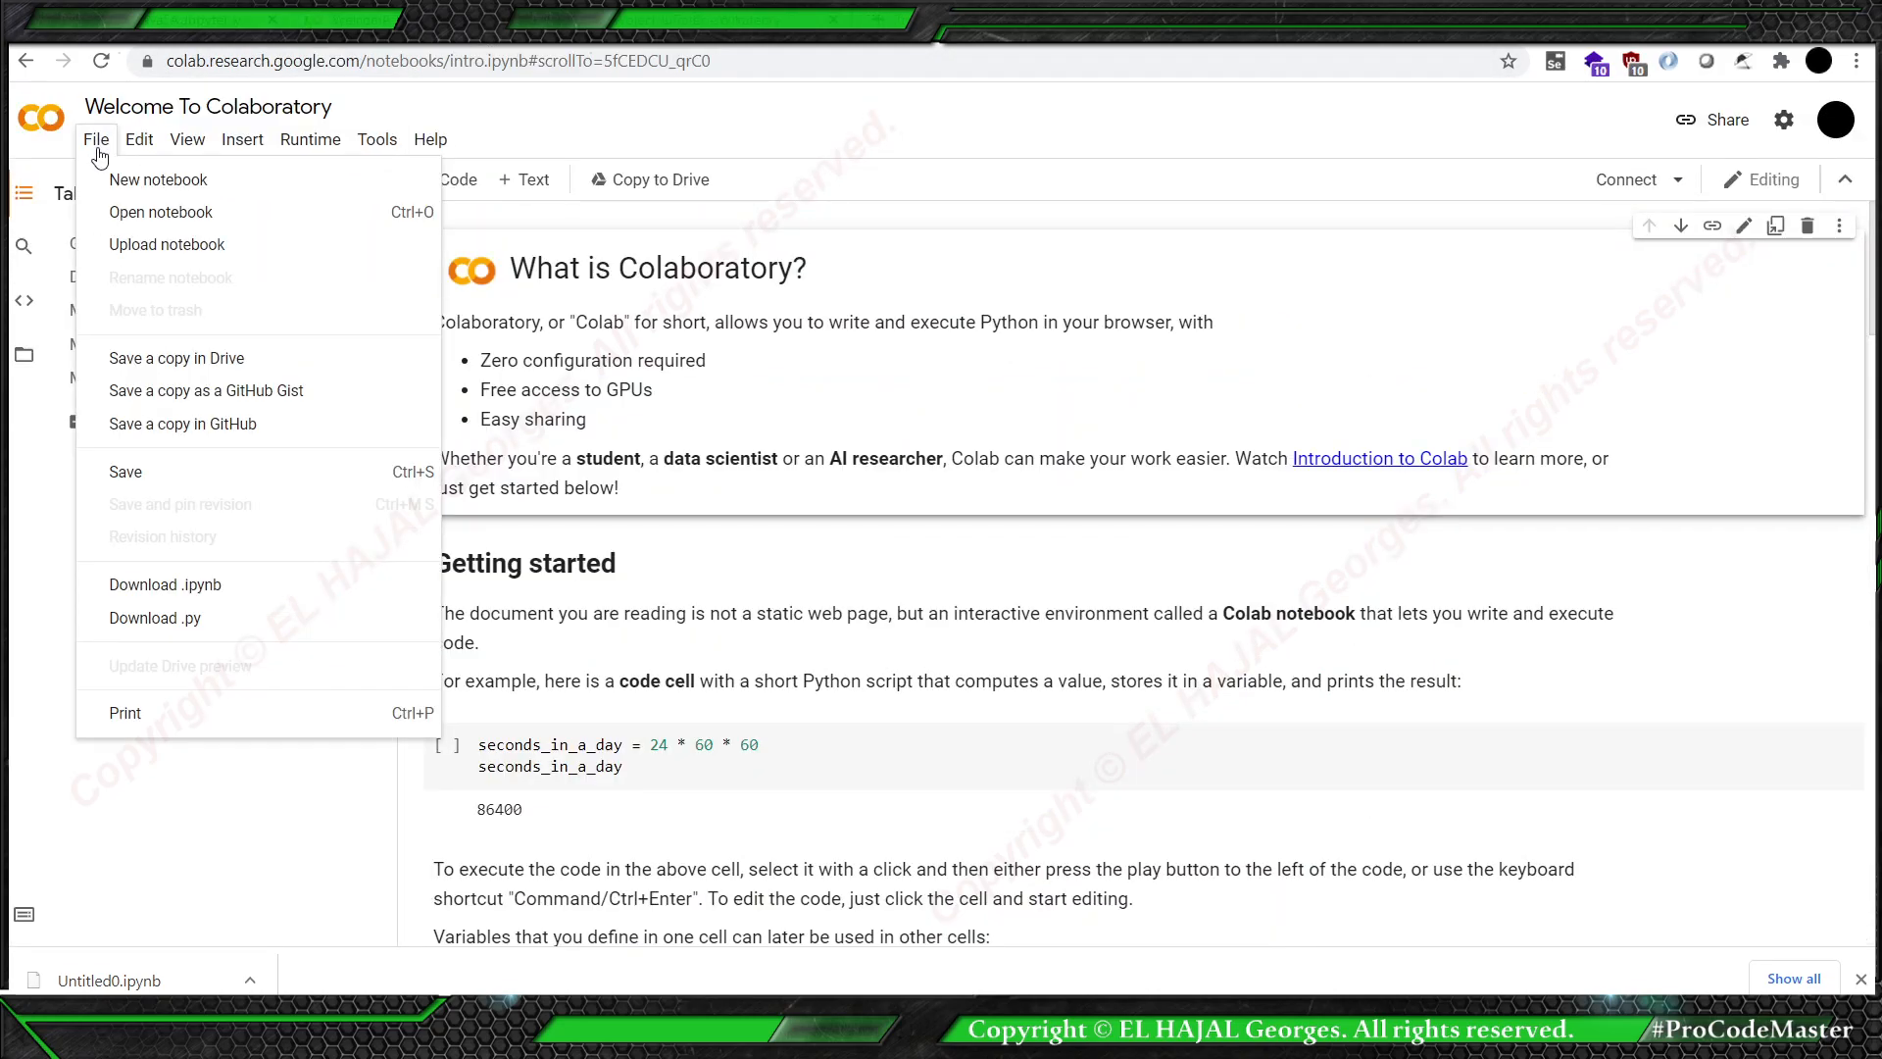
left_click(167, 244)
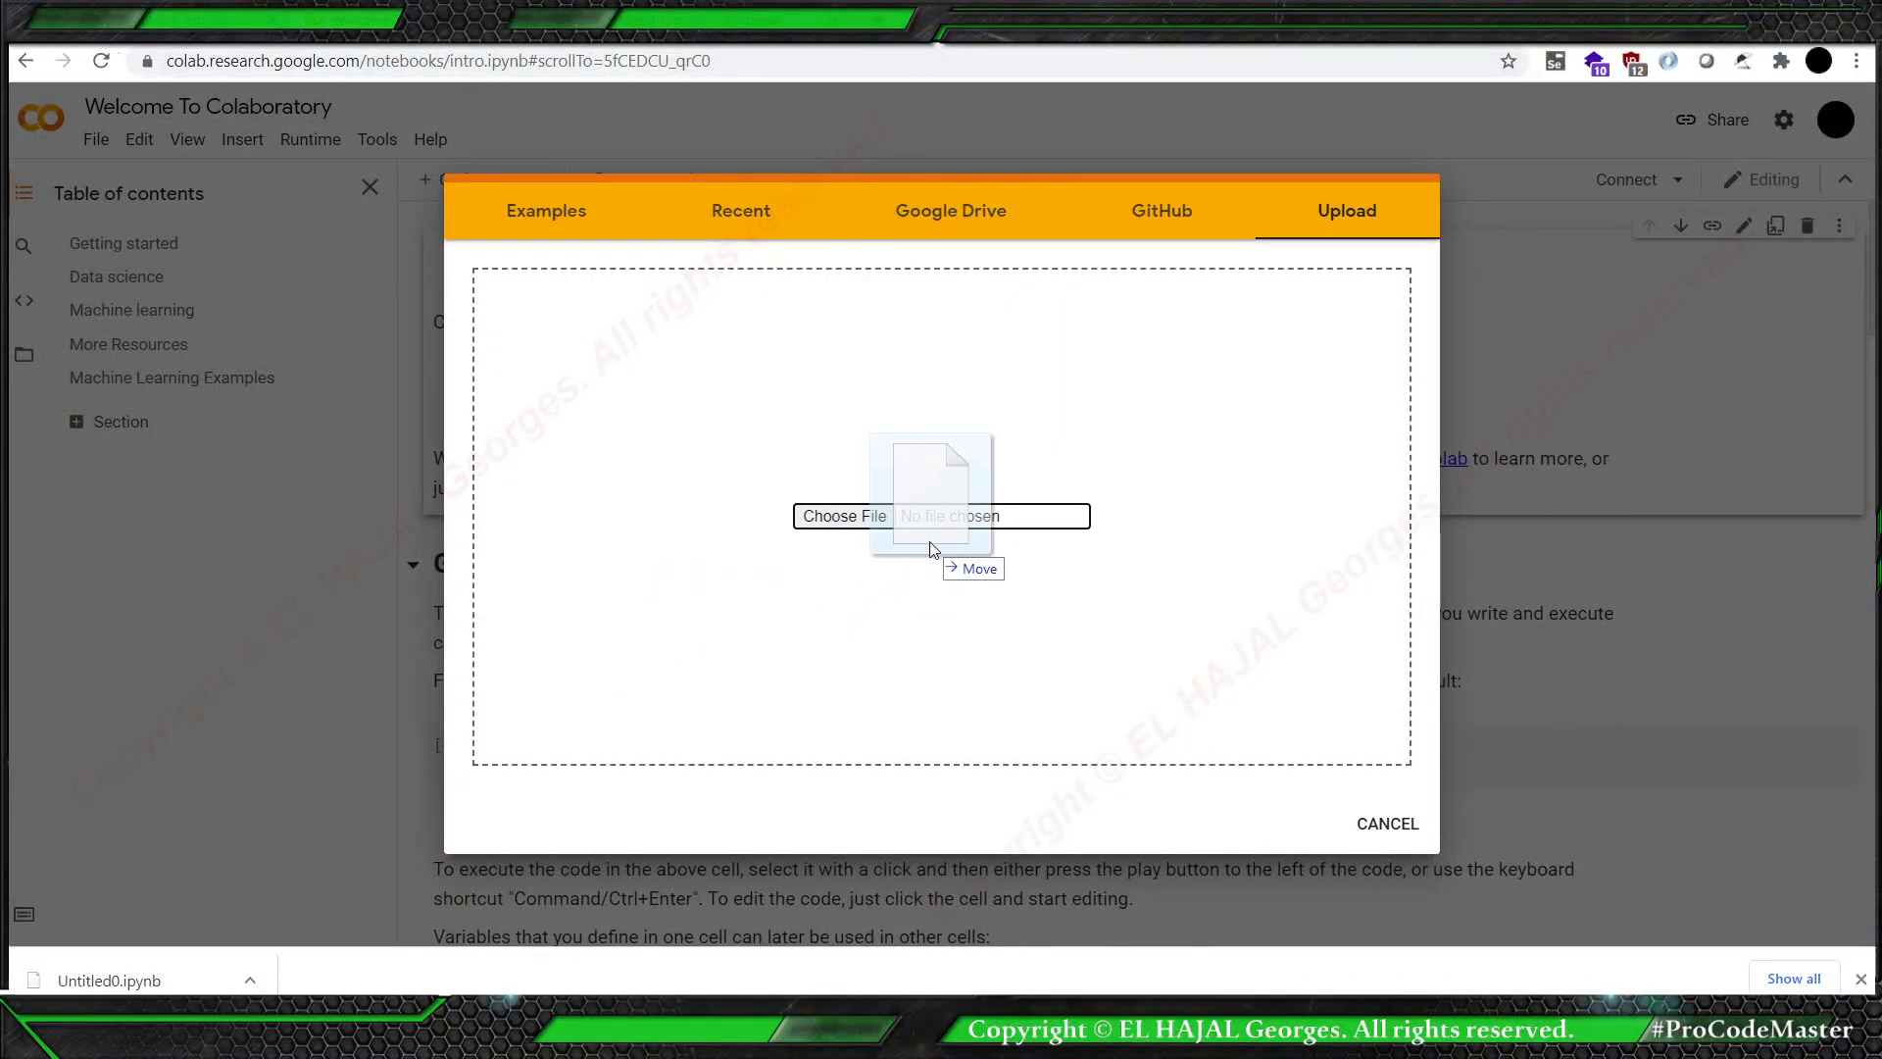
left_click(843, 515)
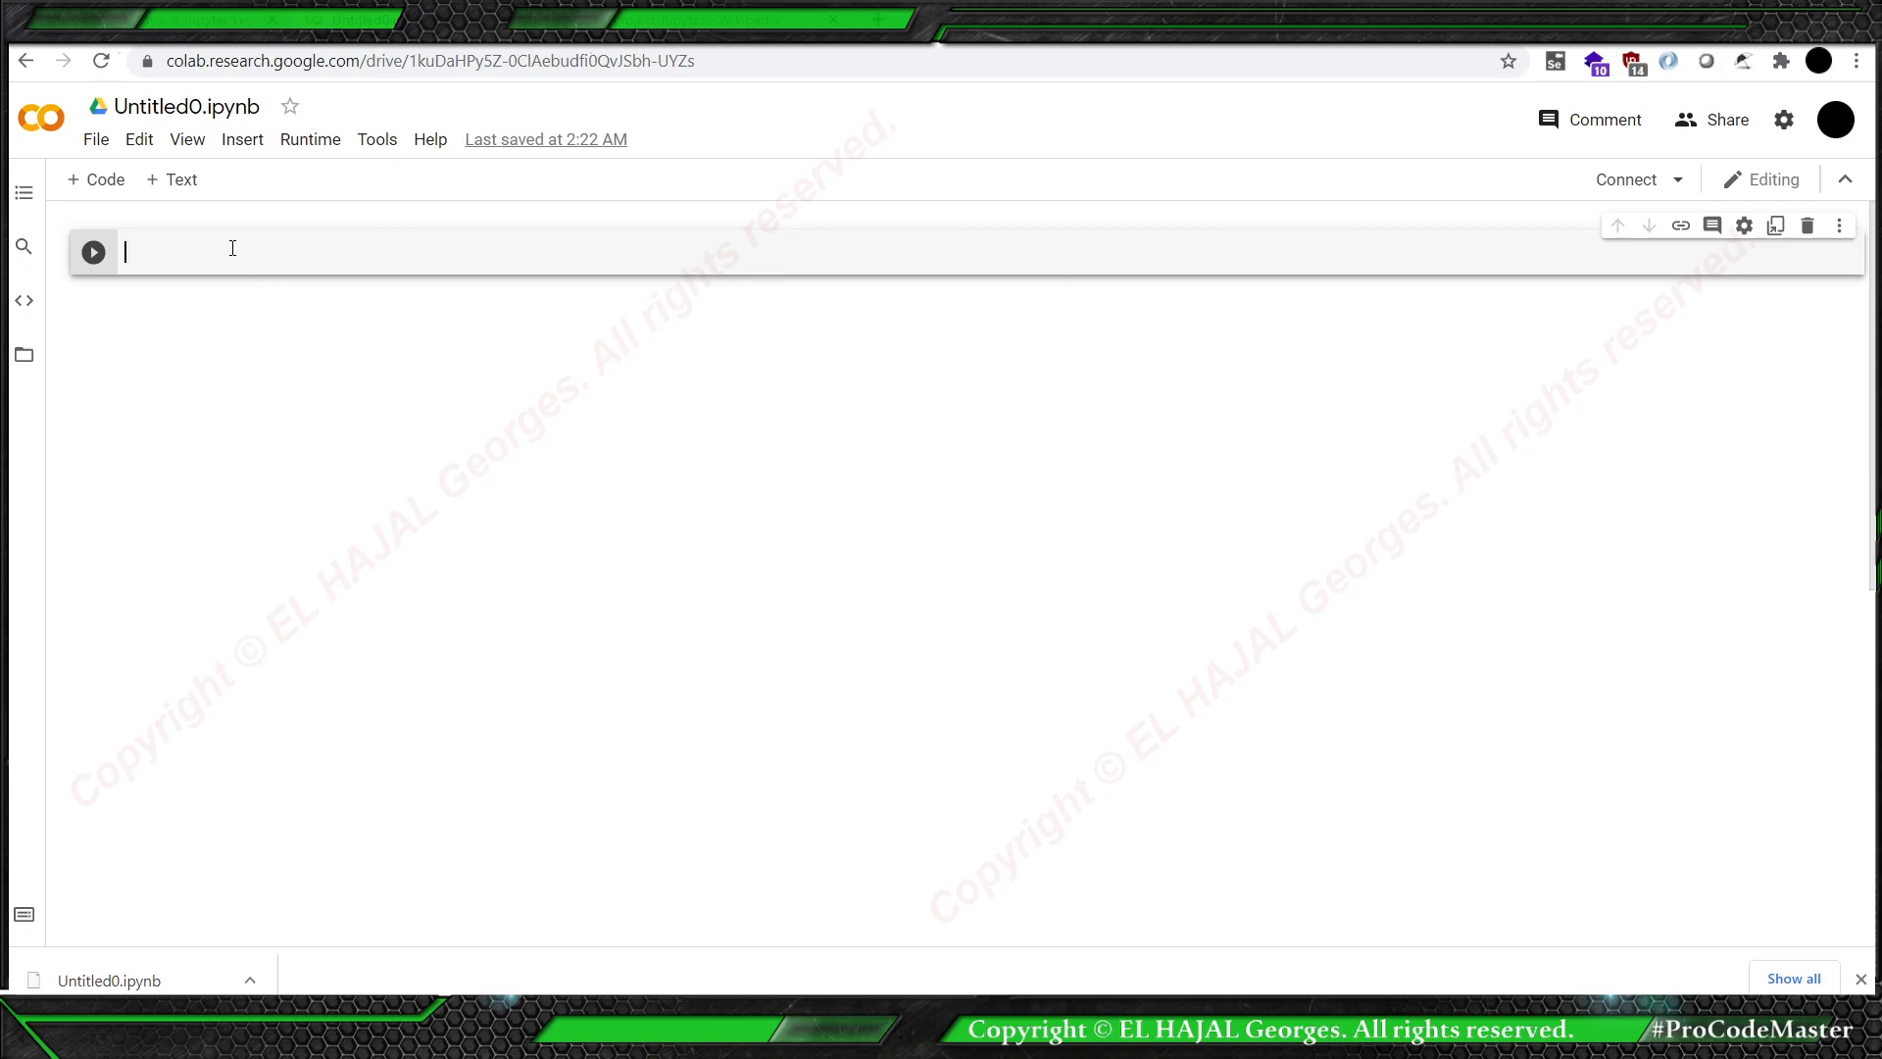
Write System.out.println("hello"); in the notebook's code cell.
type("Syste")
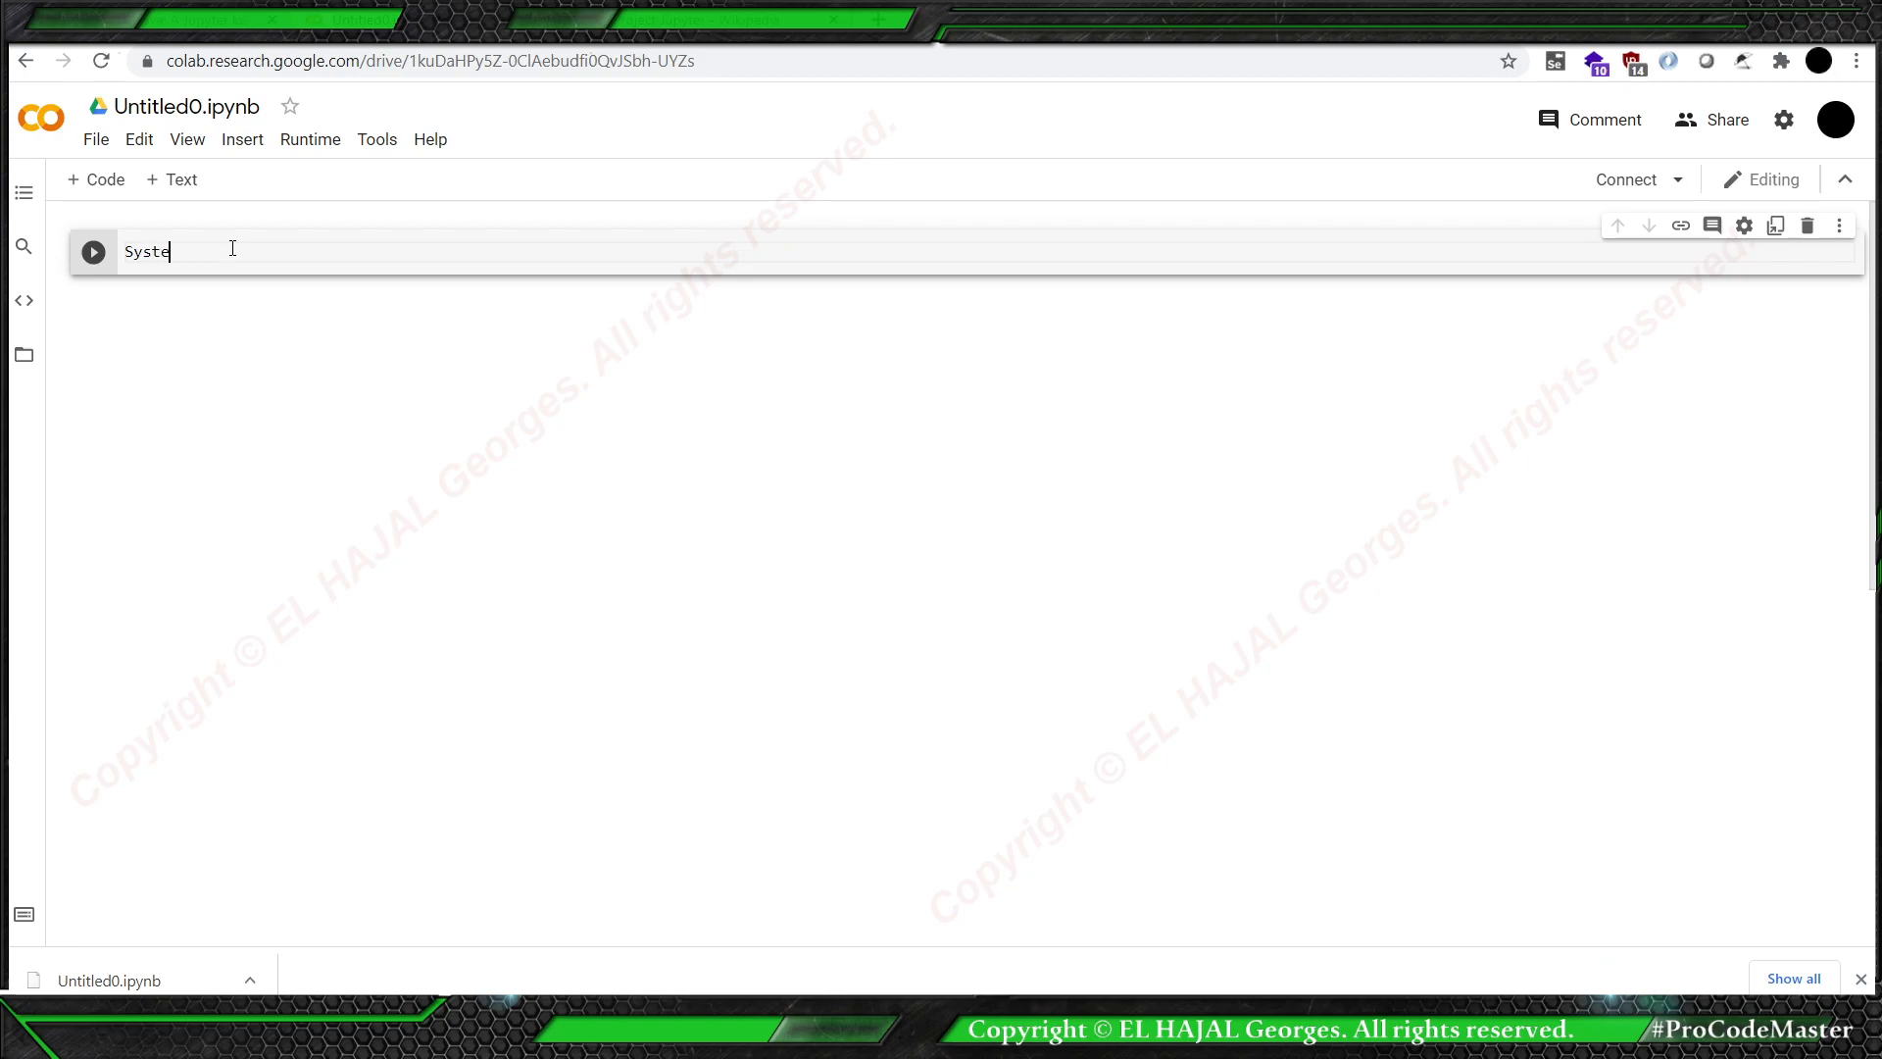
type("m.out")
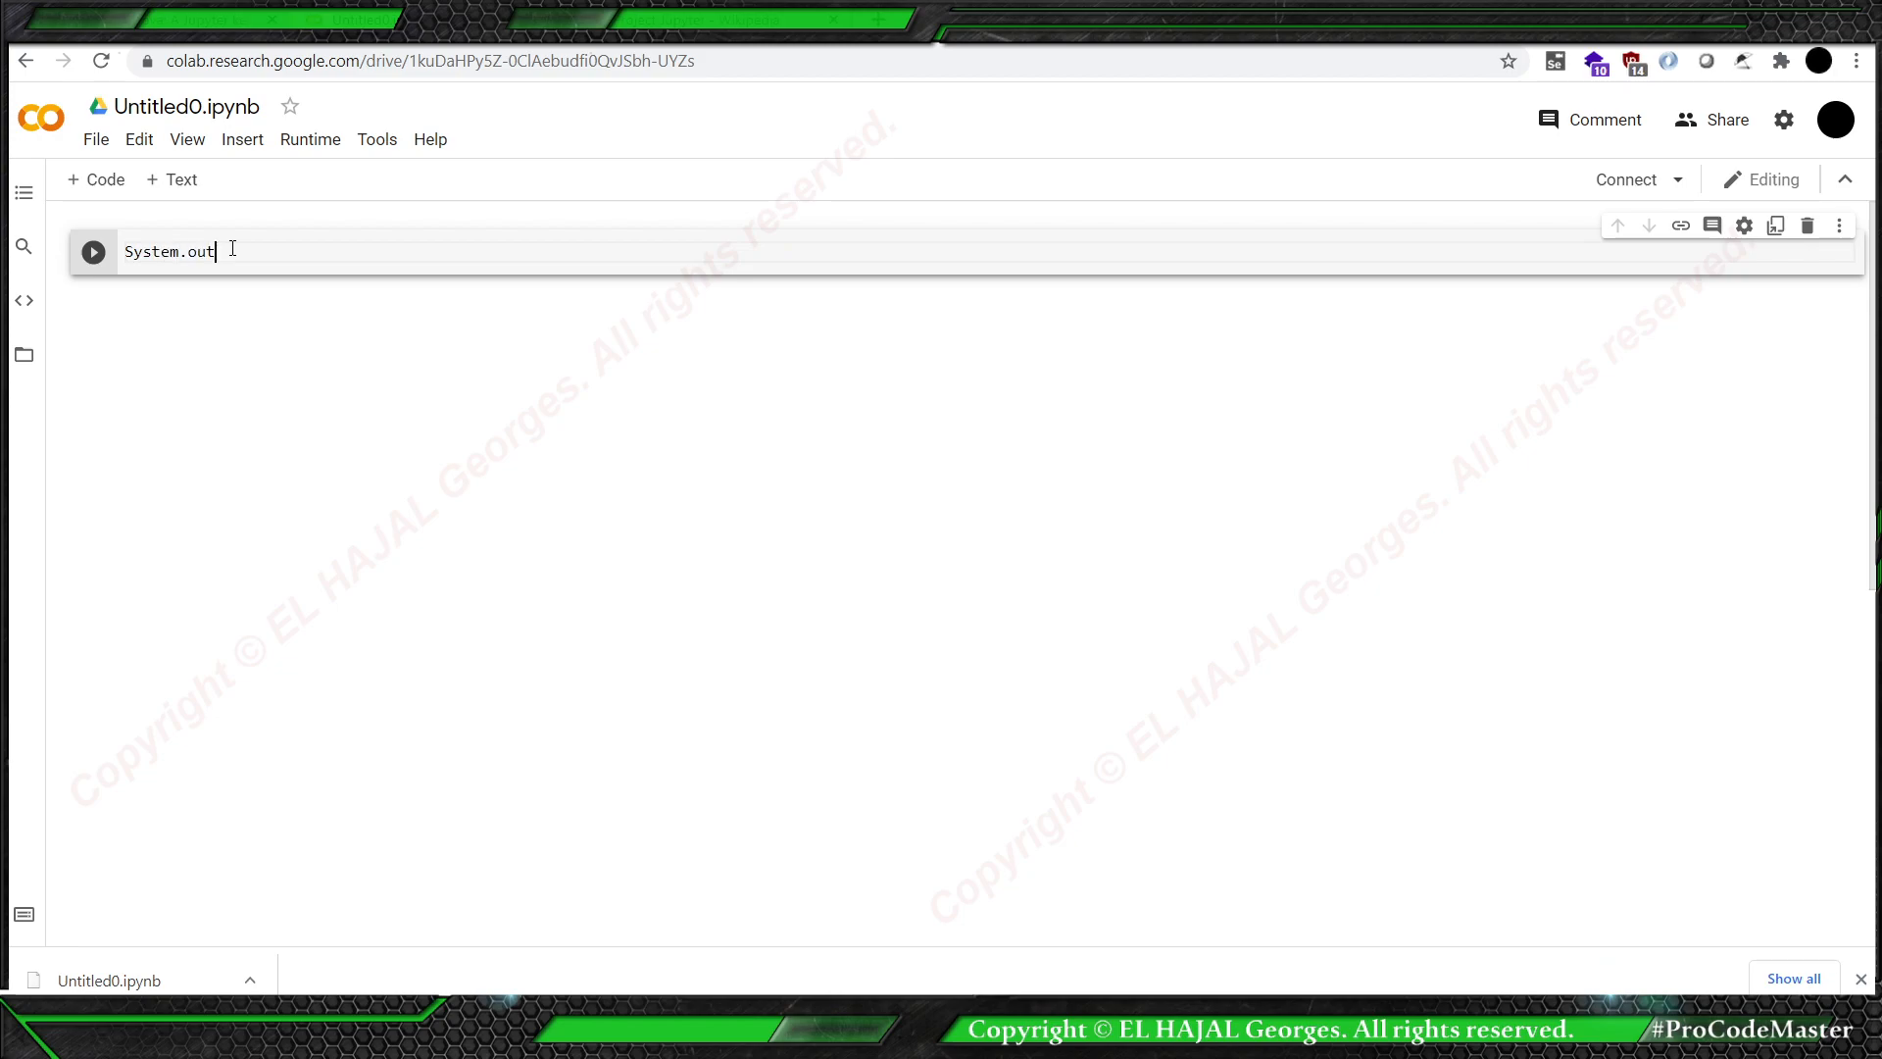
type(".print")
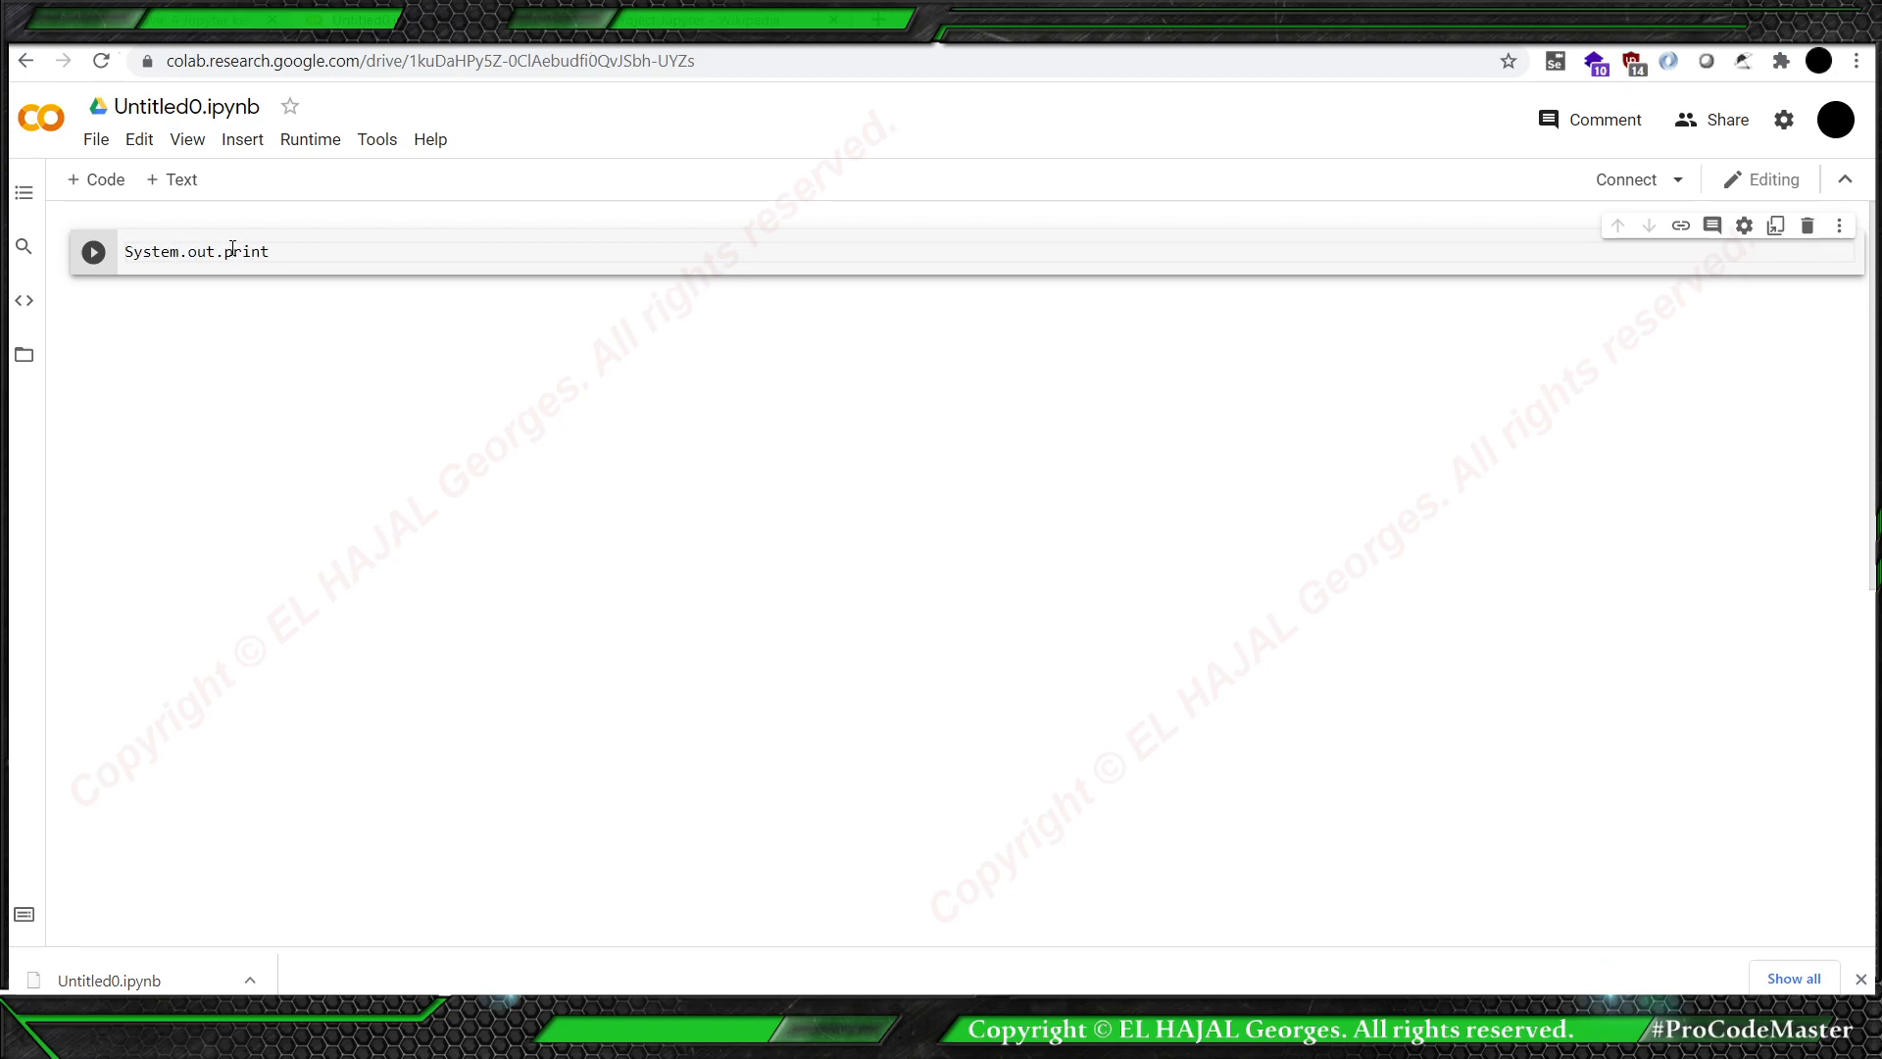
type("ln();")
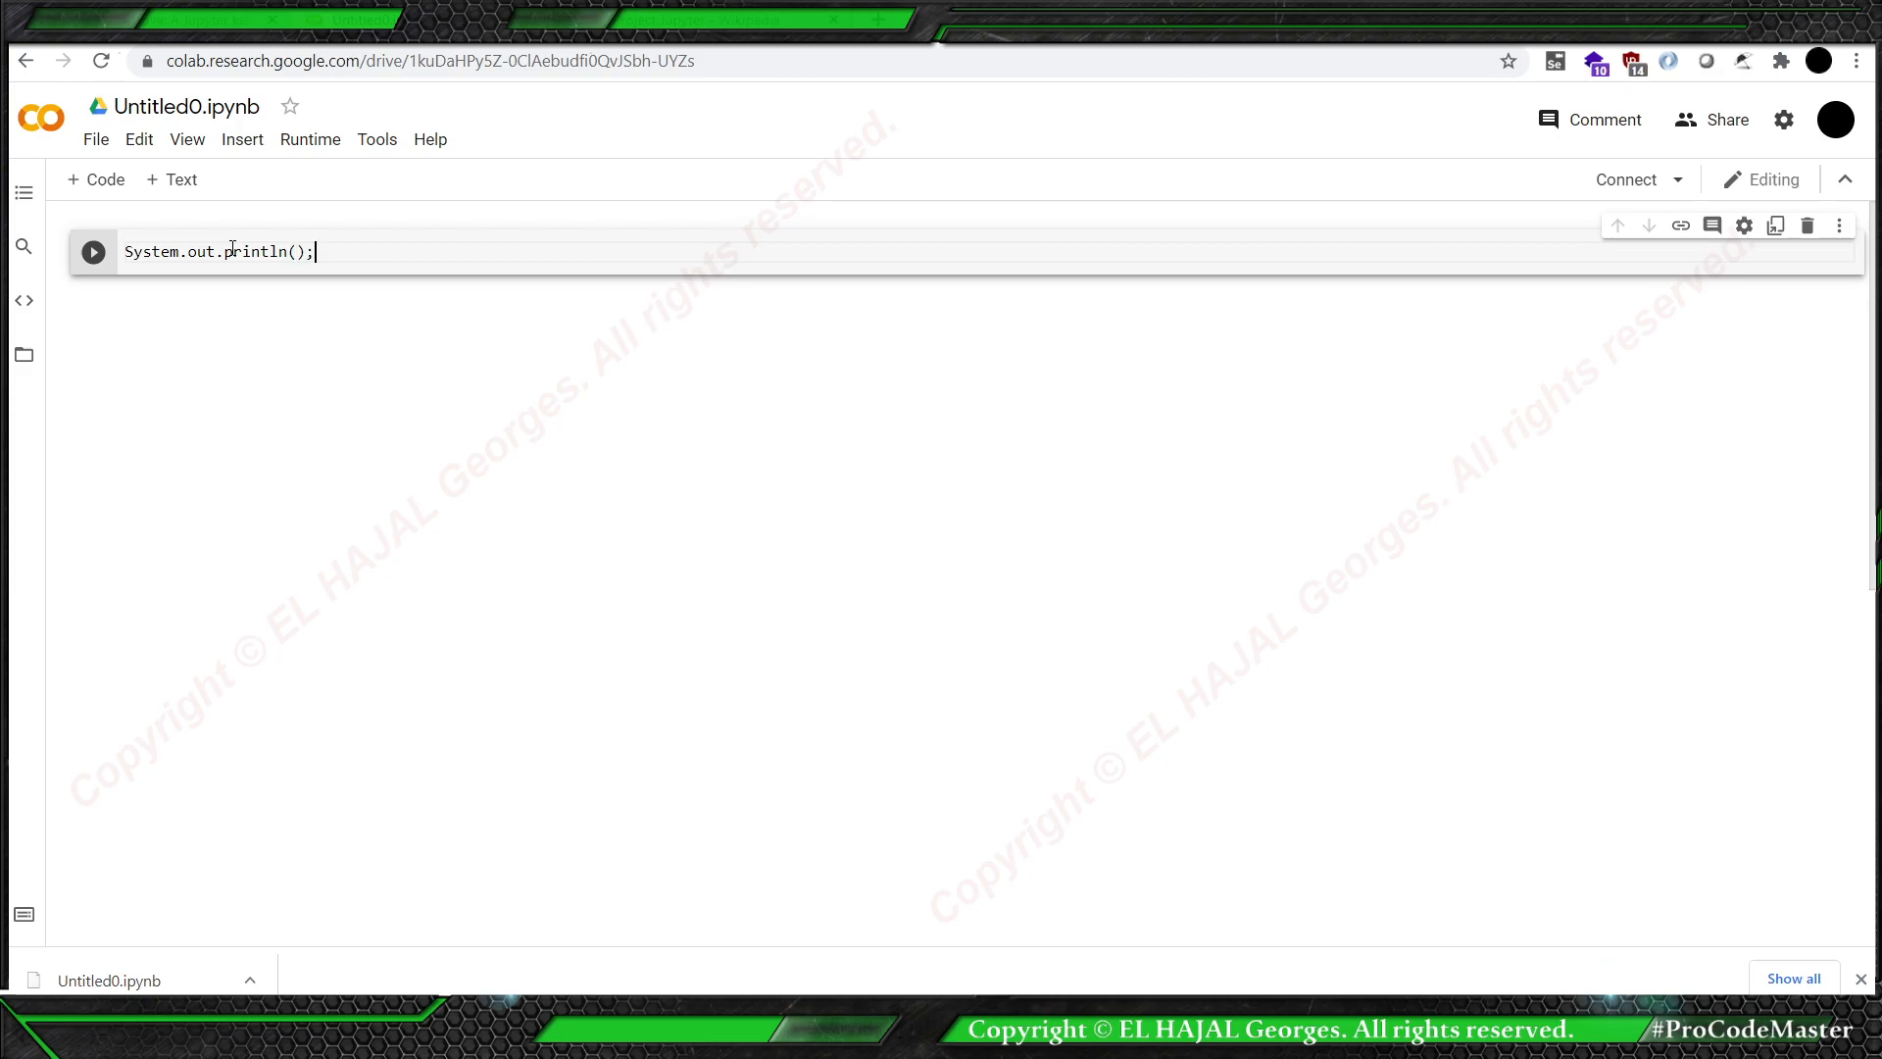
type("\"\"")
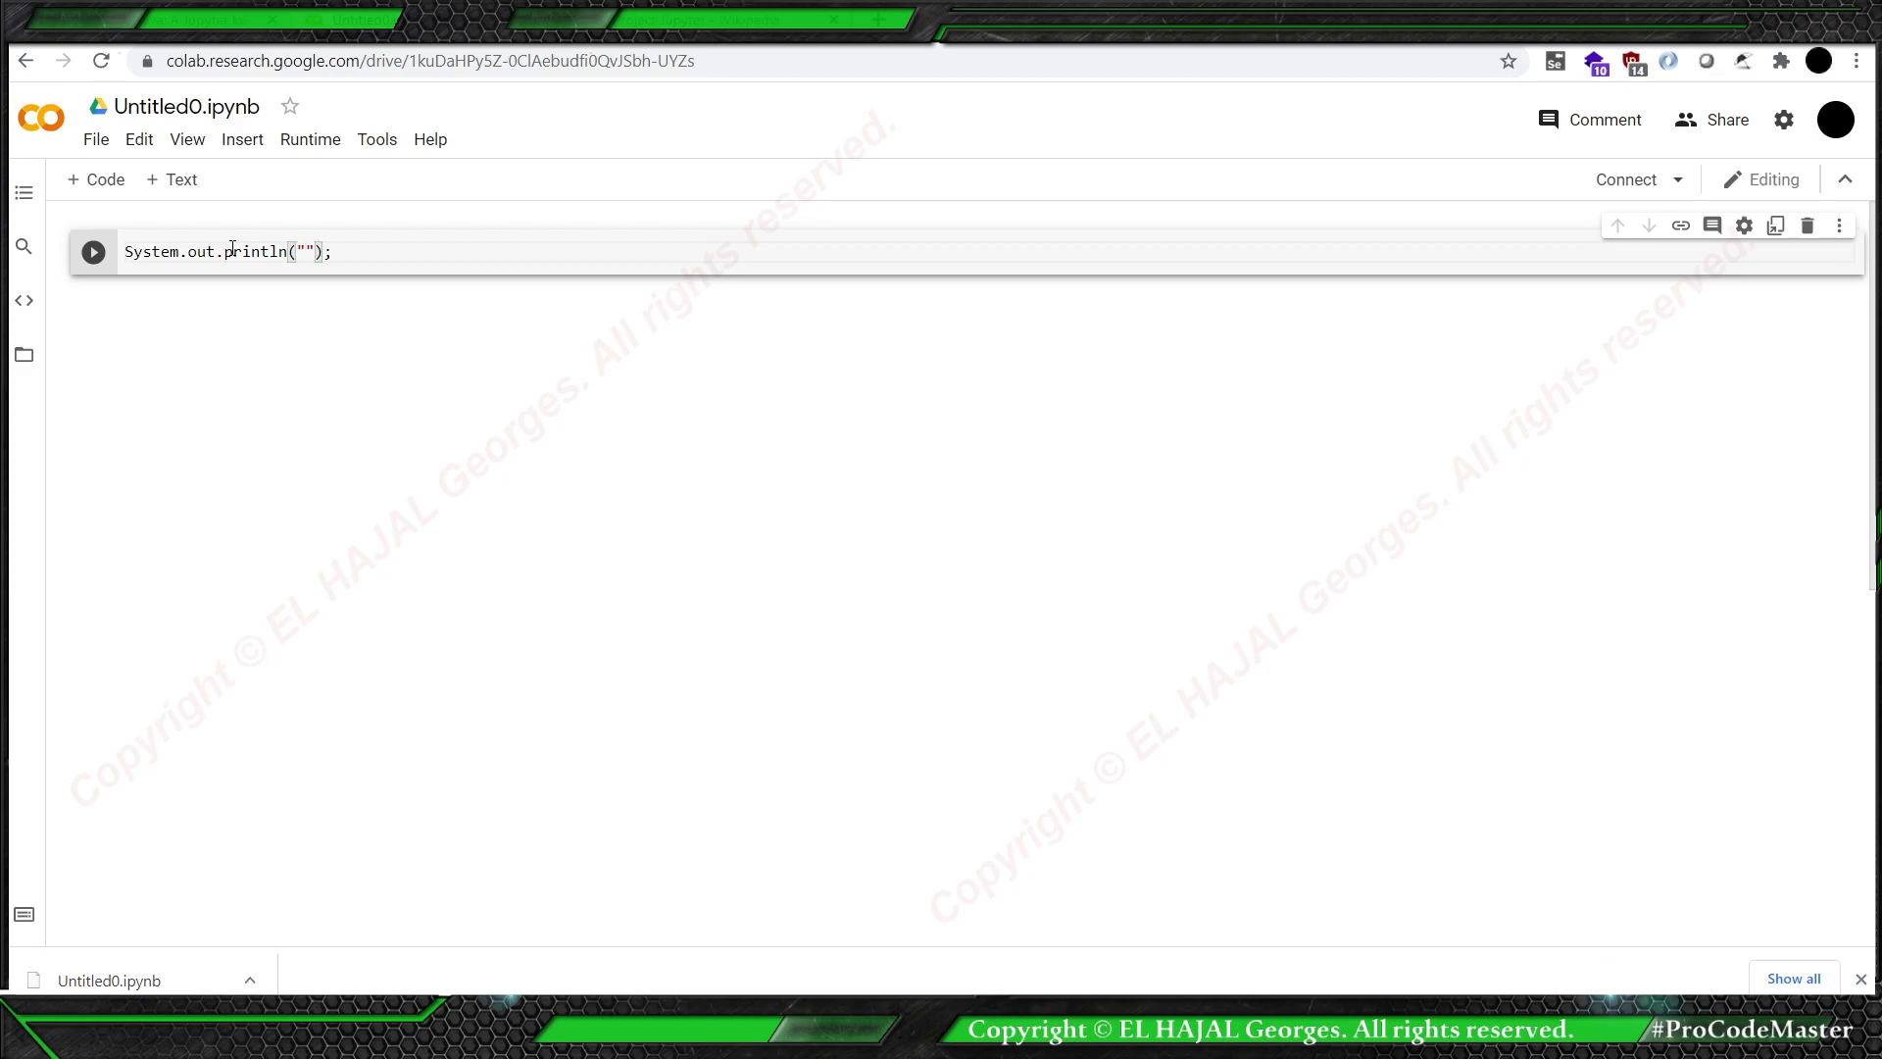
type("hello")
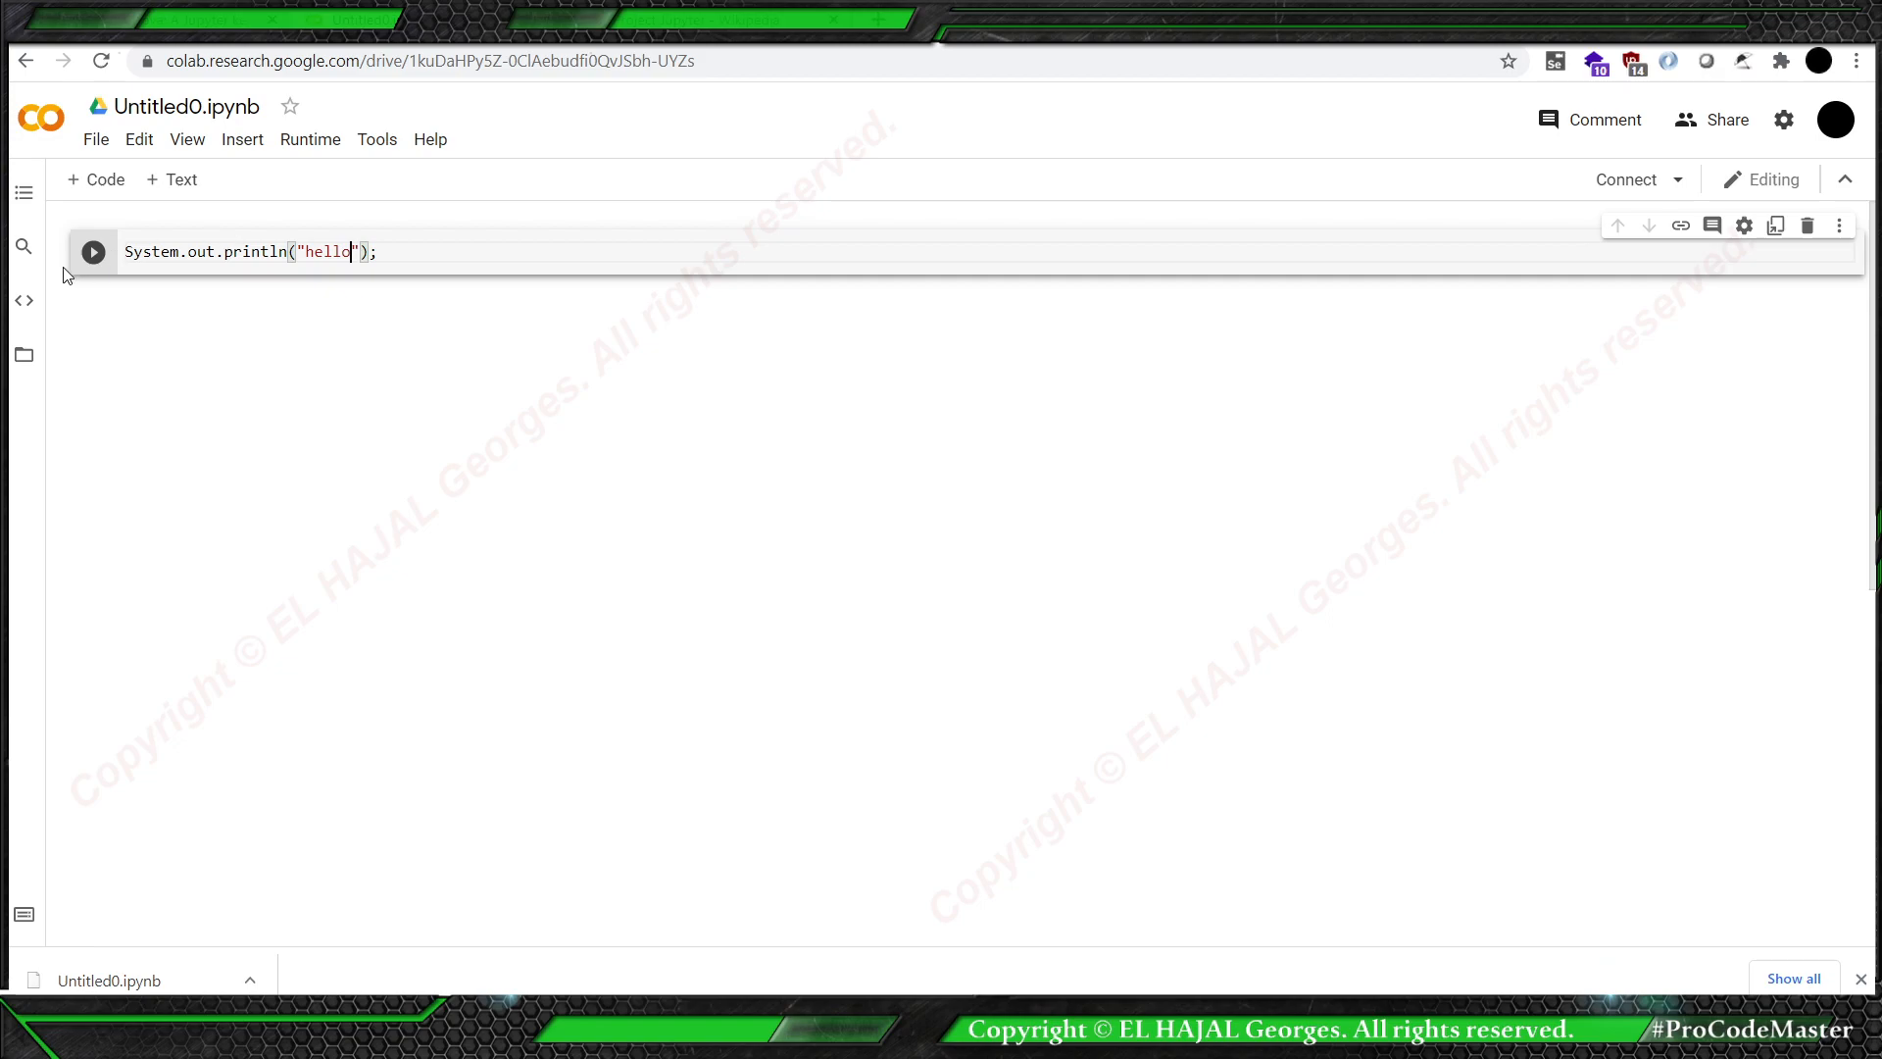
Run the cell, cancel Notebook settings, and get a NameError for 'System'.
left_click(92, 251)
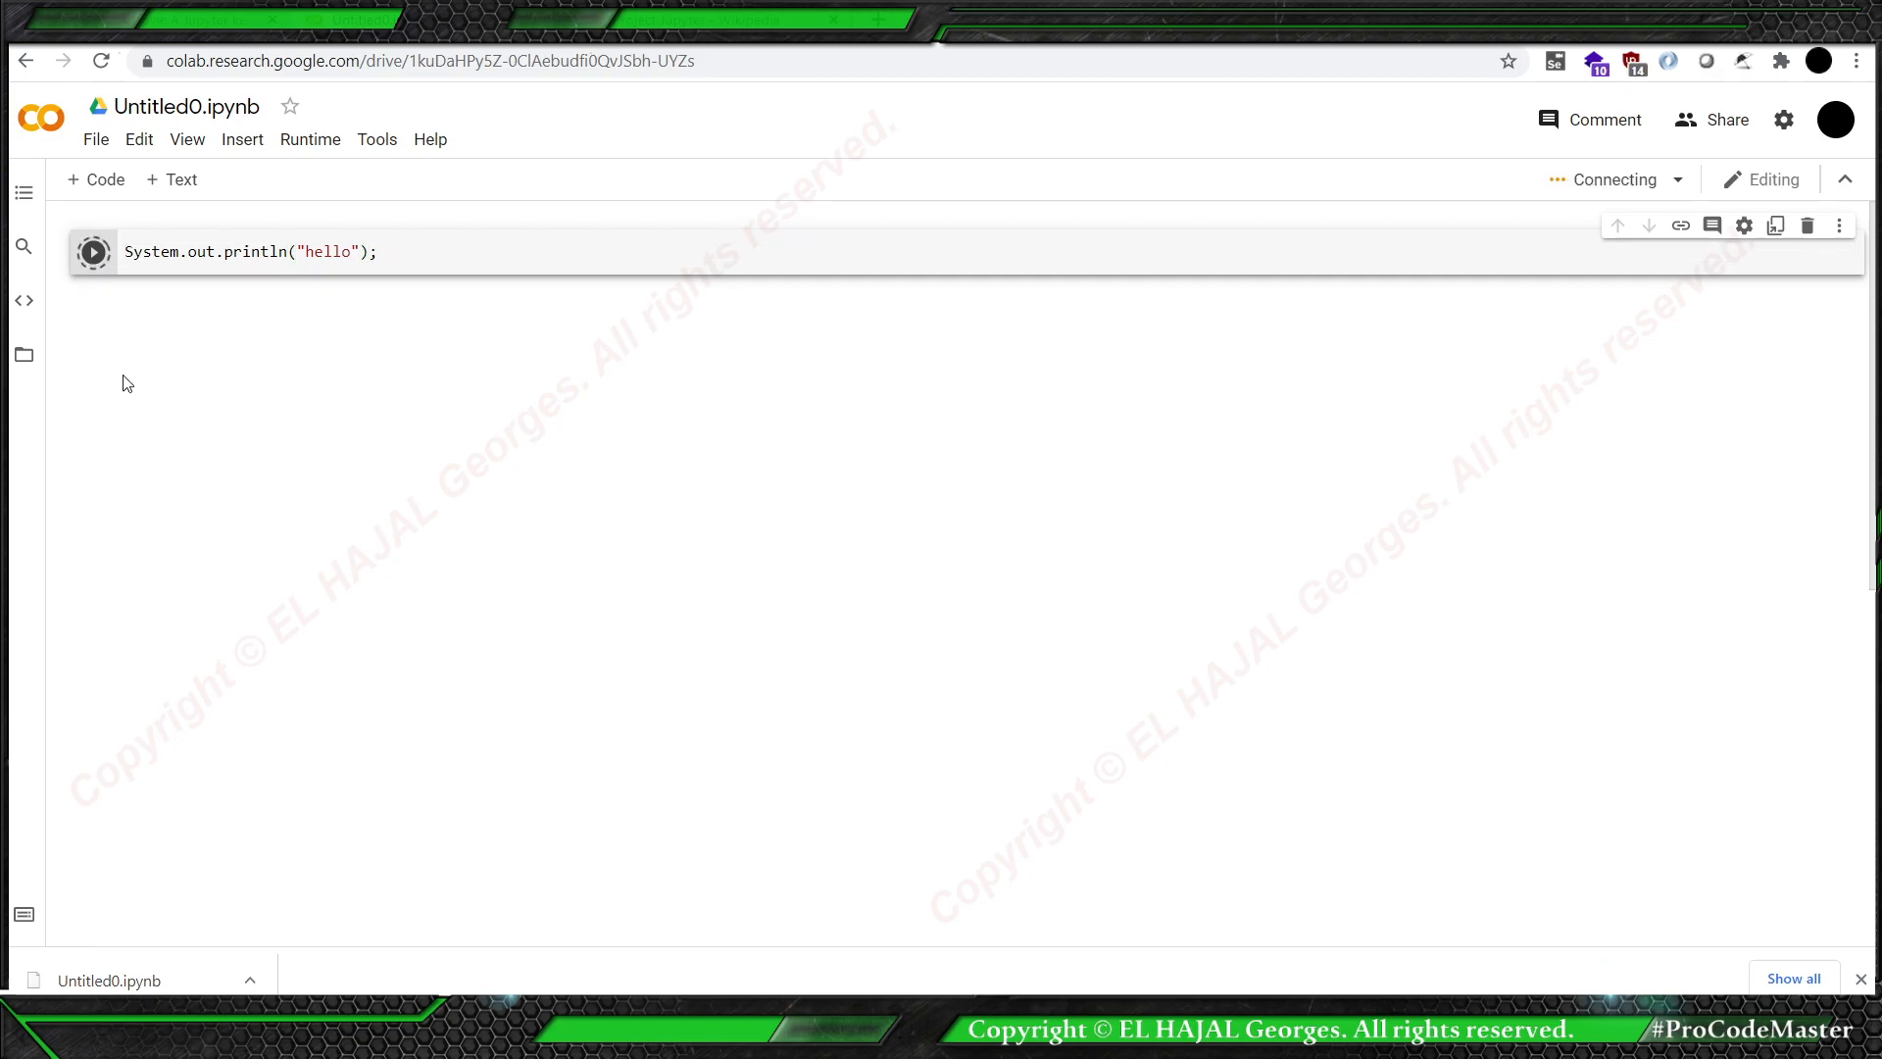
left_click(92, 251)
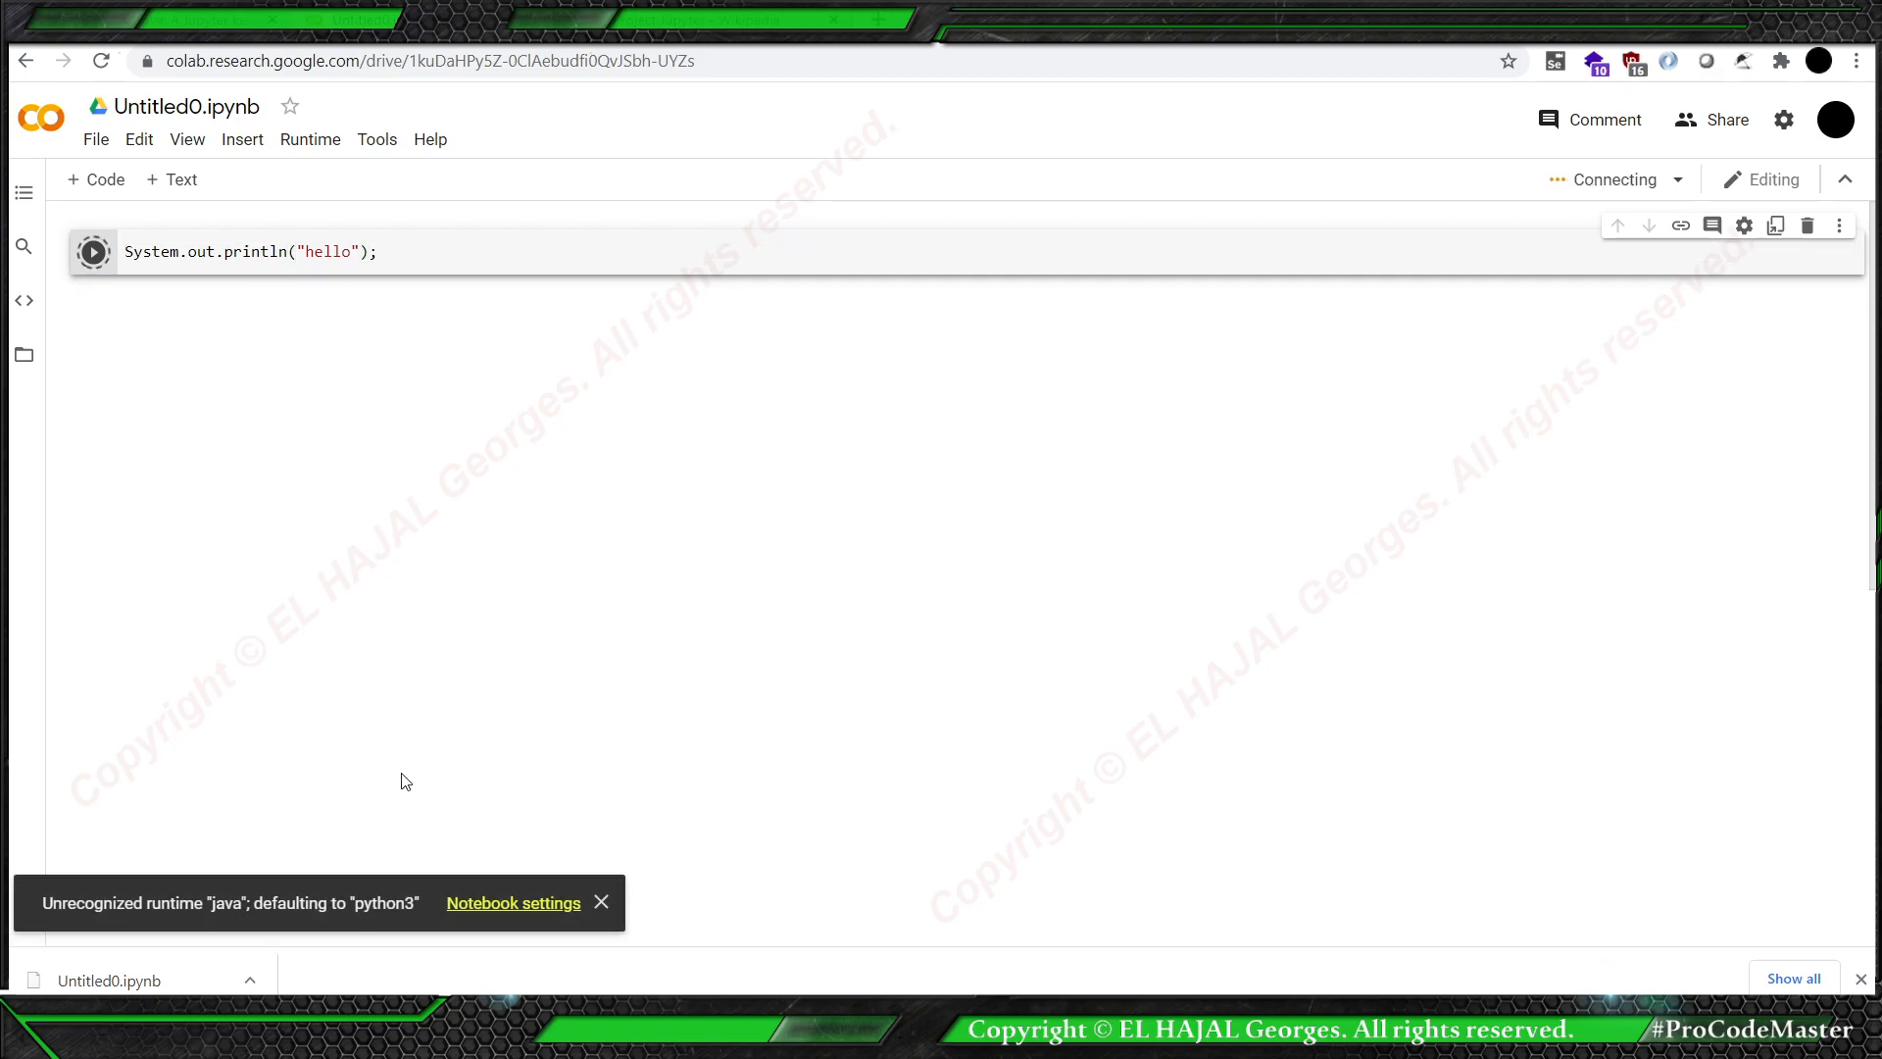
left_click(512, 903)
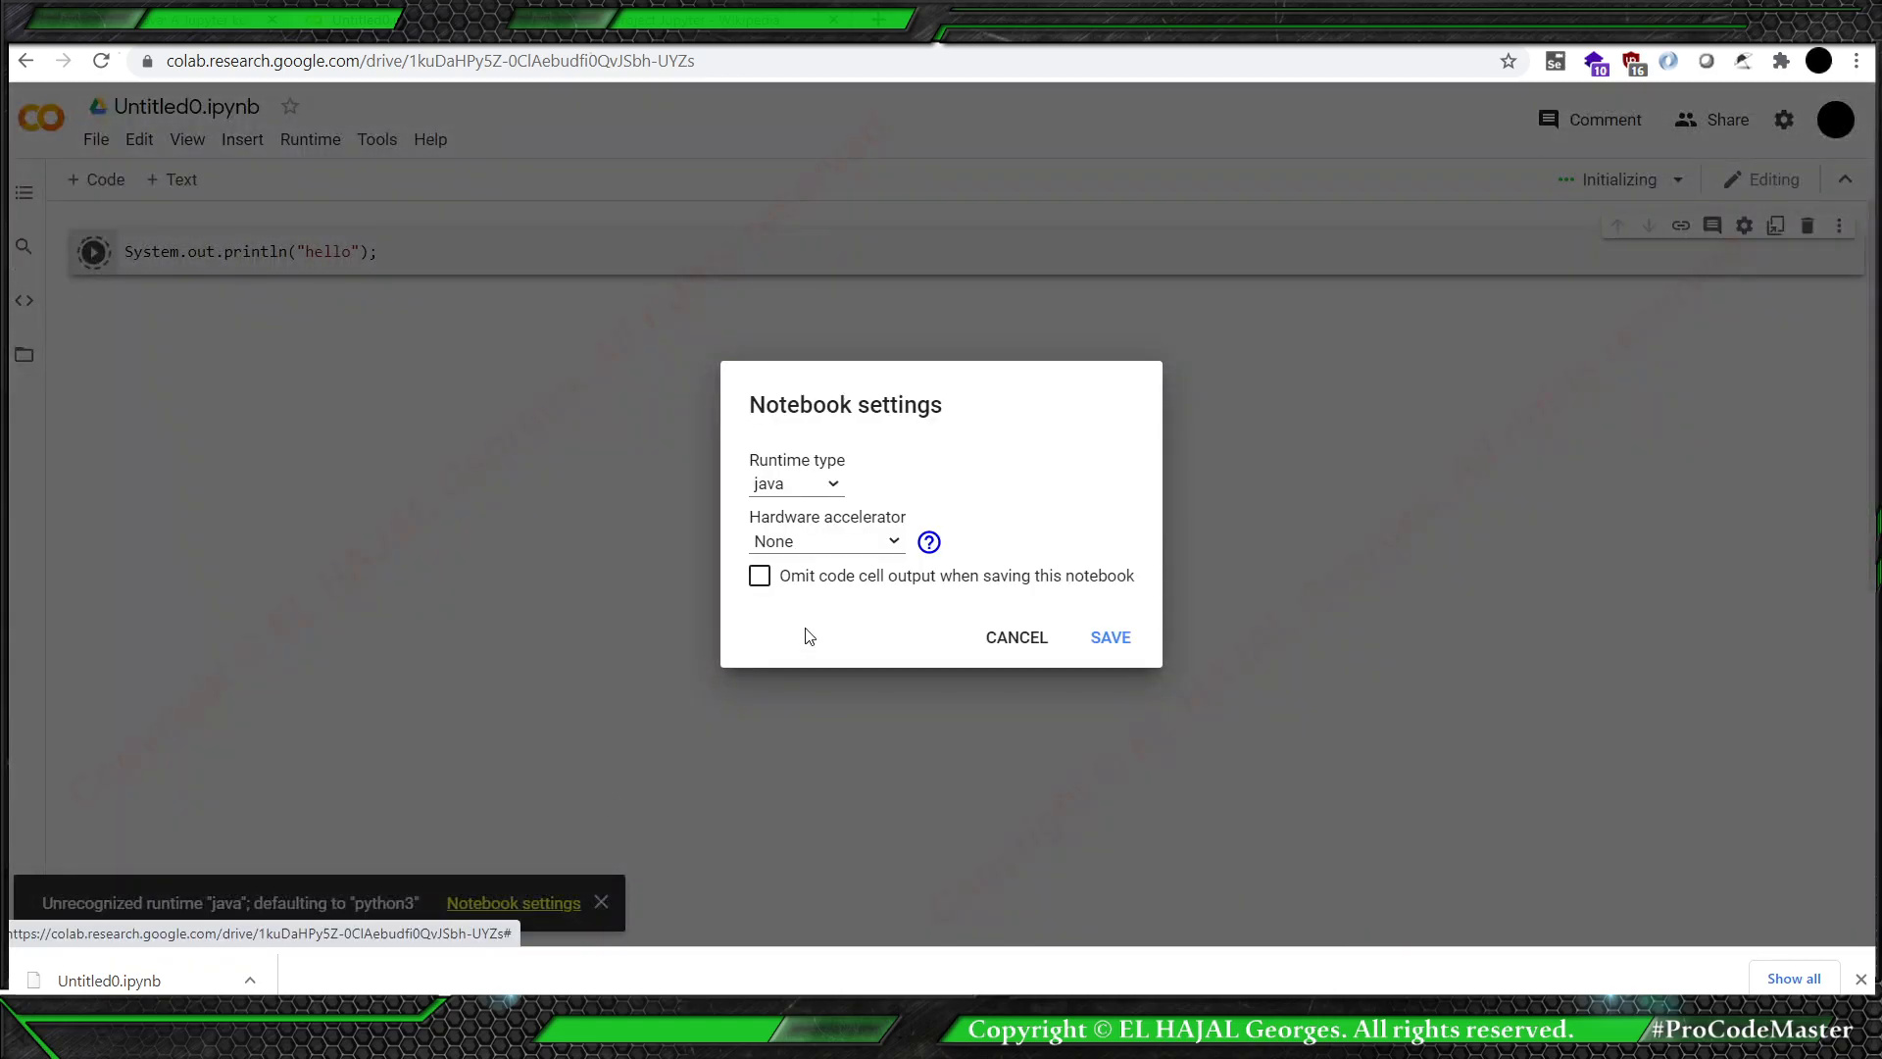
left_click(1107, 637)
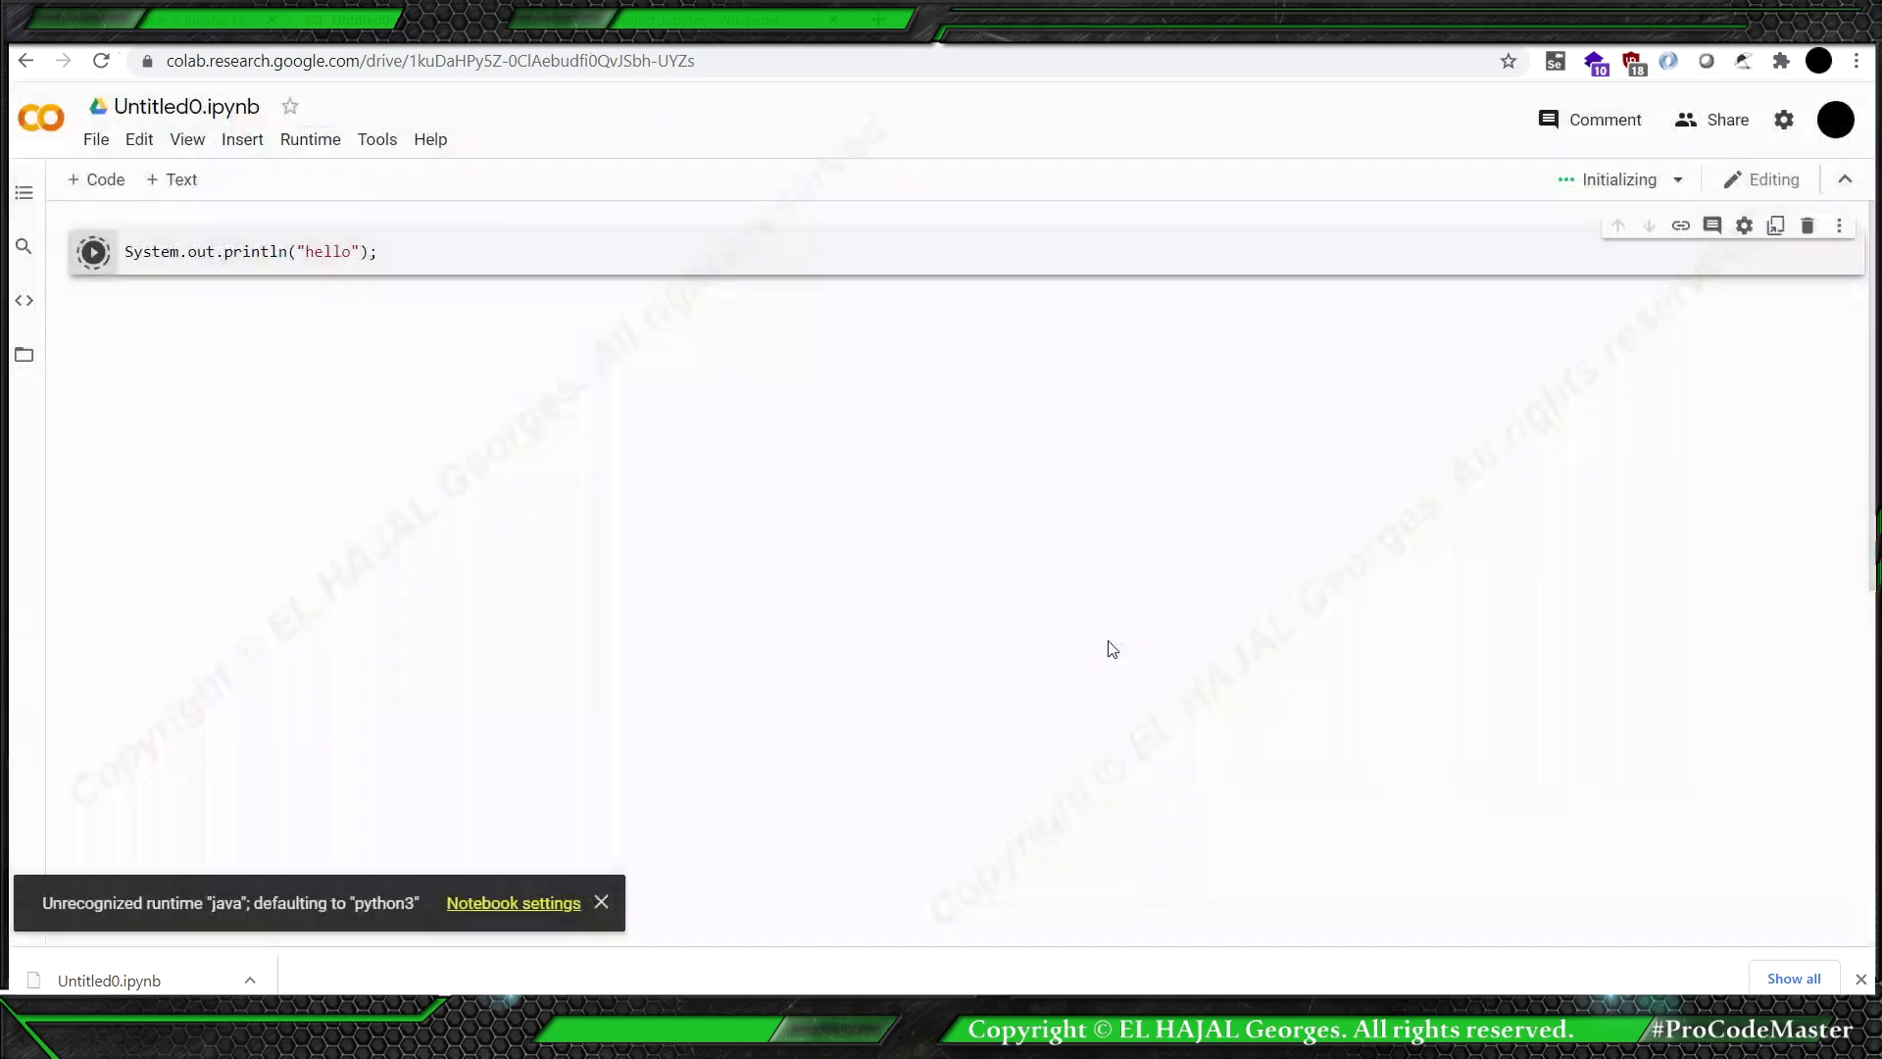
left_click(92, 252)
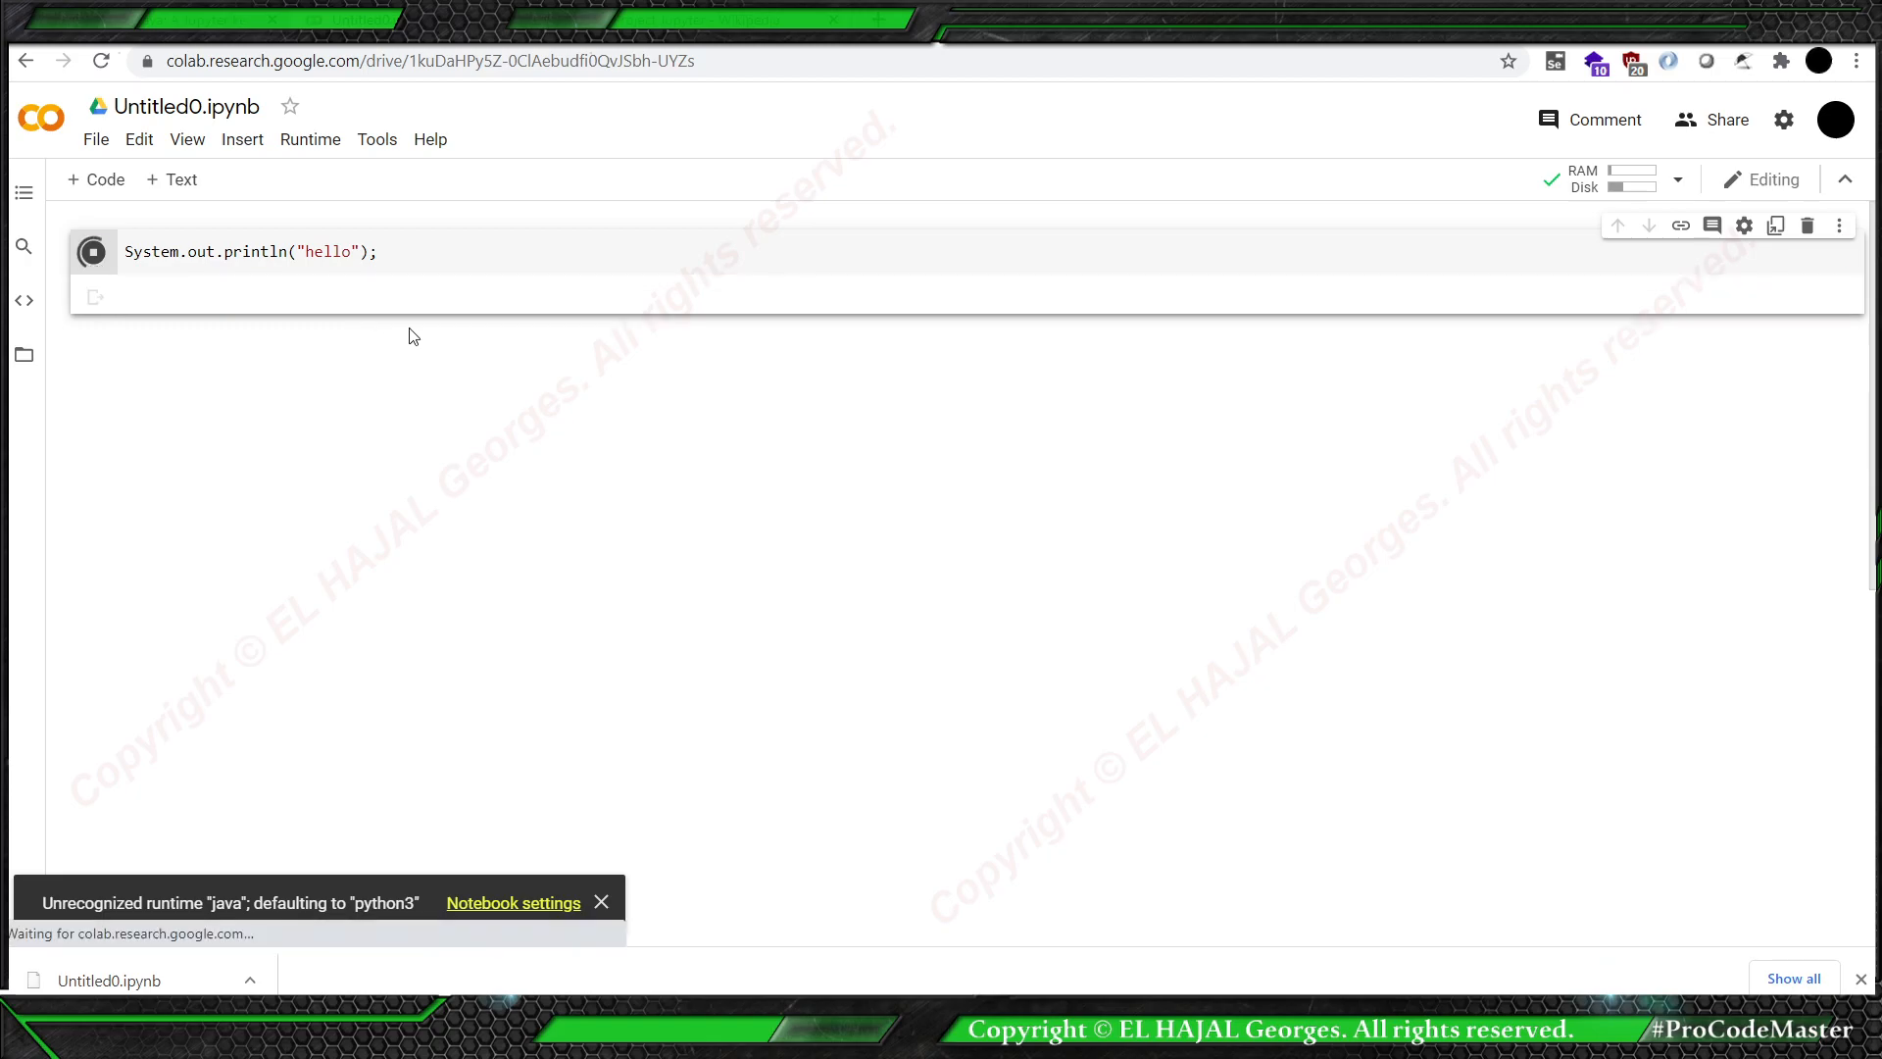
left_click(93, 251)
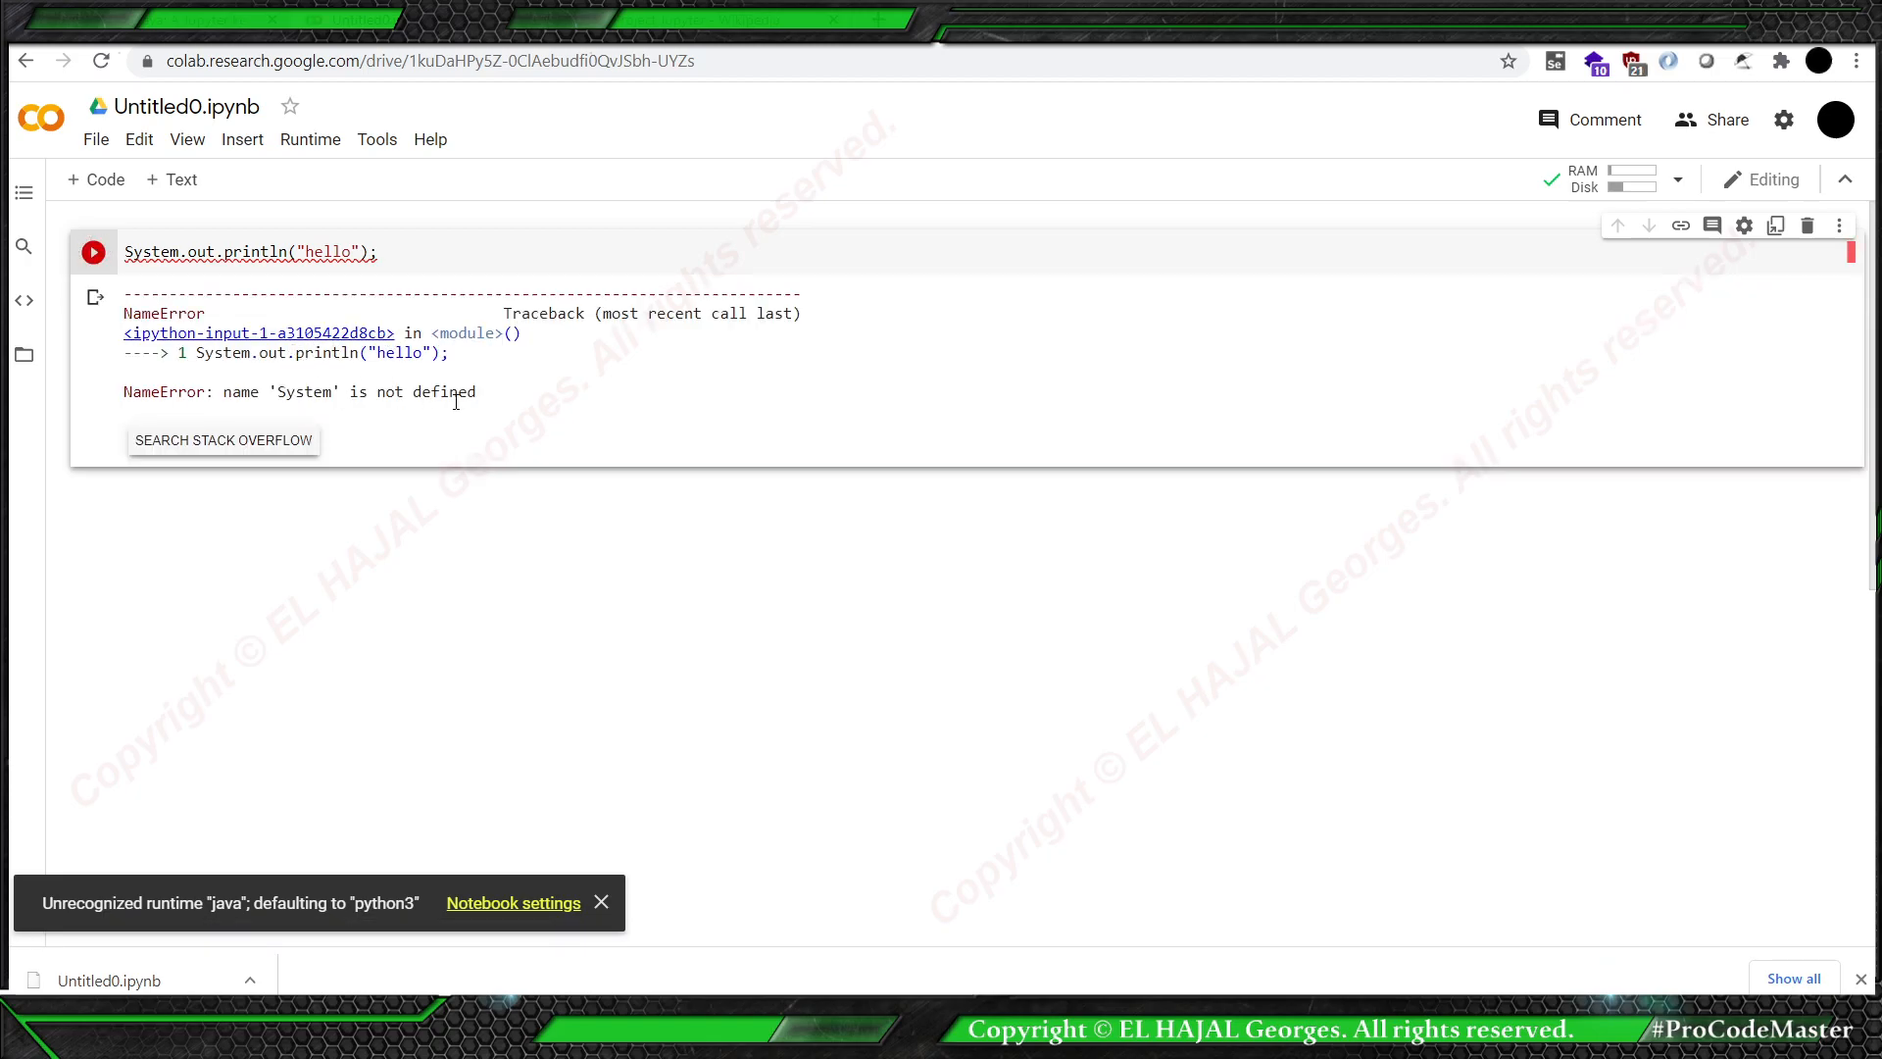
mouse_move(167, 636)
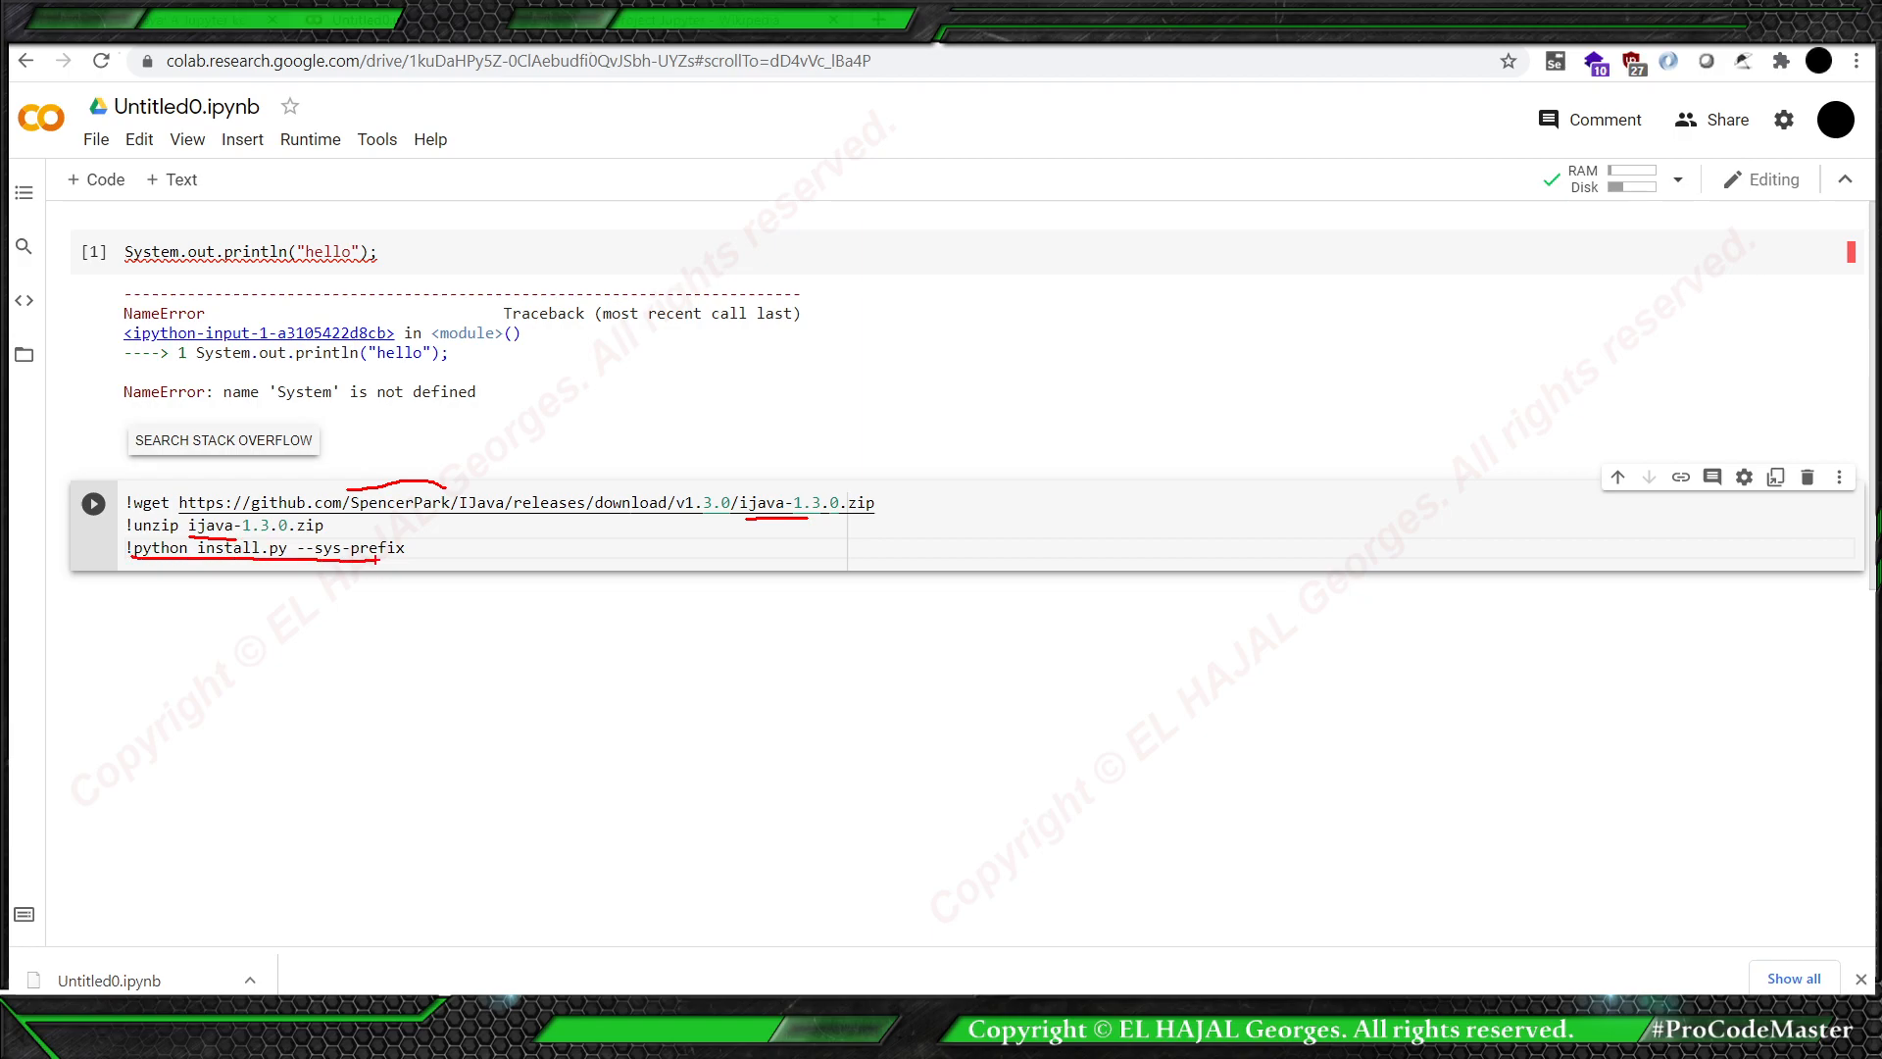
Run the IJava 1.3.0 wget, unzip and install cell, then scroll through its output.
left_click(406, 549)
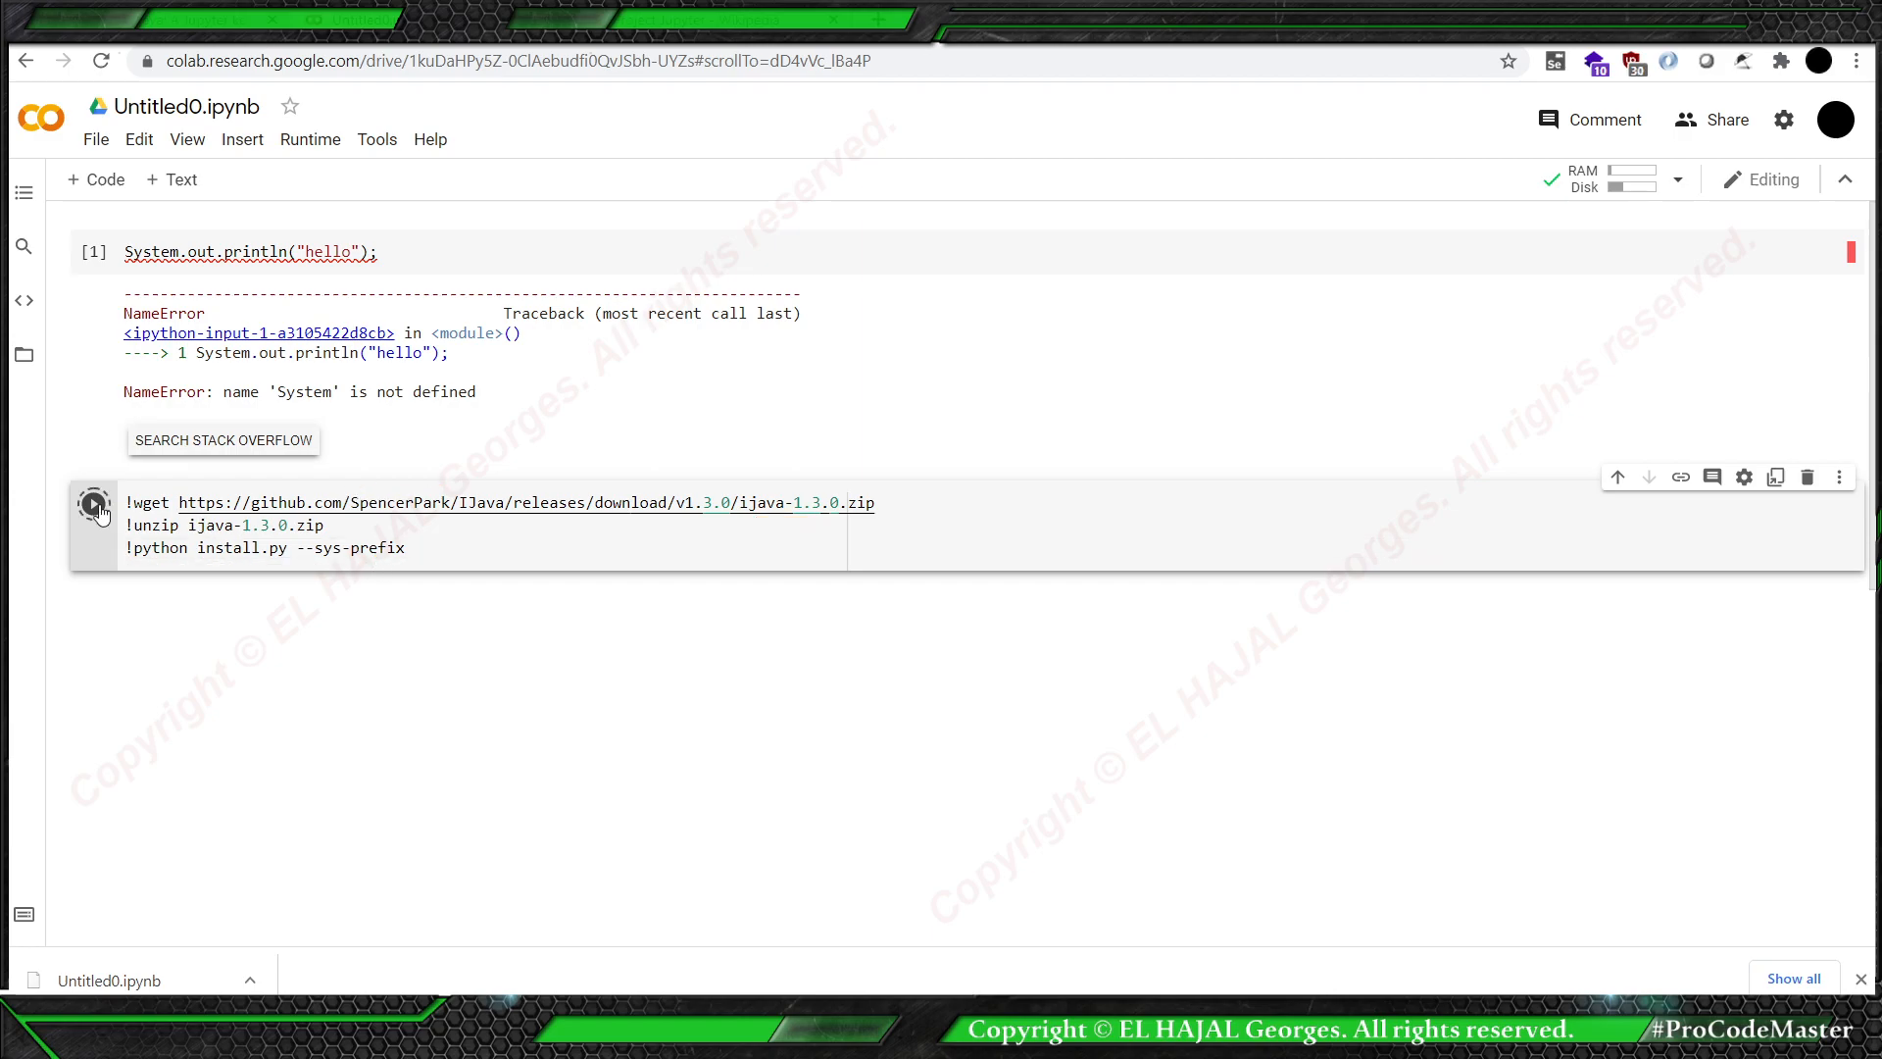
left_click(92, 502)
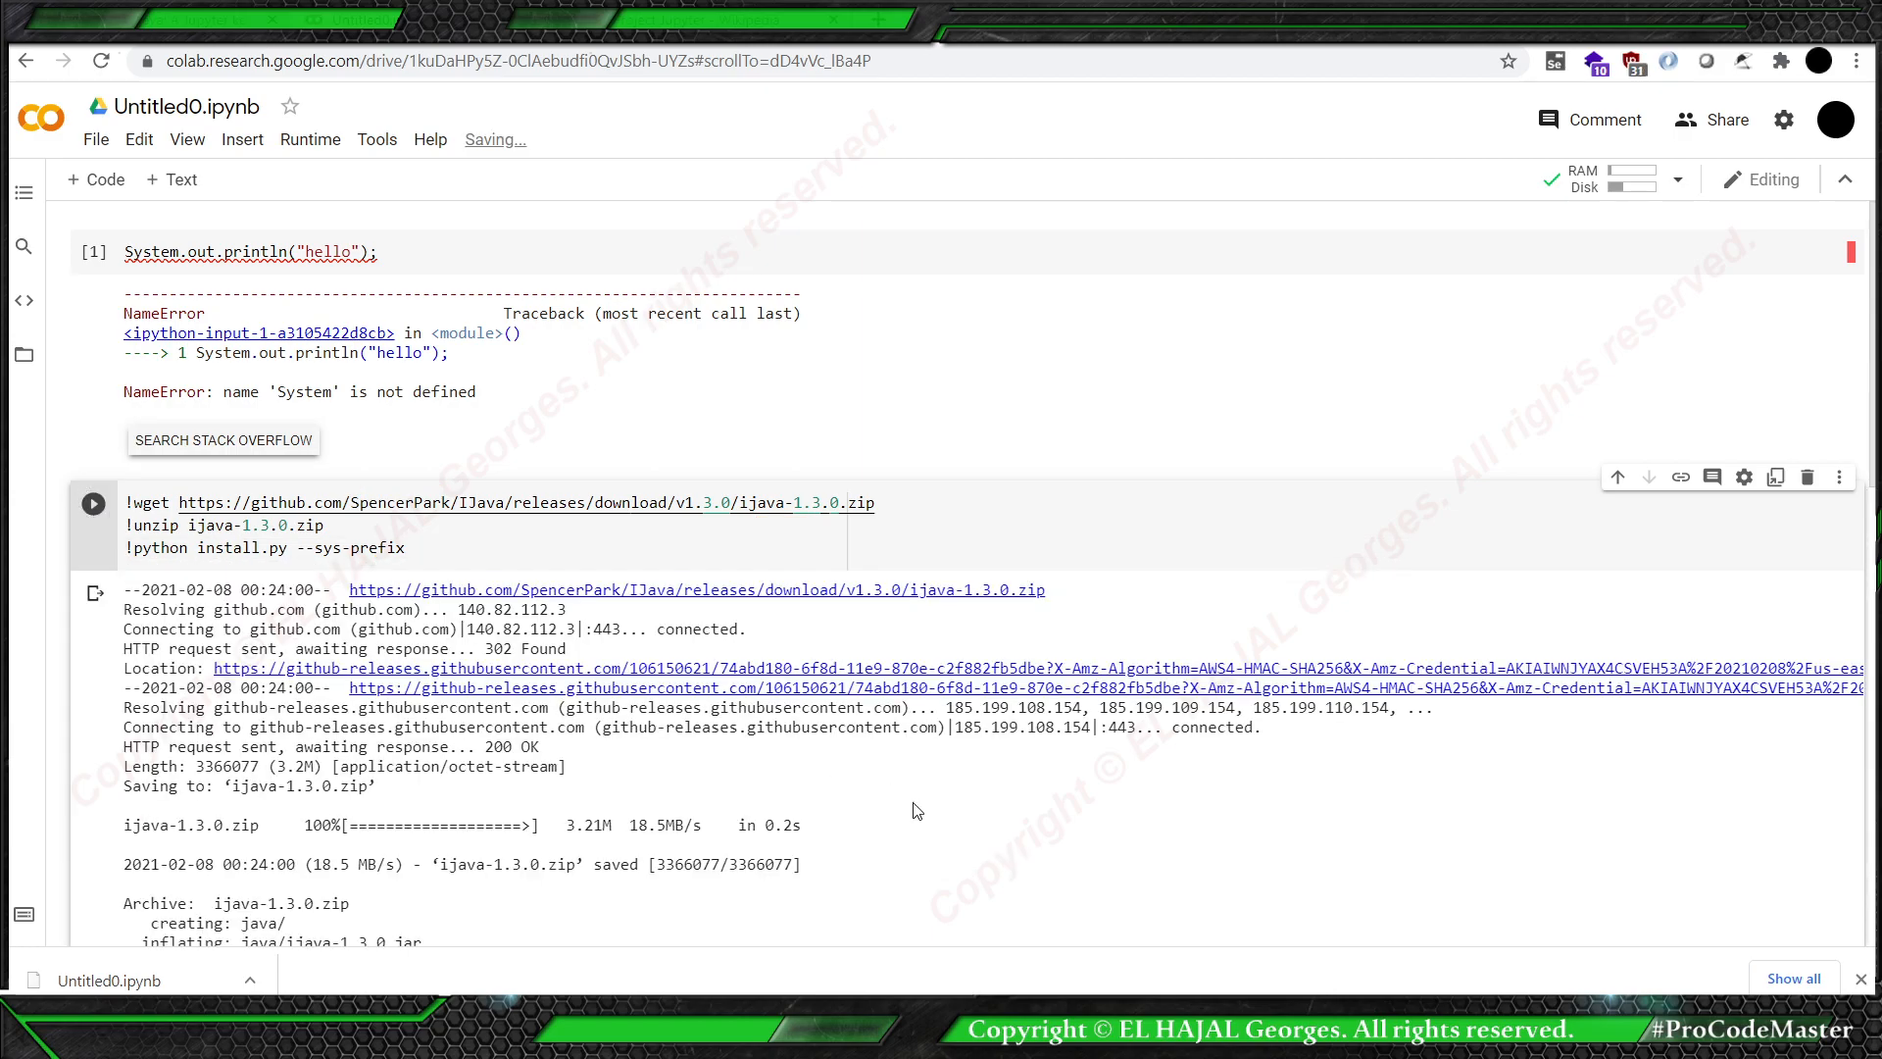
scroll("down", 3)
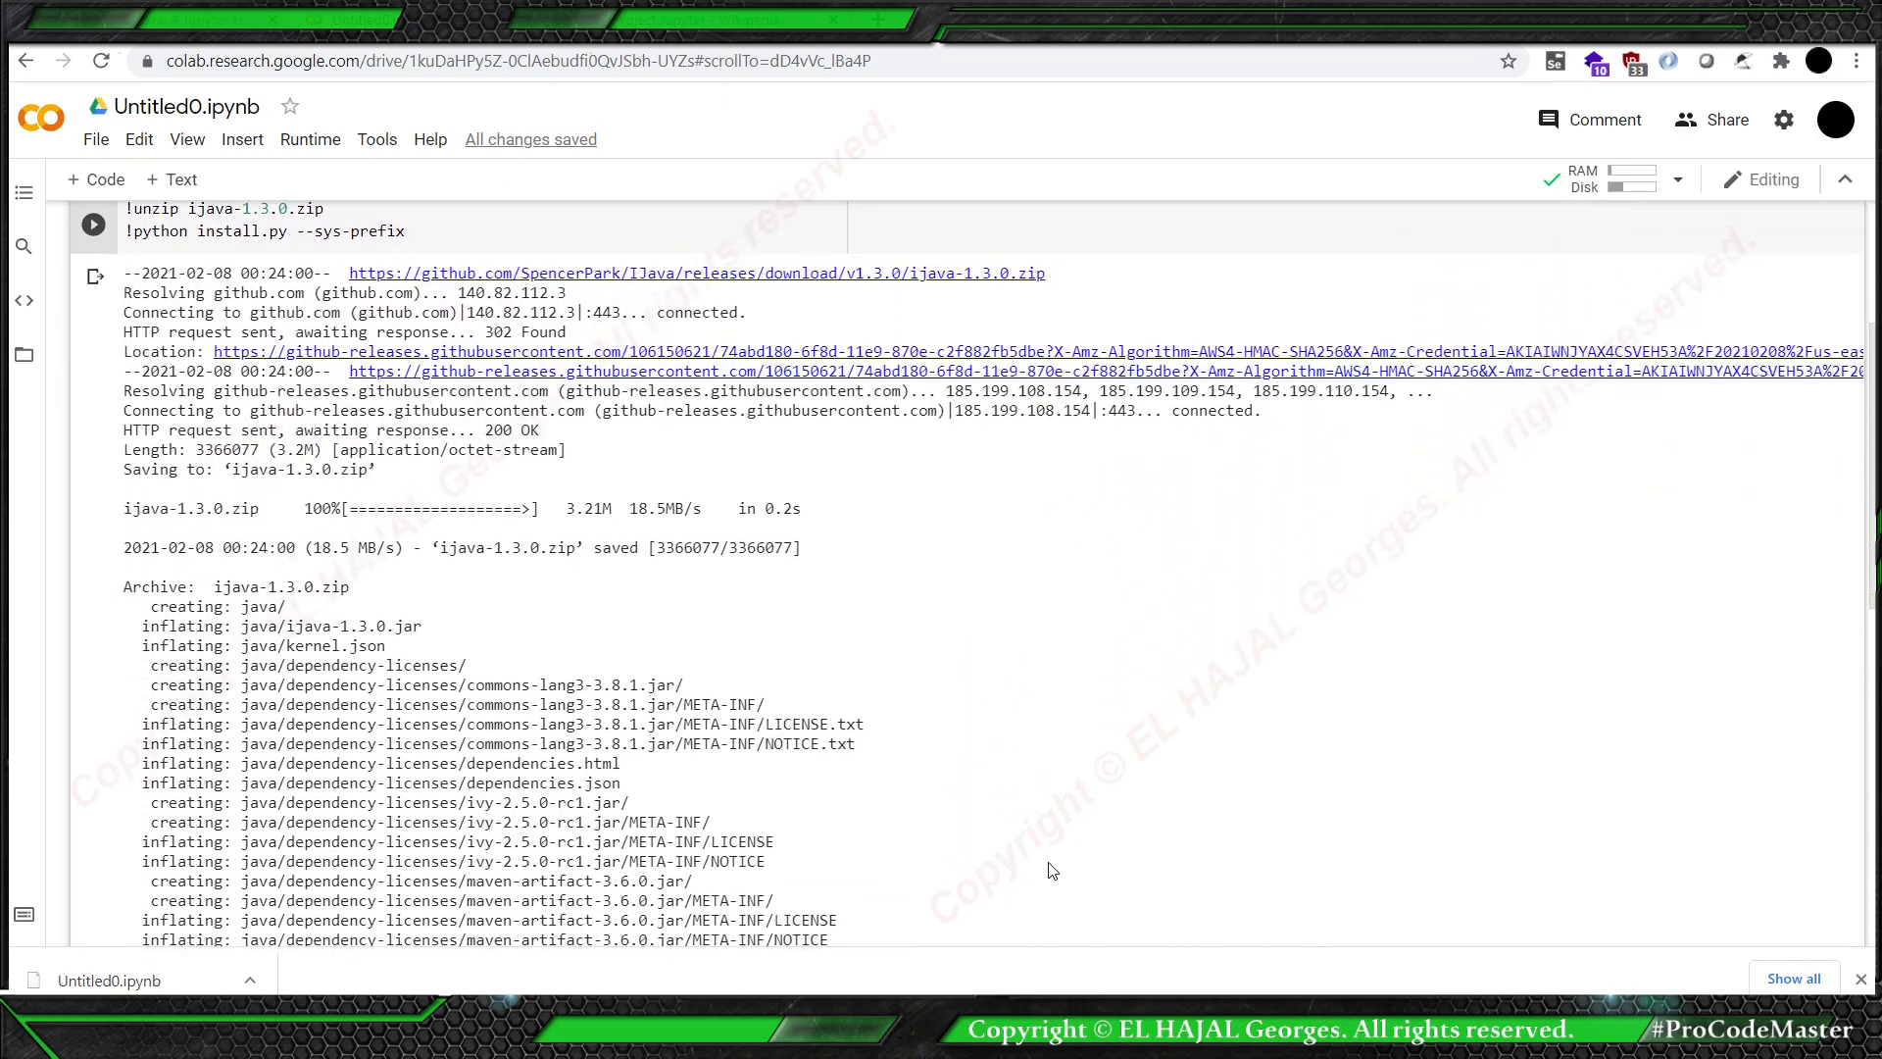
scroll("down", 3)
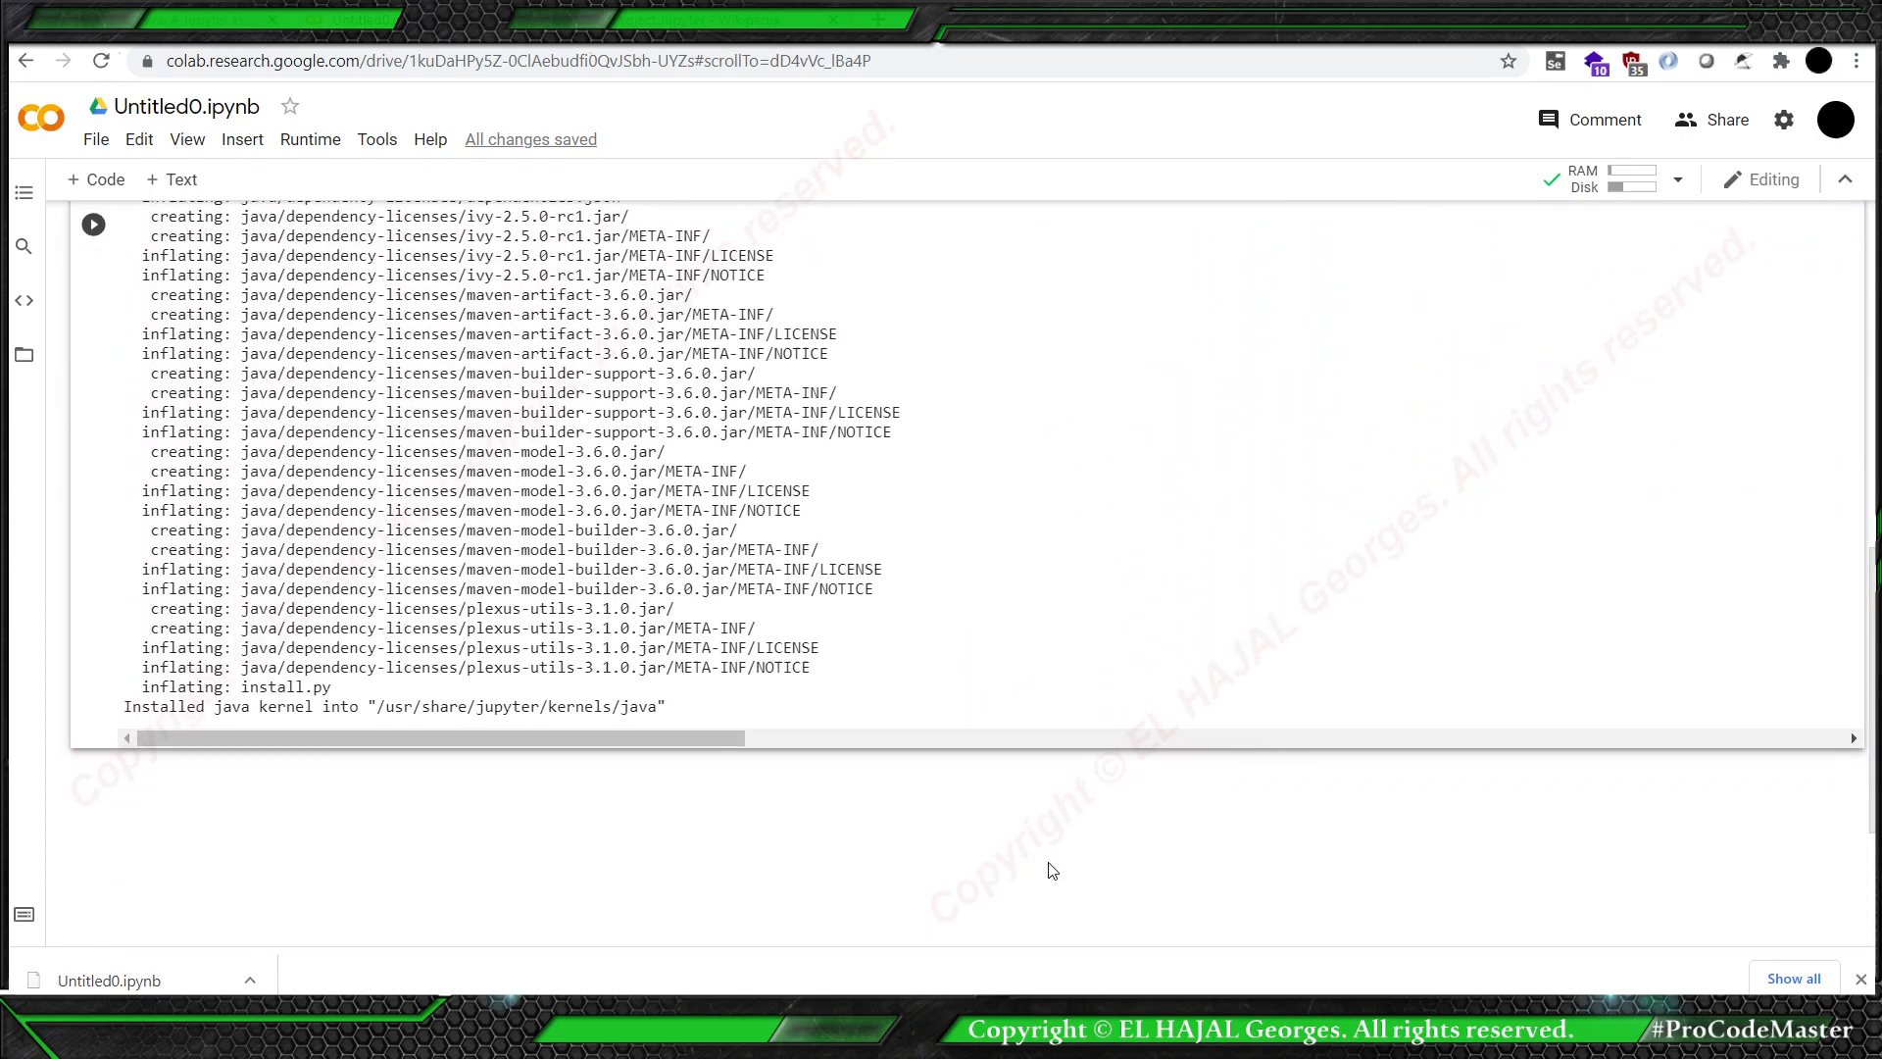
mouse_move(565, 827)
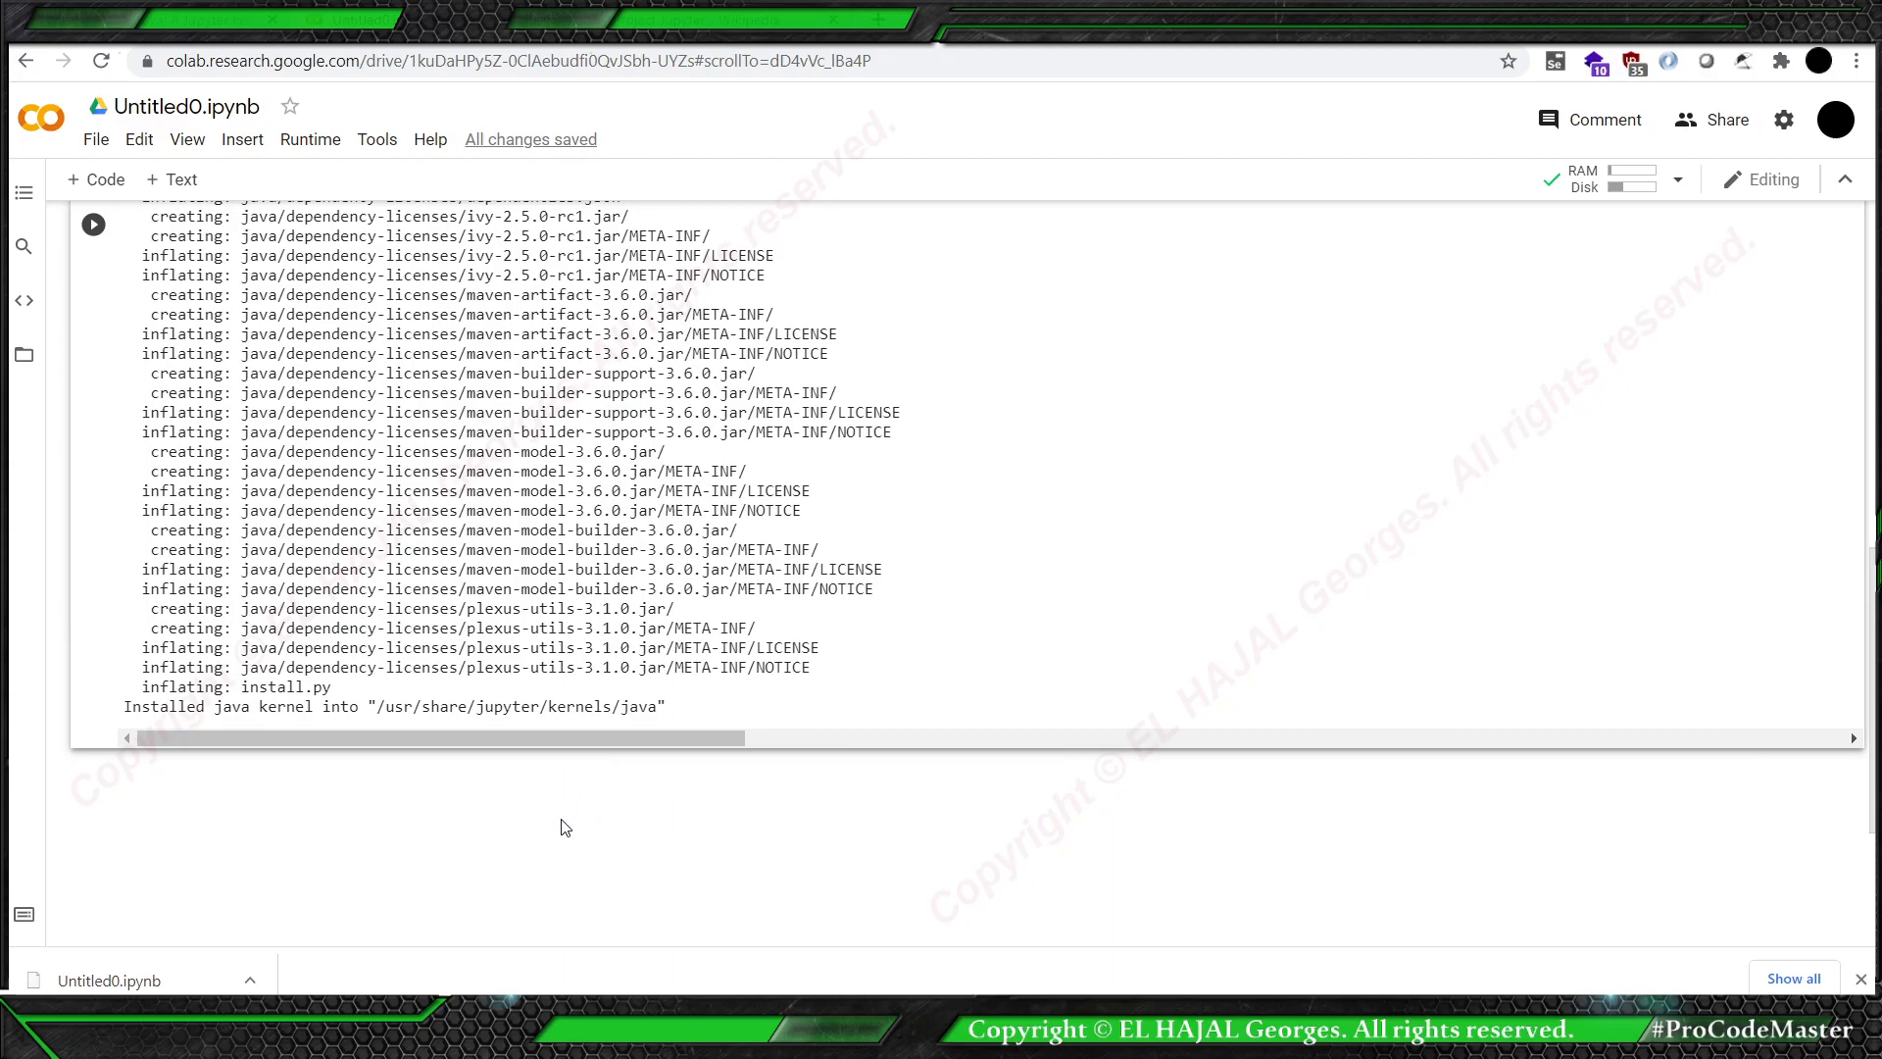
mouse_move(135, 164)
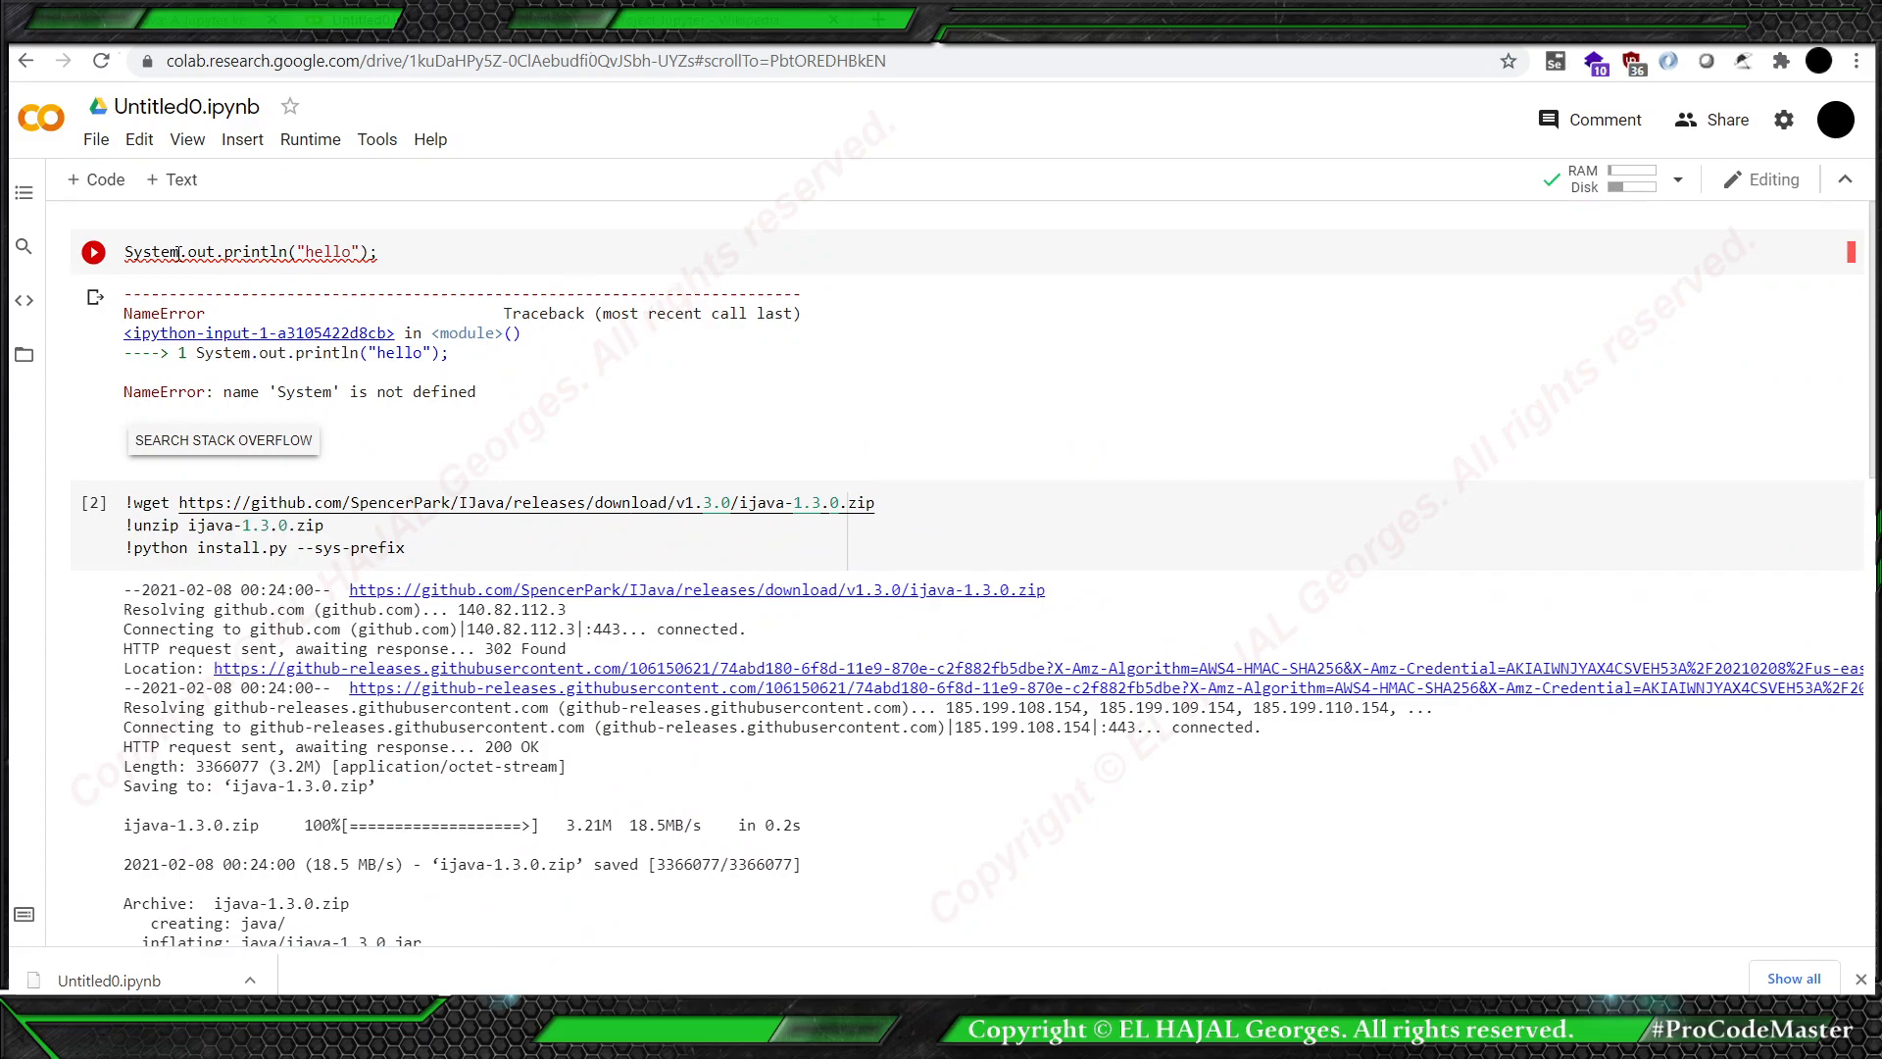
Rerun the System.out.println("hello") cell under the Java kernel to print hello.
left_click(92, 251)
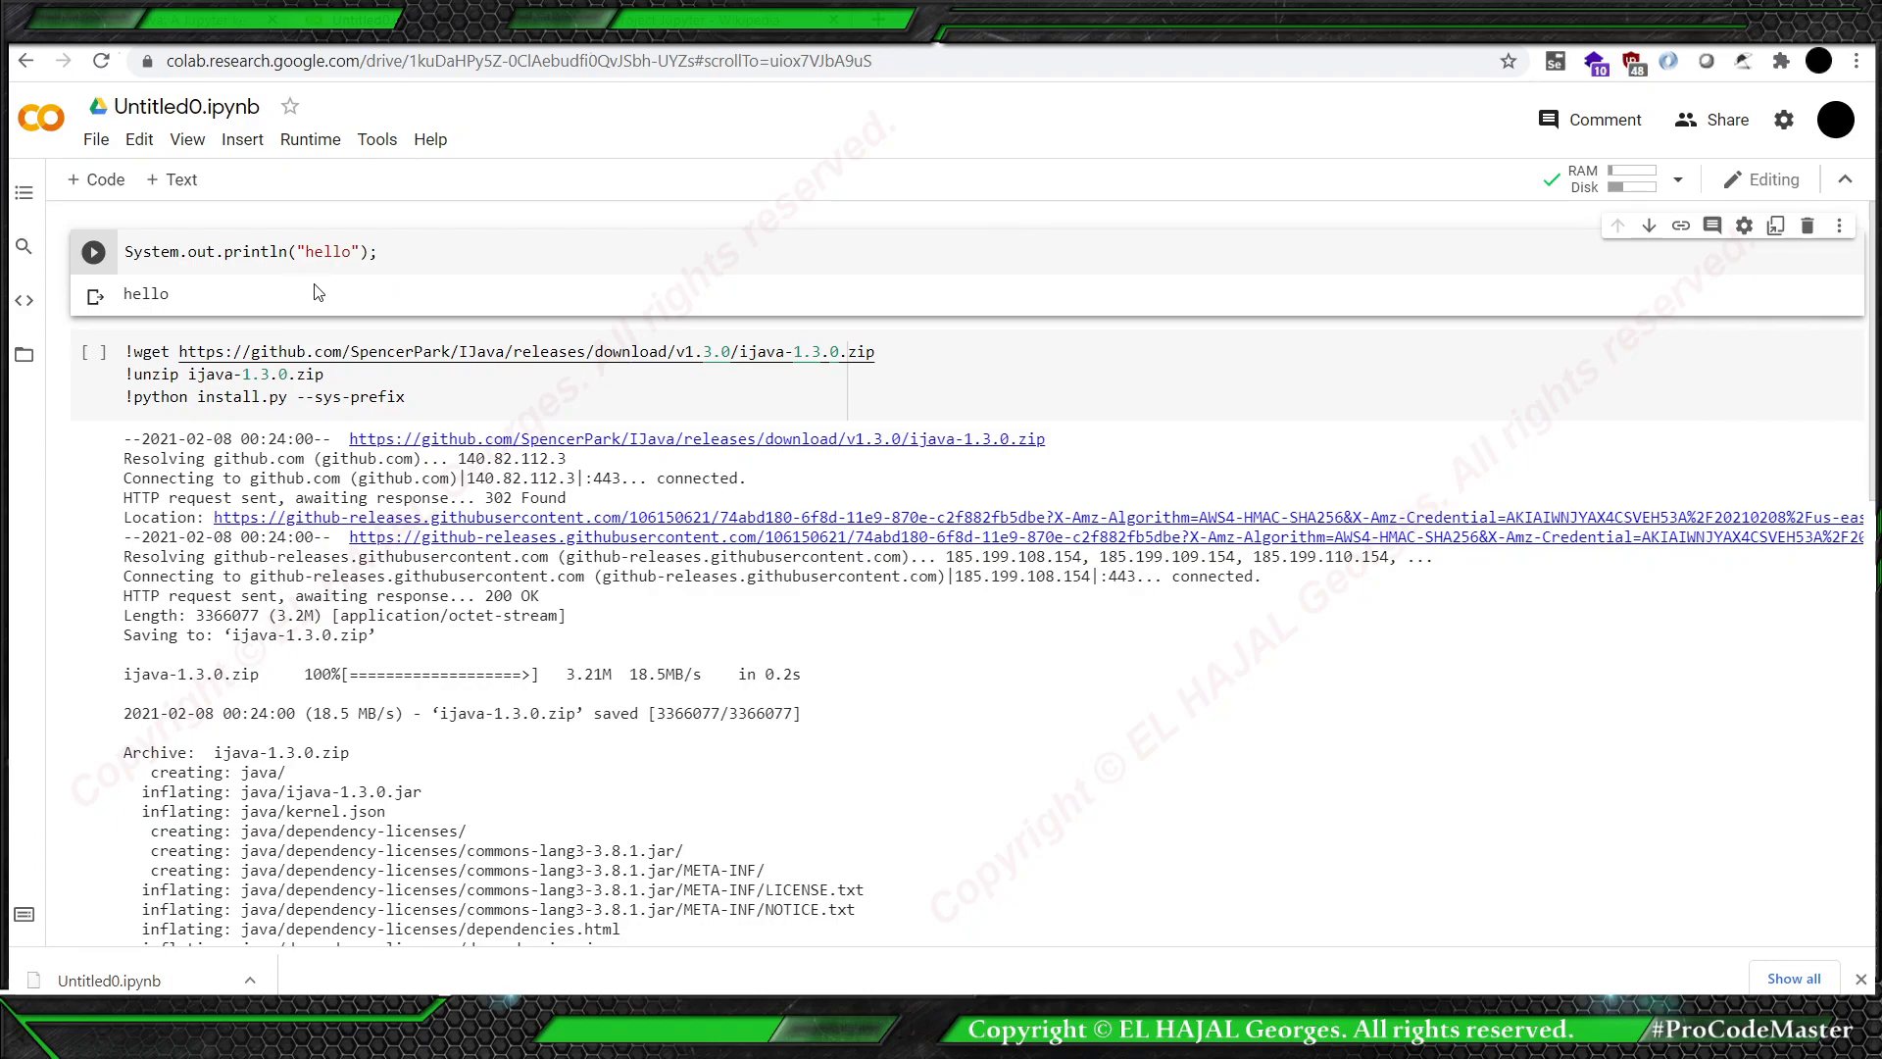
Add a cell creating a Scanner on System.in and reading int i with nextInt().
left_click(94, 178)
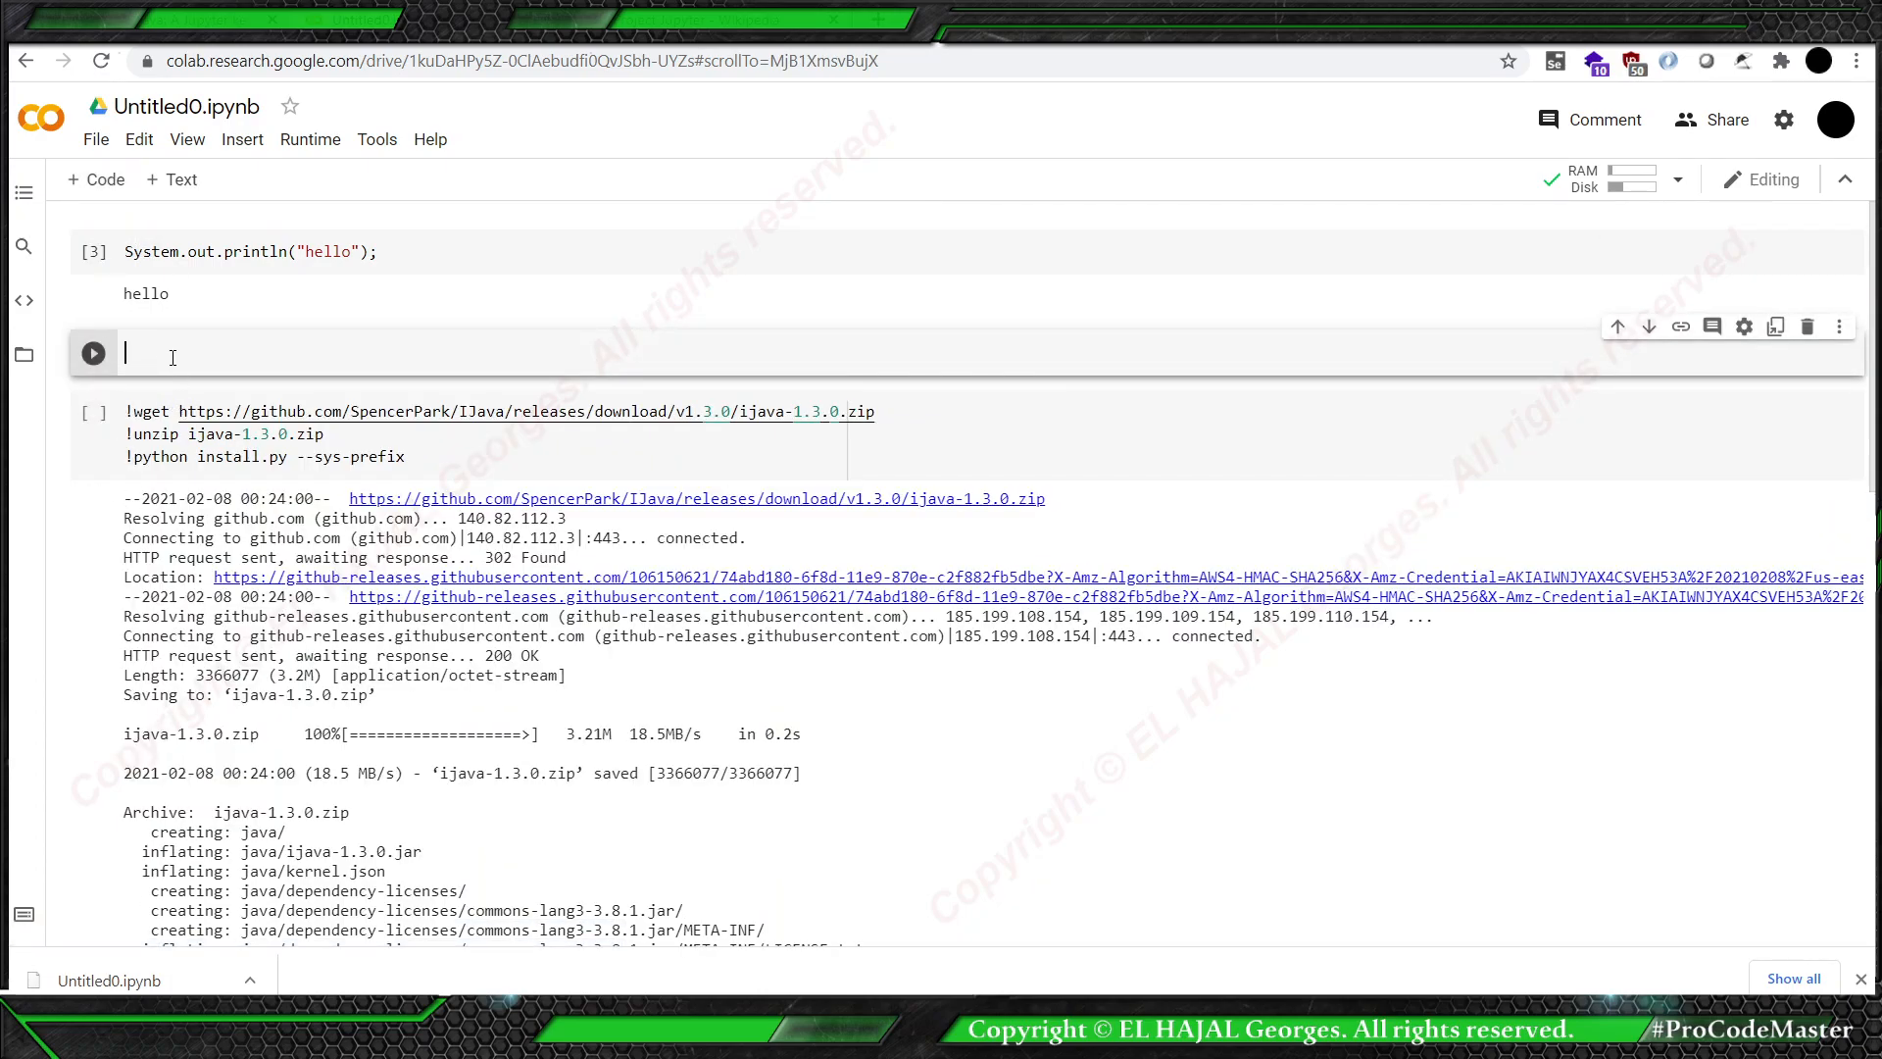
type("Scanner in")
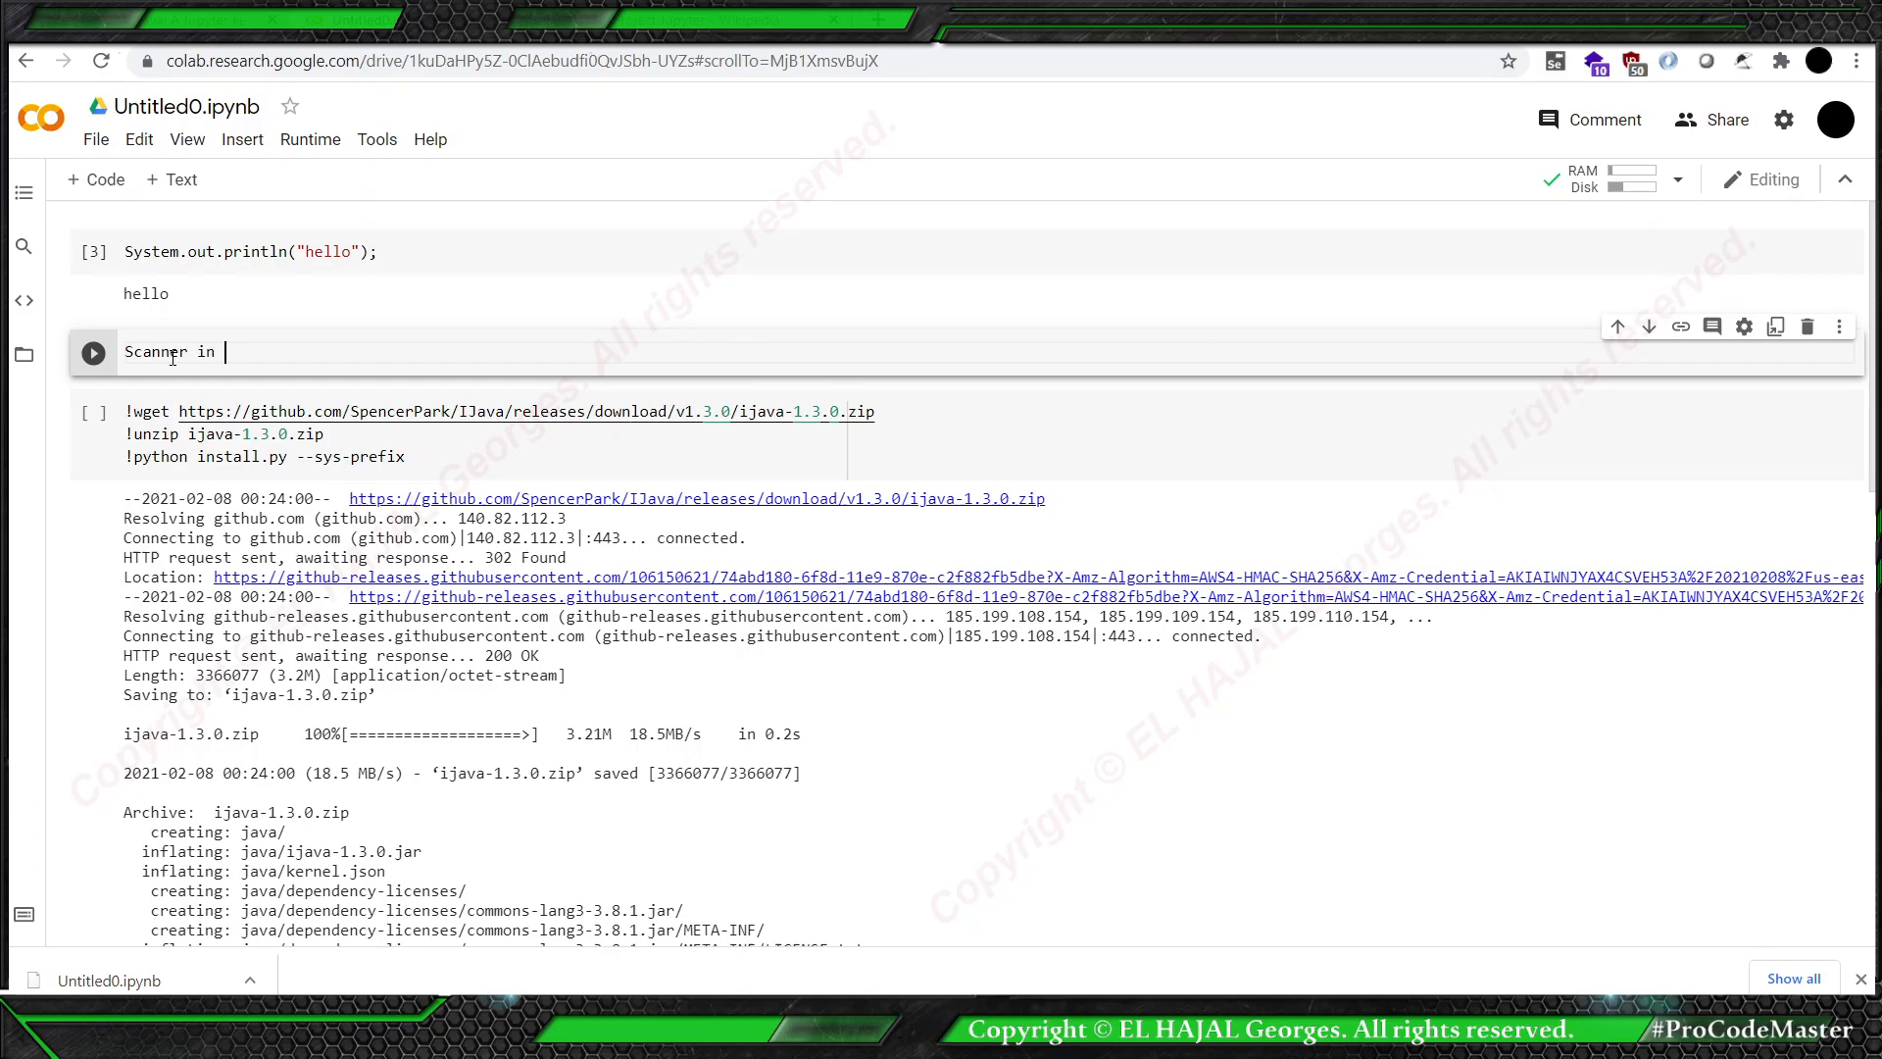
type("= new")
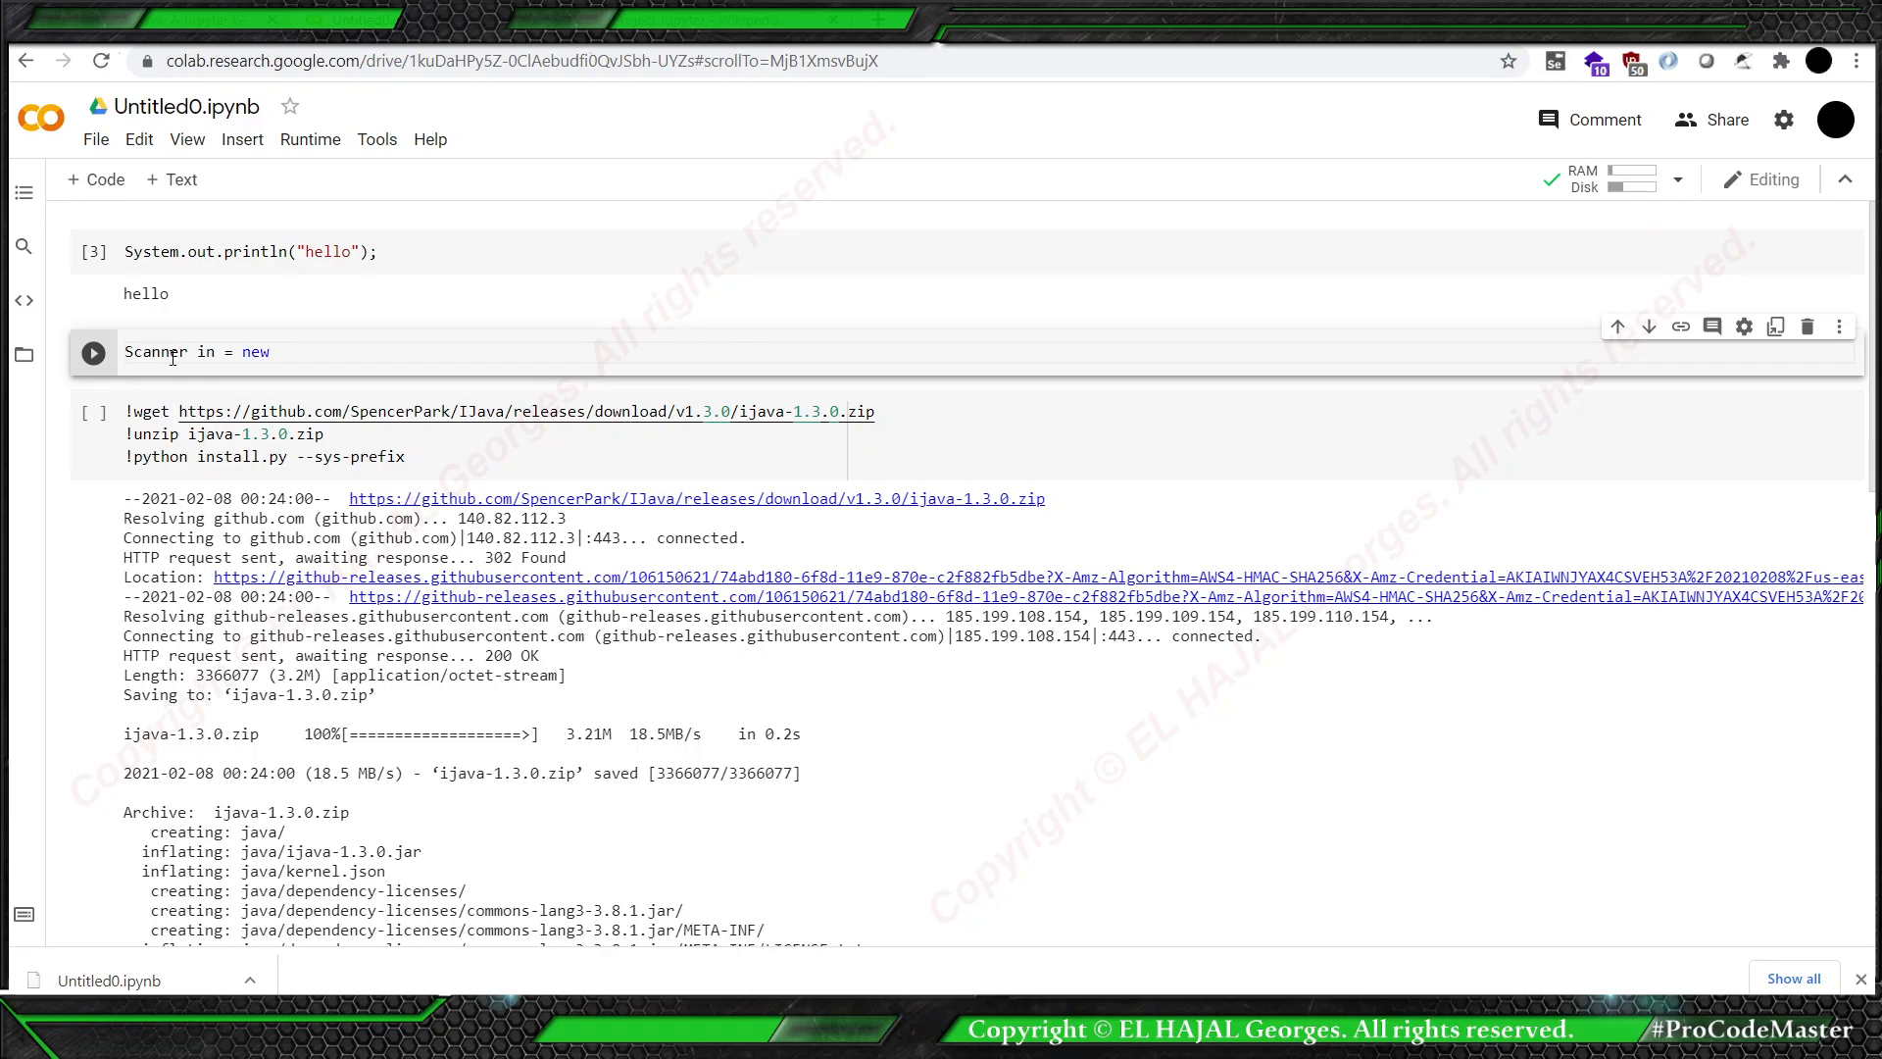
type("Scanner")
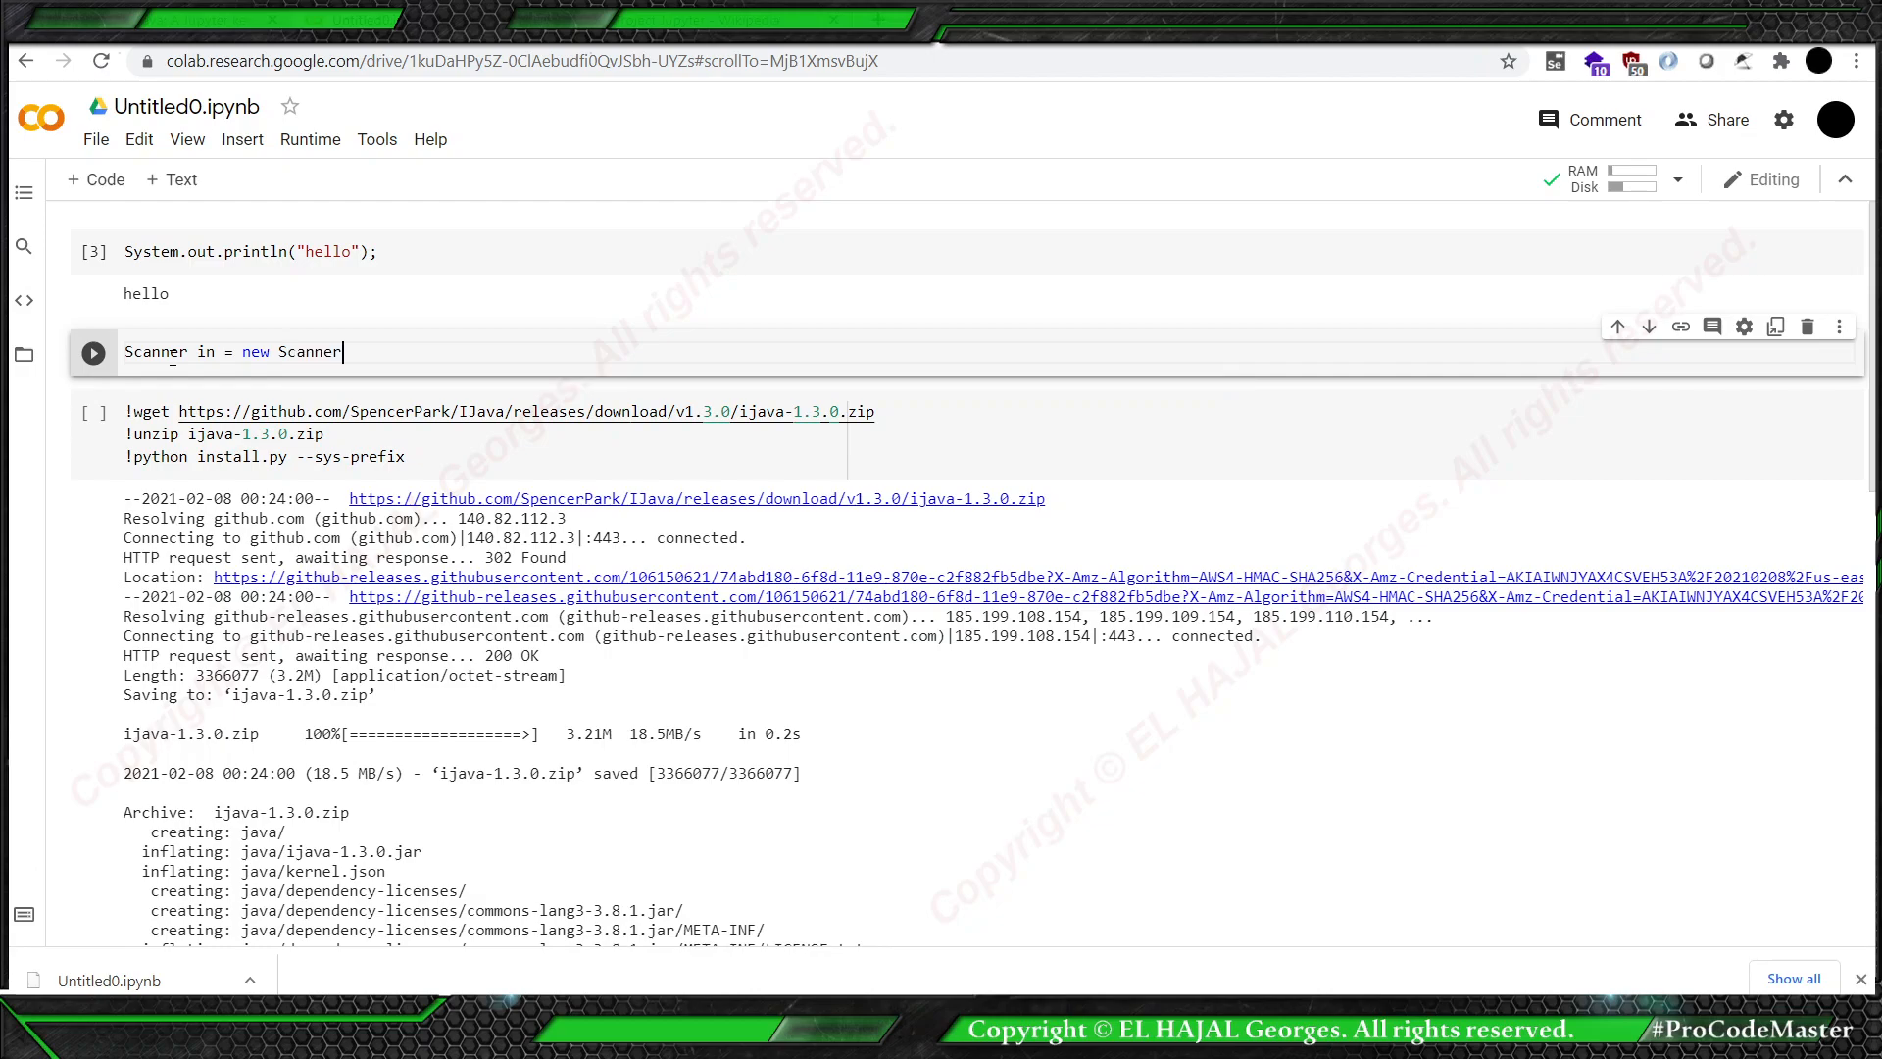
type("(System,")
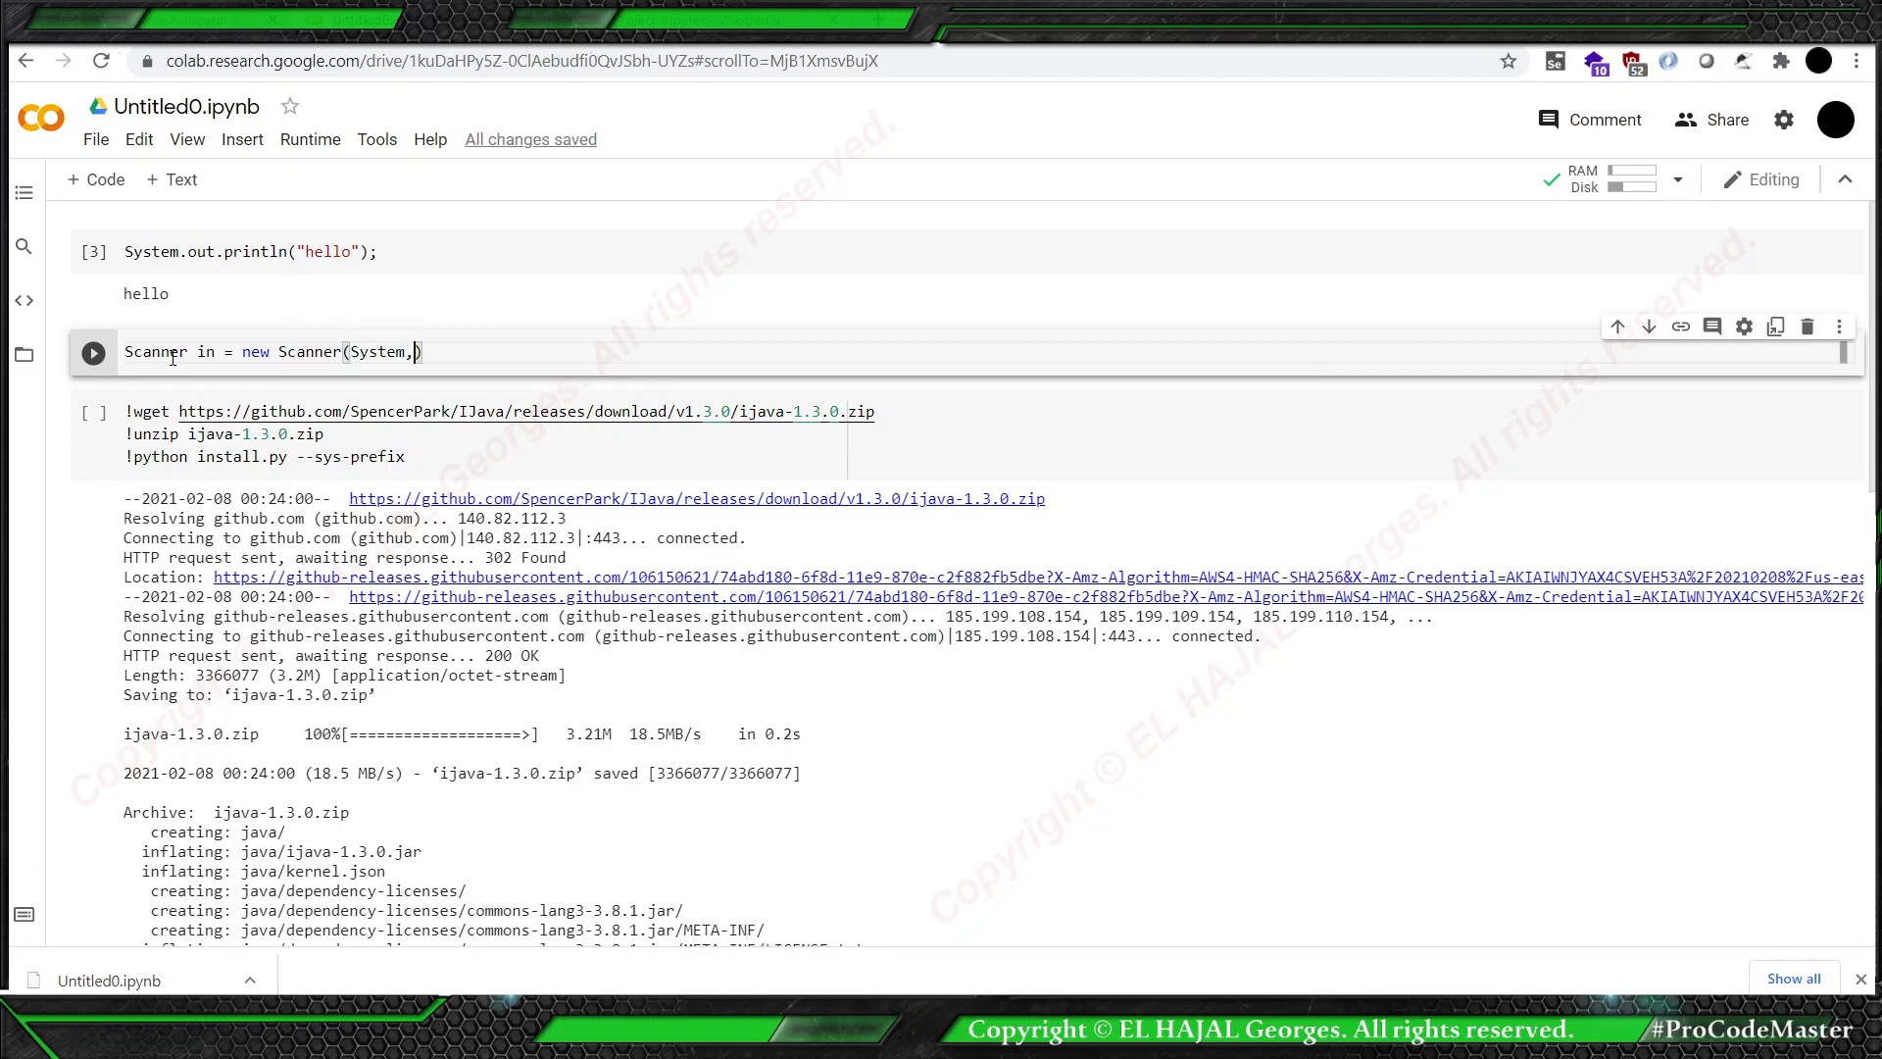
type("in")
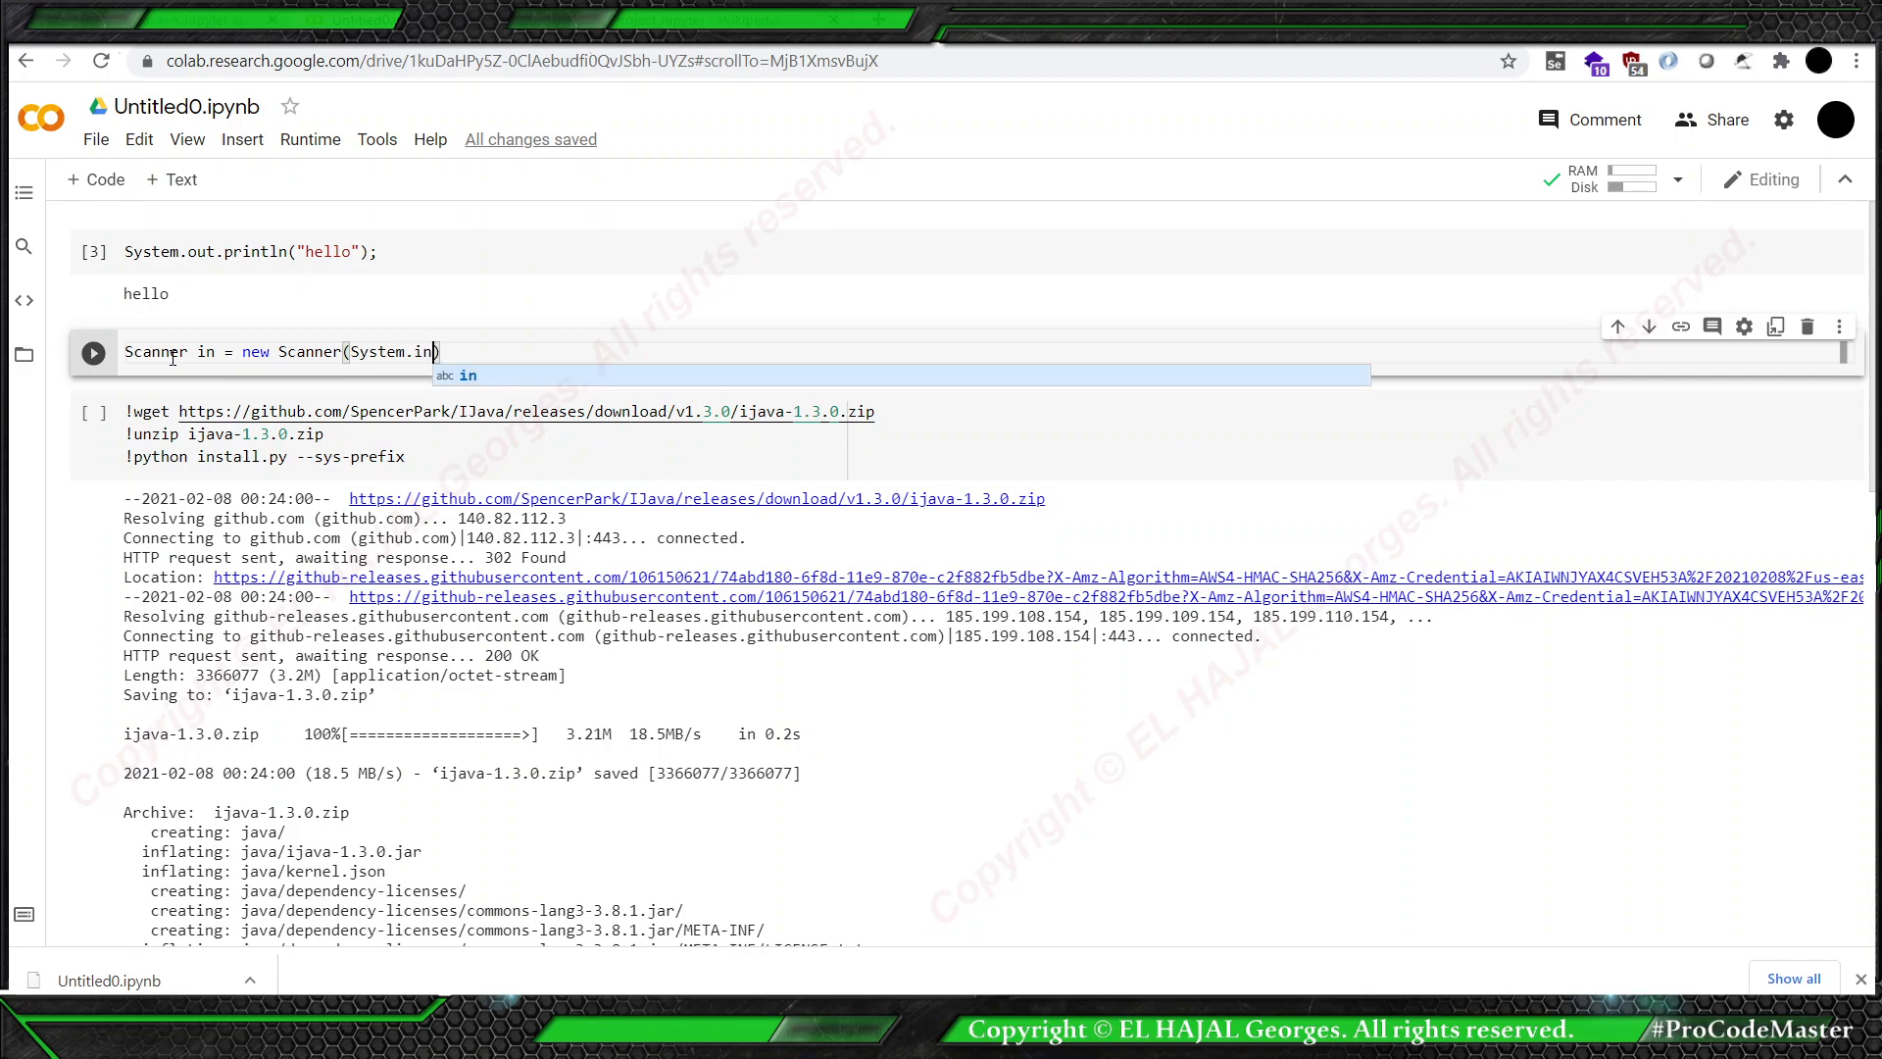
type(";")
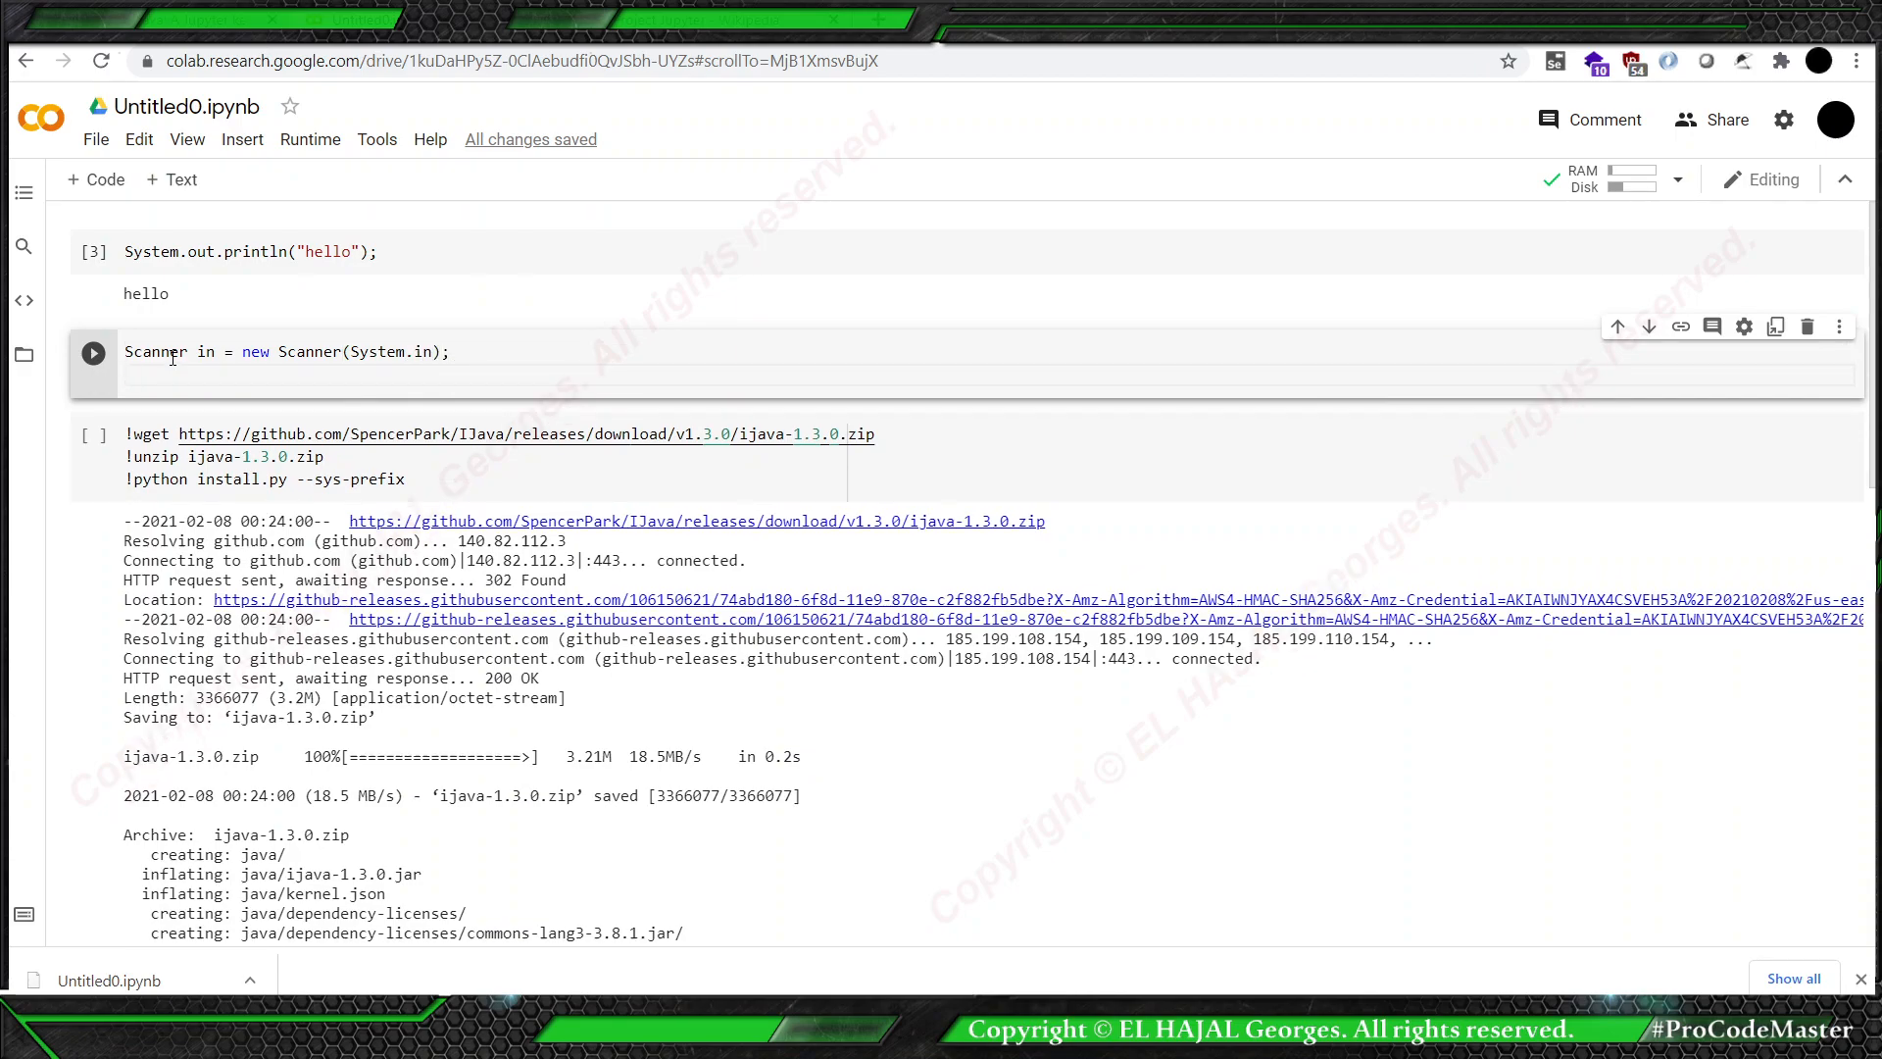
type("int i = in")
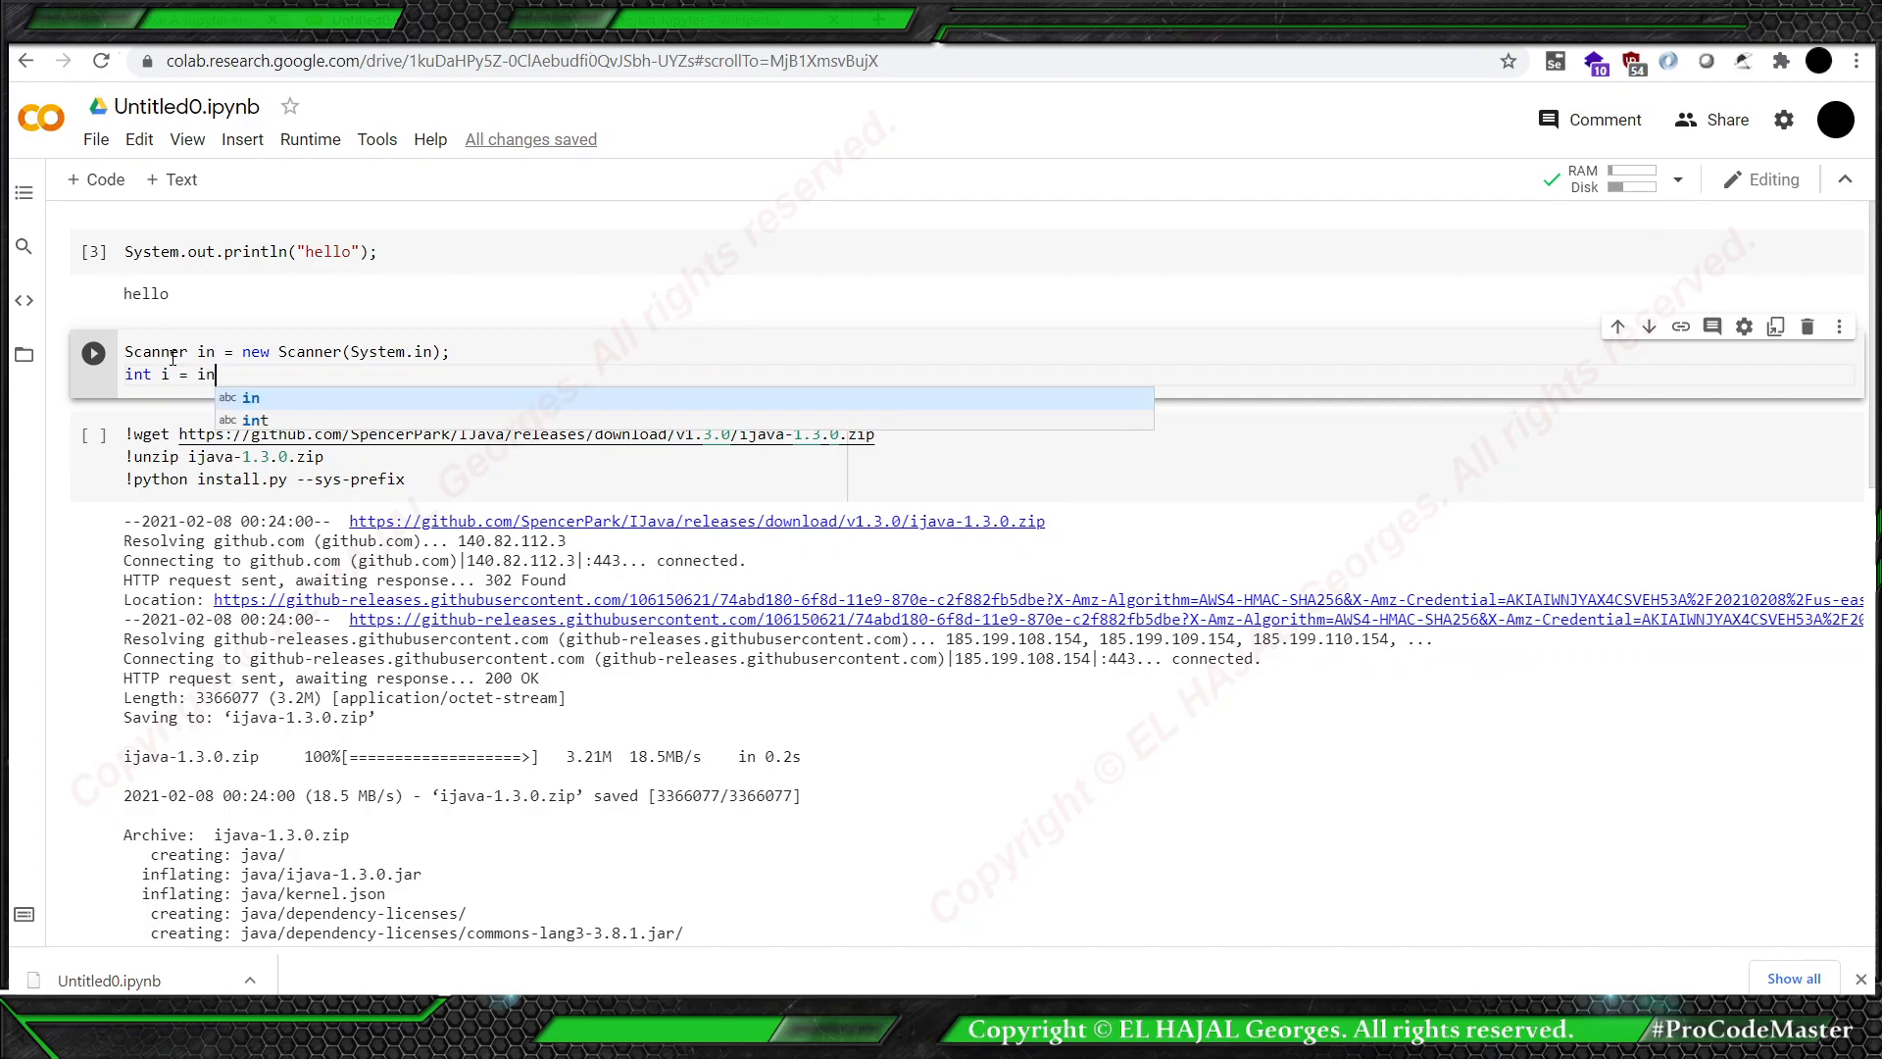
type(".nextInt")
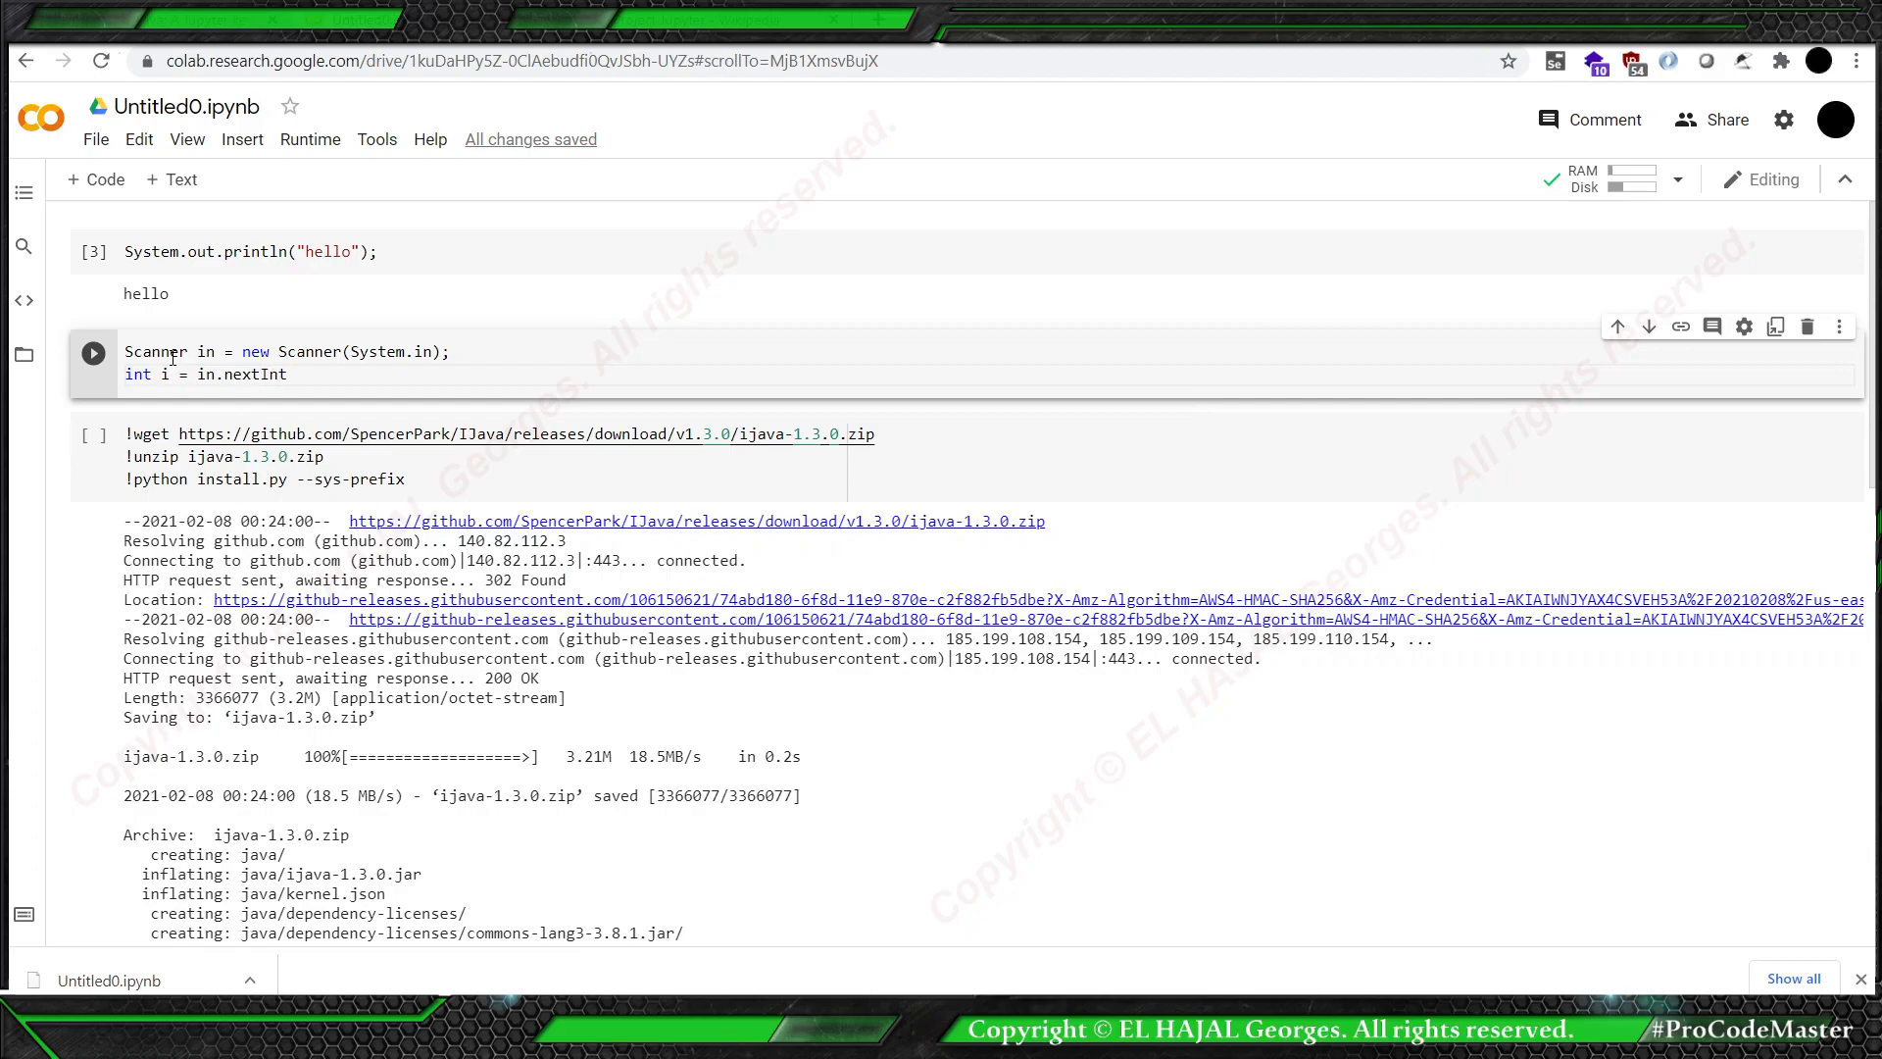
type("();")
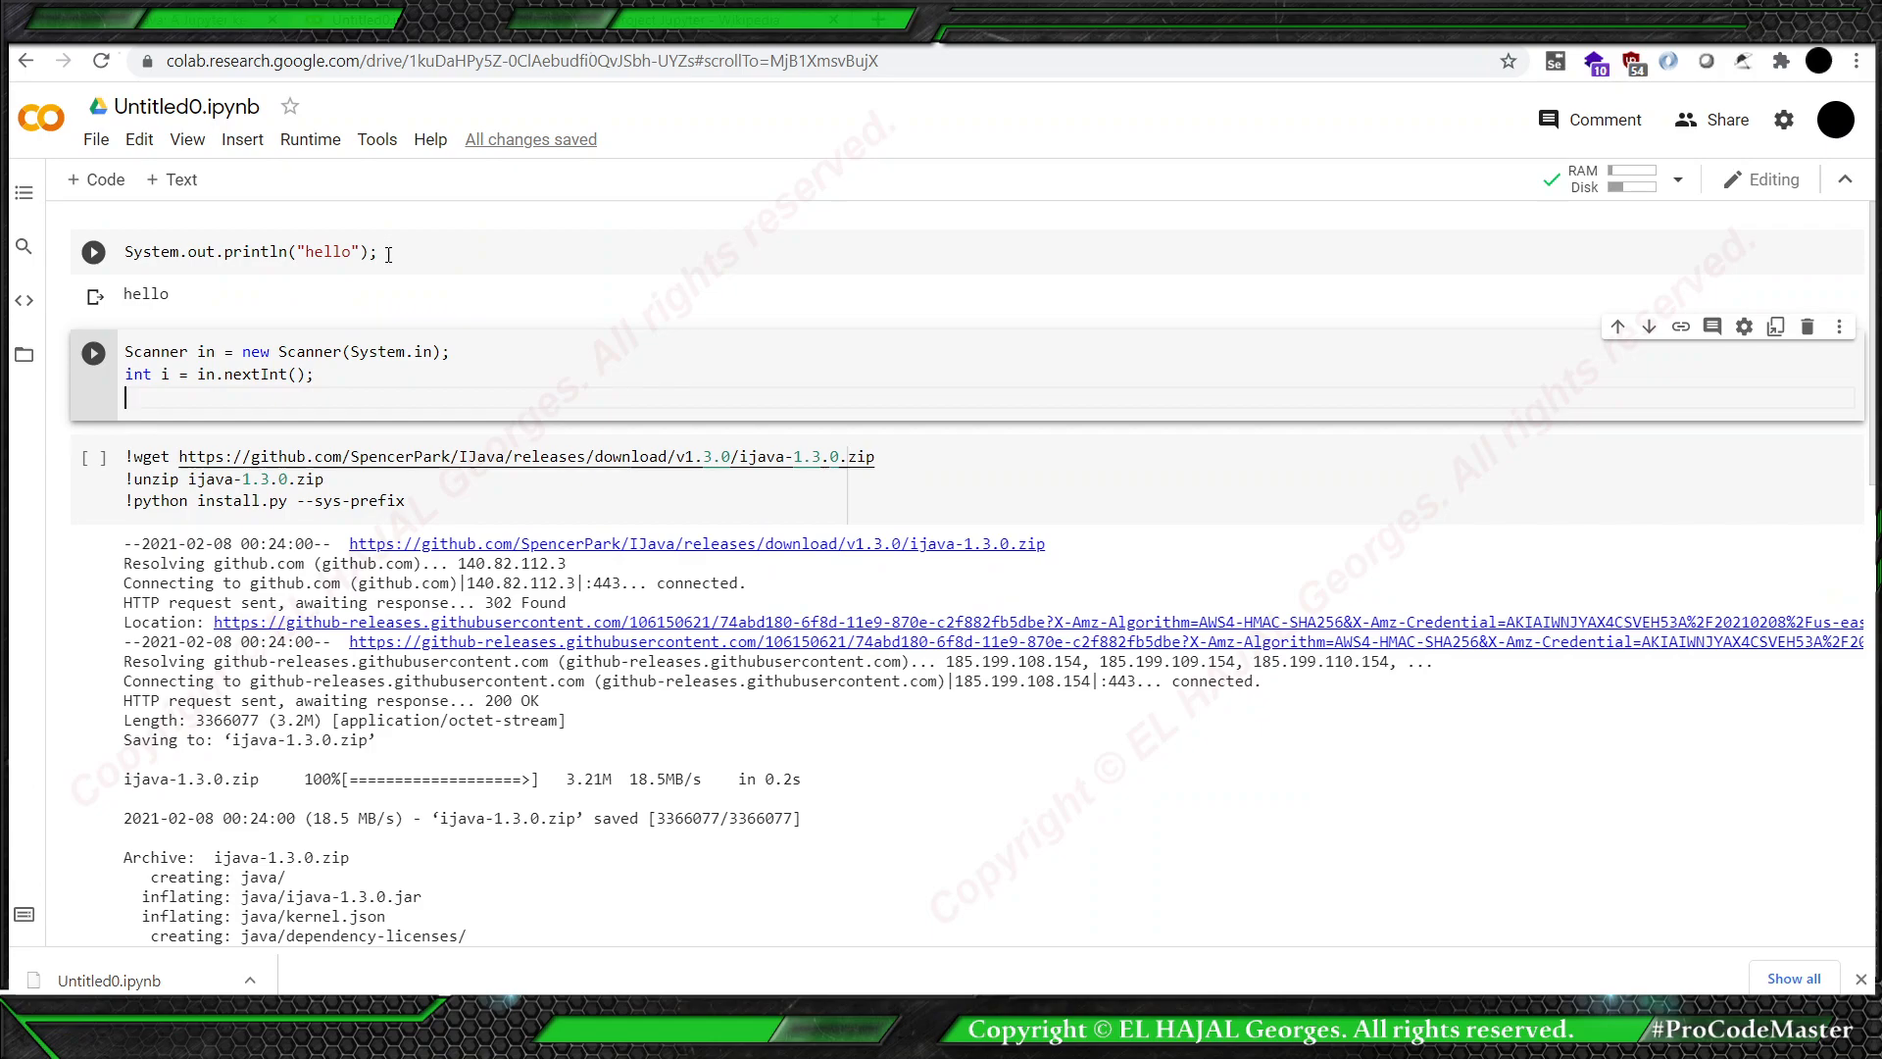
Reuse the println line to print i, run the cell, and enter 2021.
triple_click(248, 251)
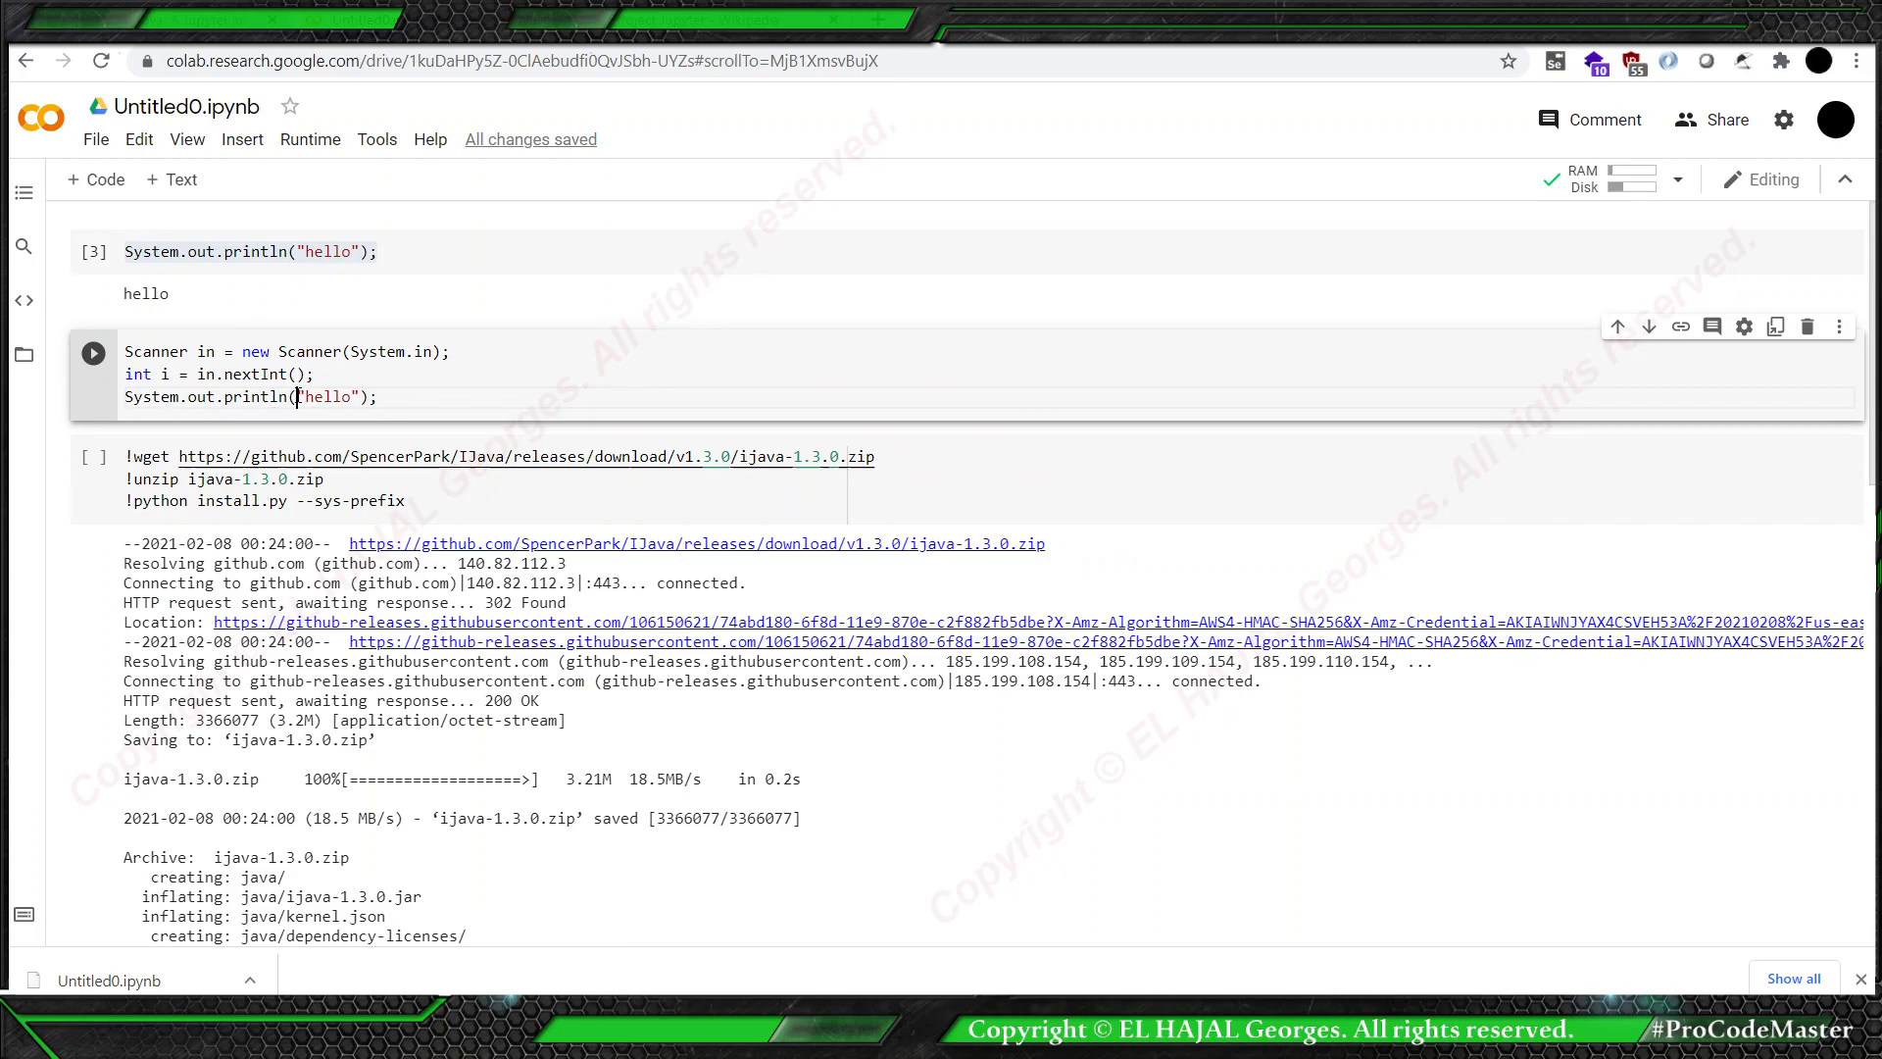
type("i")
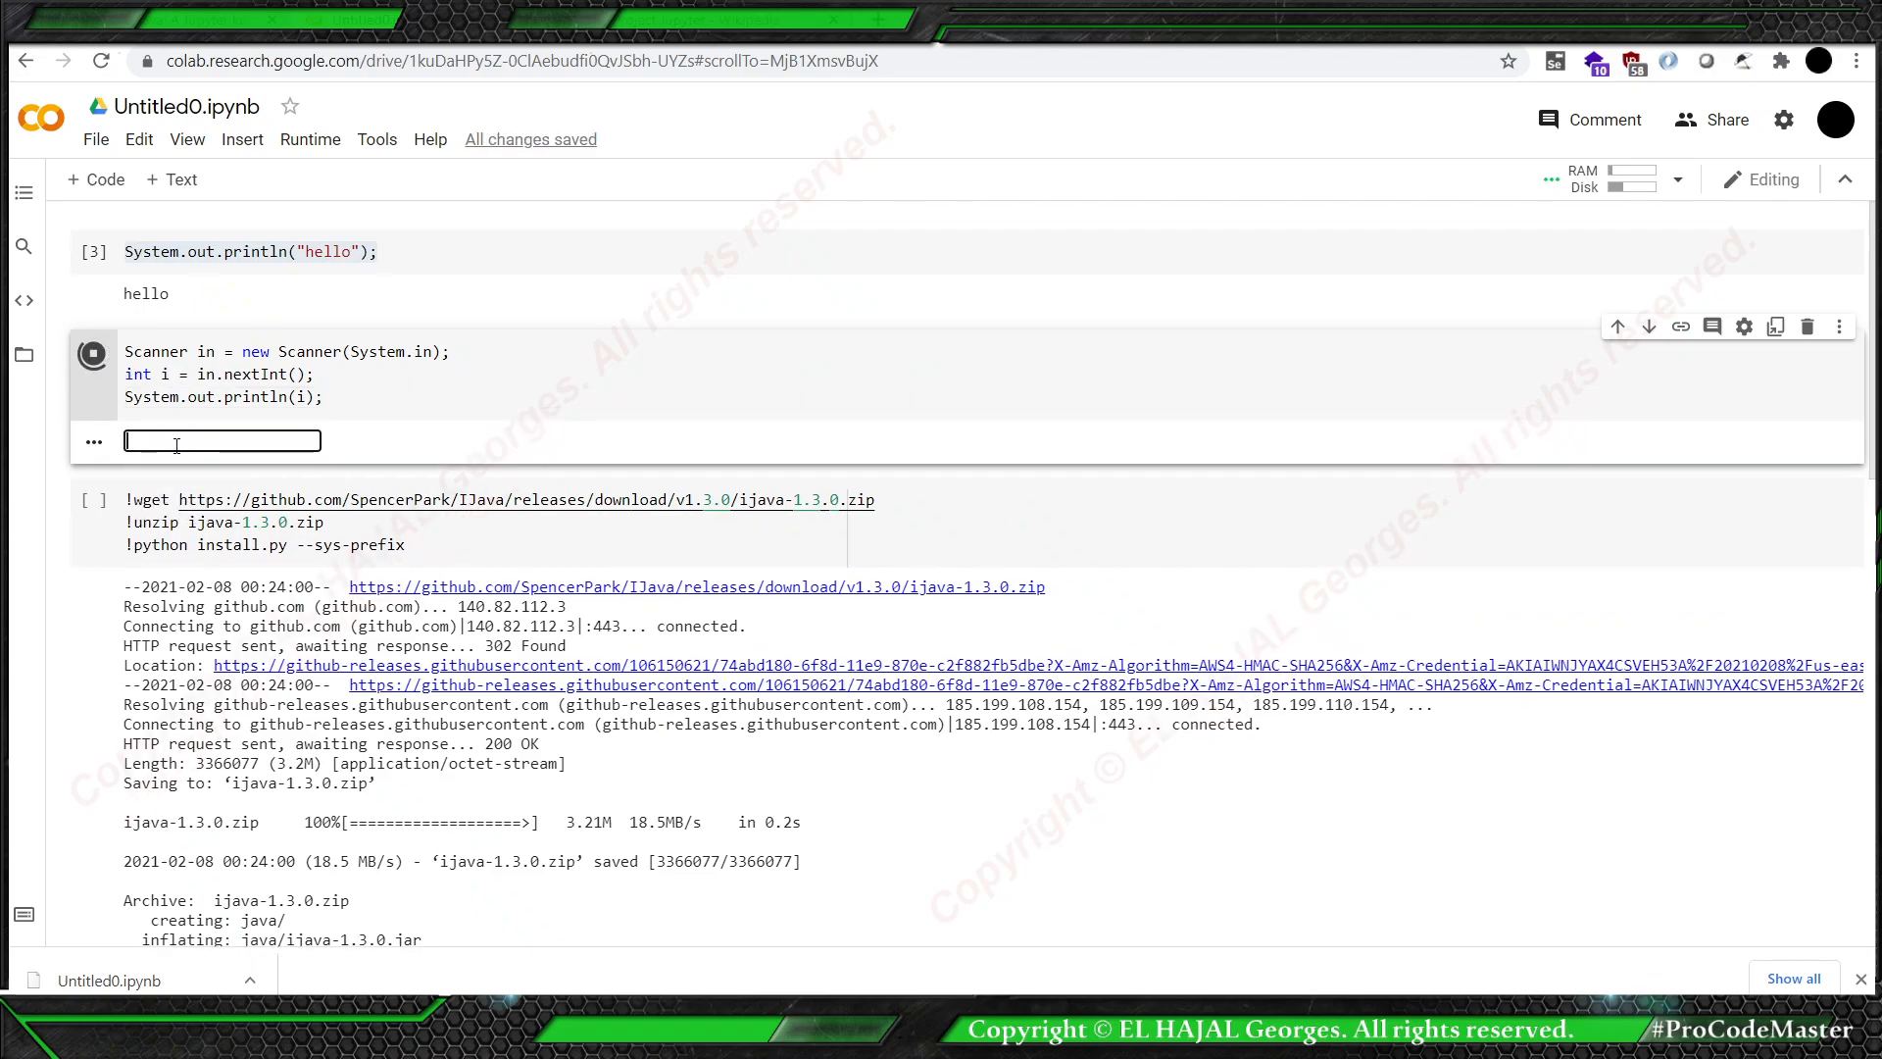
type("2021")
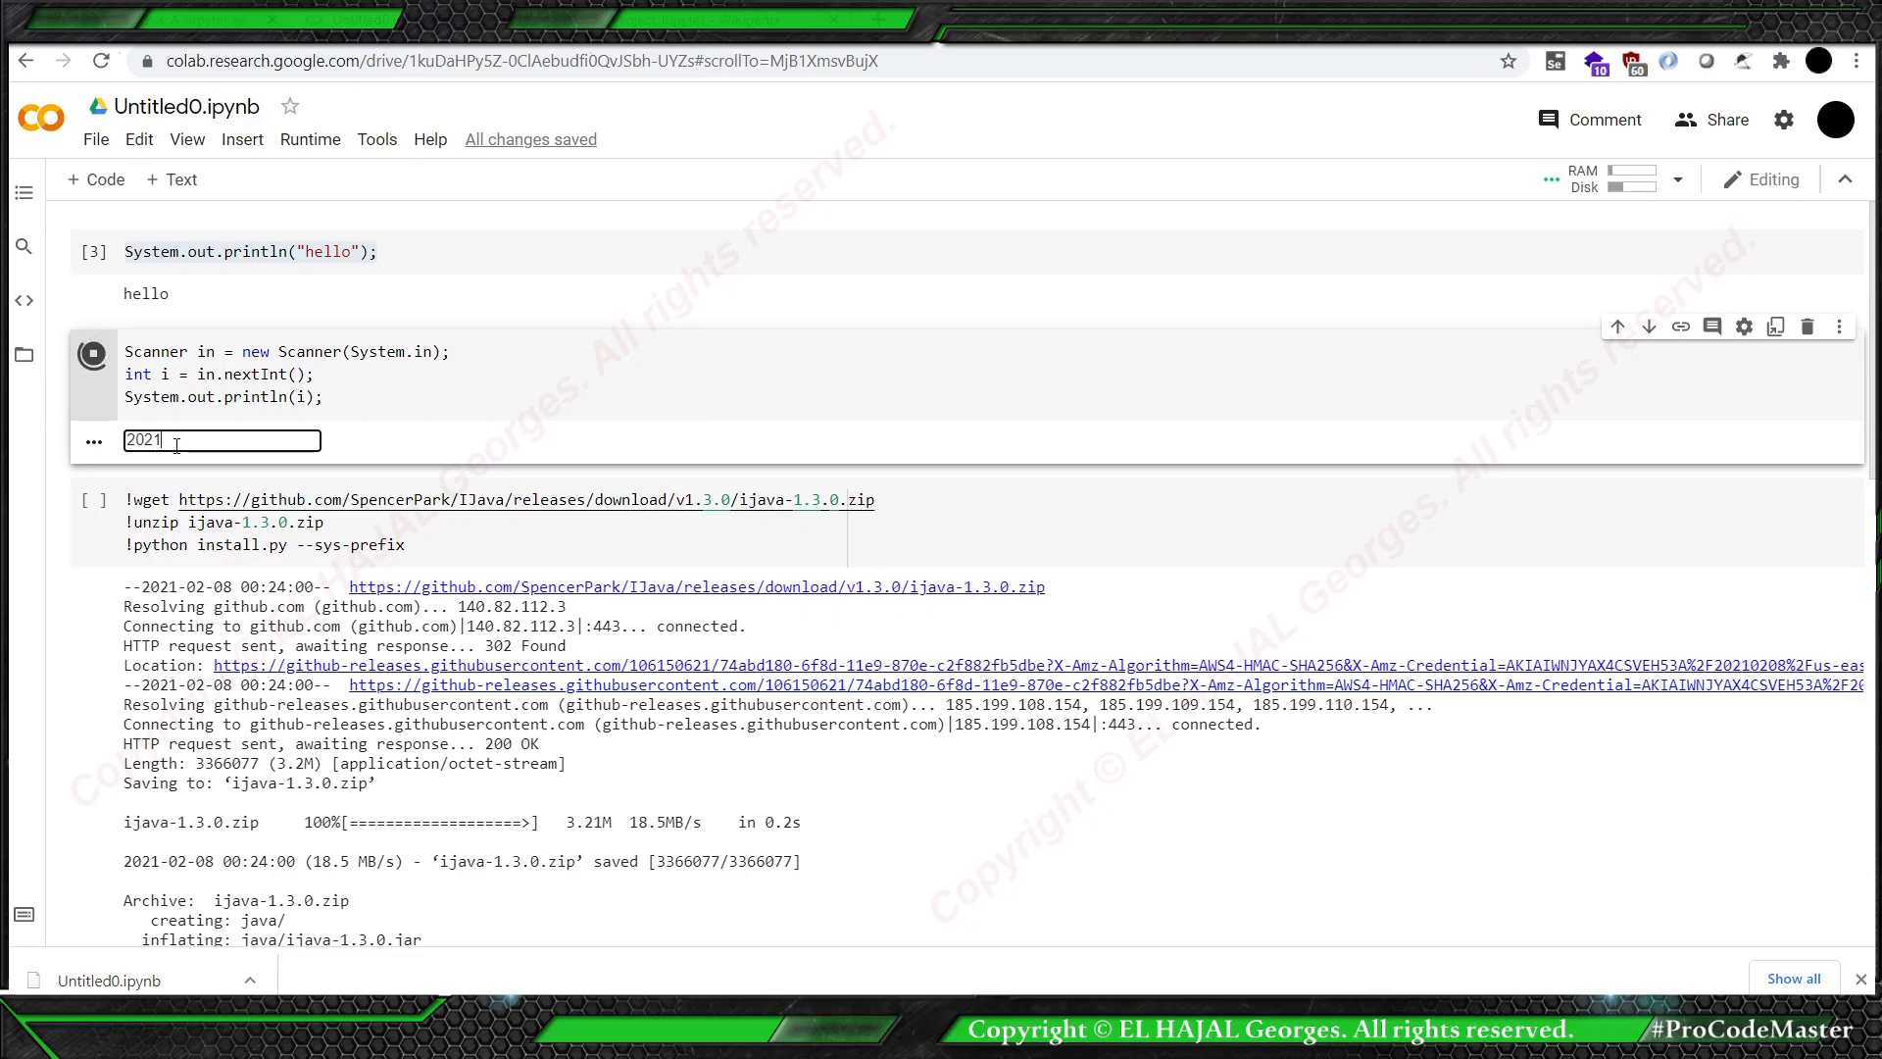
key("Enter")
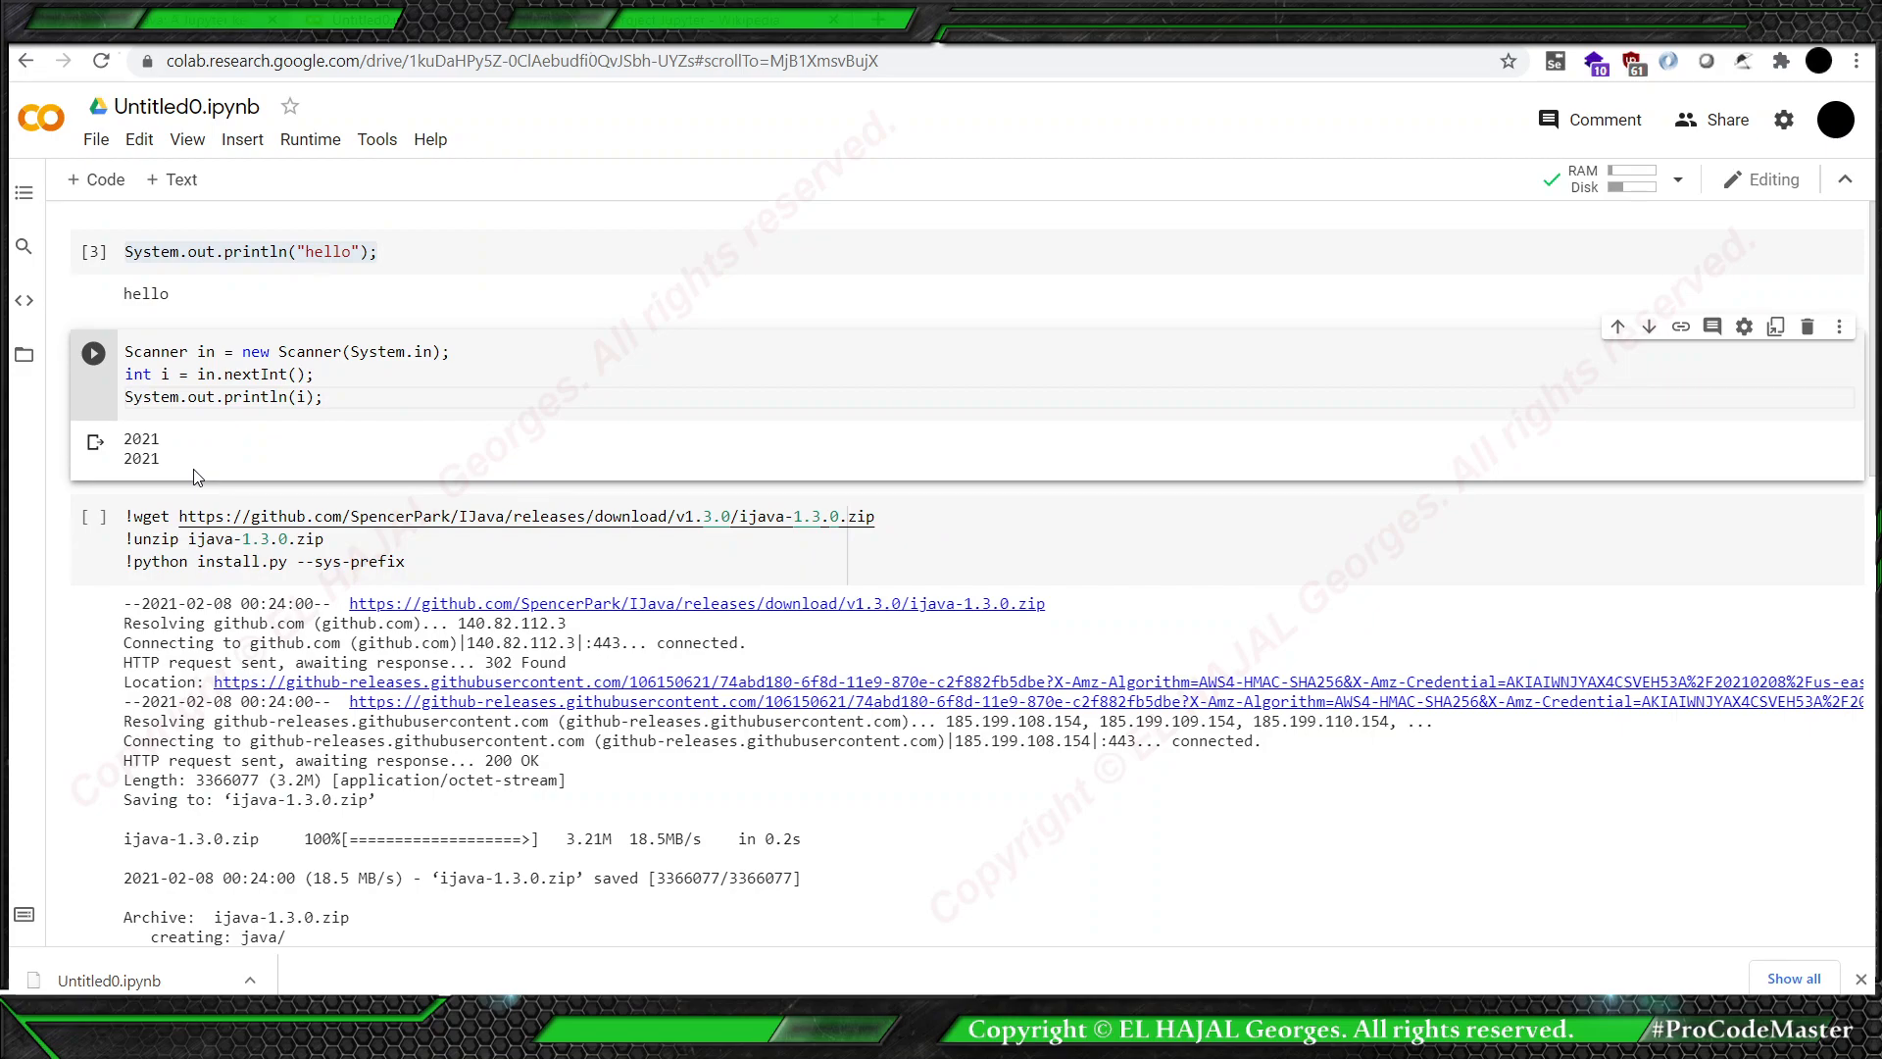
left_click(573, 540)
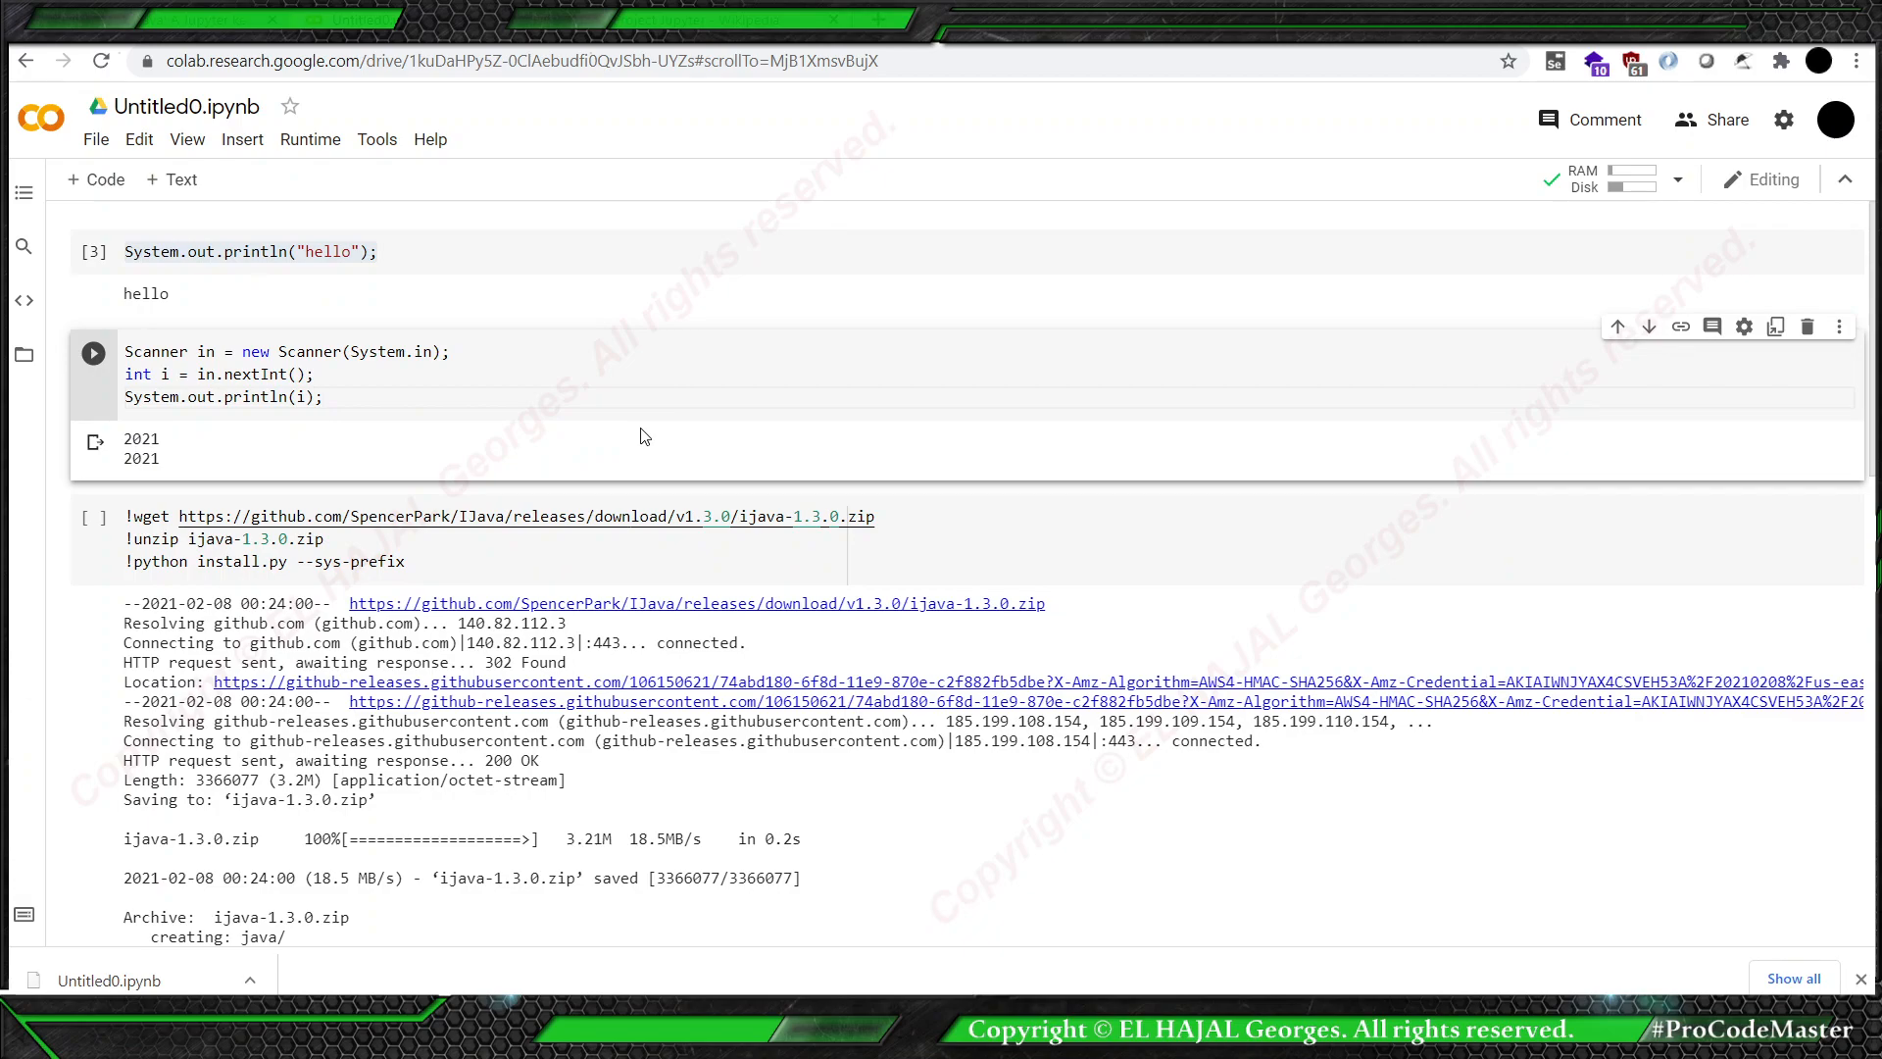
Save a Drive copy of the notebook as 'Copy of Untitled0.ipynb'.
left_click(95, 140)
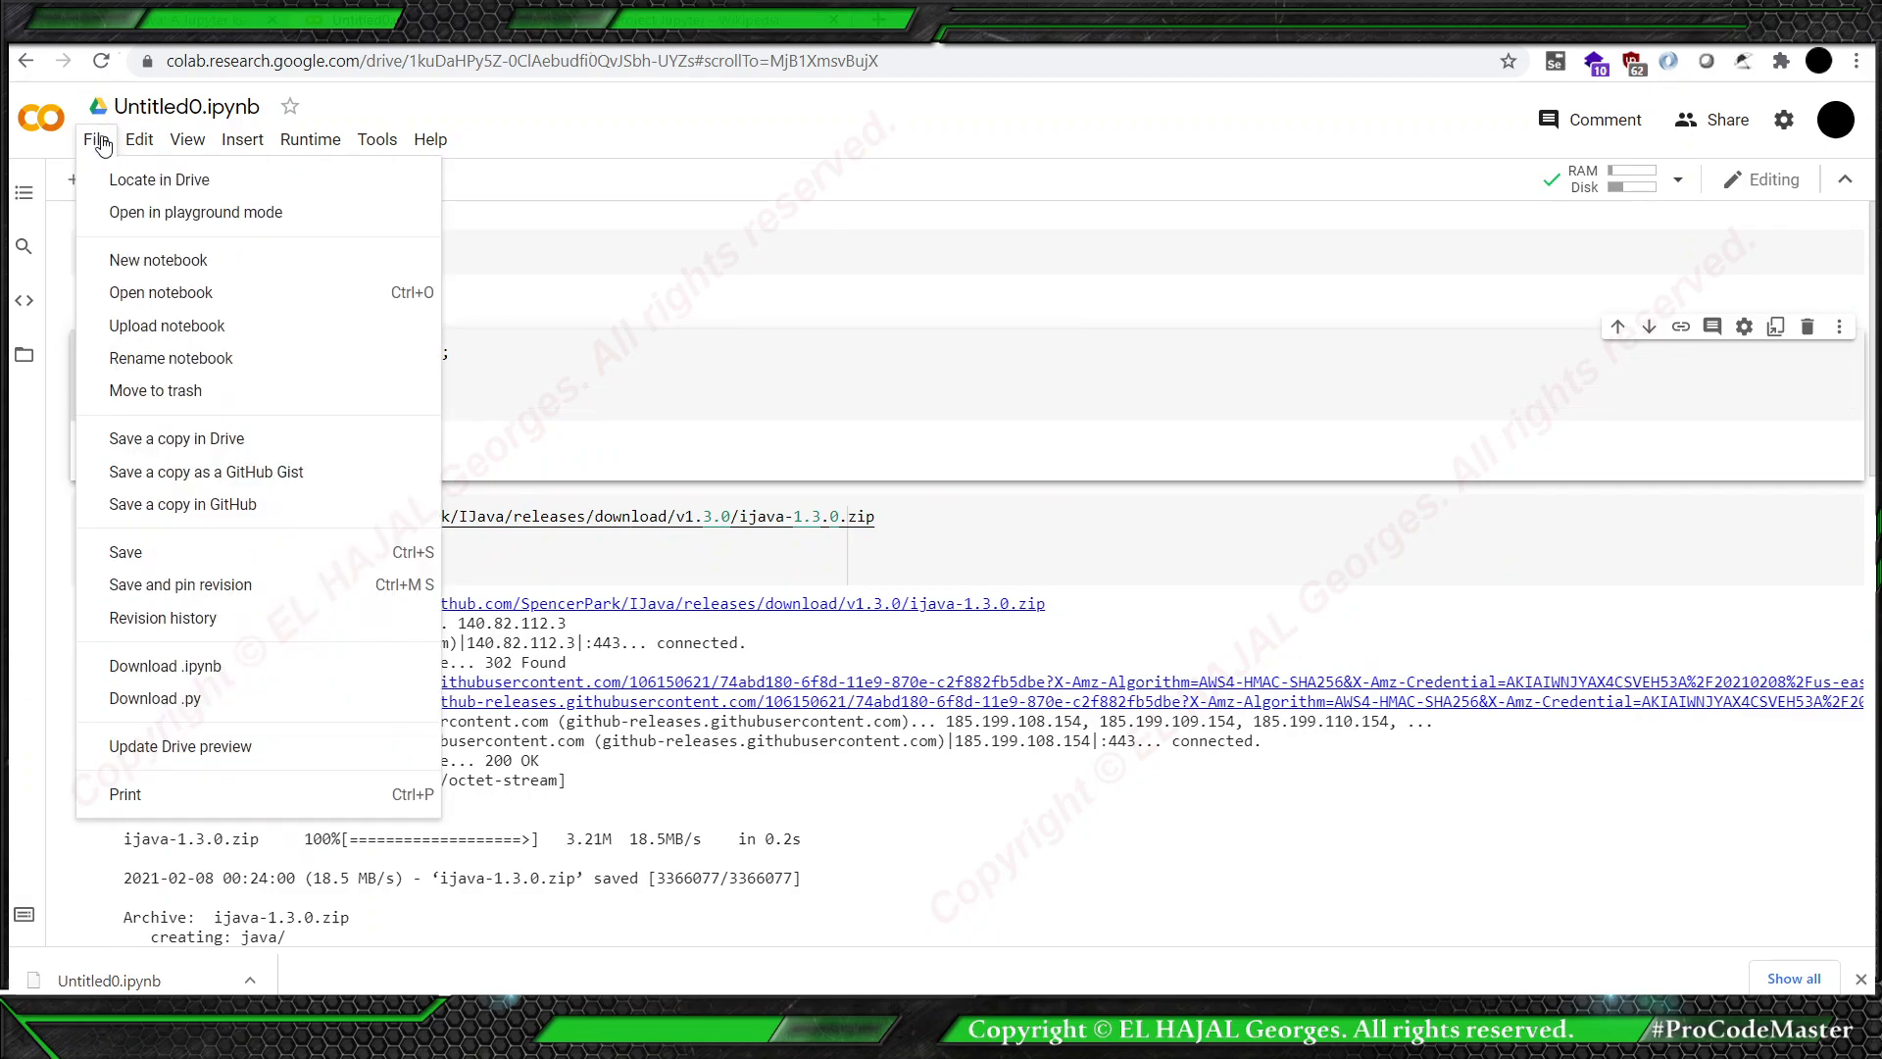
mouse_move(176, 438)
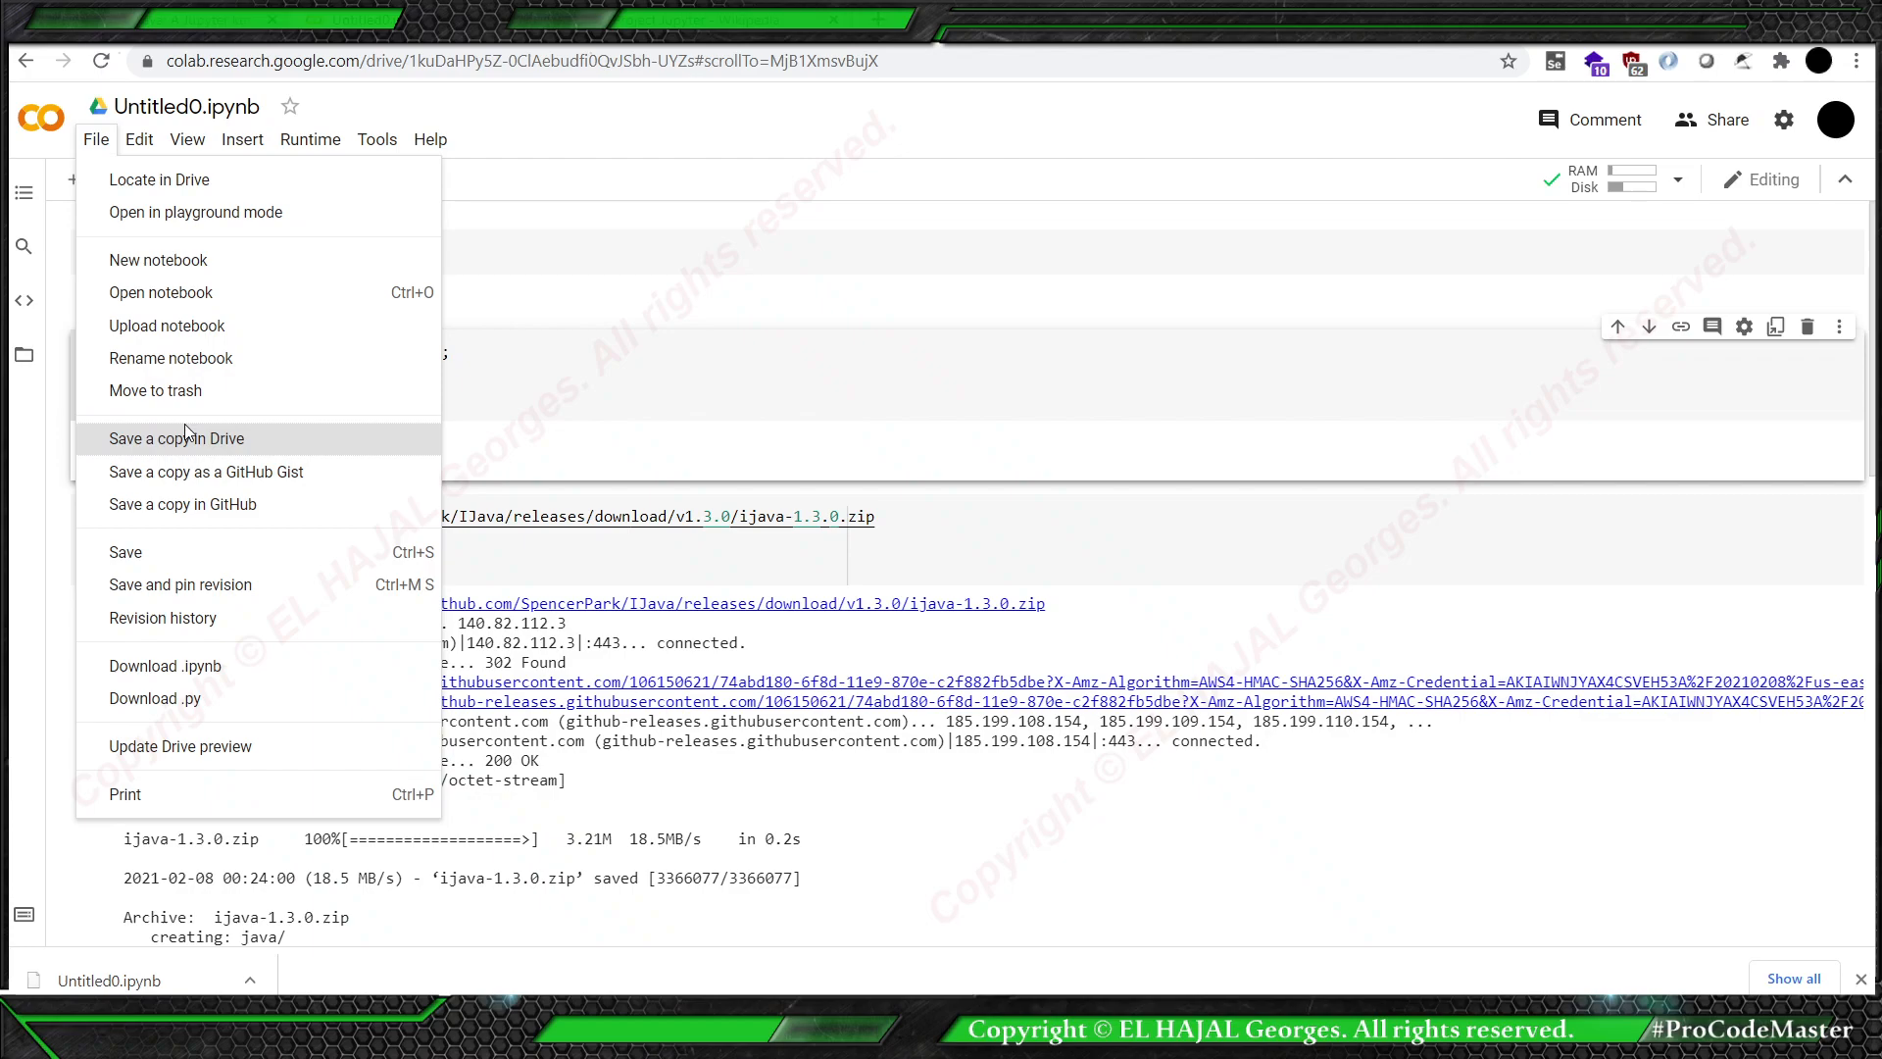
mouse_move(165, 448)
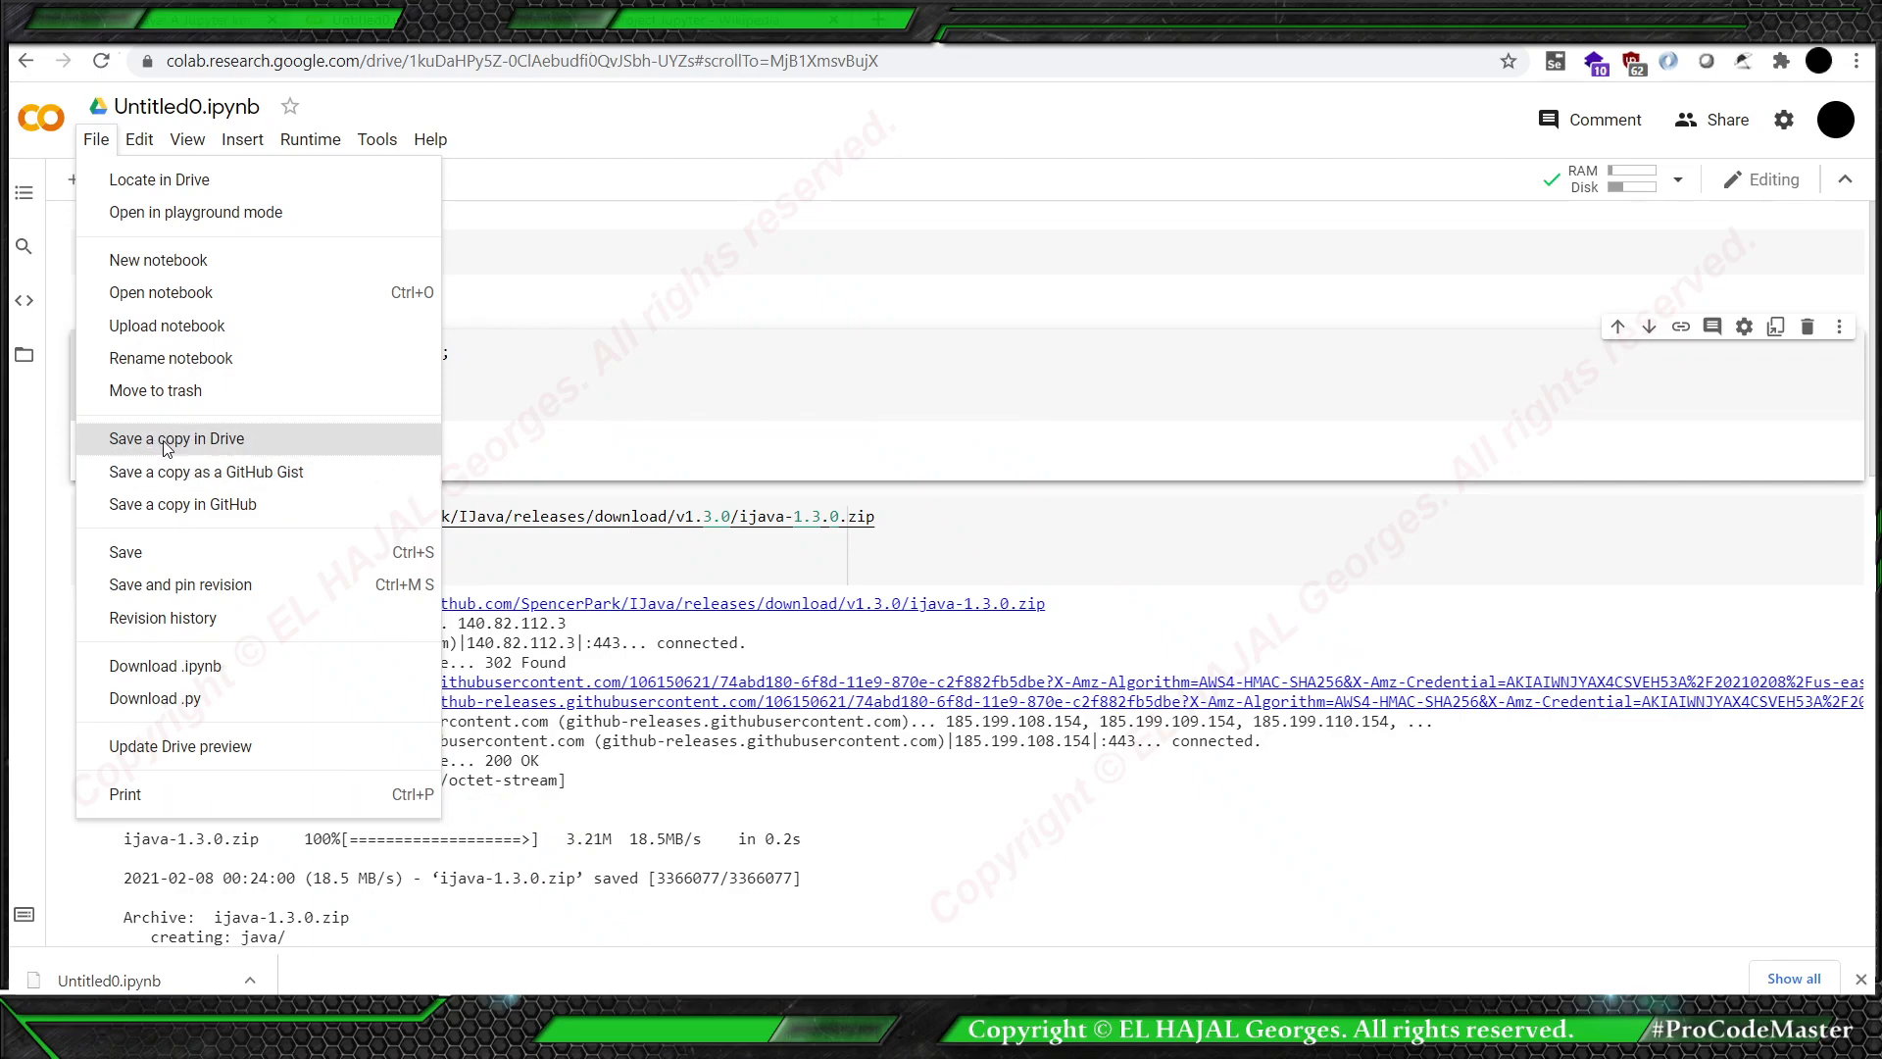
mouse_move(182, 503)
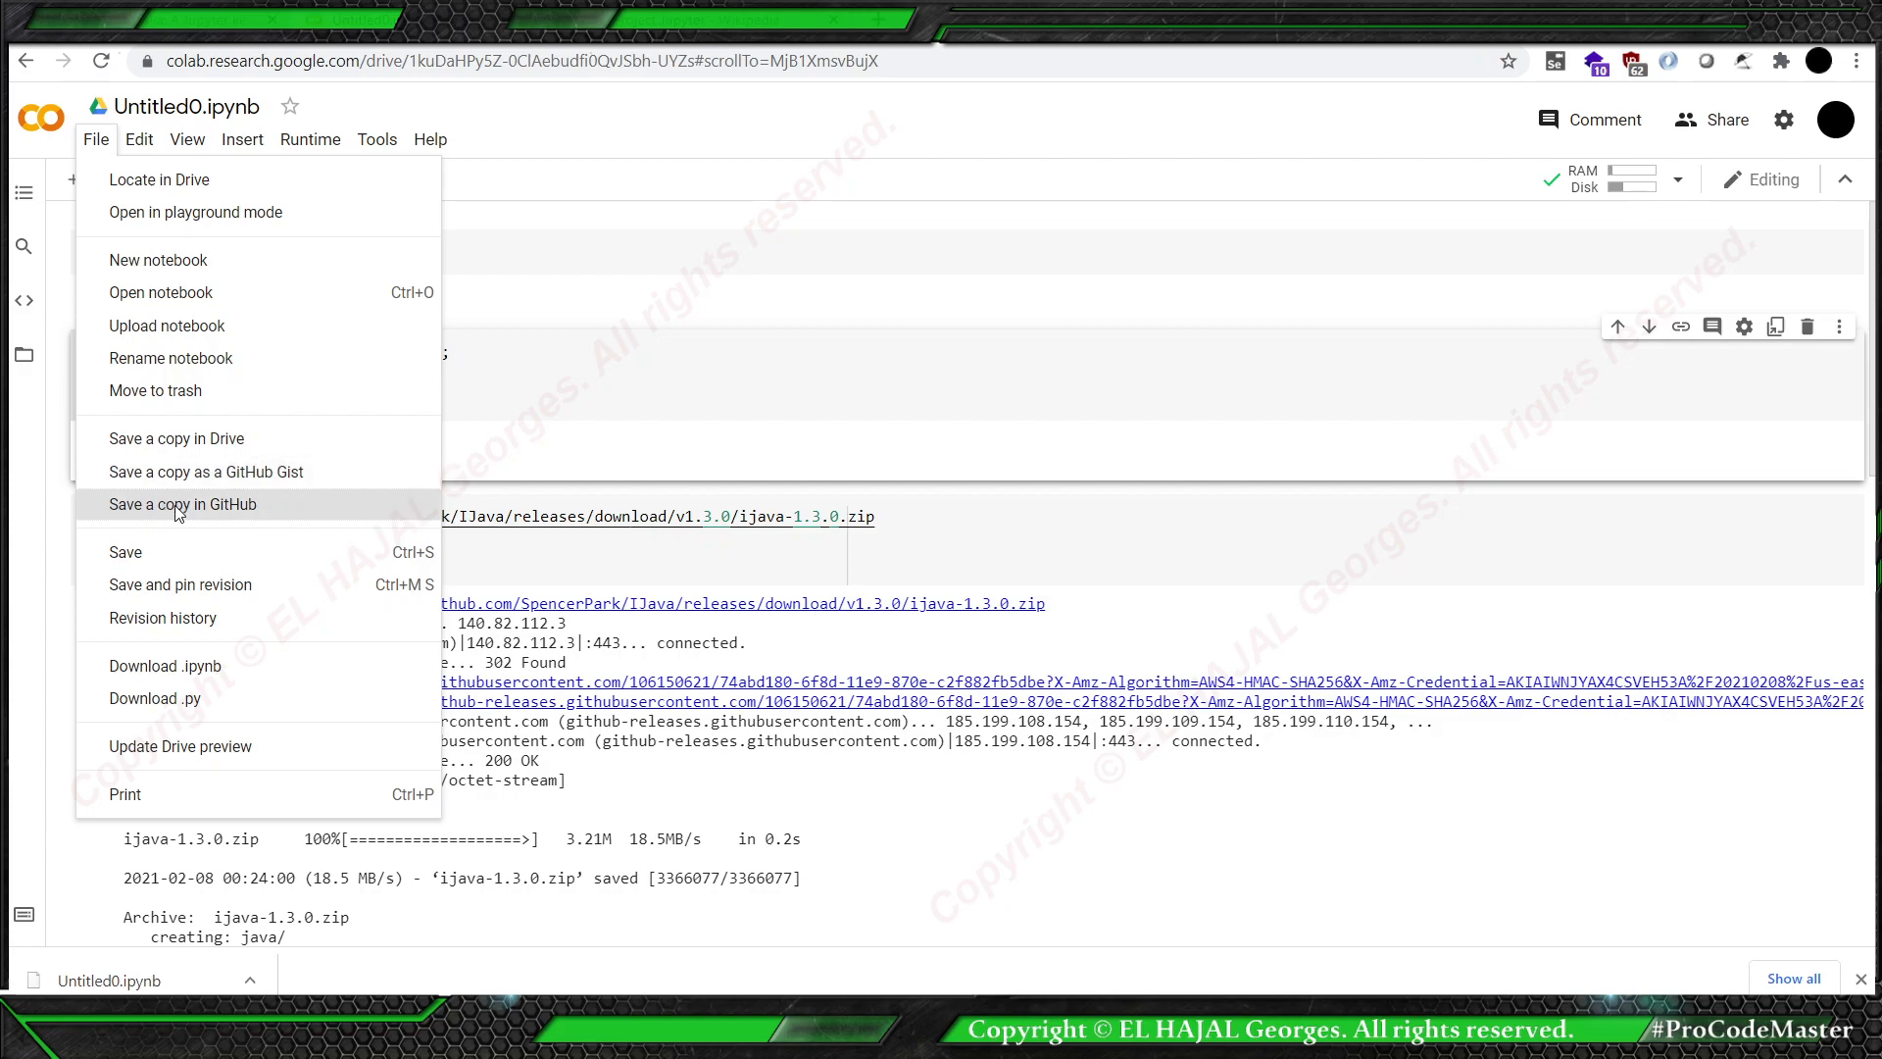
left_click(182, 504)
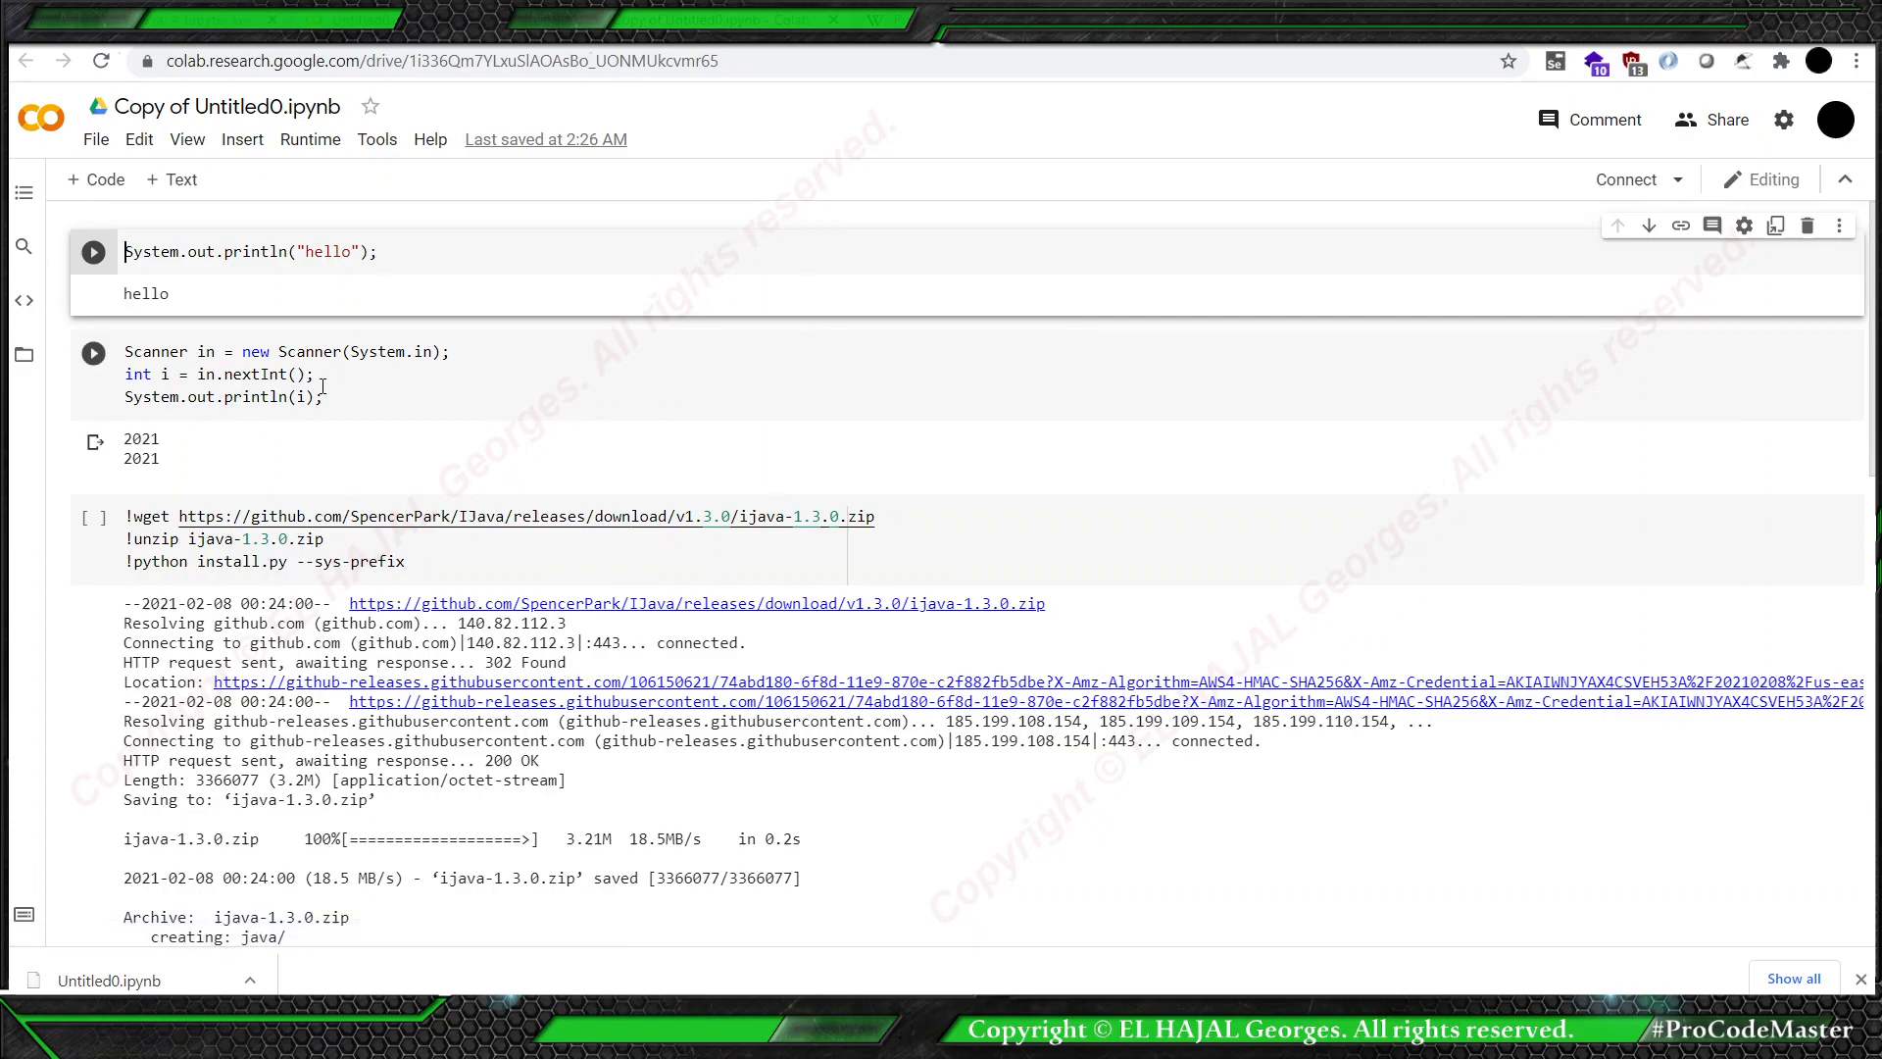
Run the hello cell in the copy and open the runtime warning toast.
left_click(94, 251)
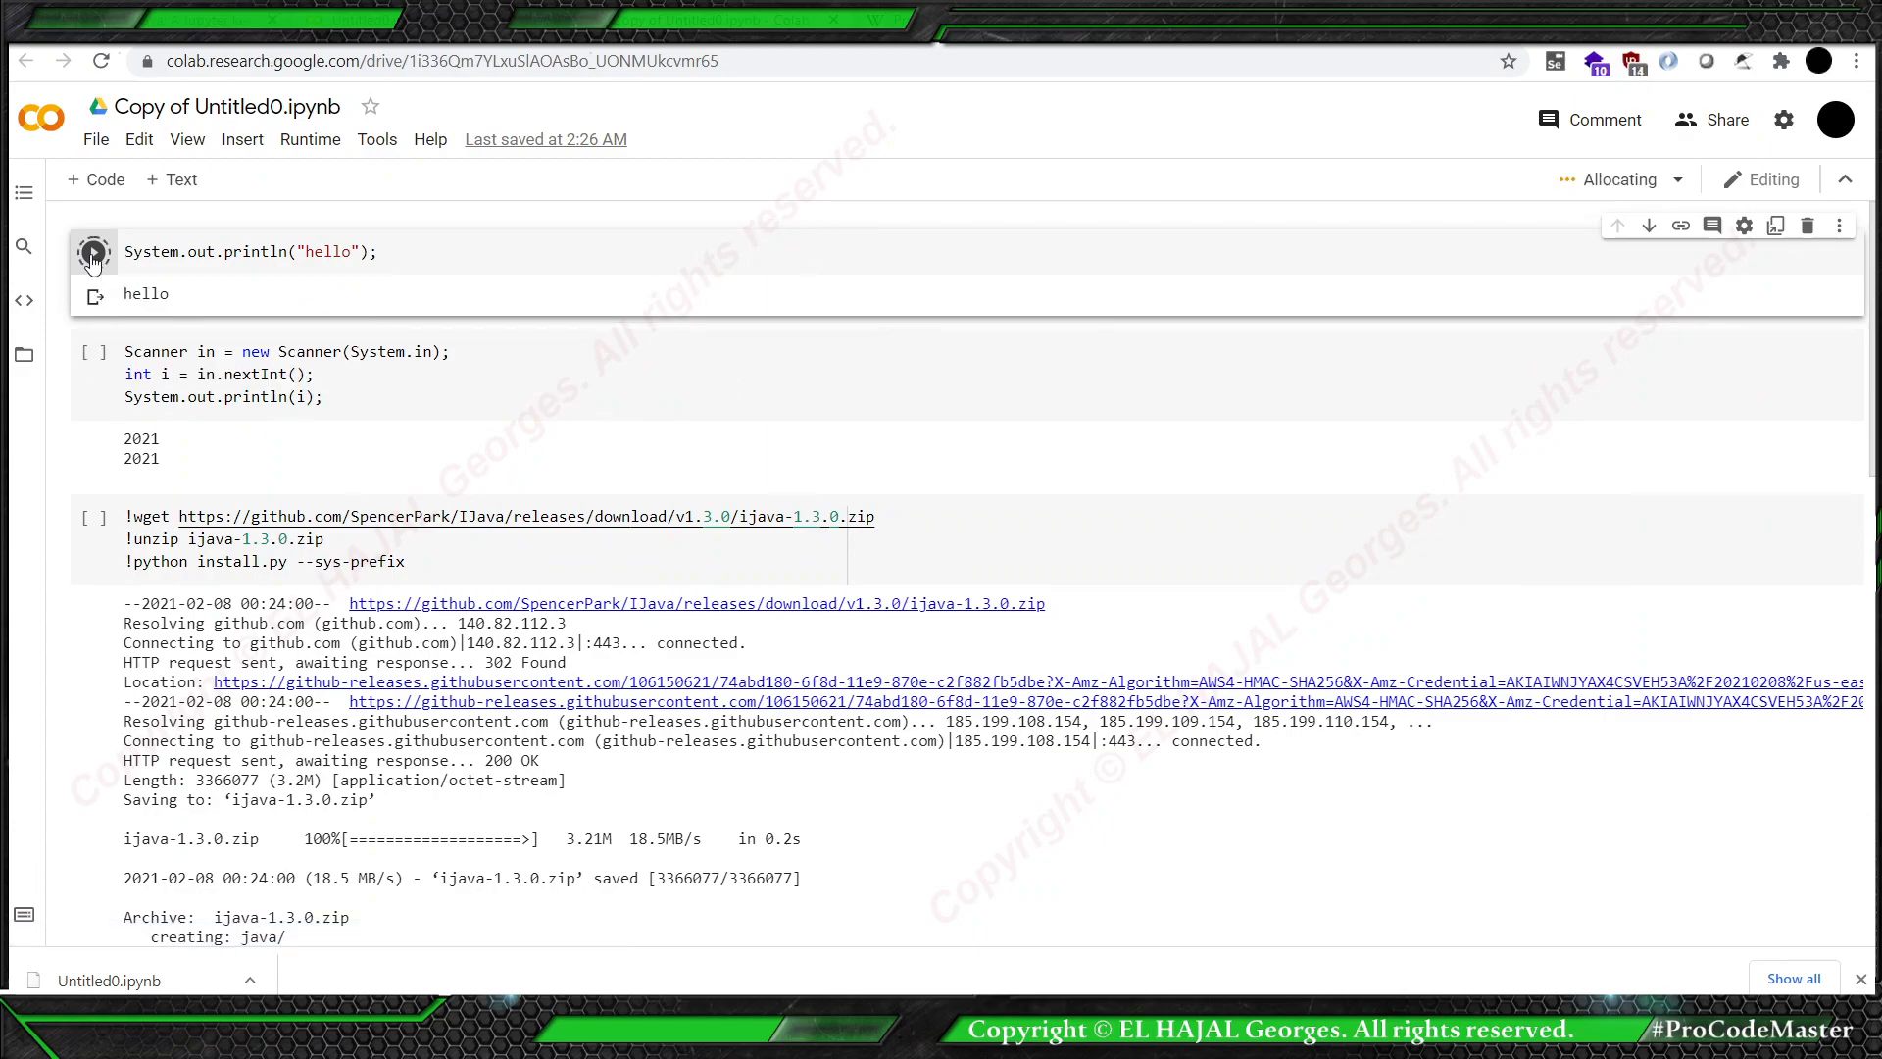
left_click(92, 252)
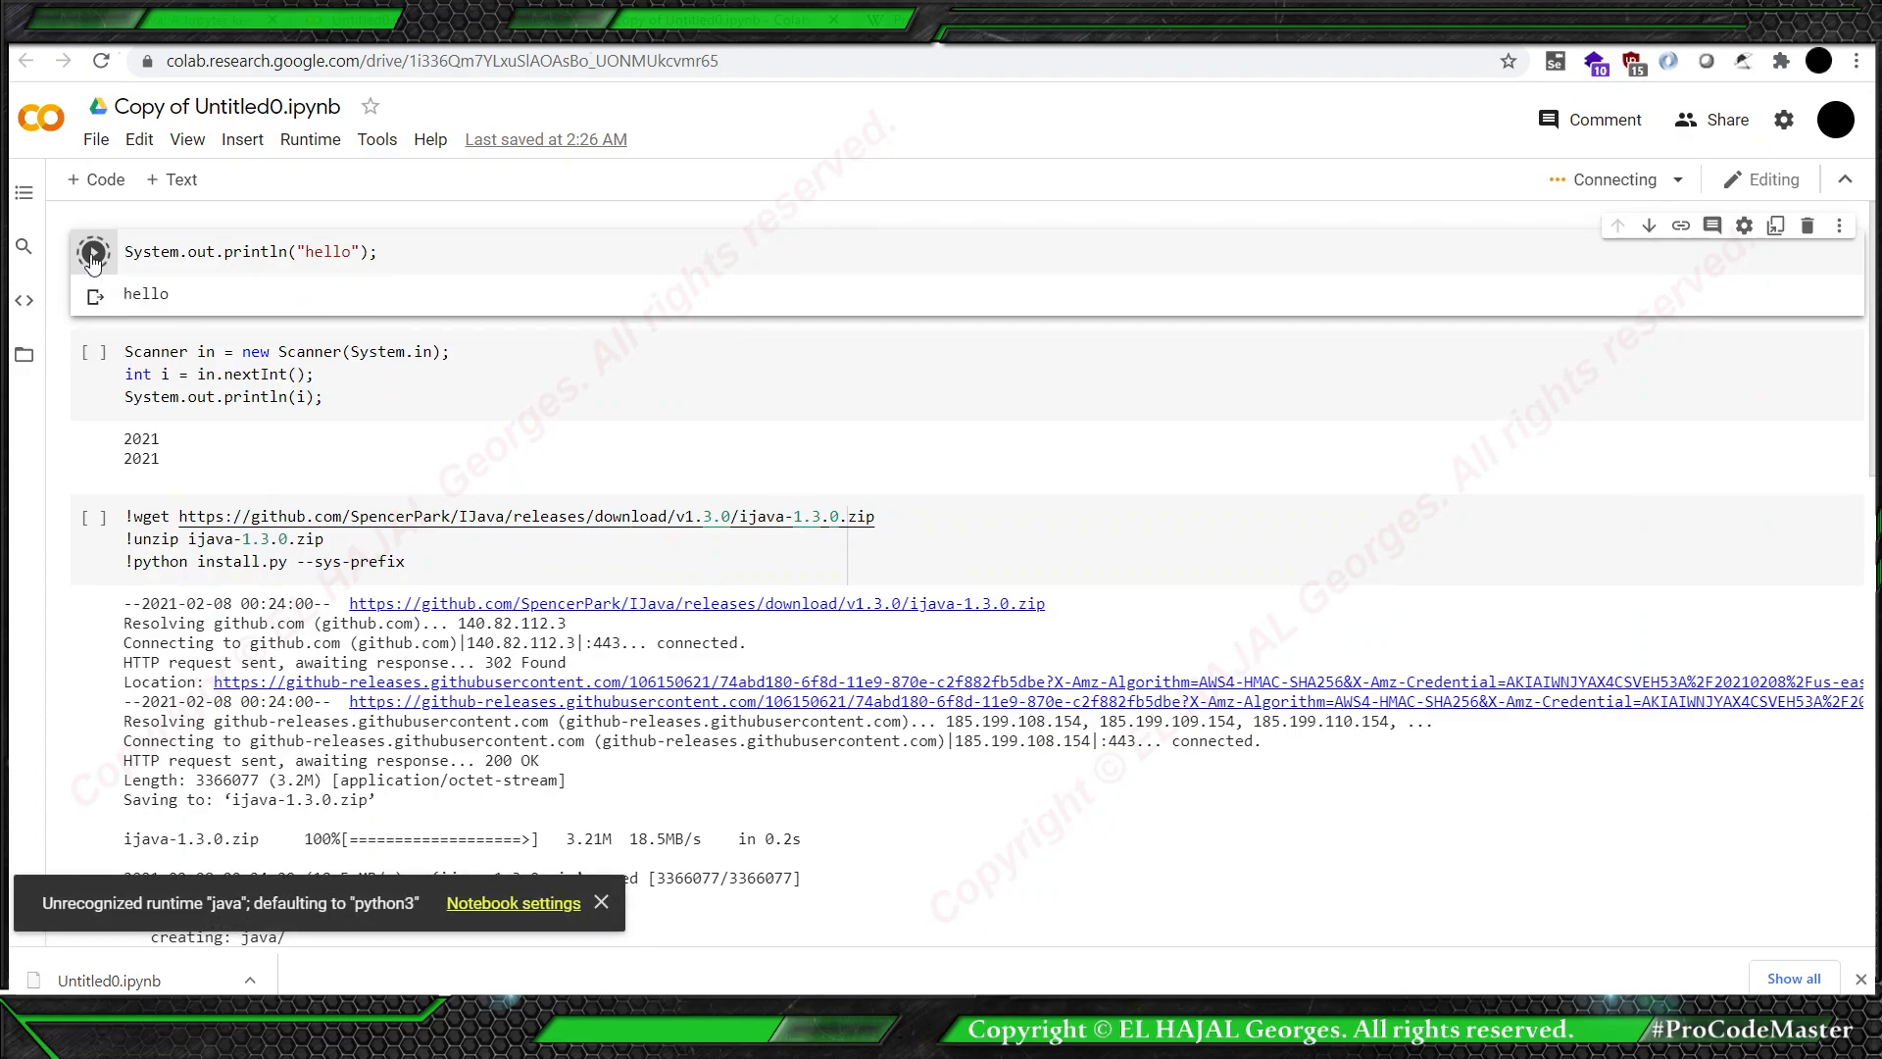
left_click(513, 903)
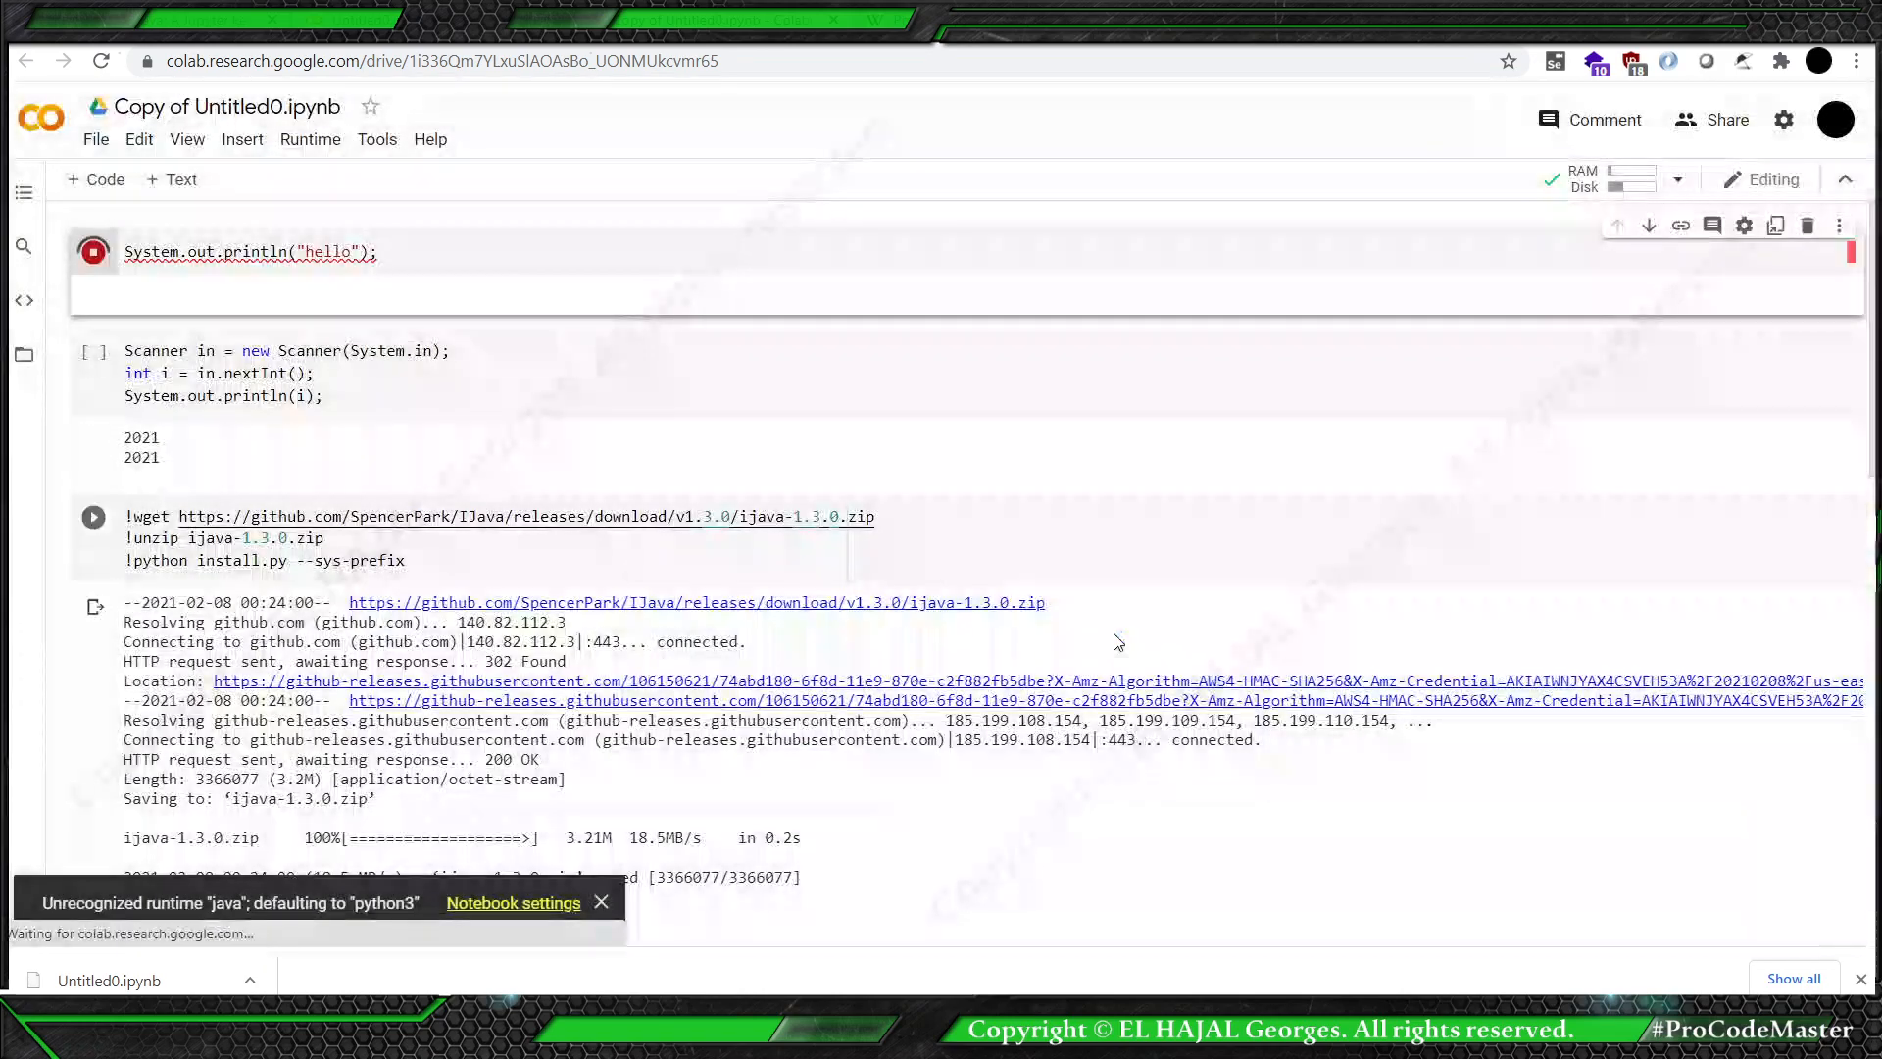
left_click(92, 252)
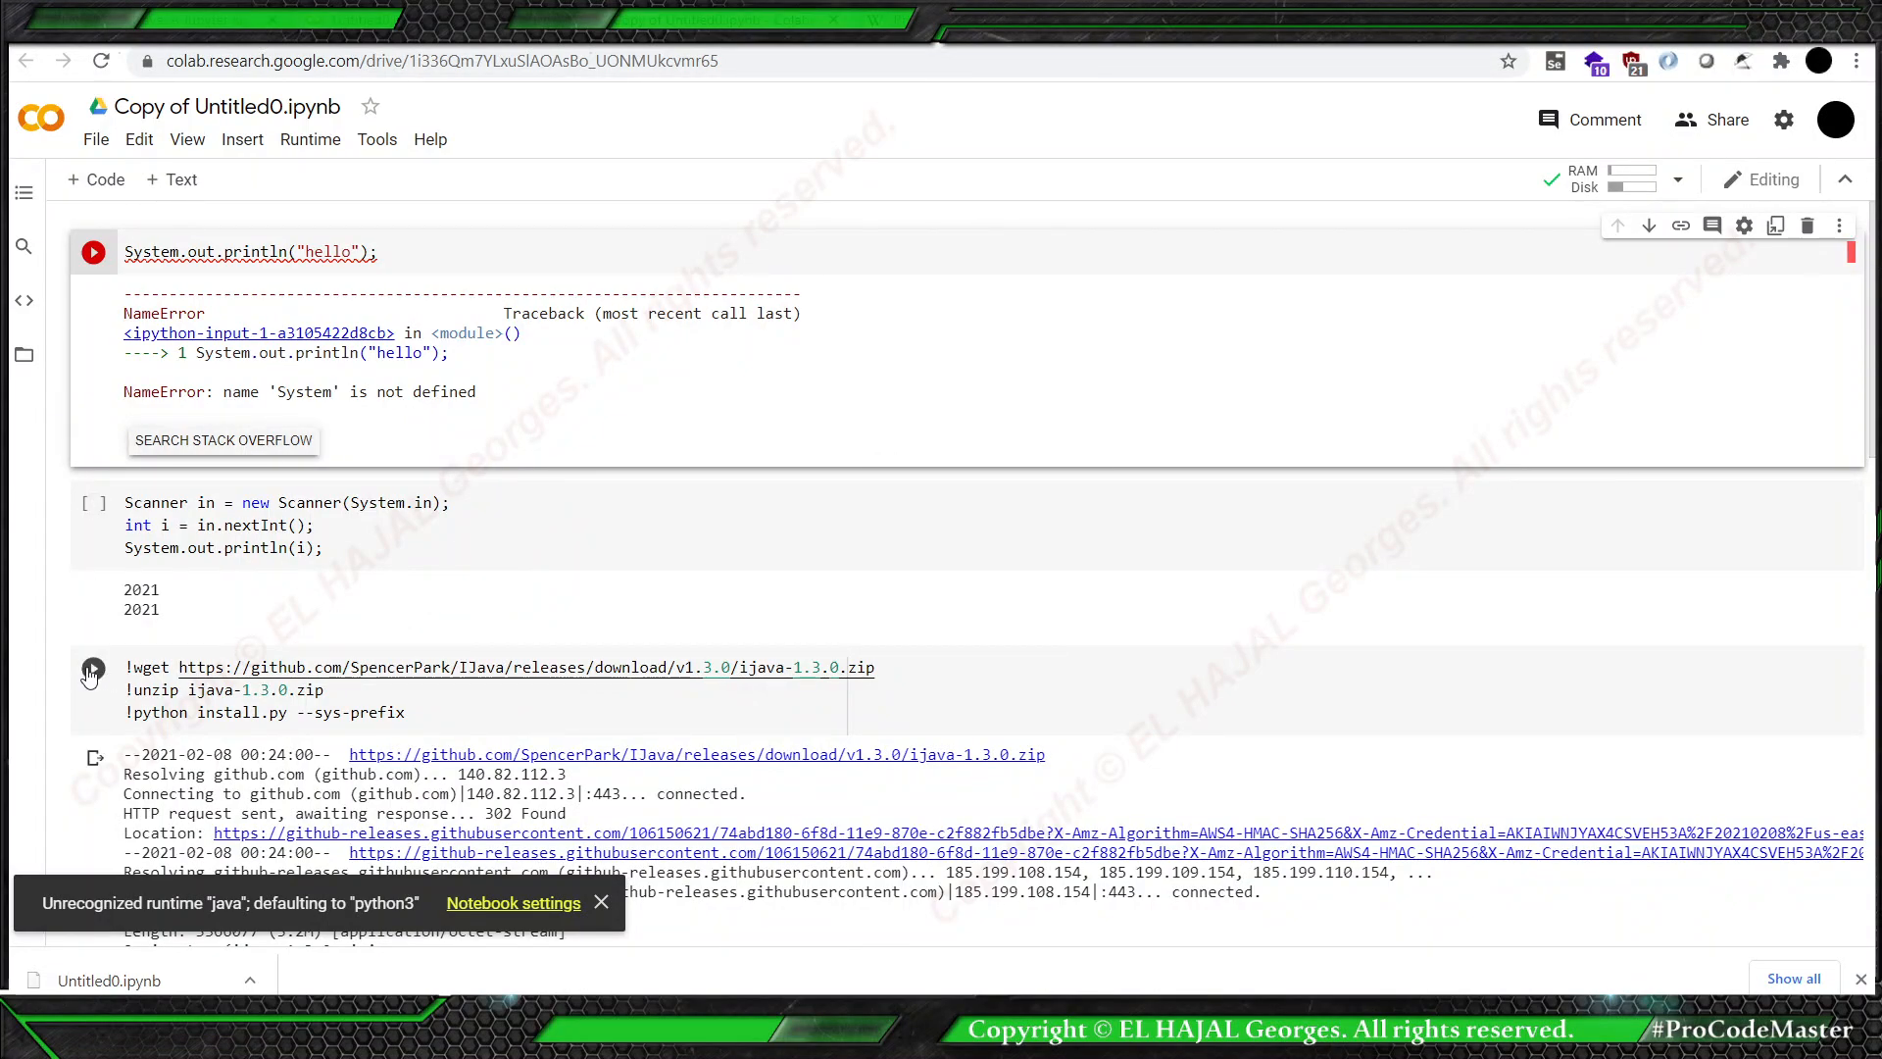
Rerun the IJava install, keep java runtime, rerun hello, then return to Untitled0.
left_click(93, 668)
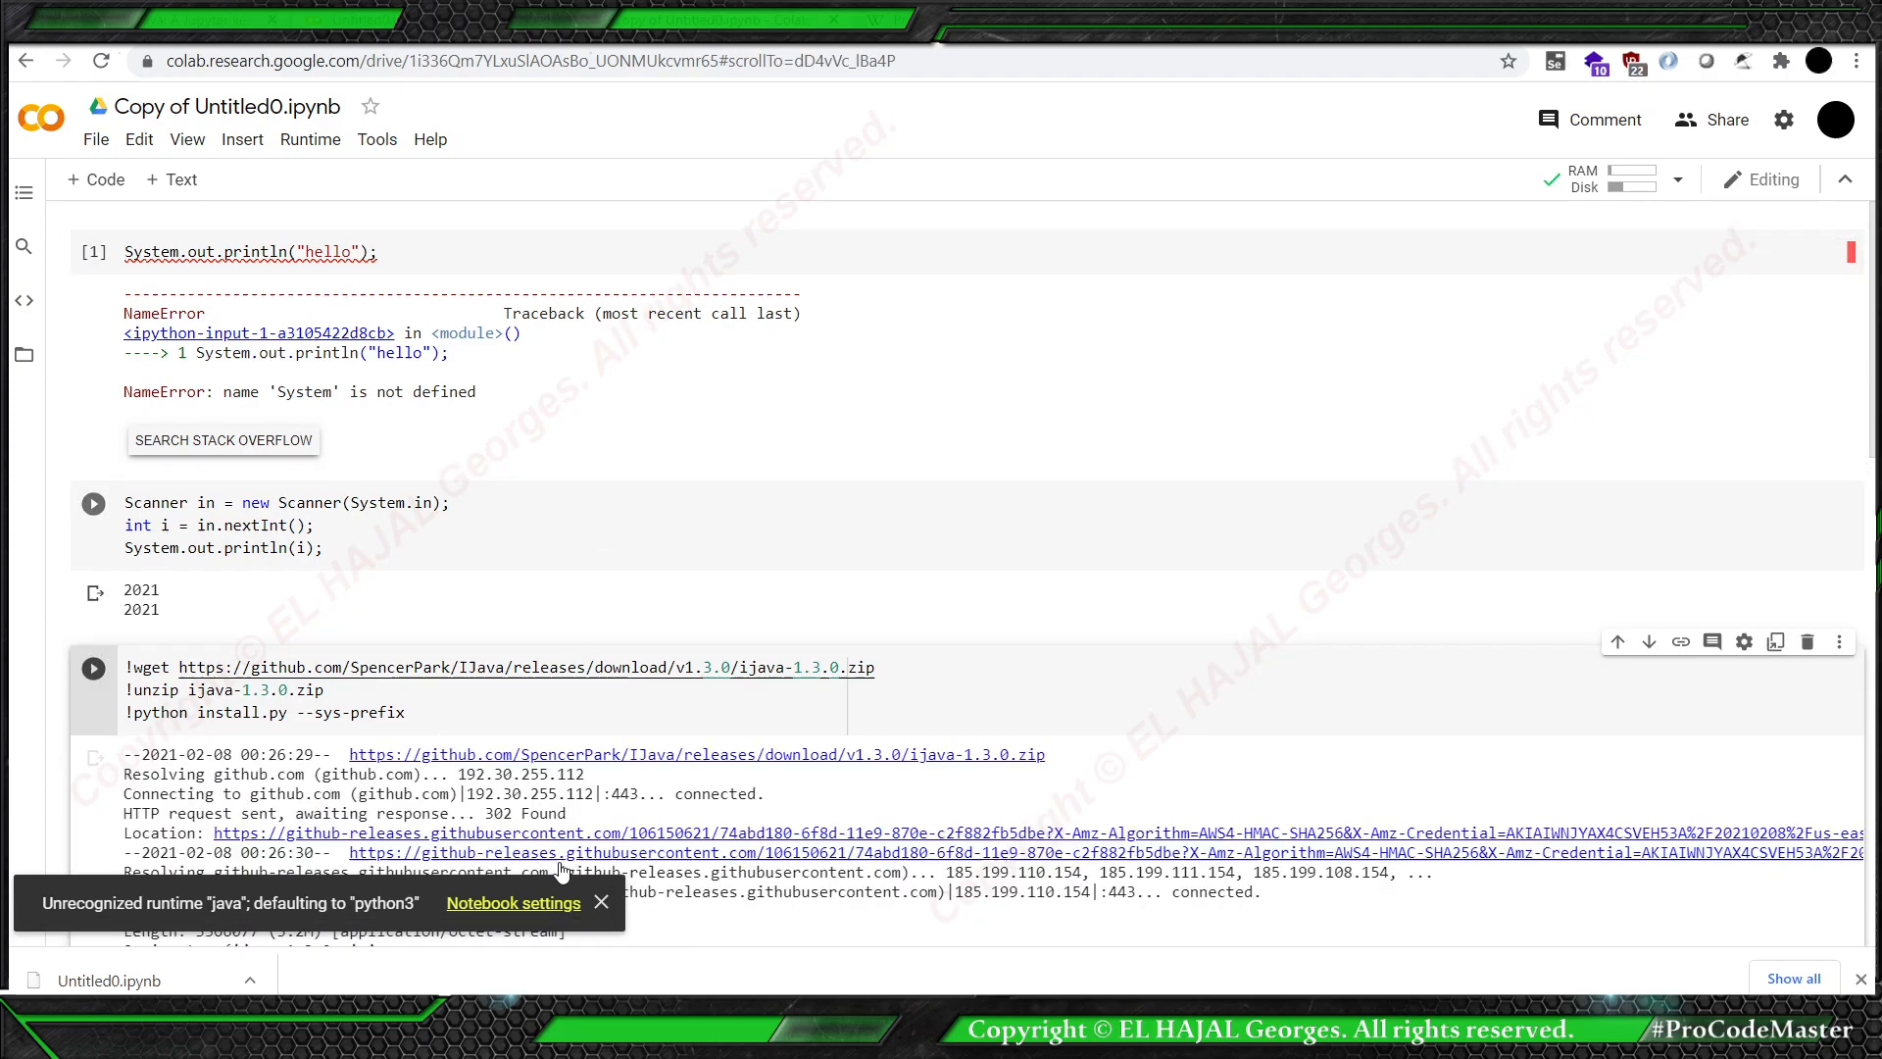
left_click(513, 903)
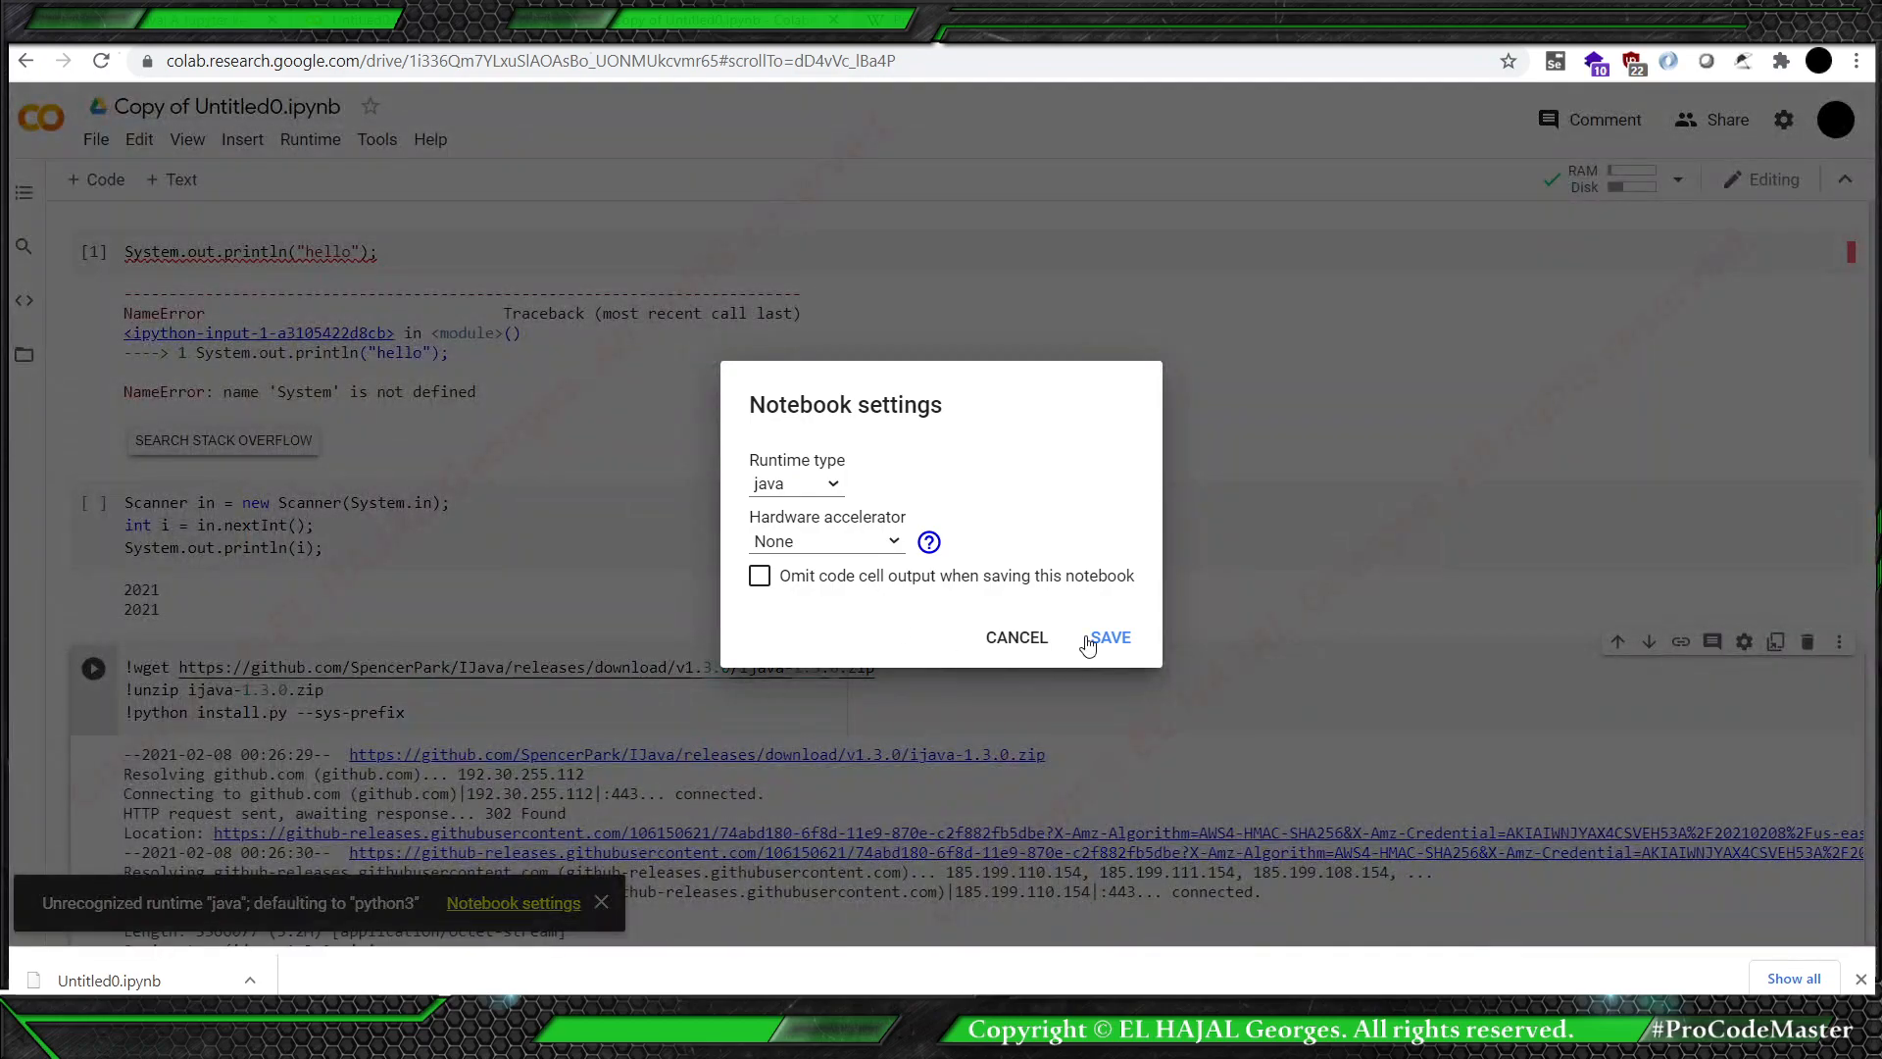
left_click(1106, 638)
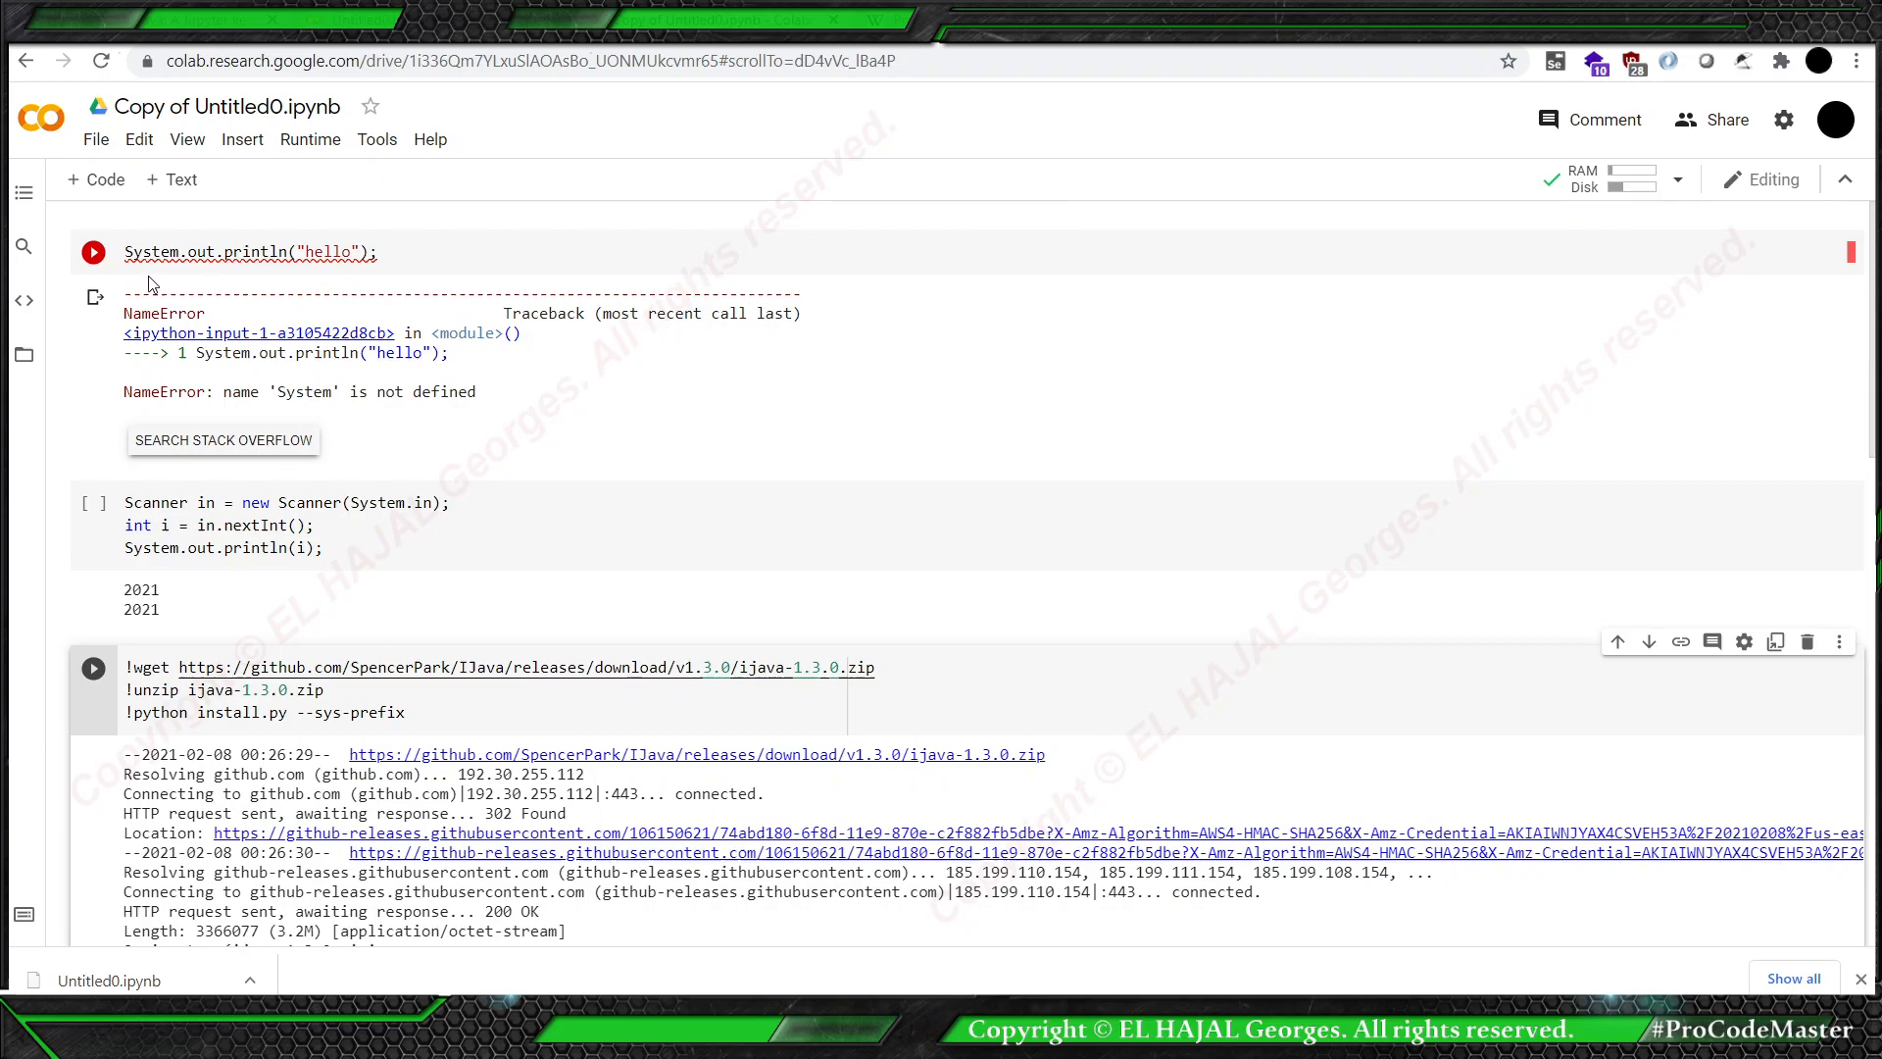
left_click(92, 252)
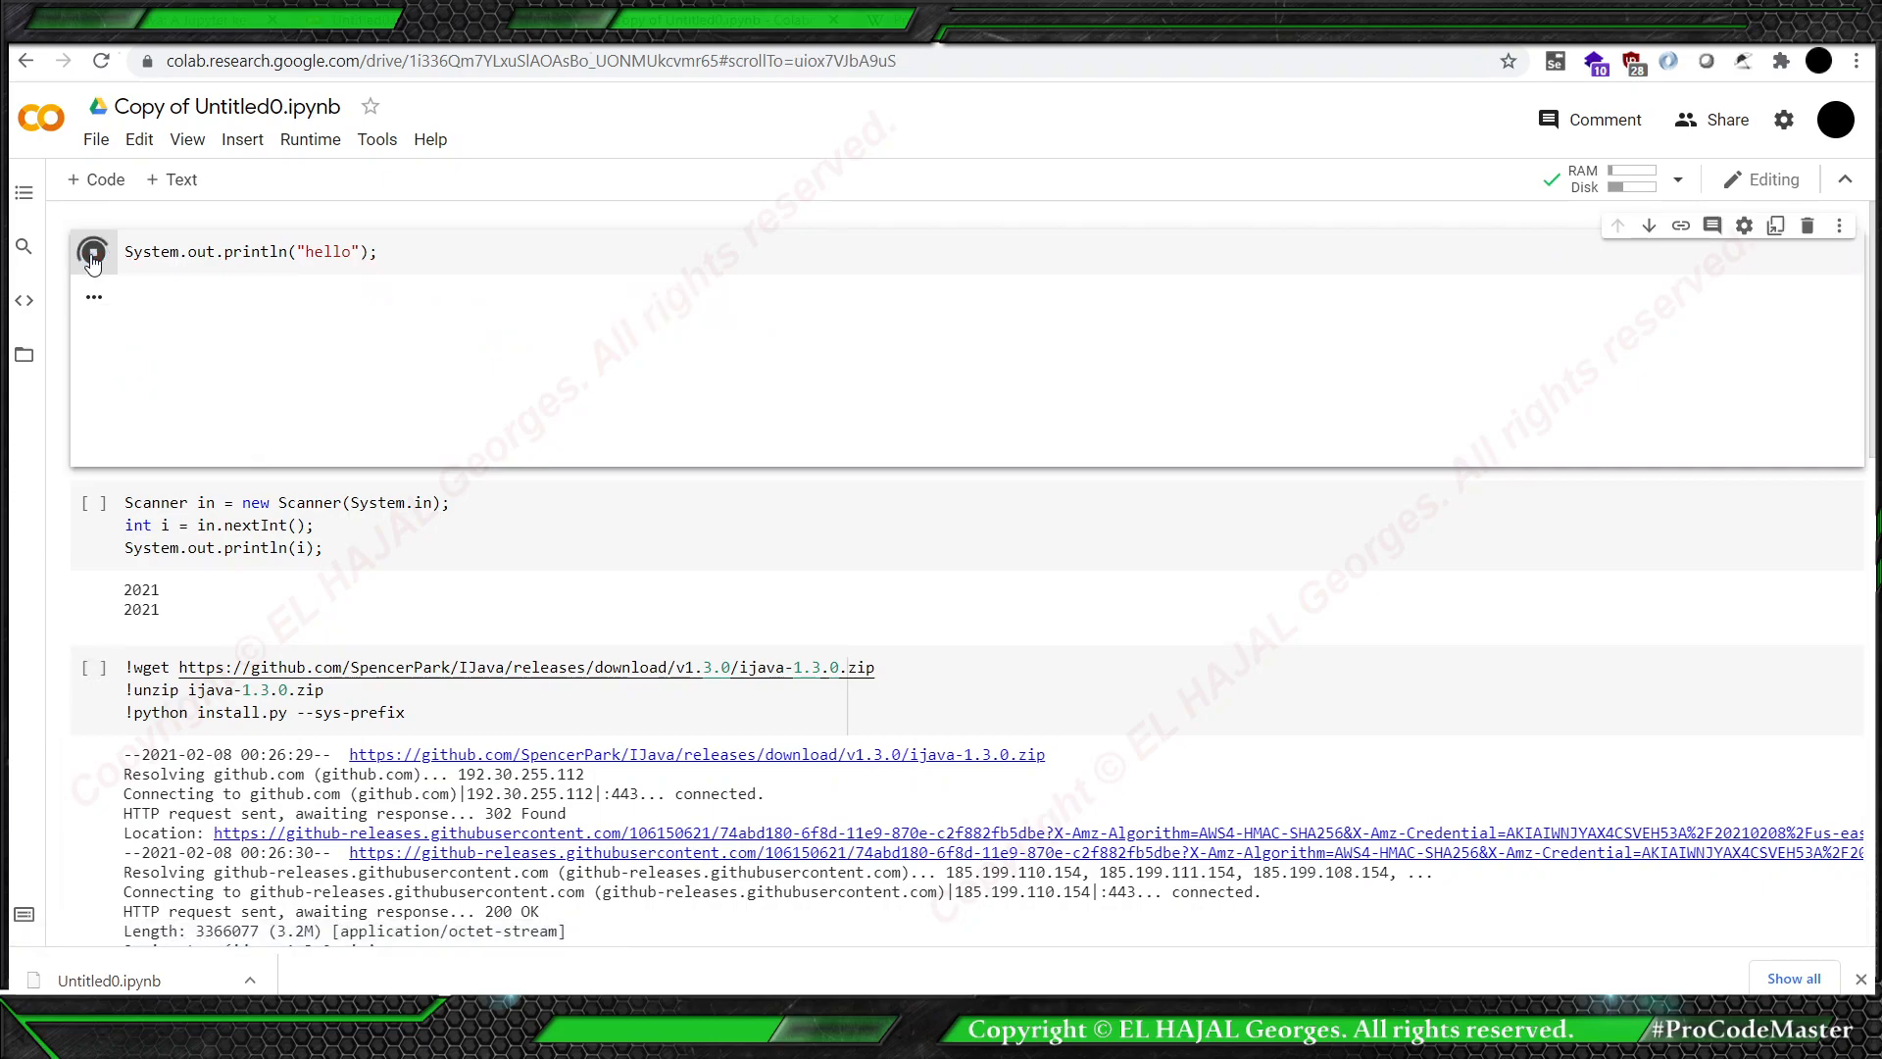
left_click(92, 251)
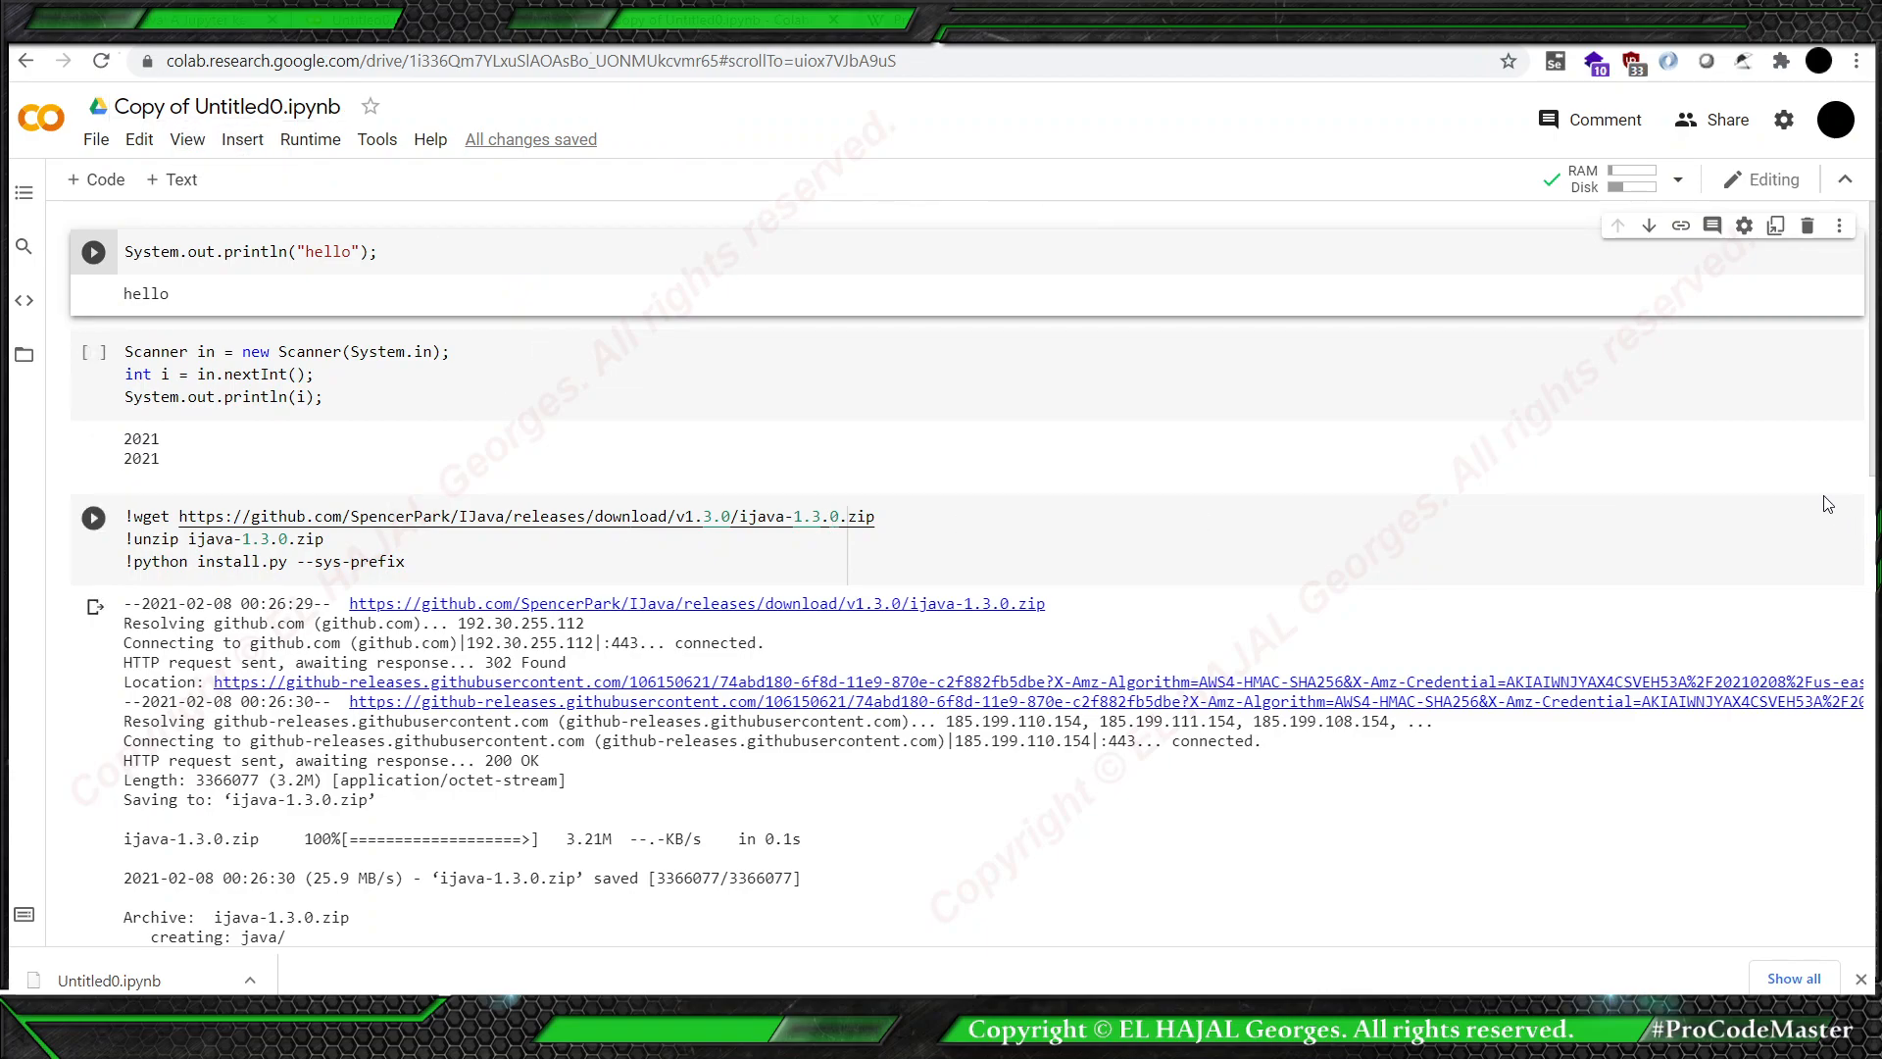
left_click(1807, 490)
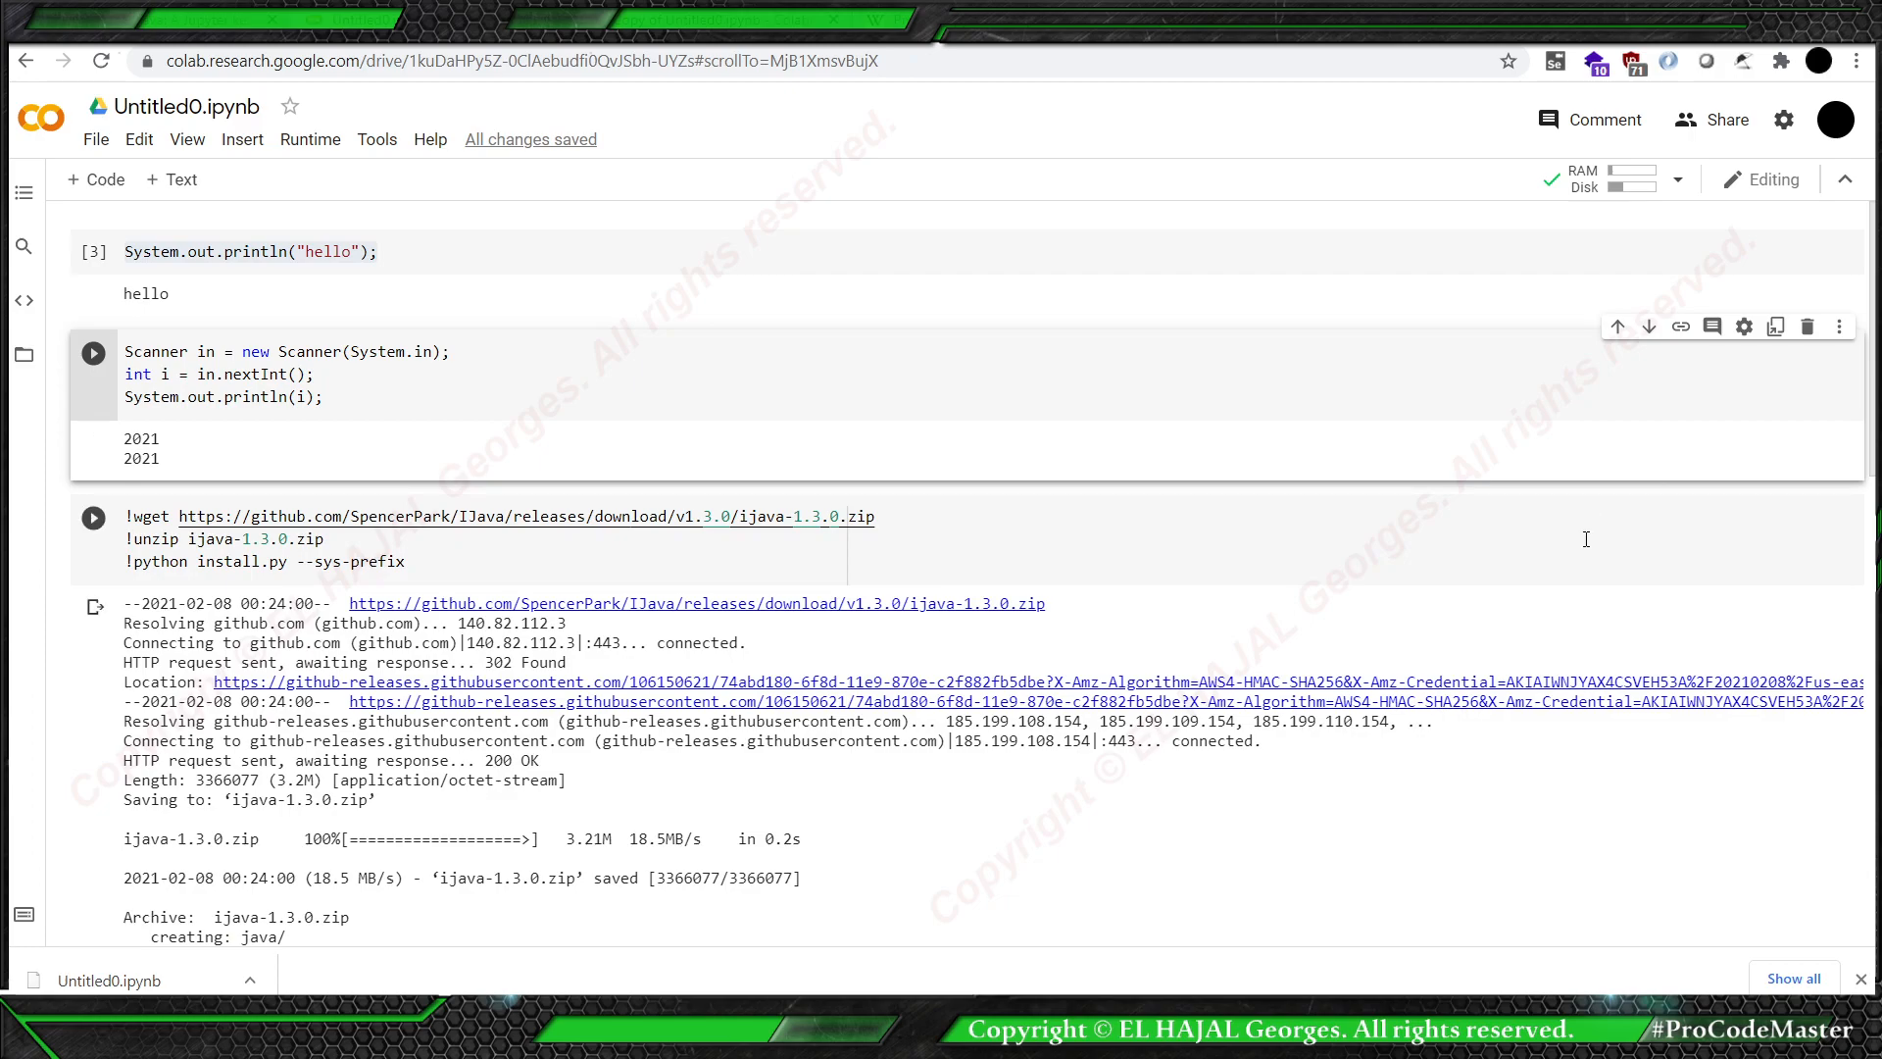
Delete the IJava install cell, save the copied notebook, and show recent notebooks.
left_click(1807, 325)
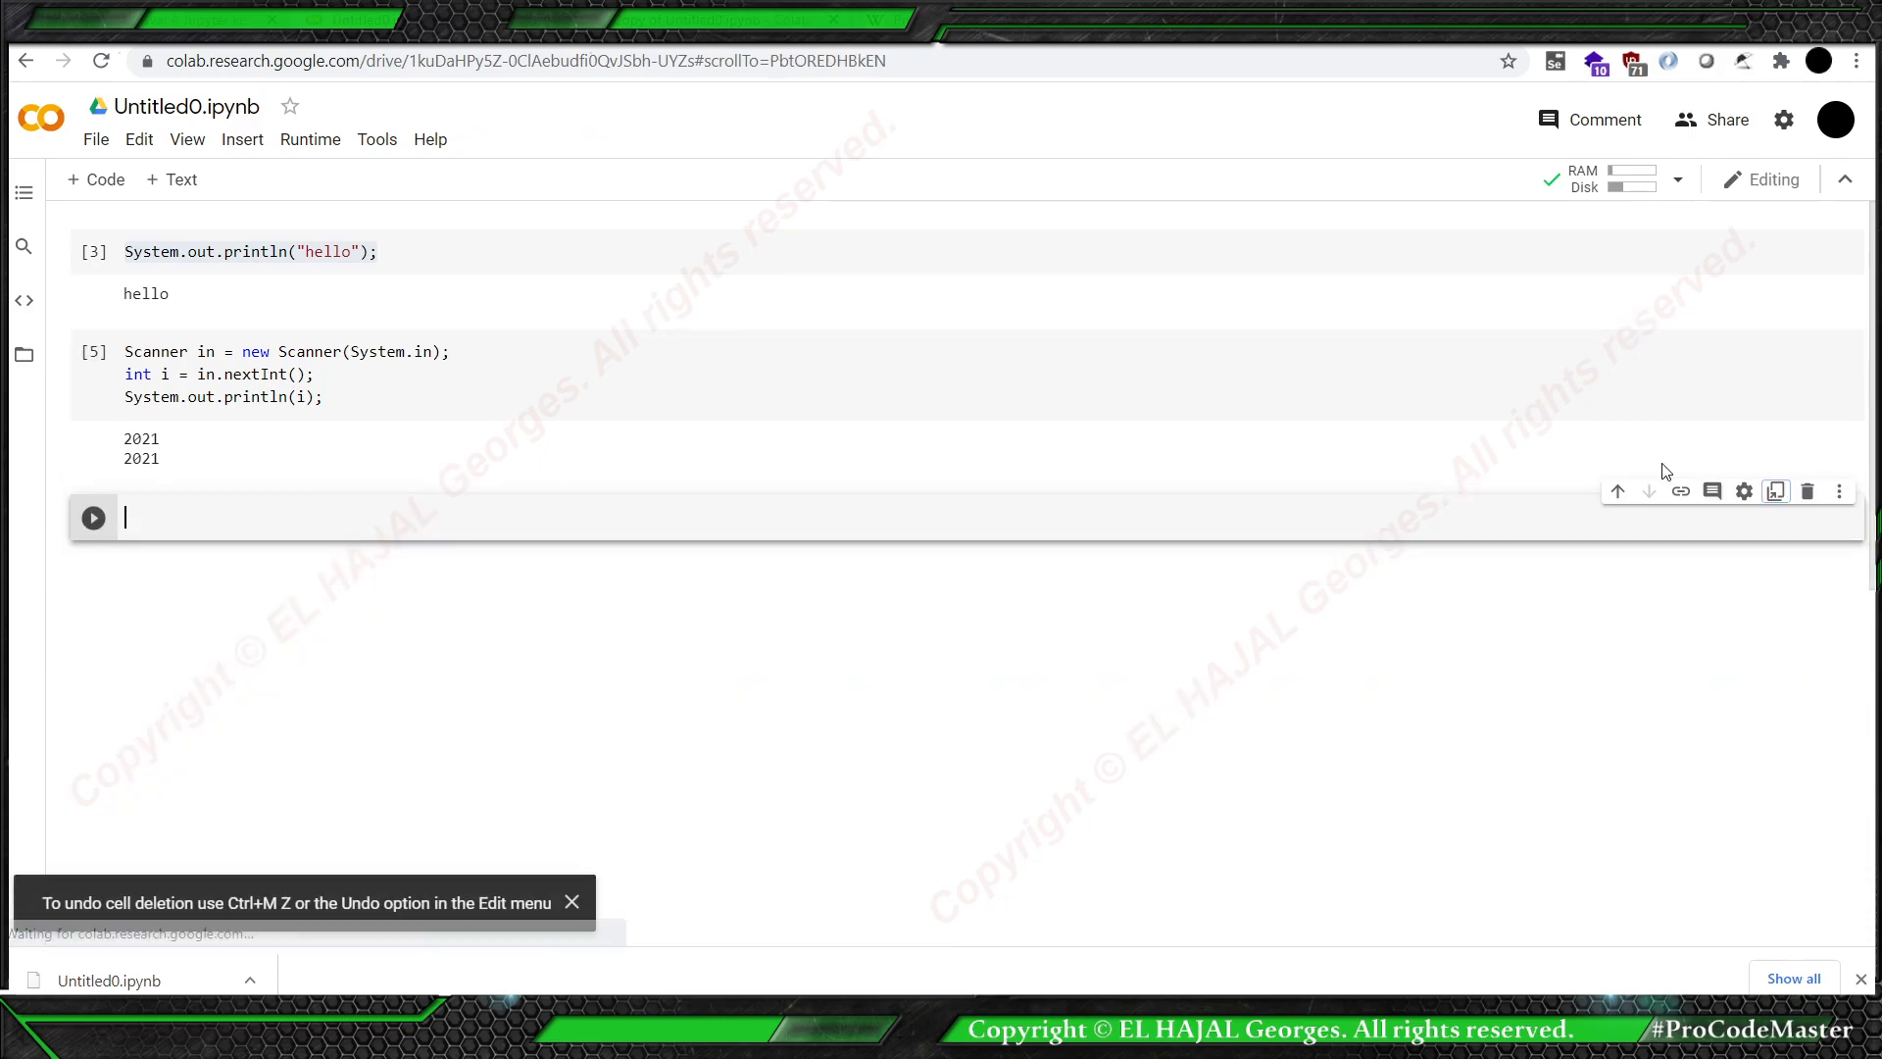
left_click(95, 139)
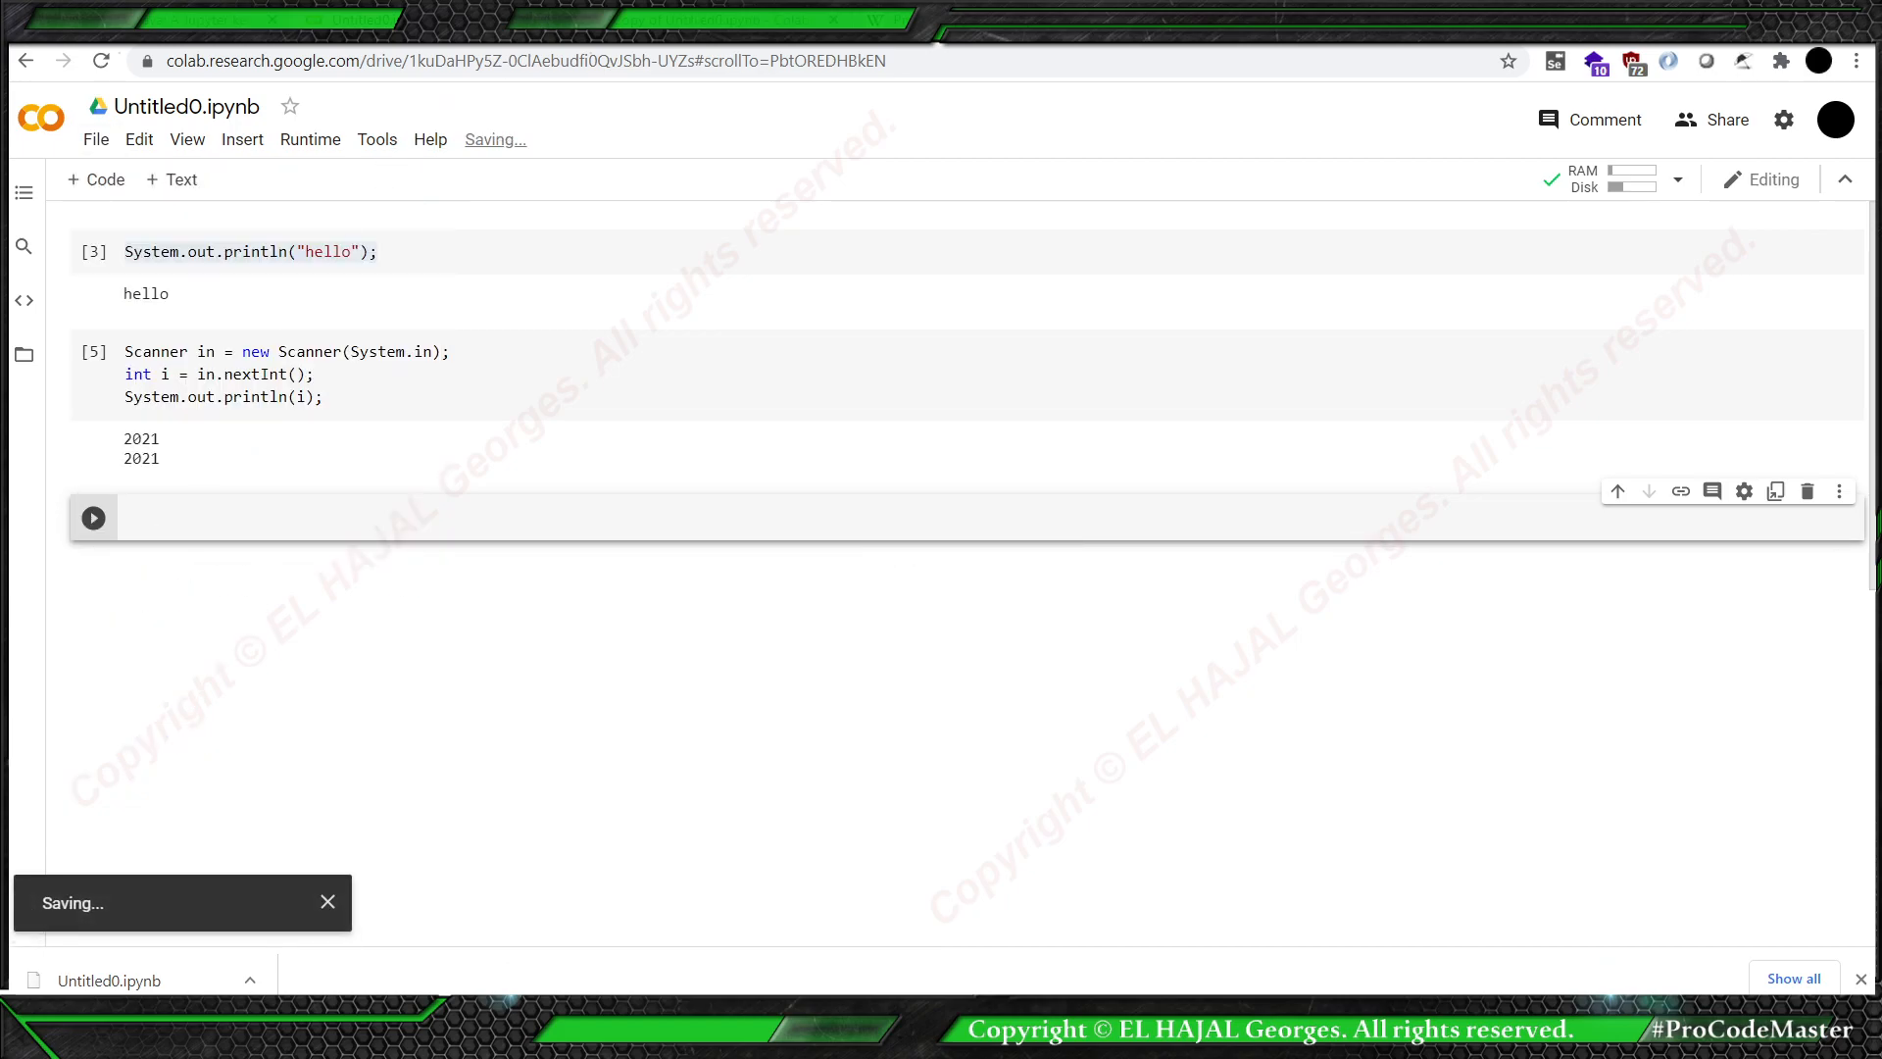
left_click(95, 139)
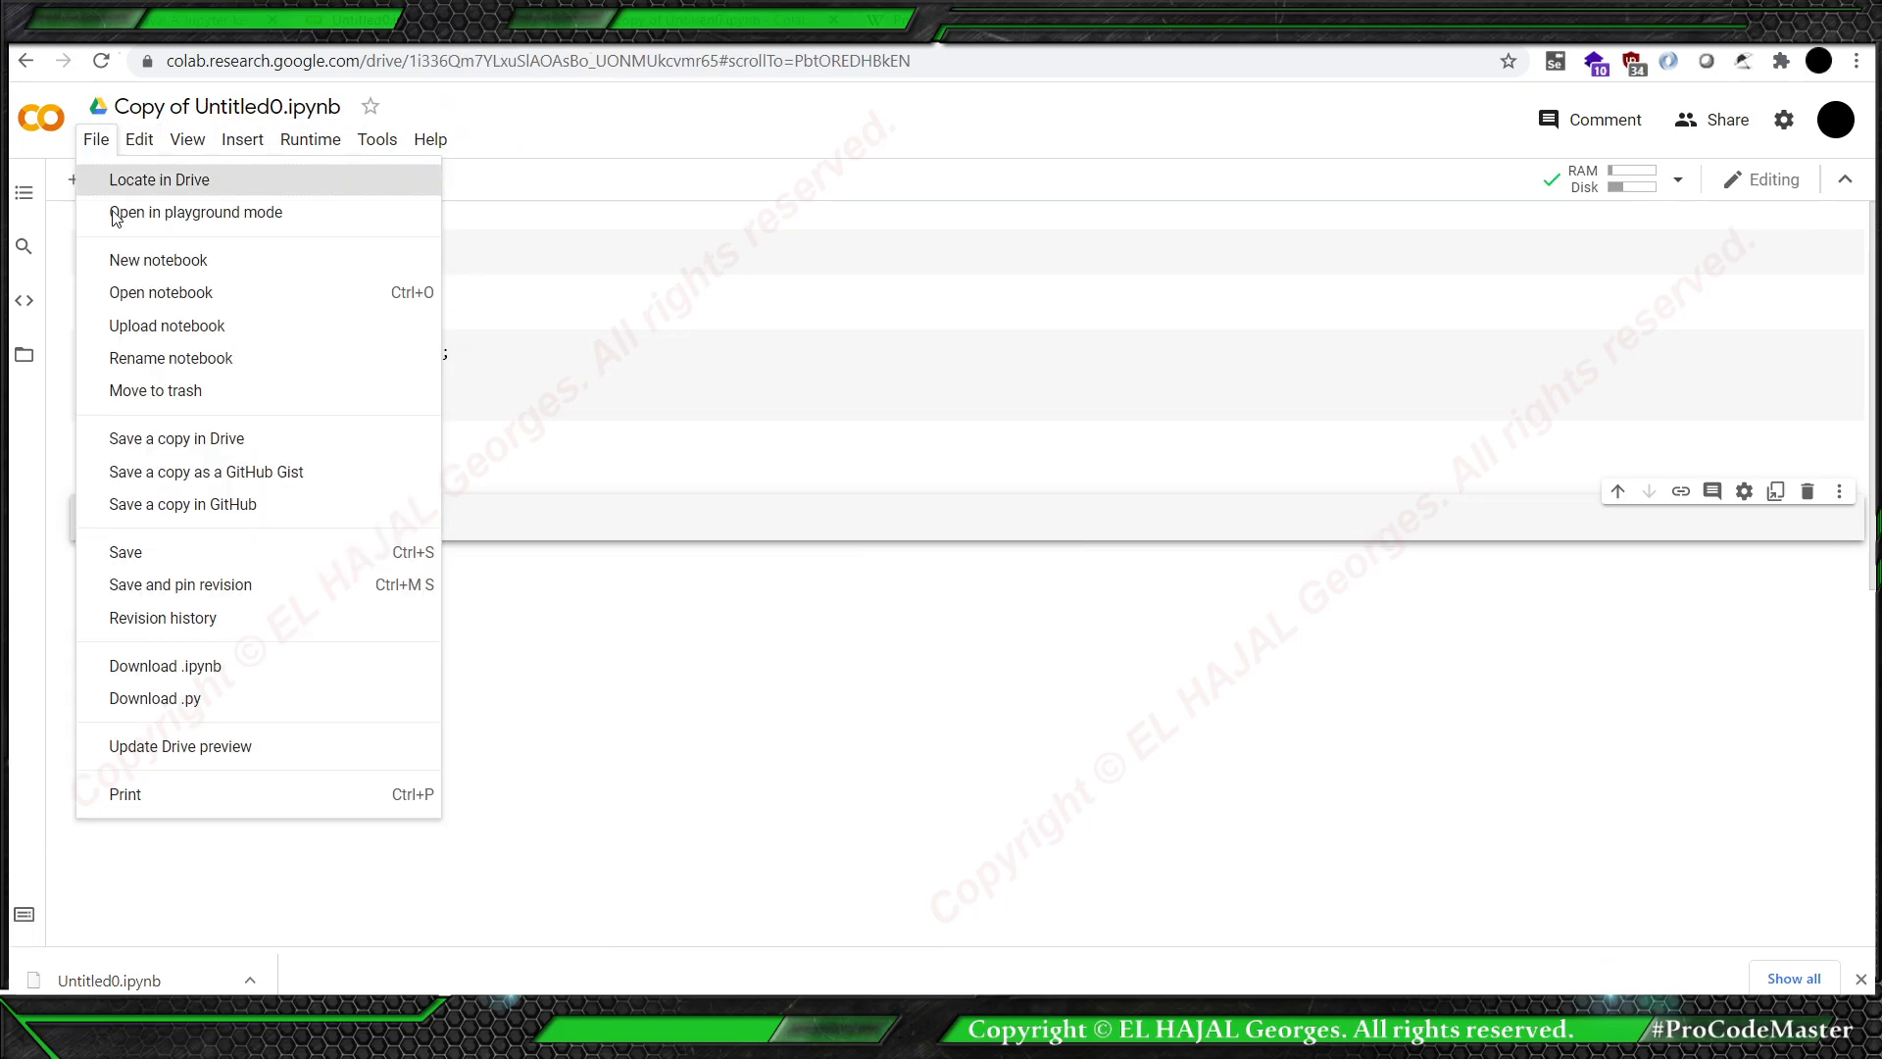
mouse_move(153, 552)
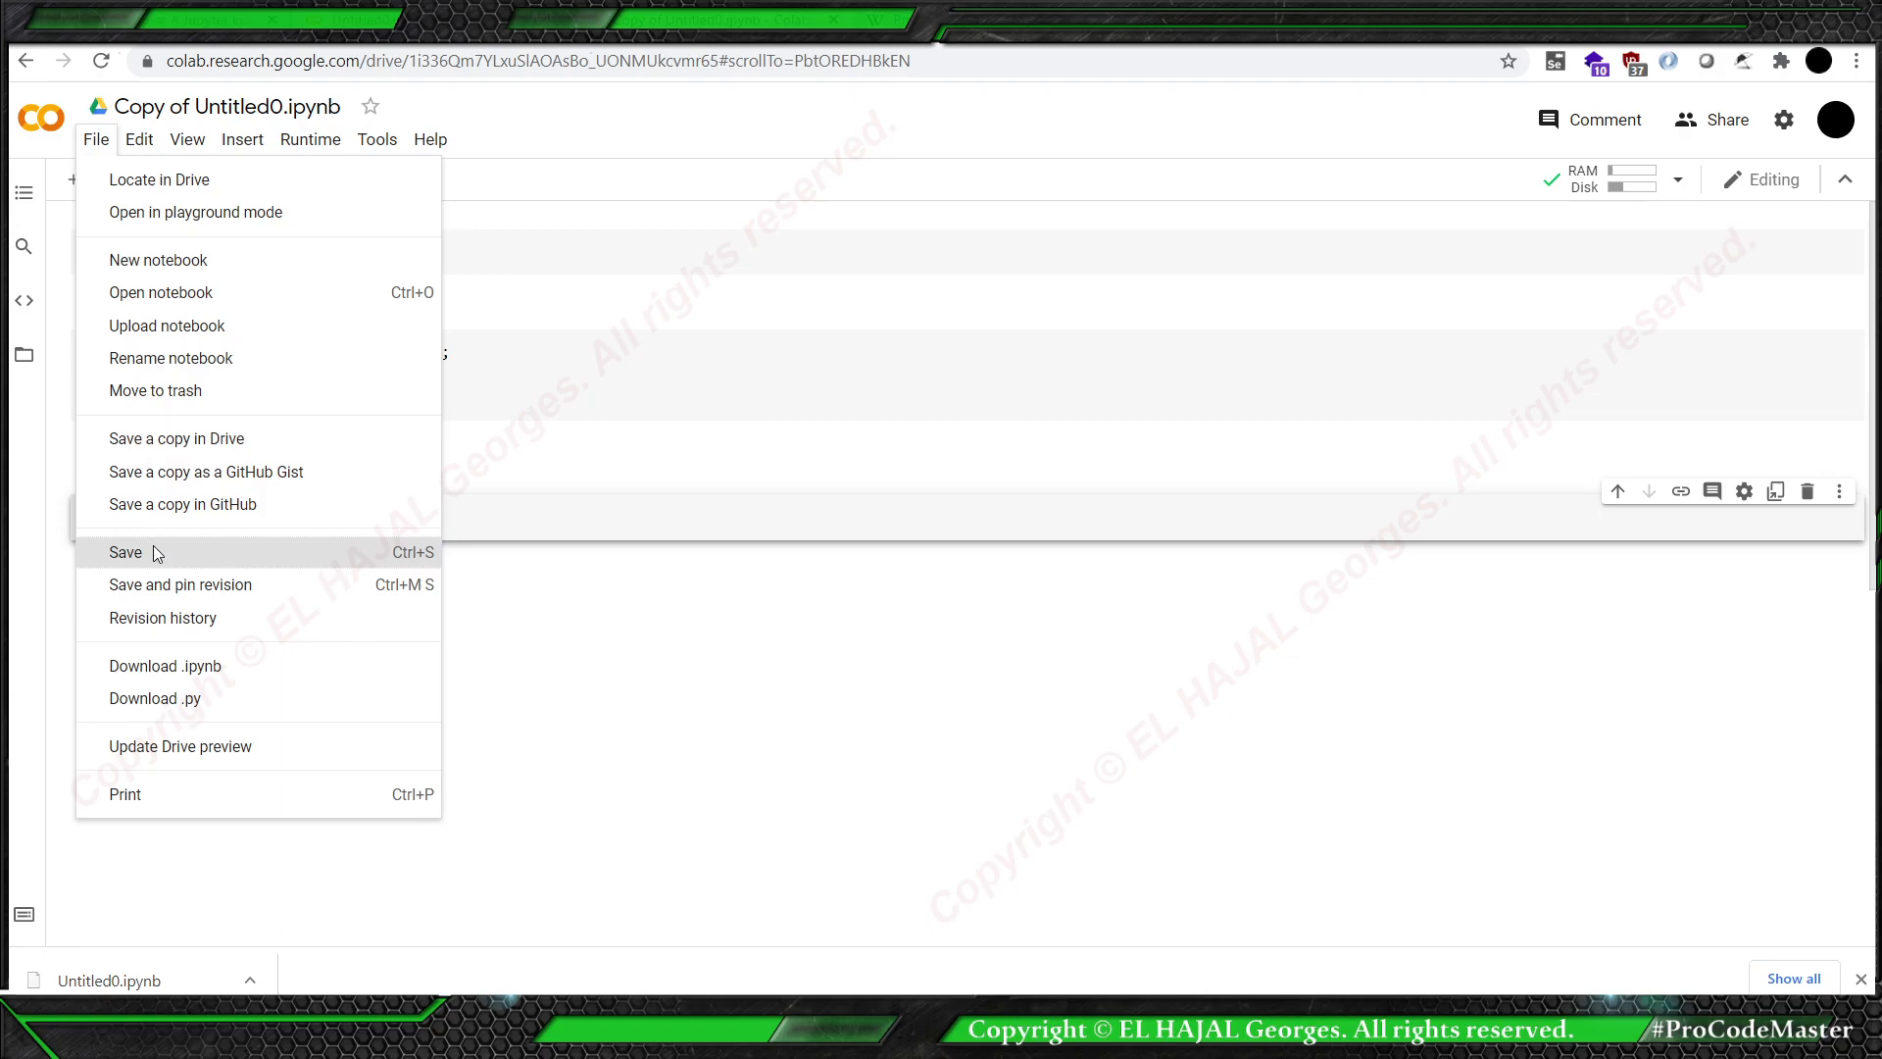
left_click(124, 551)
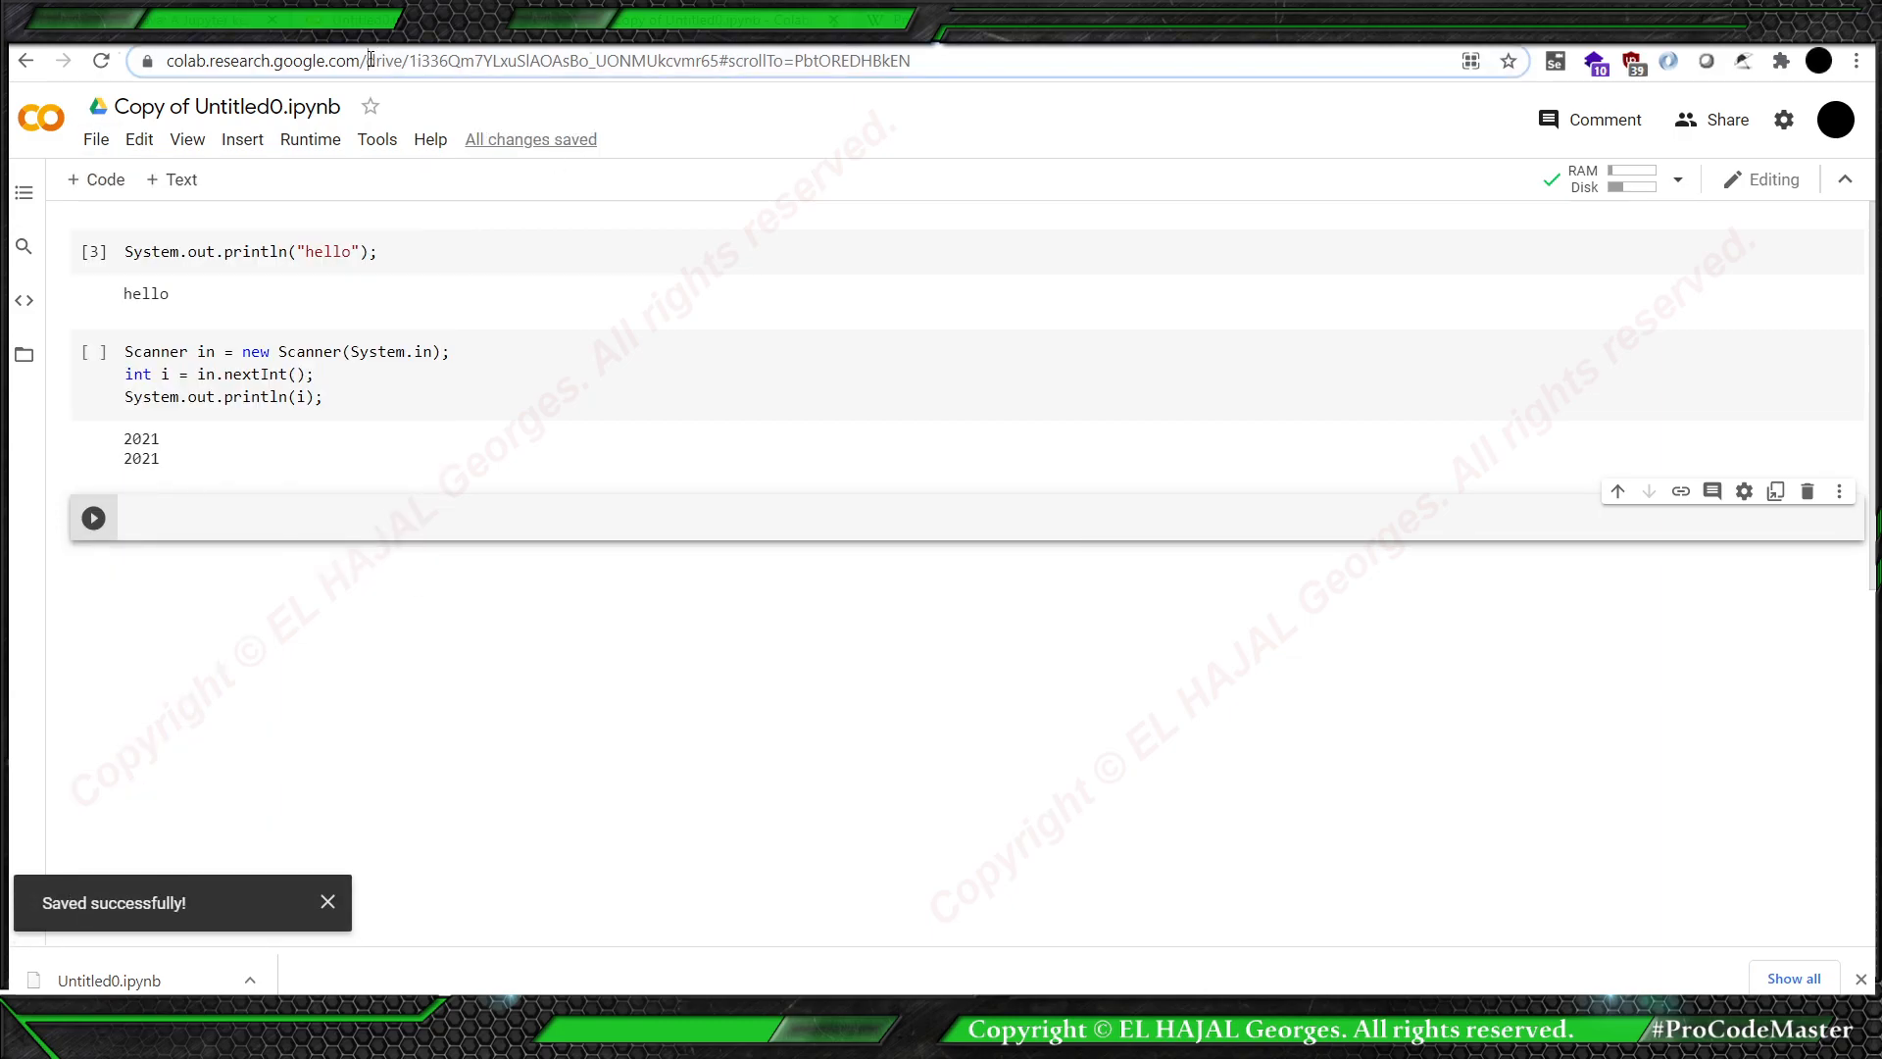
left_click(529, 61)
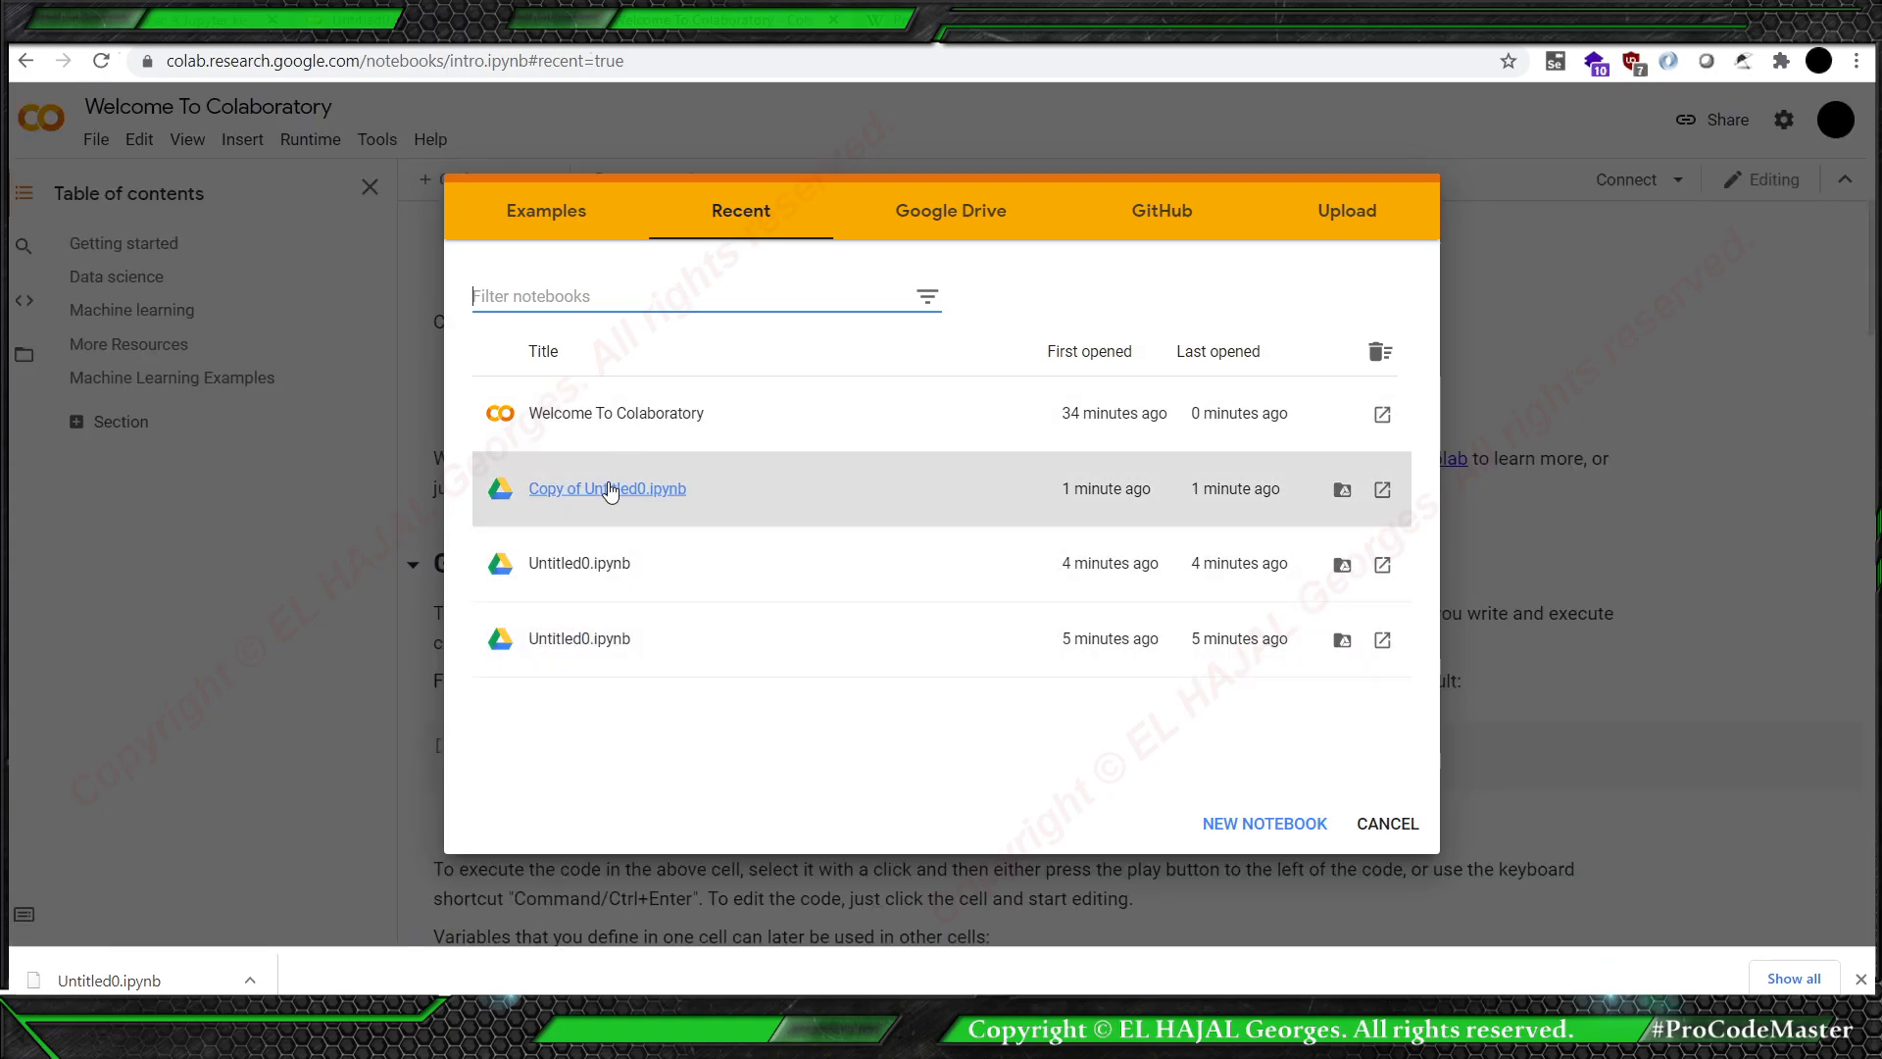
Reopen 'Copy of Untitled0.ipynb', rerun the hello cell, then run the Scanner cell entering 20.
left_click(606, 488)
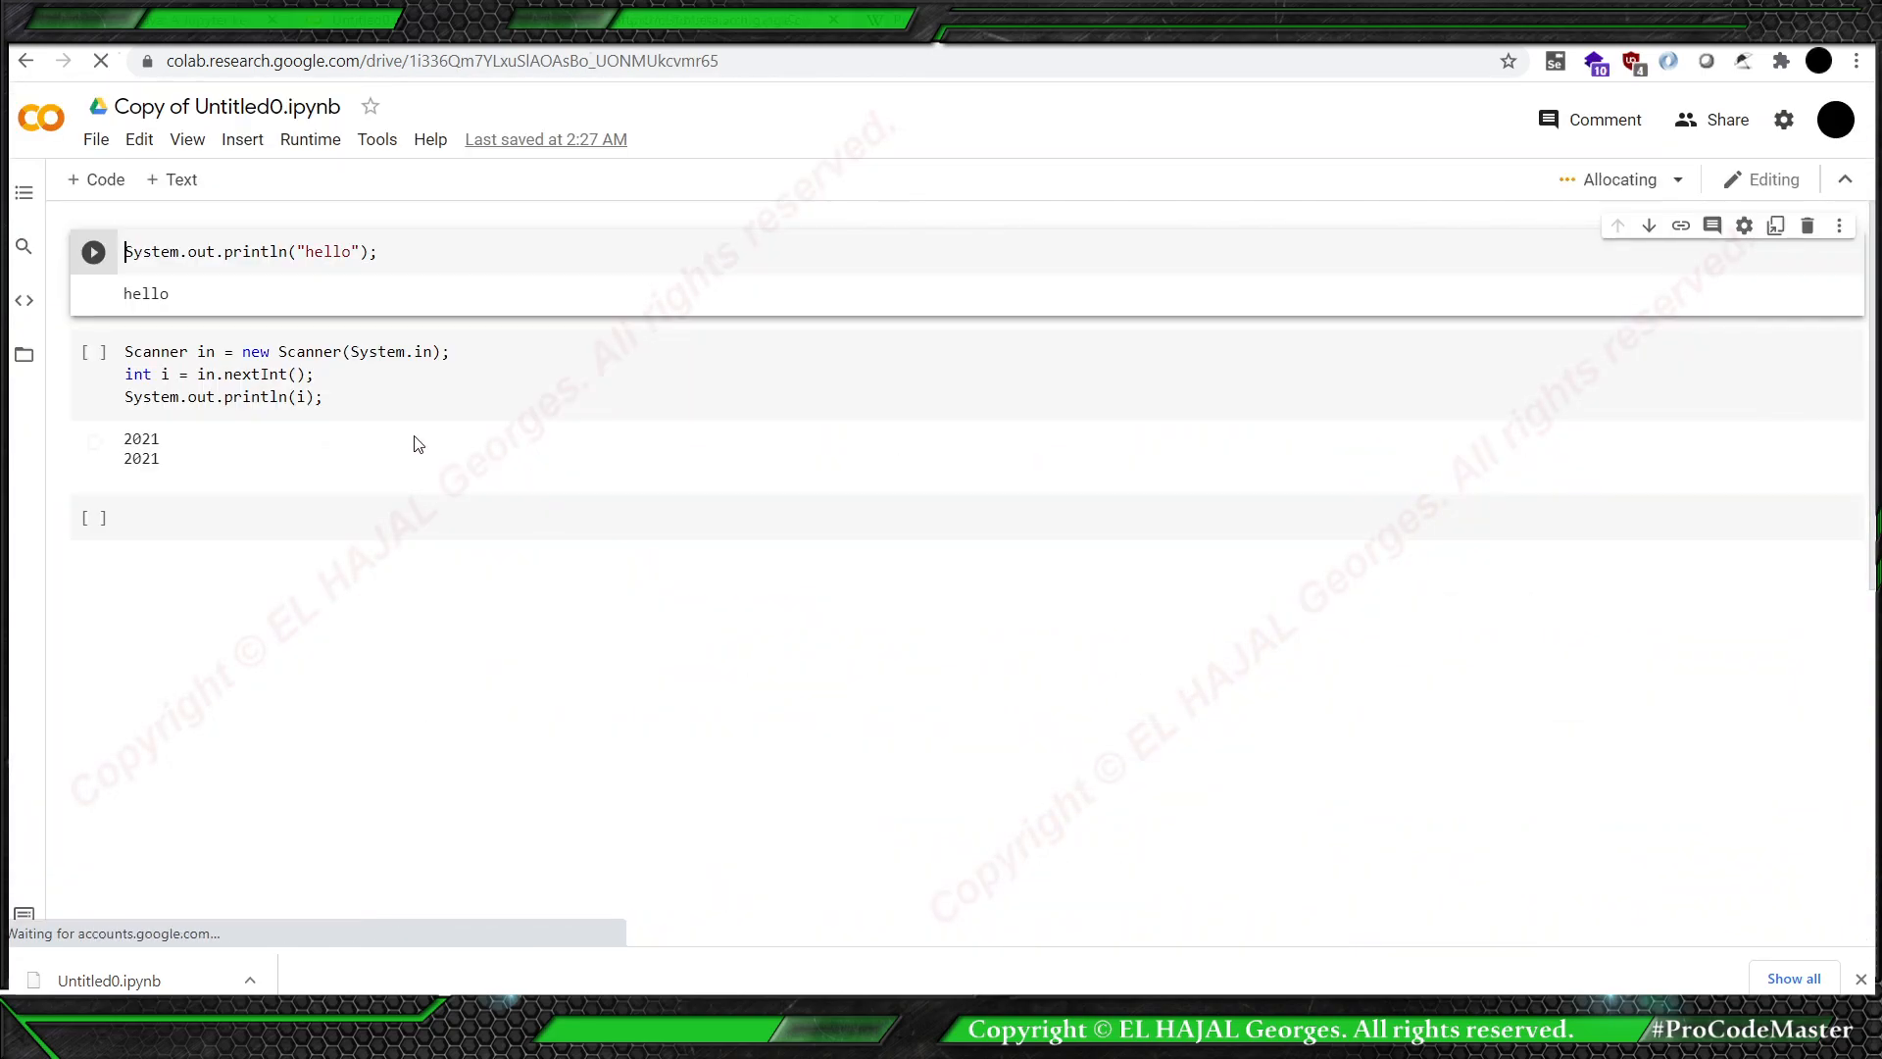
left_click(92, 251)
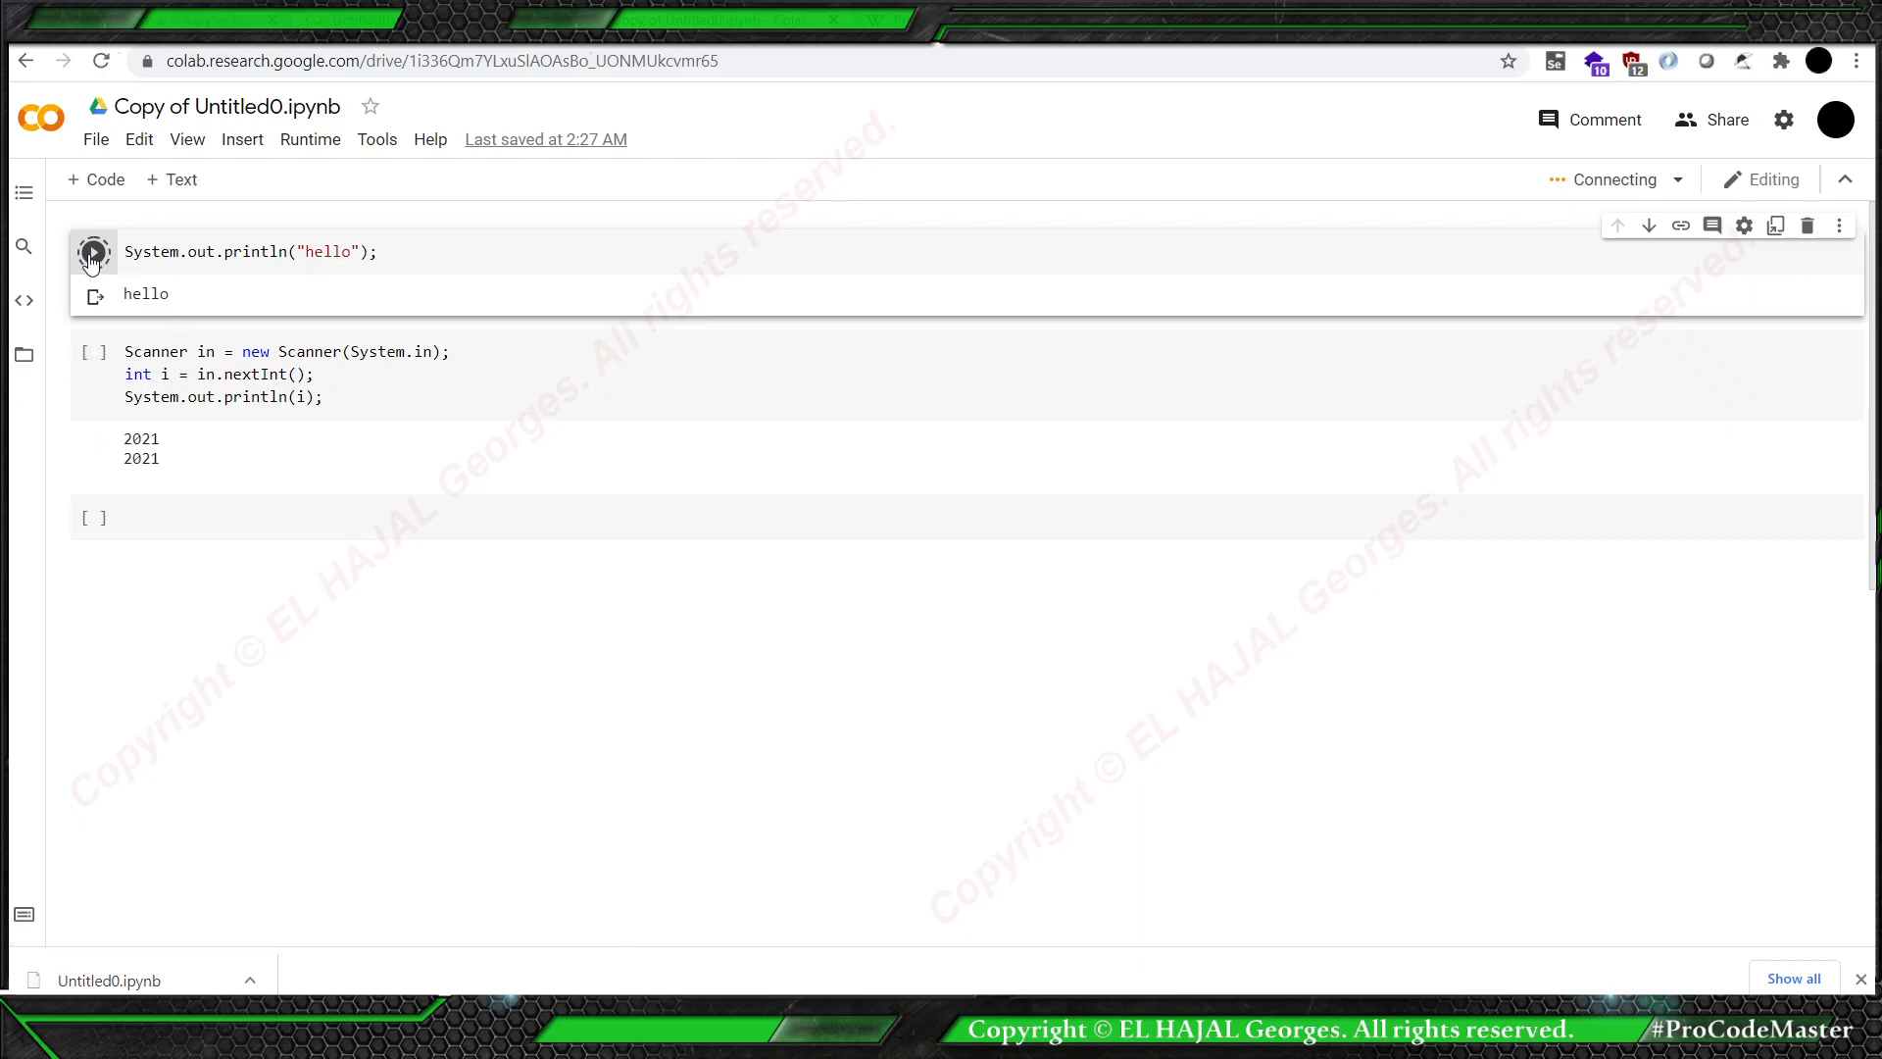
left_click(94, 251)
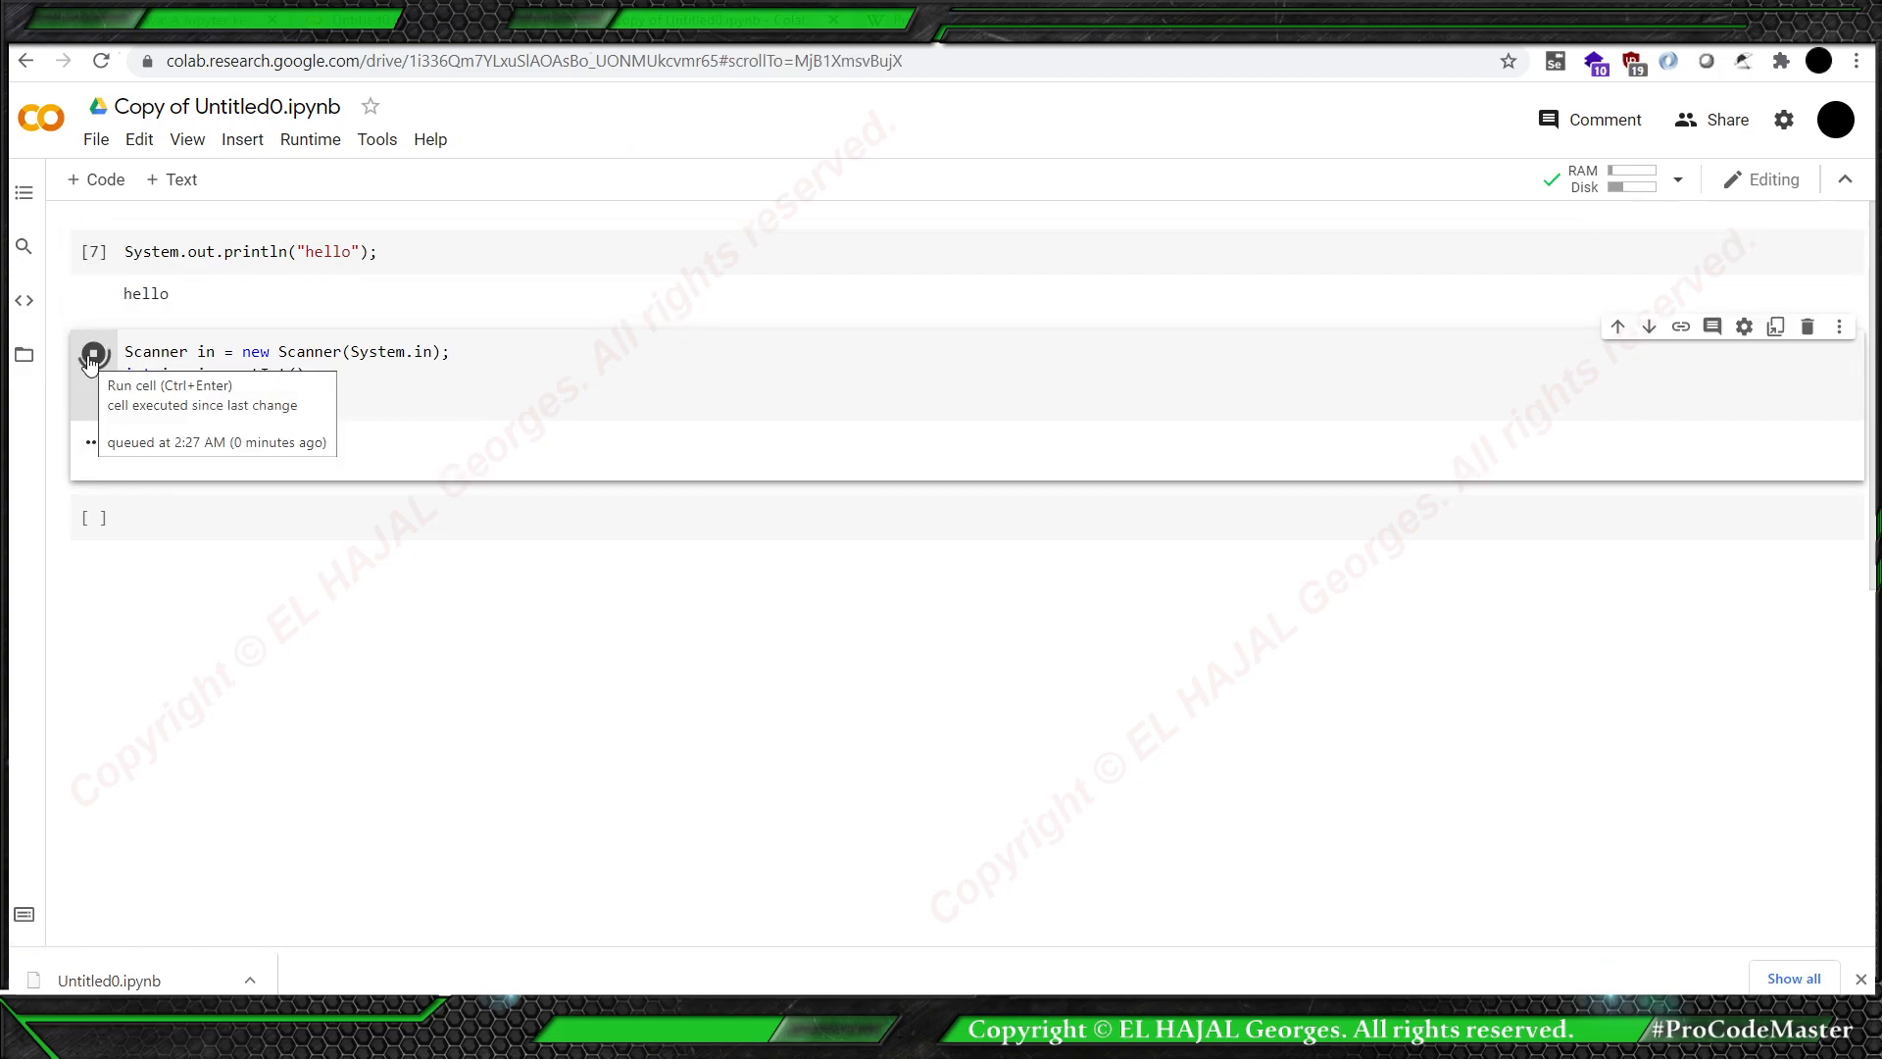
left_click(92, 352)
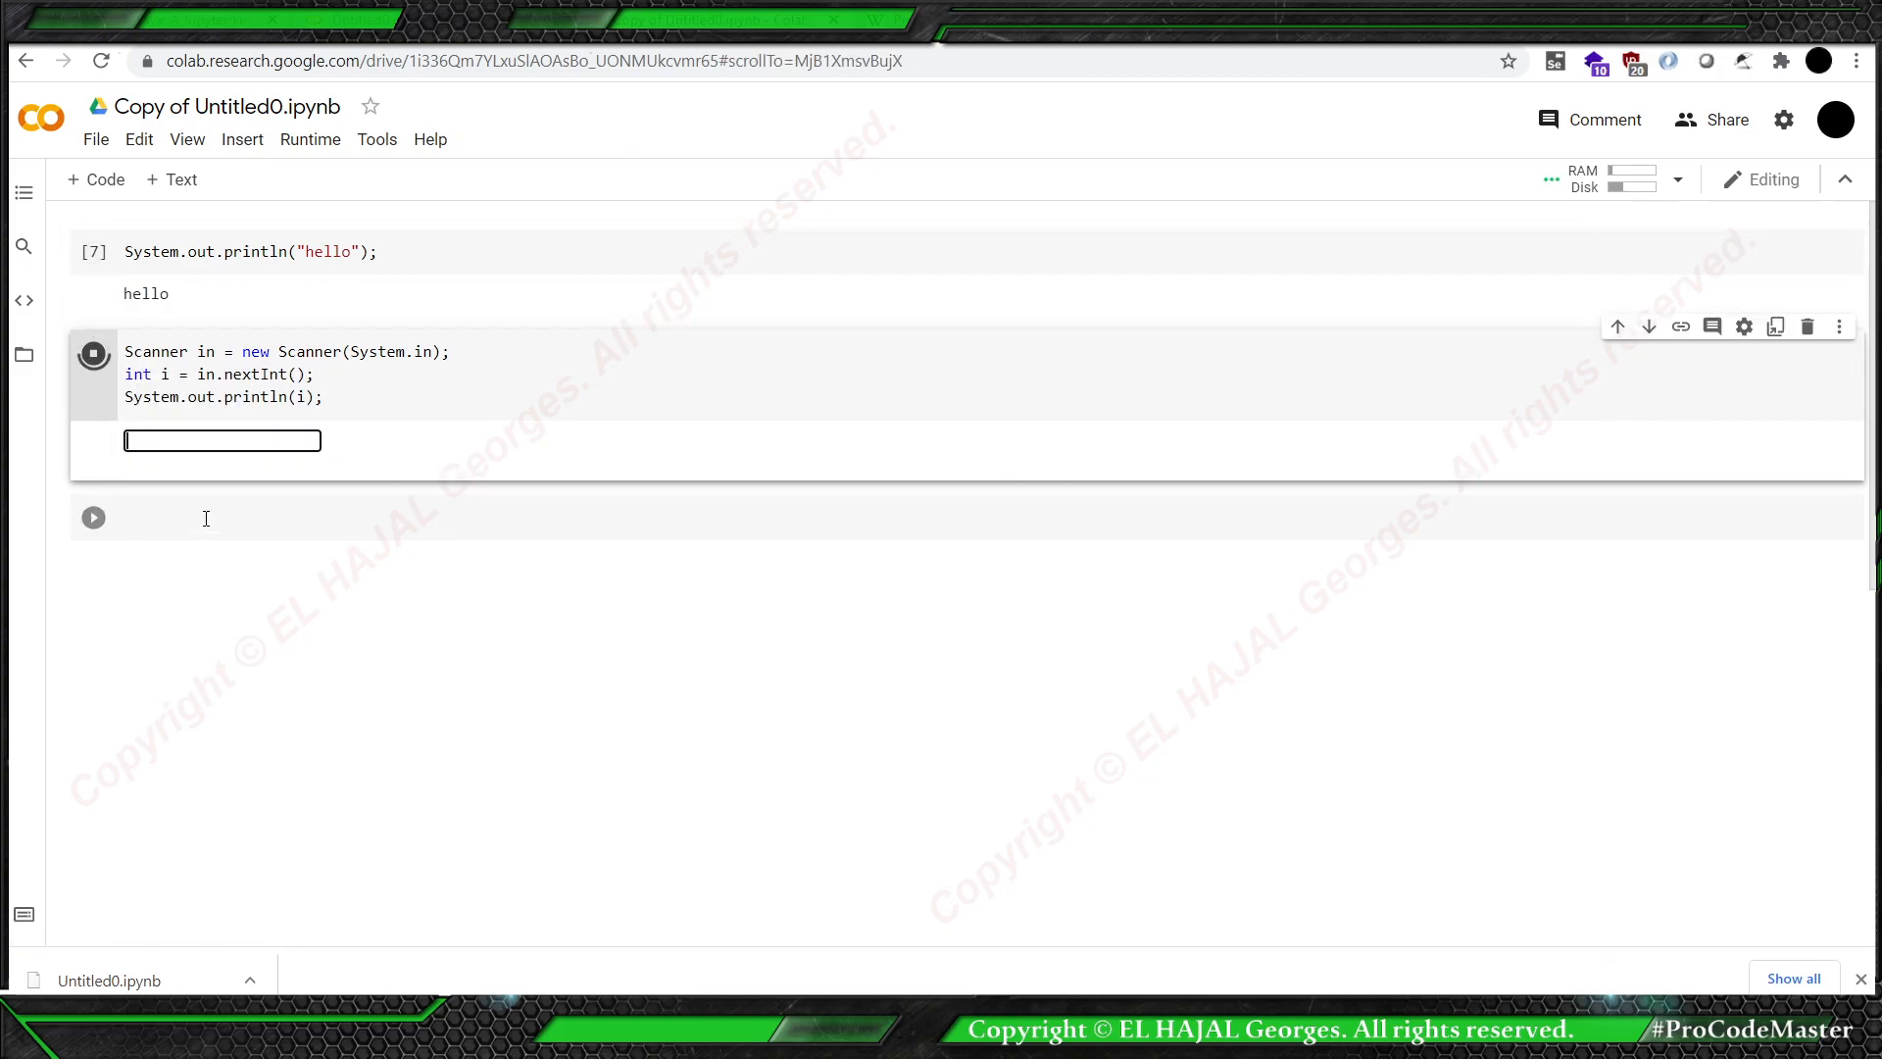
type("20")
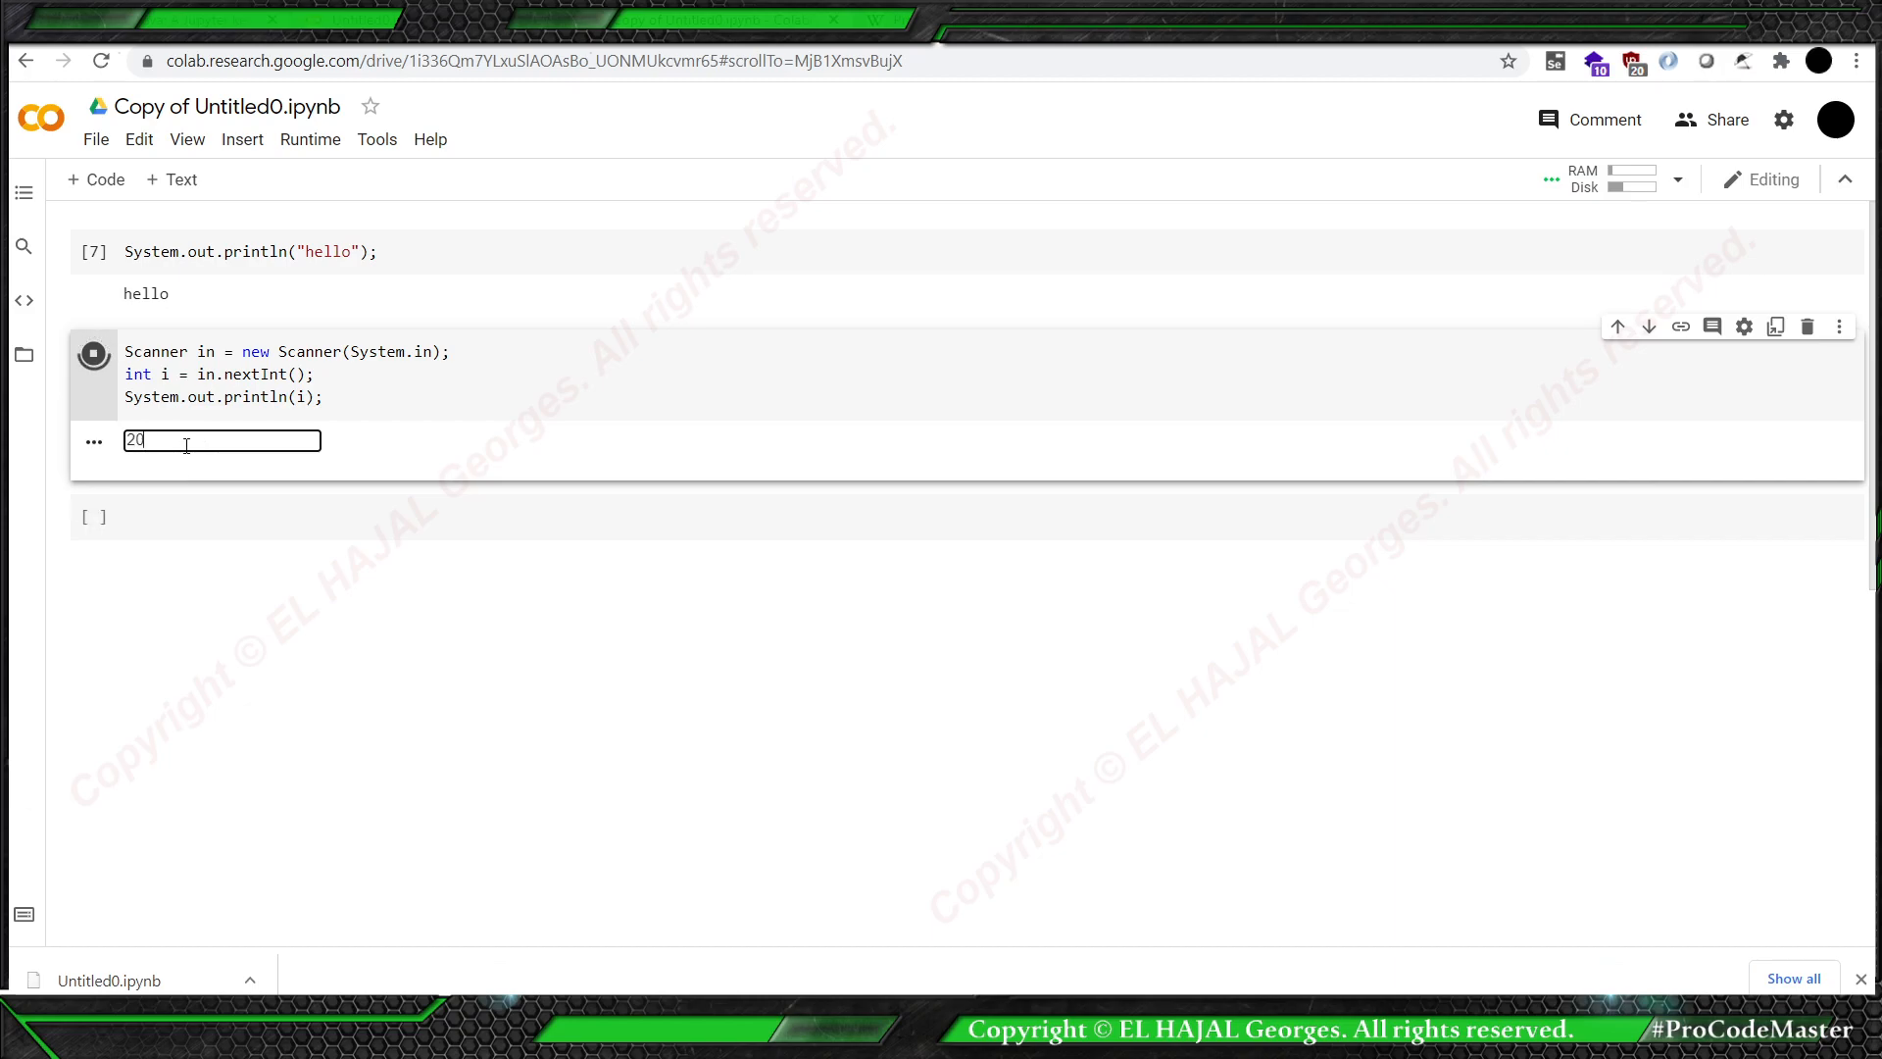